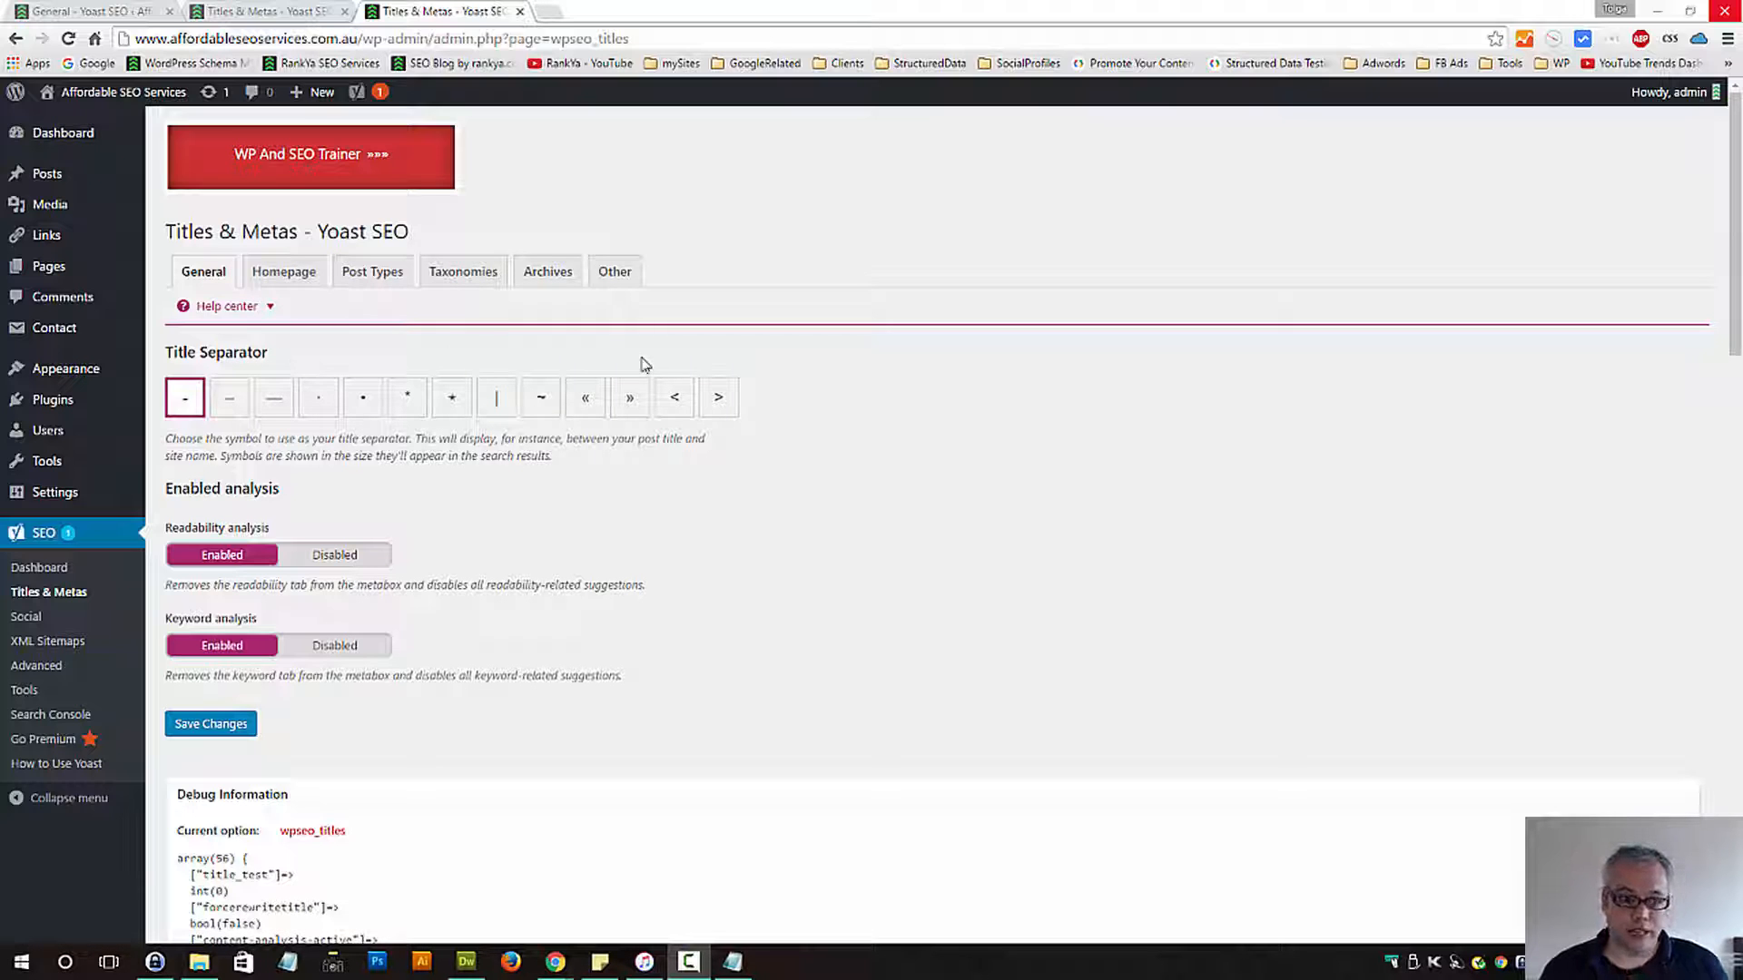
pyautogui.moveTo(467, 552)
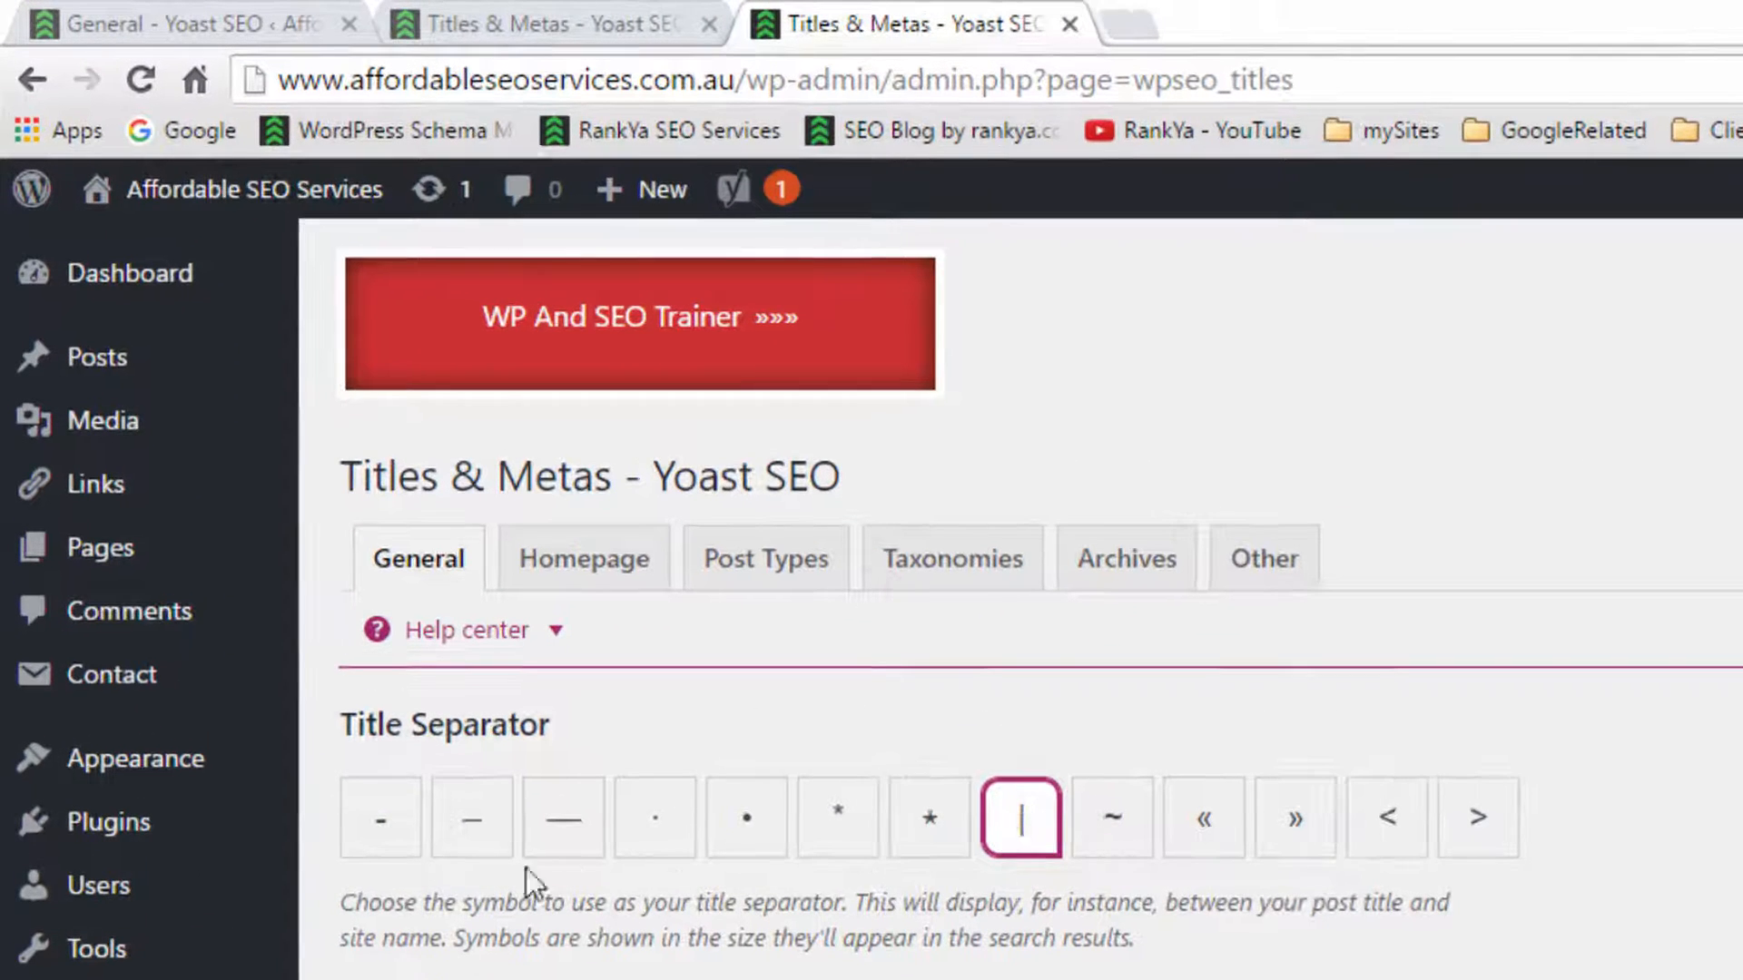
# Try '>' as the title separator, then keep the hyphen '-'
pyautogui.click(379, 817)
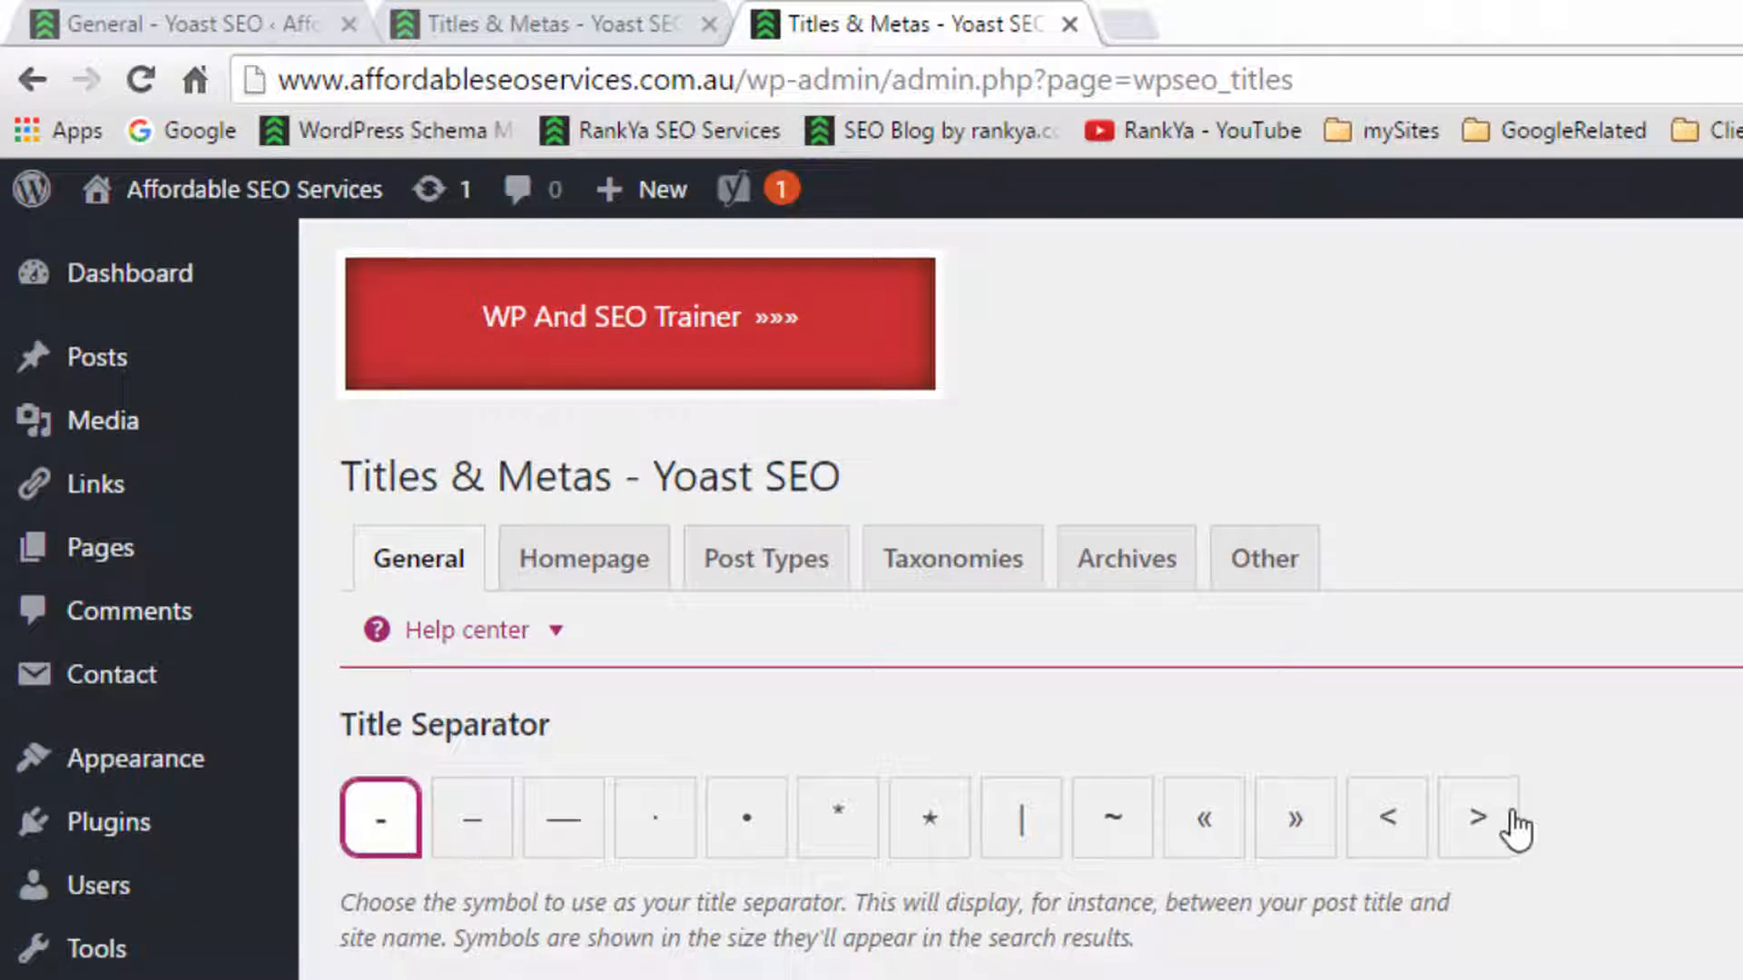
pyautogui.click(1478, 817)
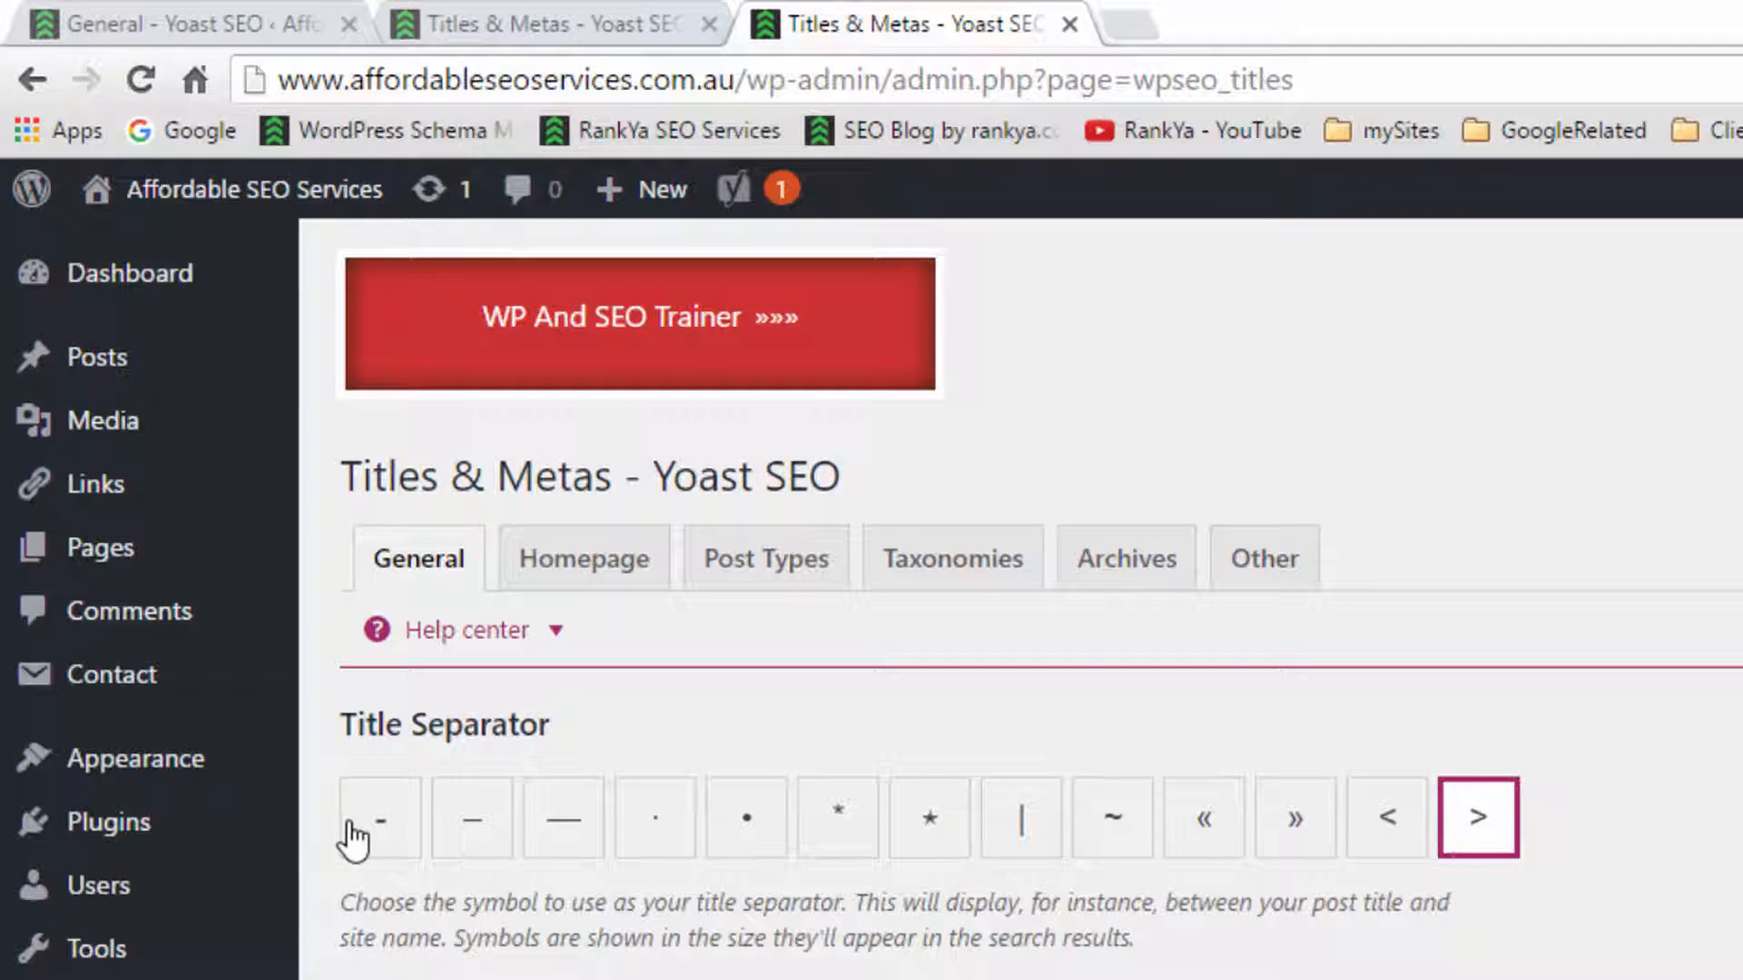
pyautogui.click(377, 817)
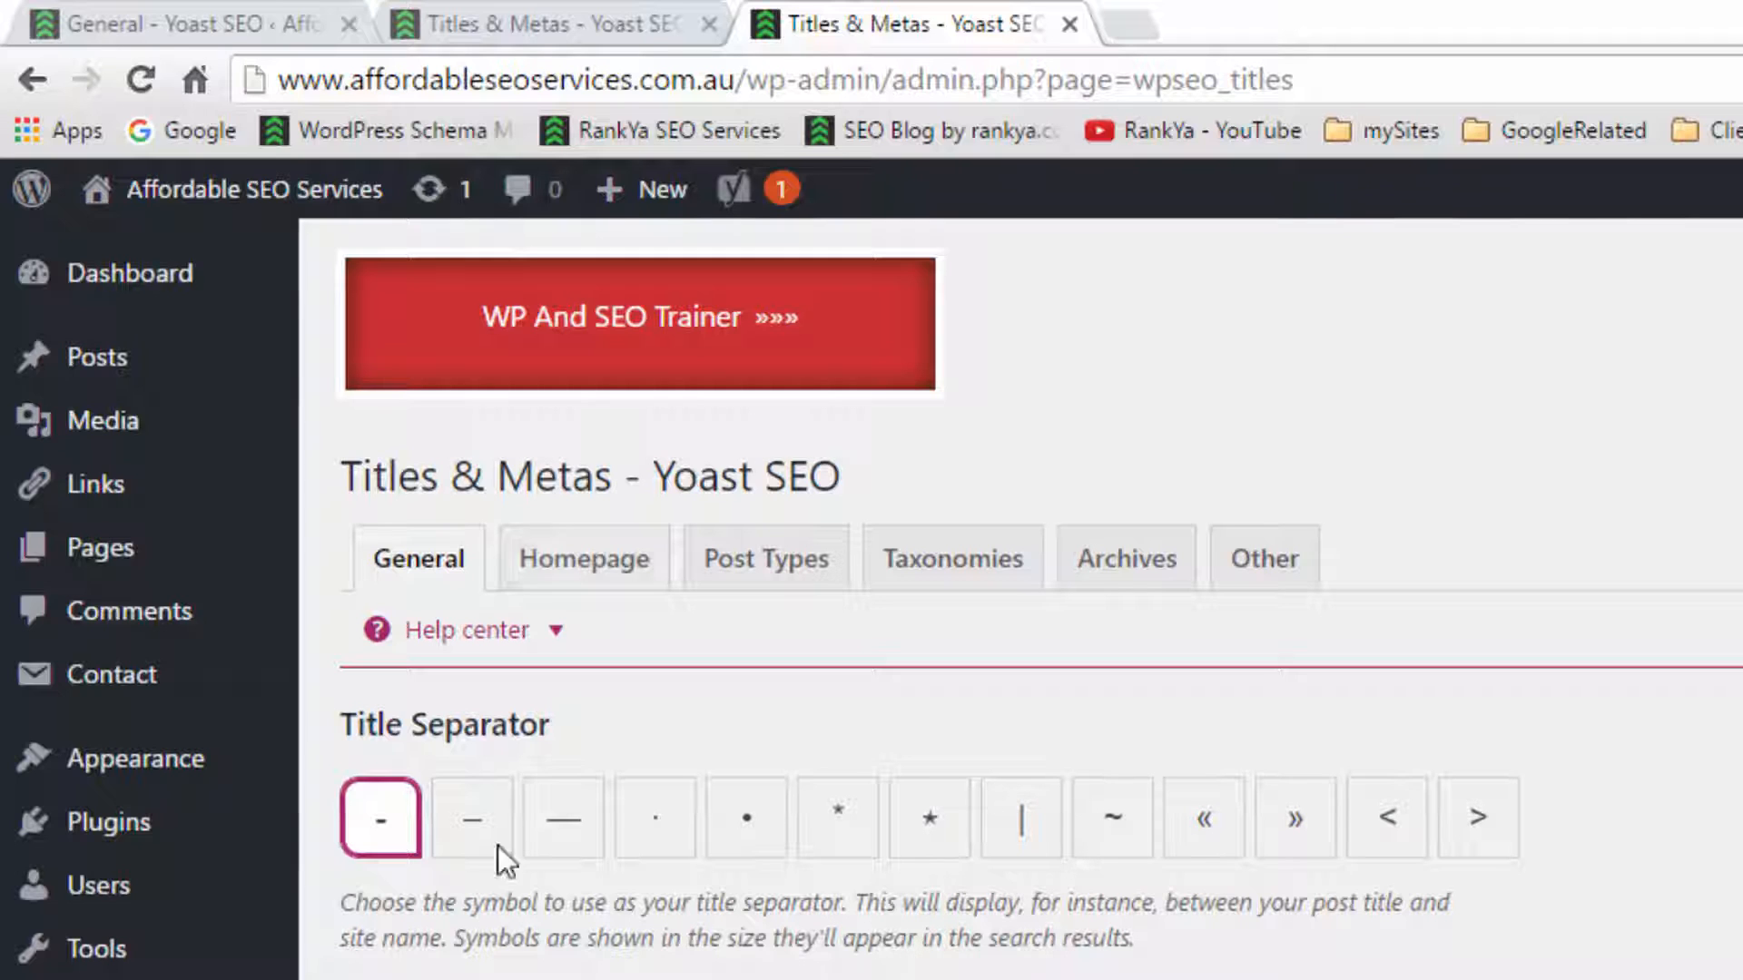
pyautogui.moveTo(96, 358)
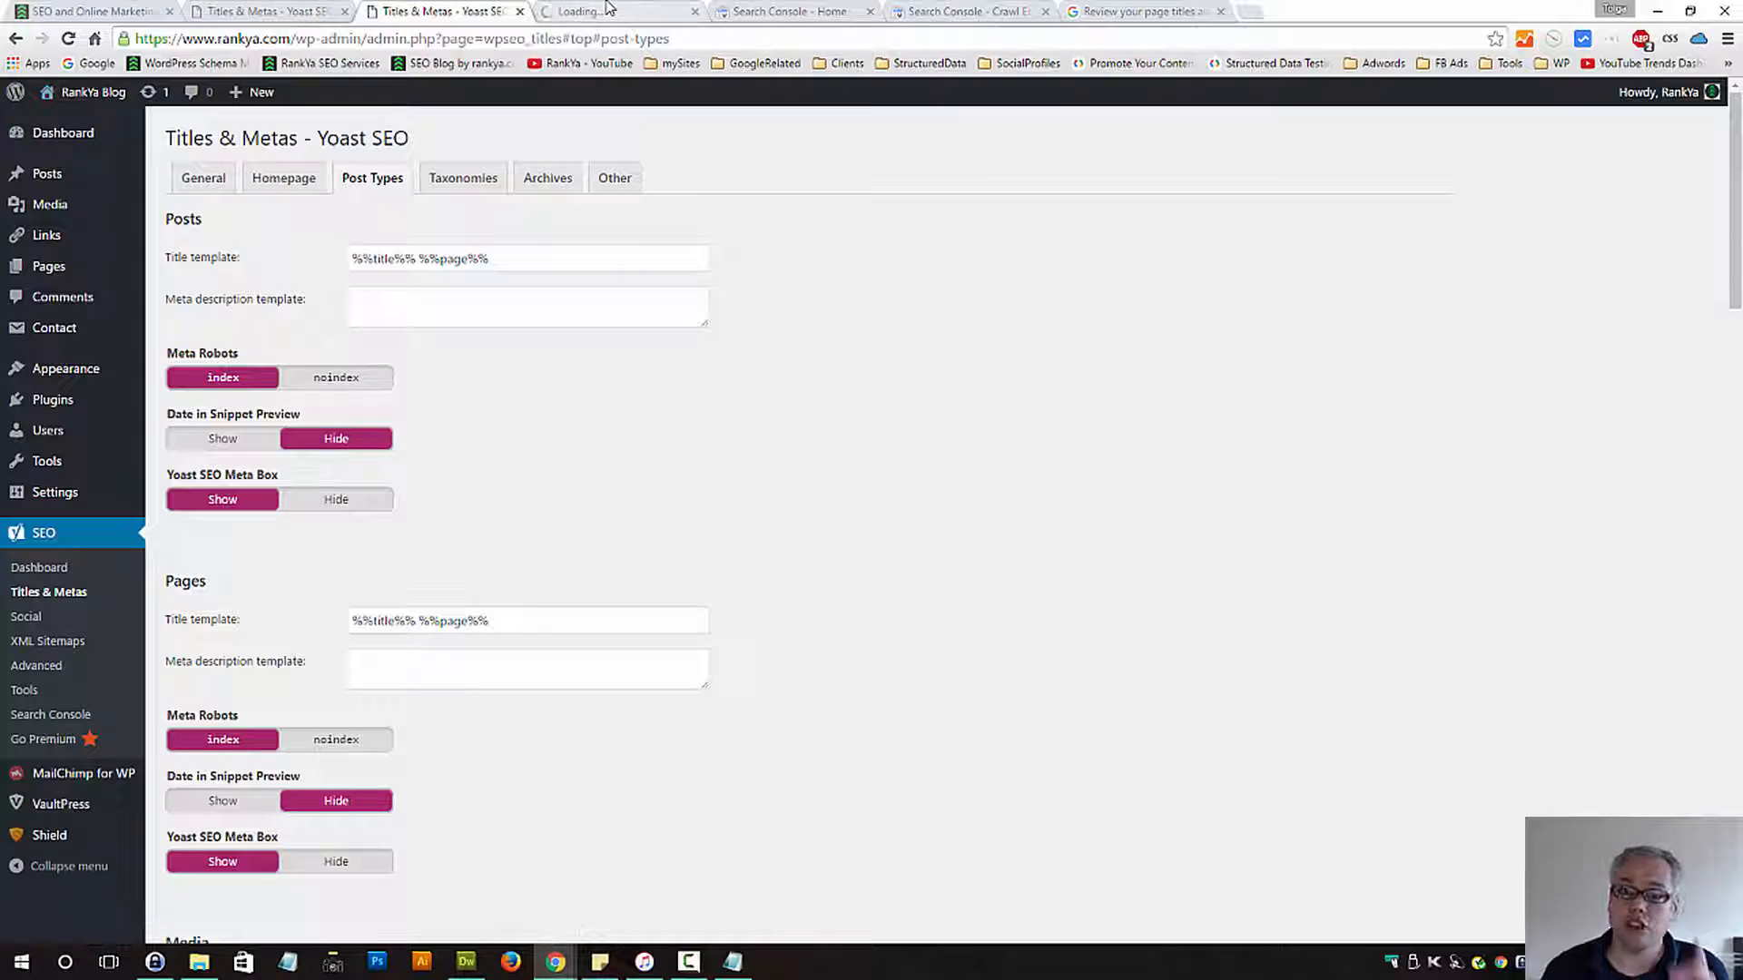
# View the RankYa Blog front page and scroll through its listed posts
pyautogui.click(617, 12)
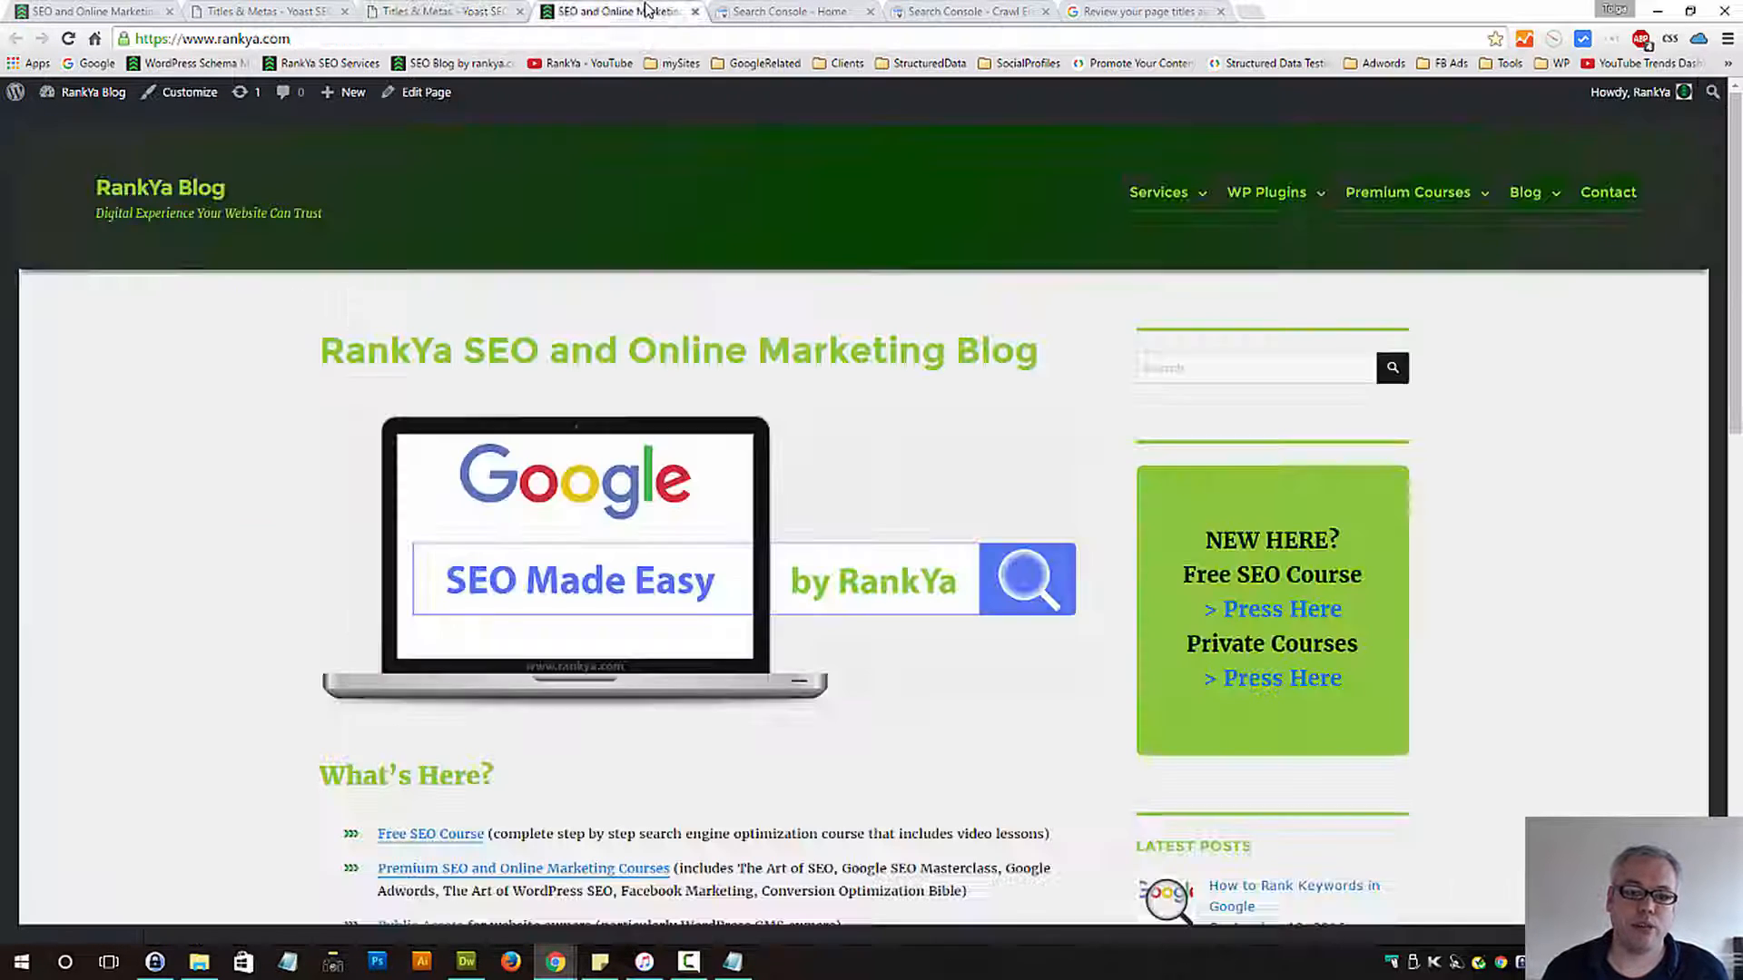
pyautogui.scroll(-3)
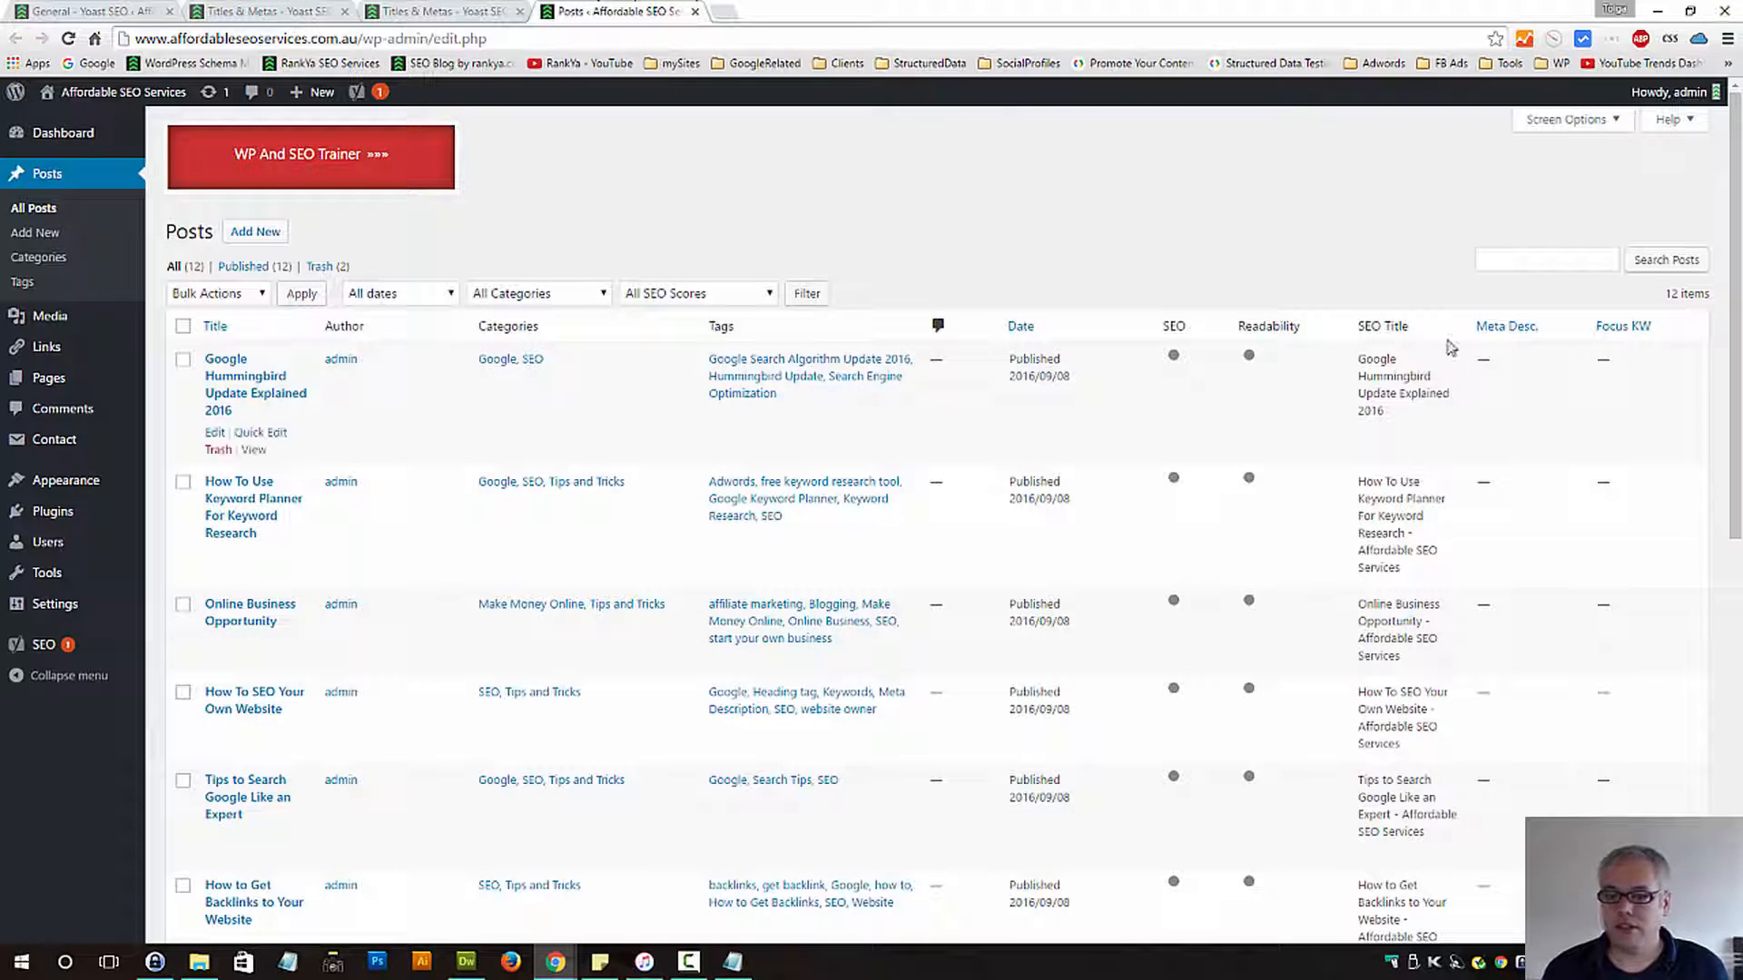
# Edit the Google Hummingbird post with the Yoast SEO meta box shown, then return to Titles & Metas
pyautogui.doubleClick(1267, 325)
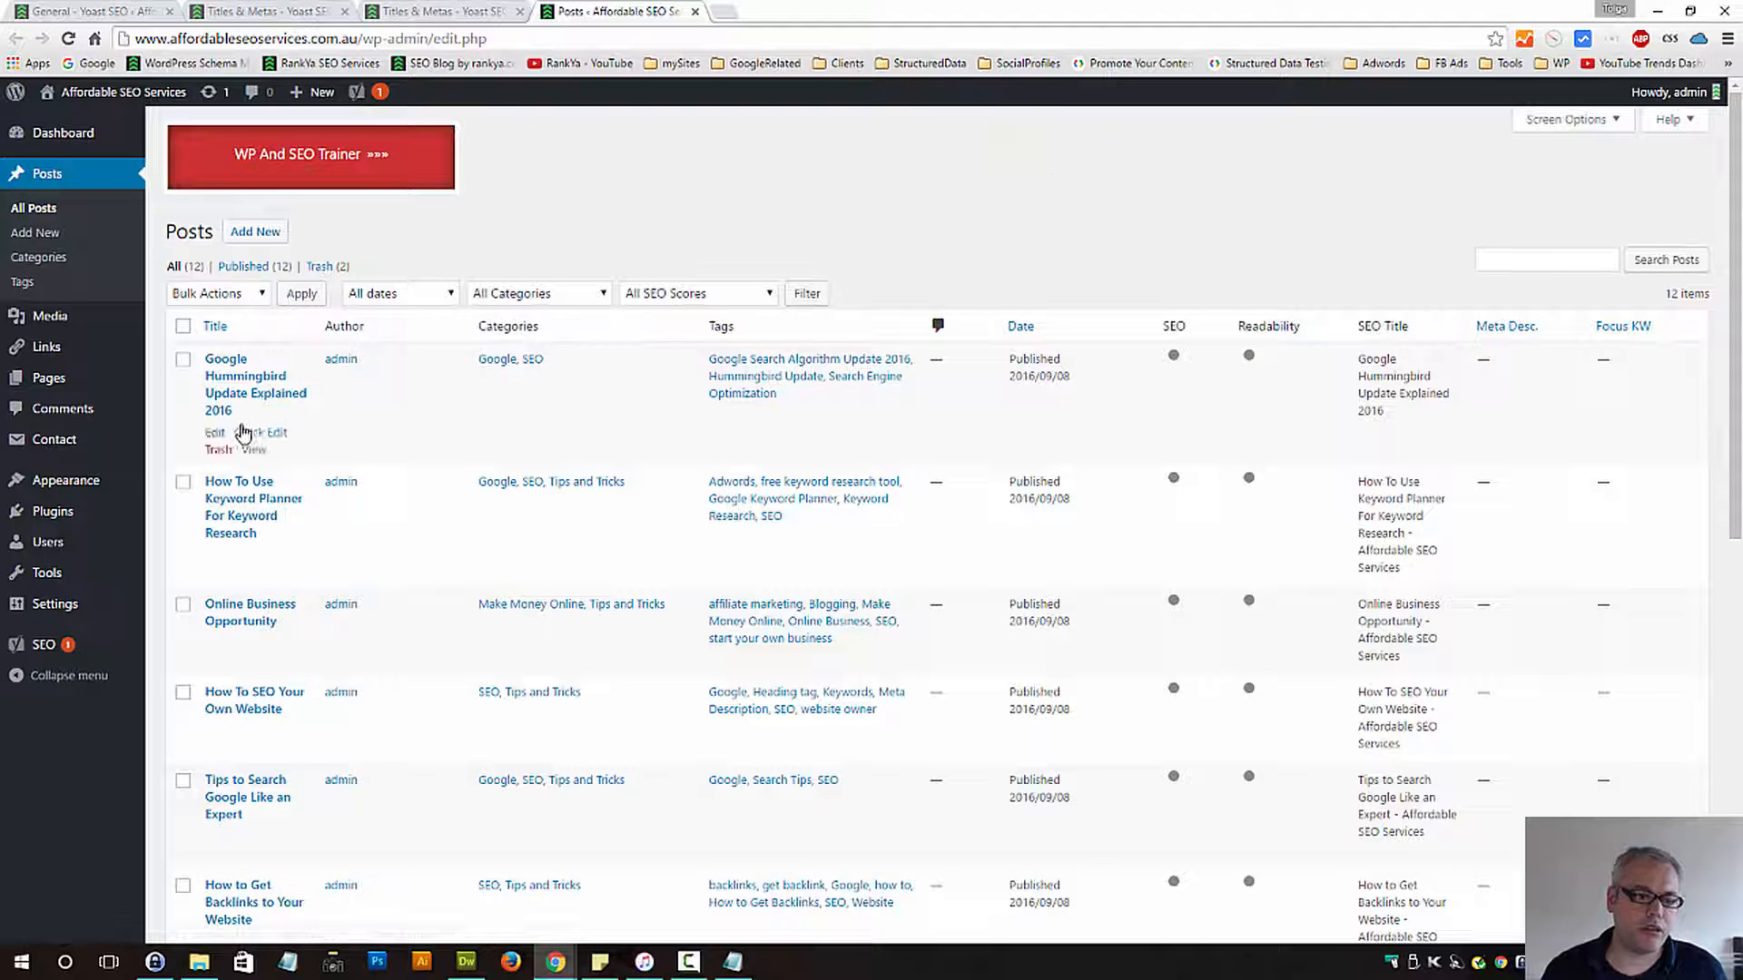
pyautogui.click(214, 432)
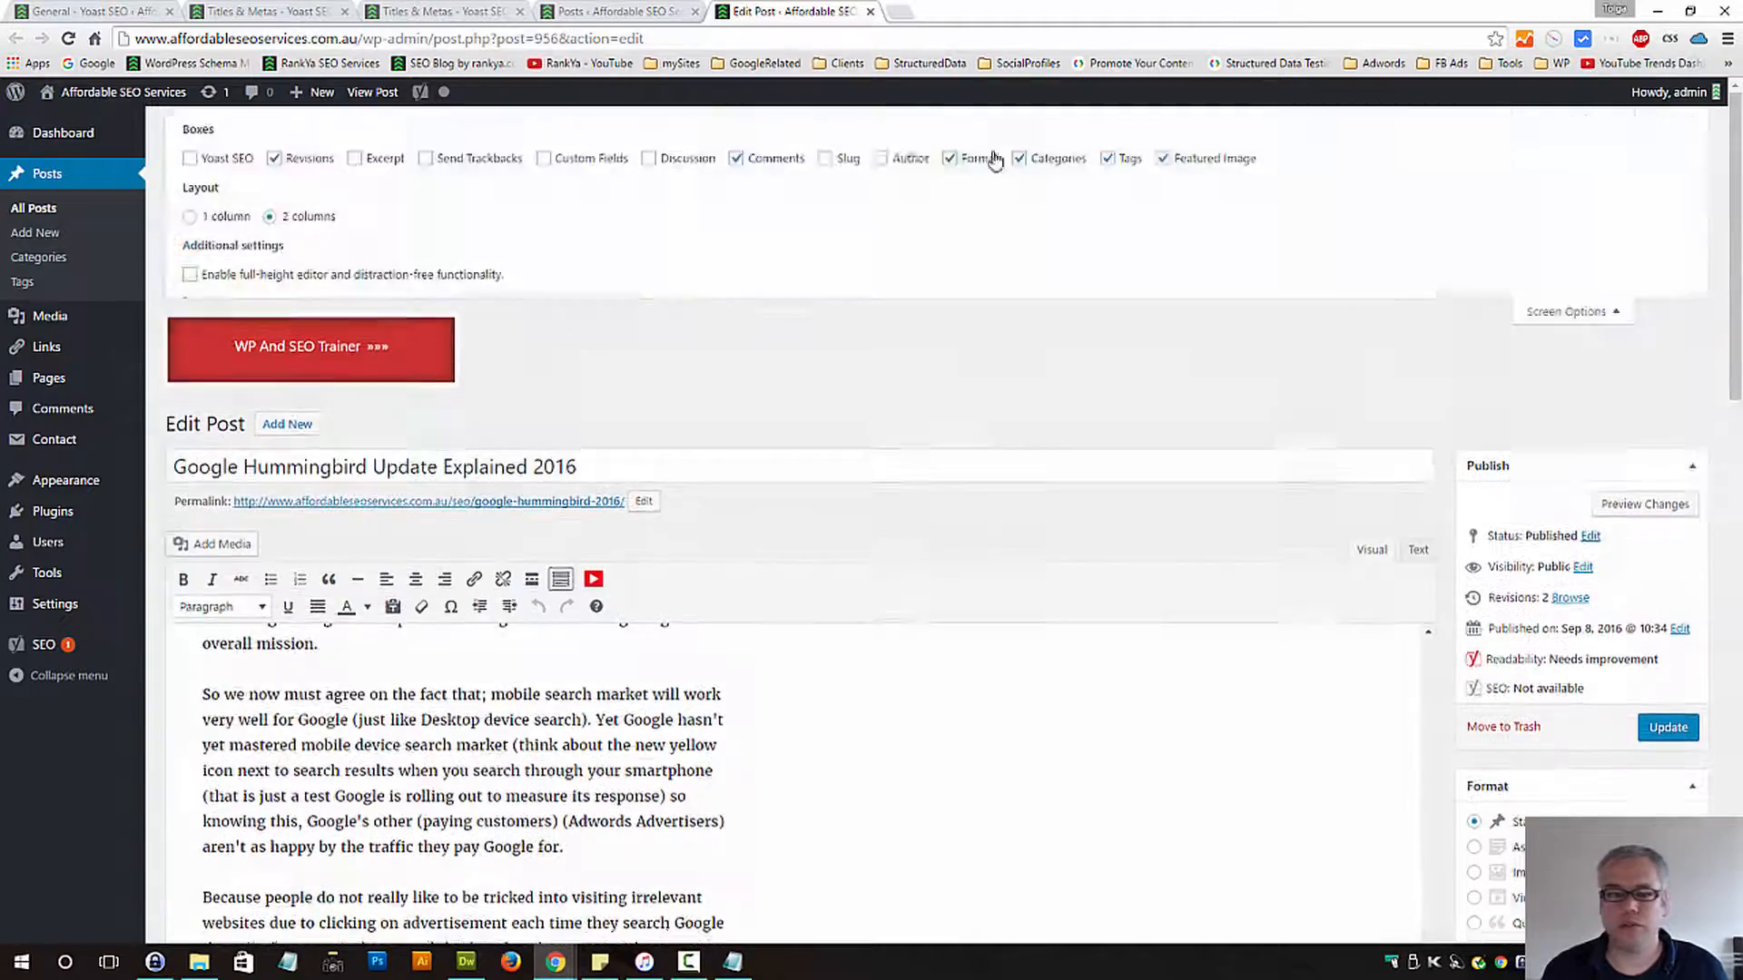
pyautogui.click(189, 158)
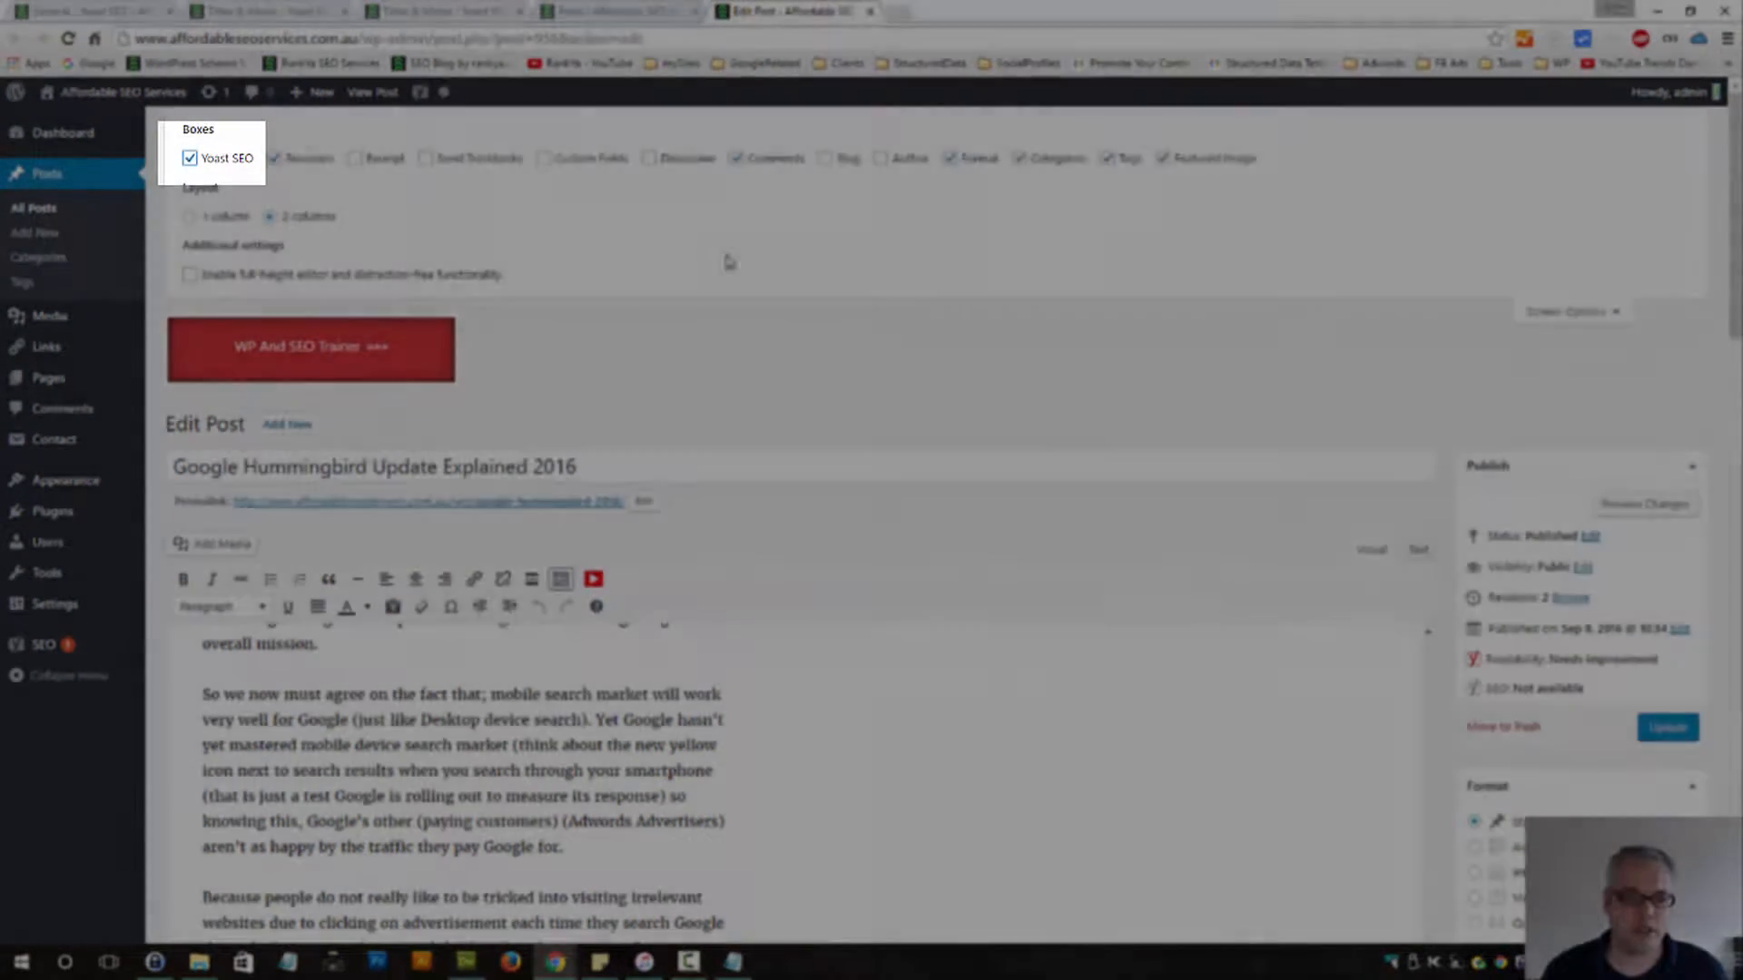
pyautogui.scroll(-3)
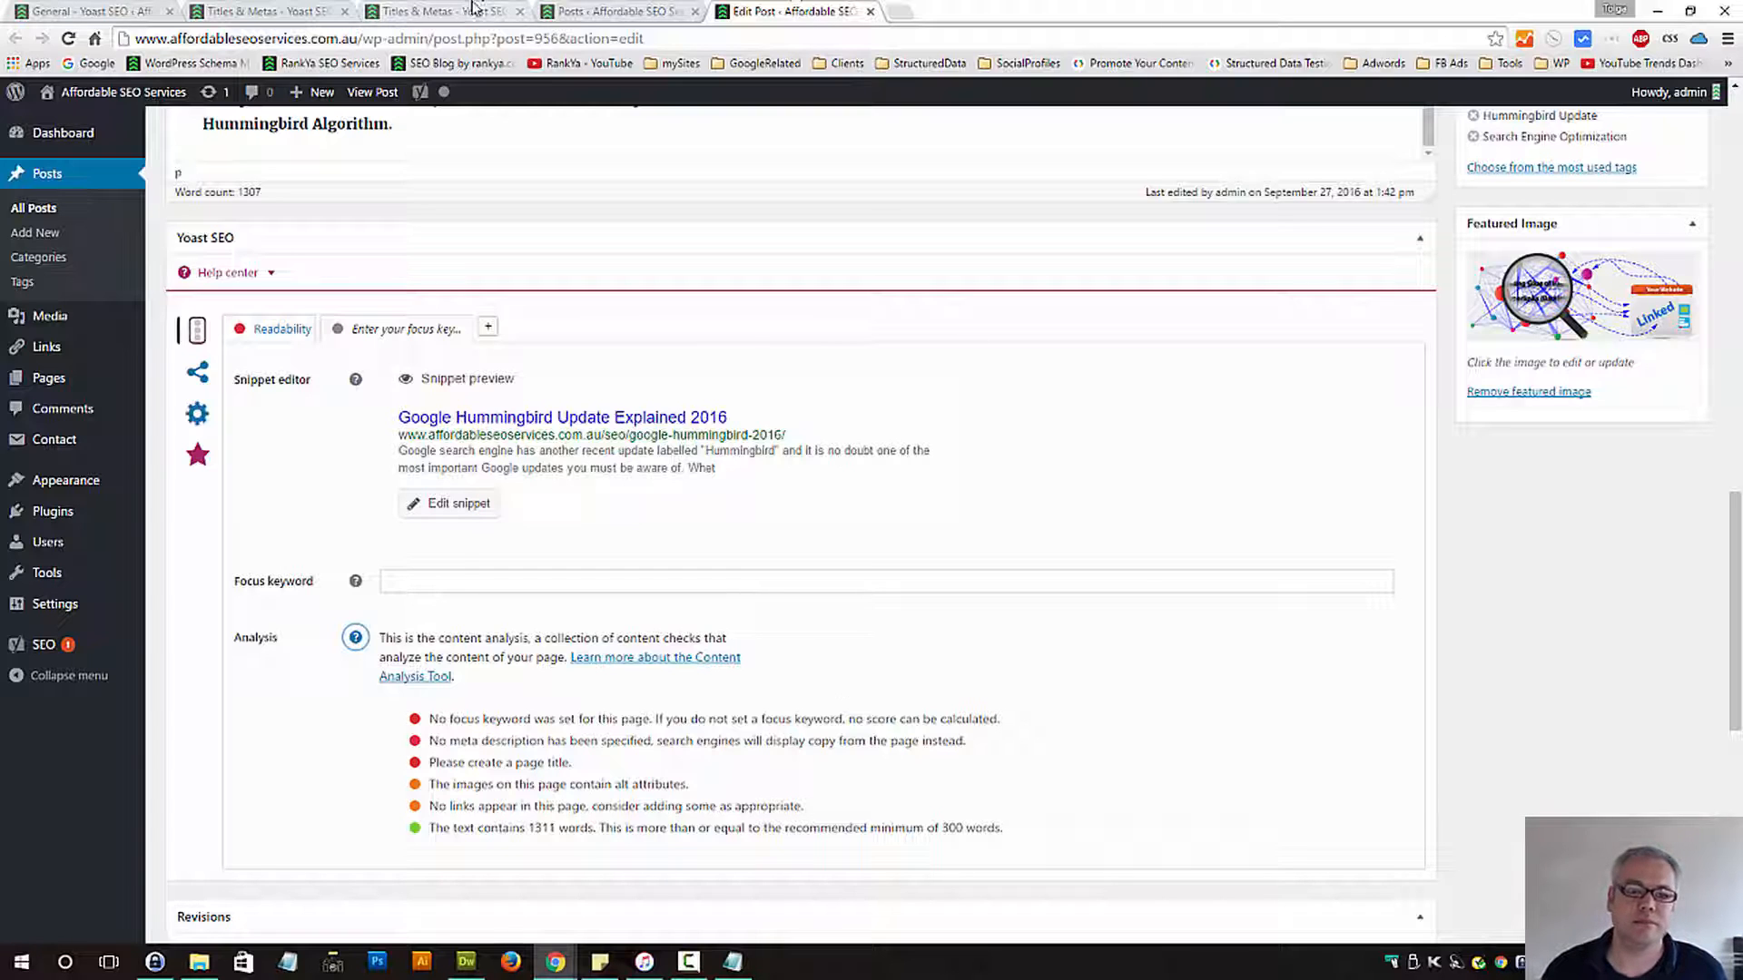
pyautogui.moveTo(499, 746)
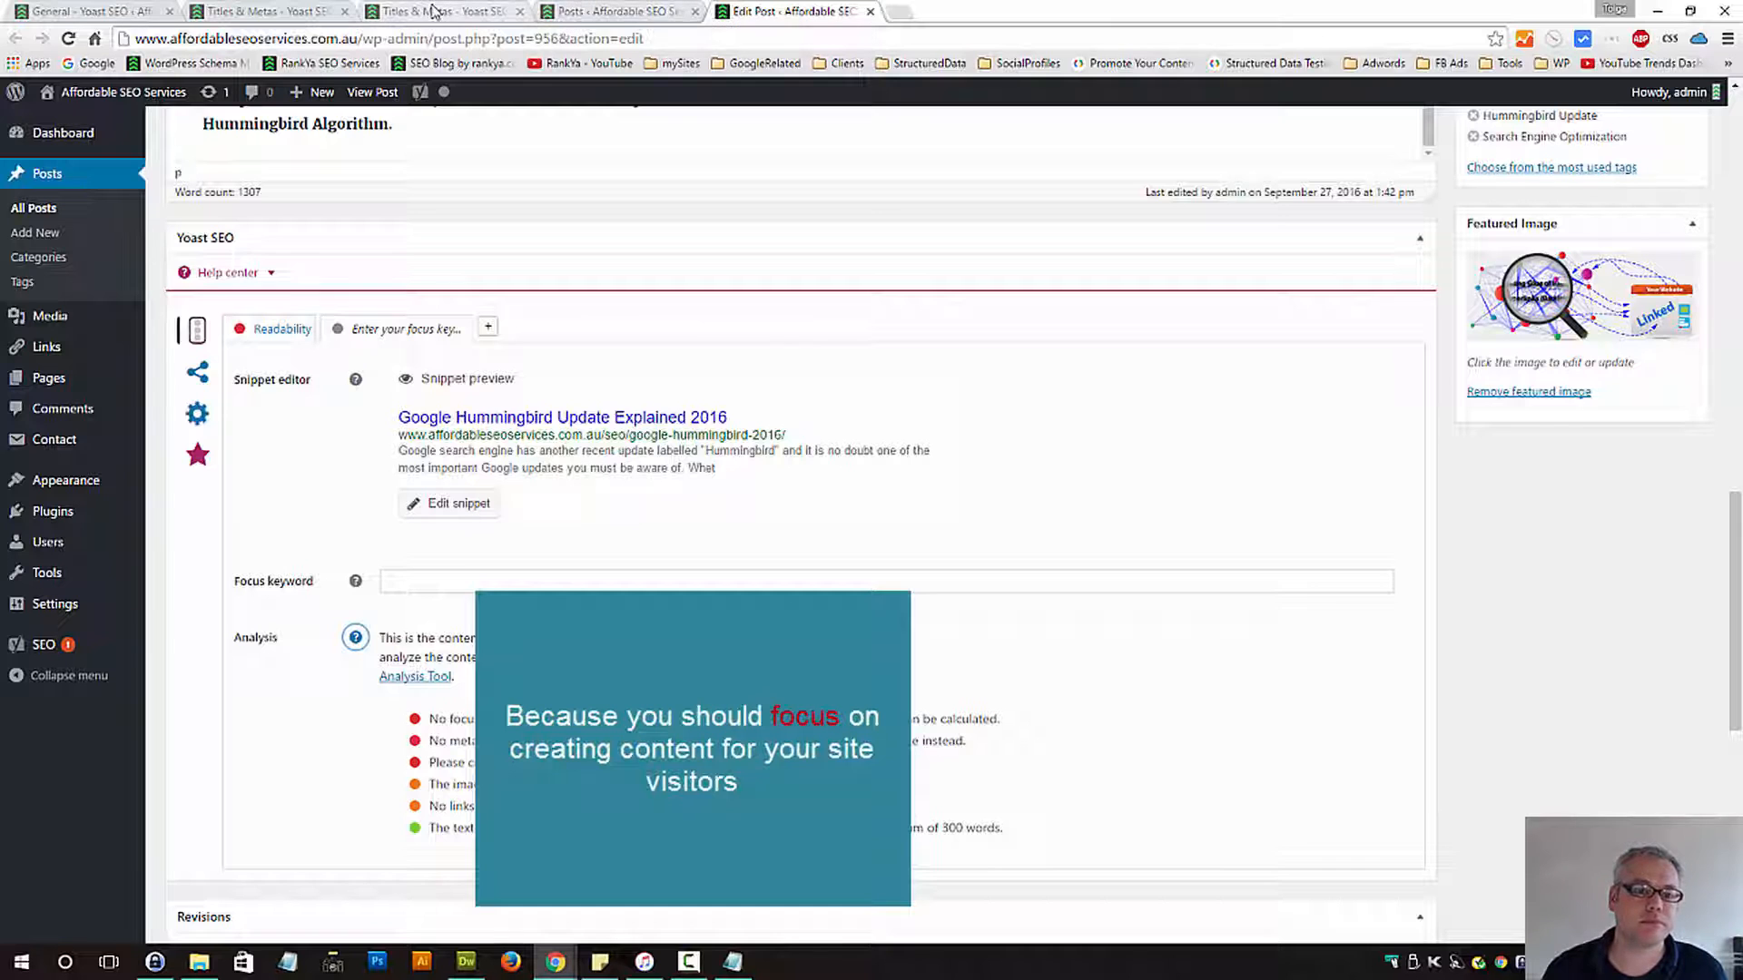
pyautogui.click(440, 11)
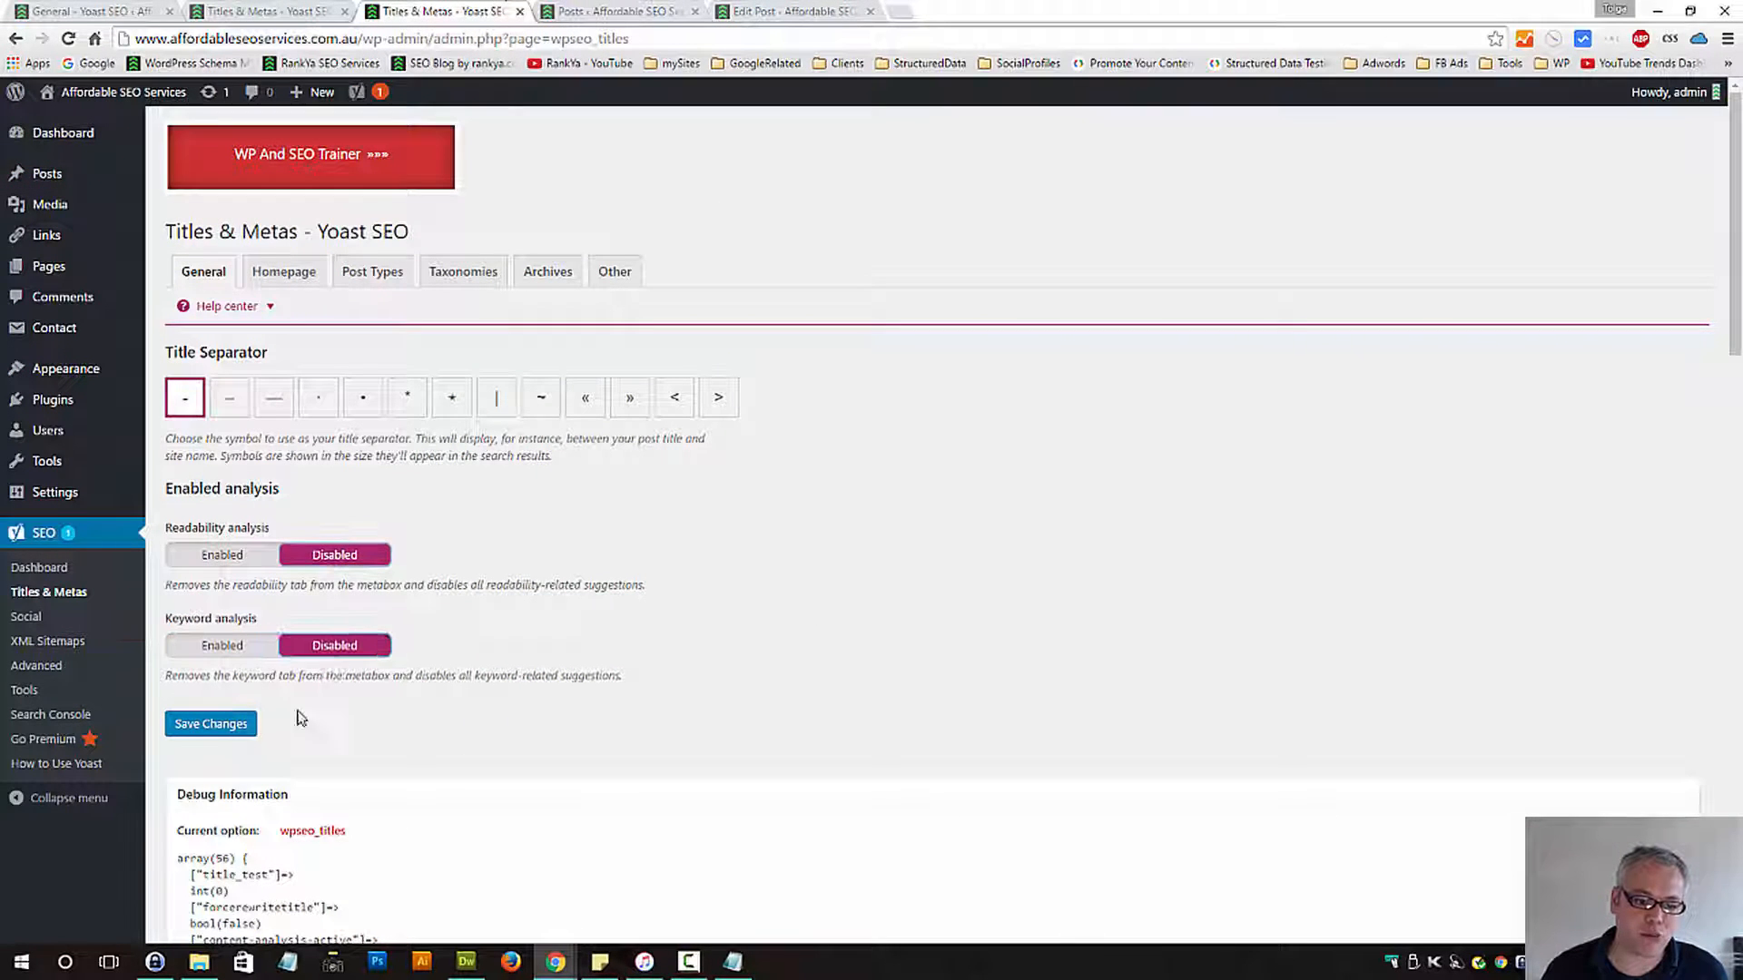
# Save the disabled readability and keyword analysis, check the post editor, close it, go to Homepage settings
pyautogui.click(210, 724)
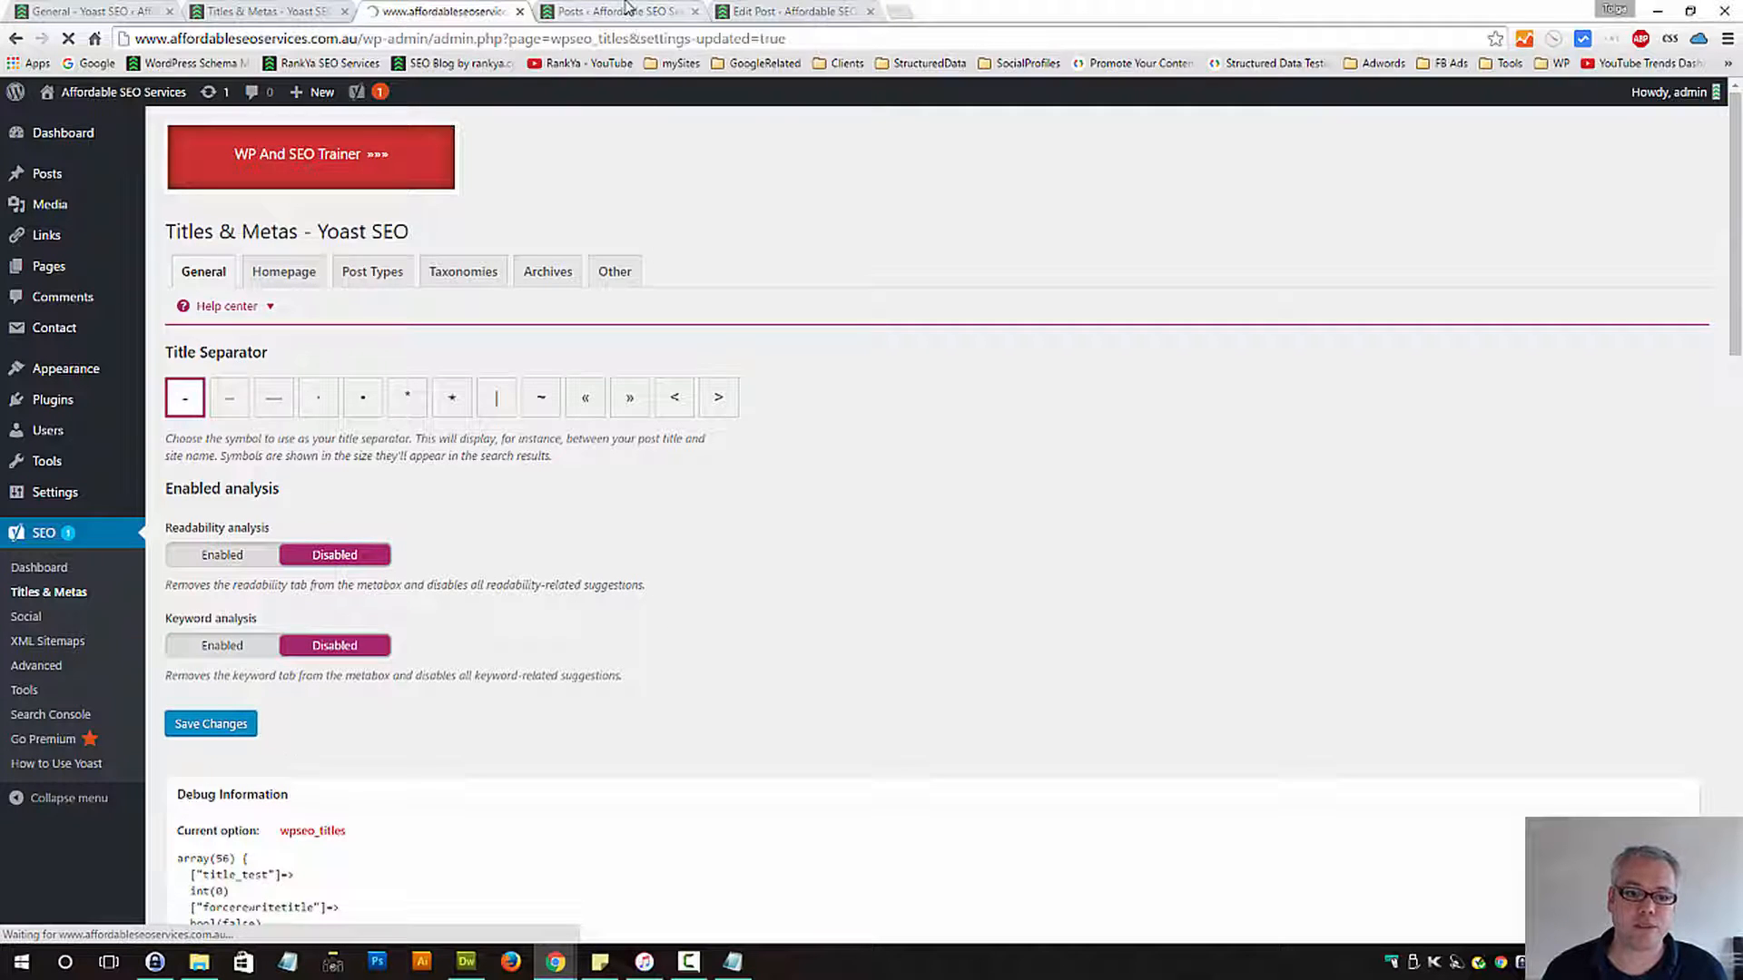
pyautogui.click(617, 11)
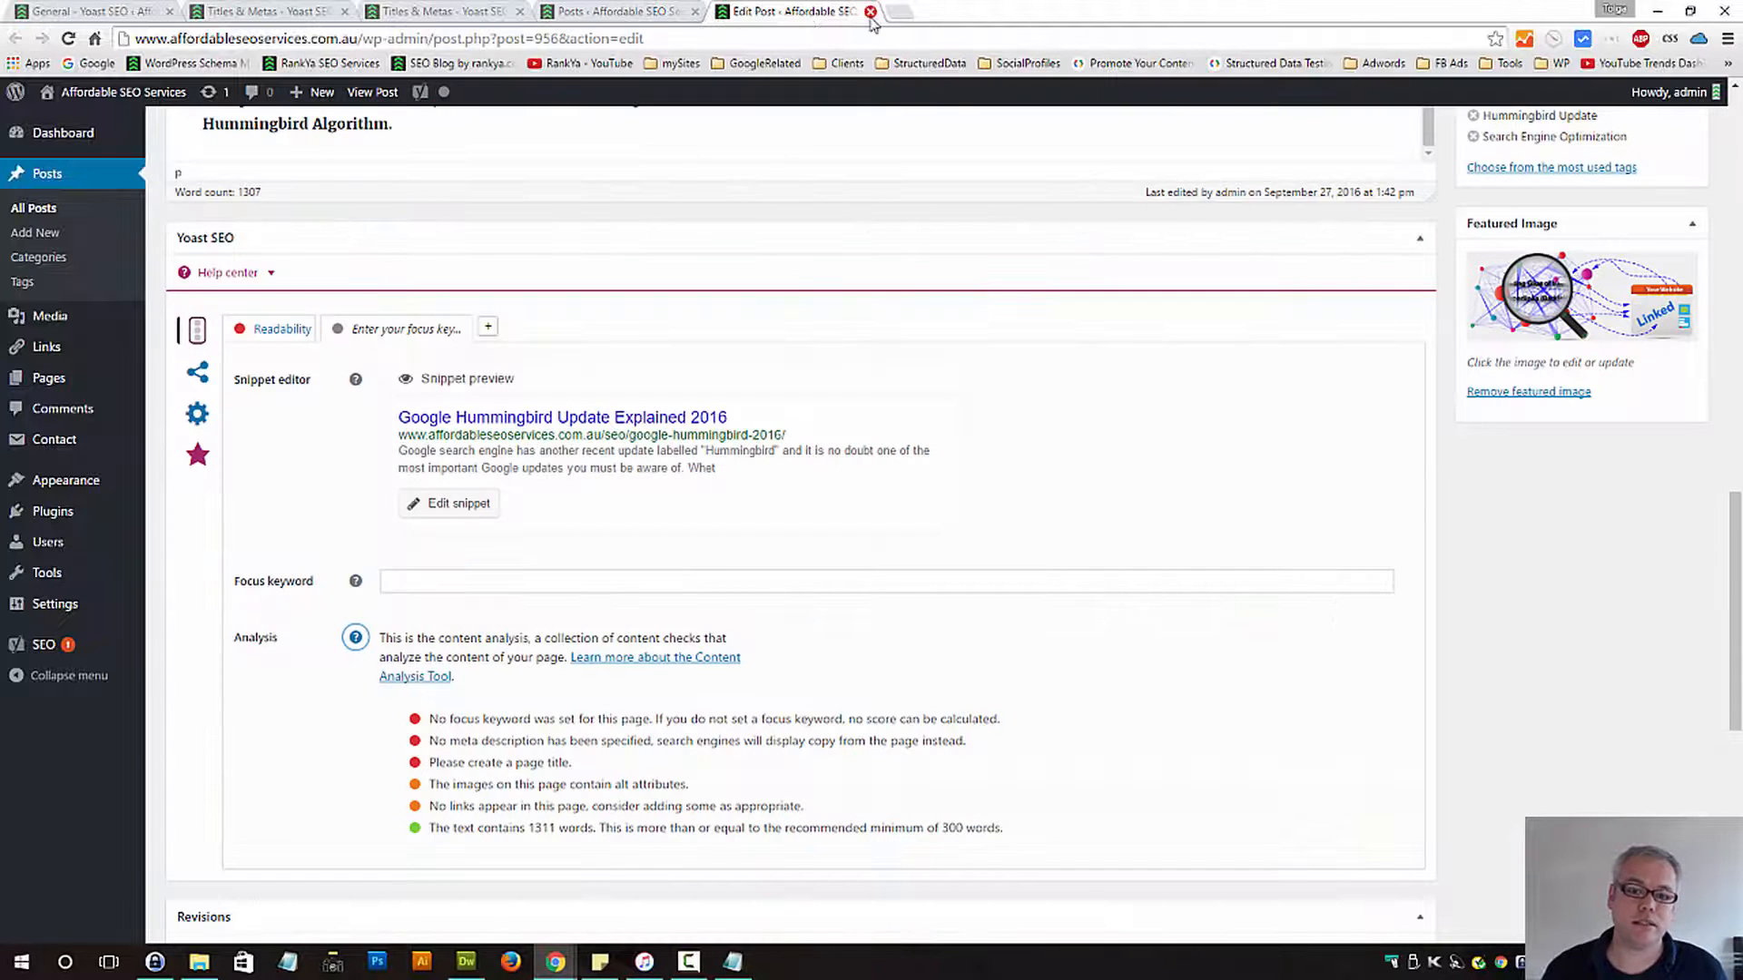
pyautogui.click(872, 11)
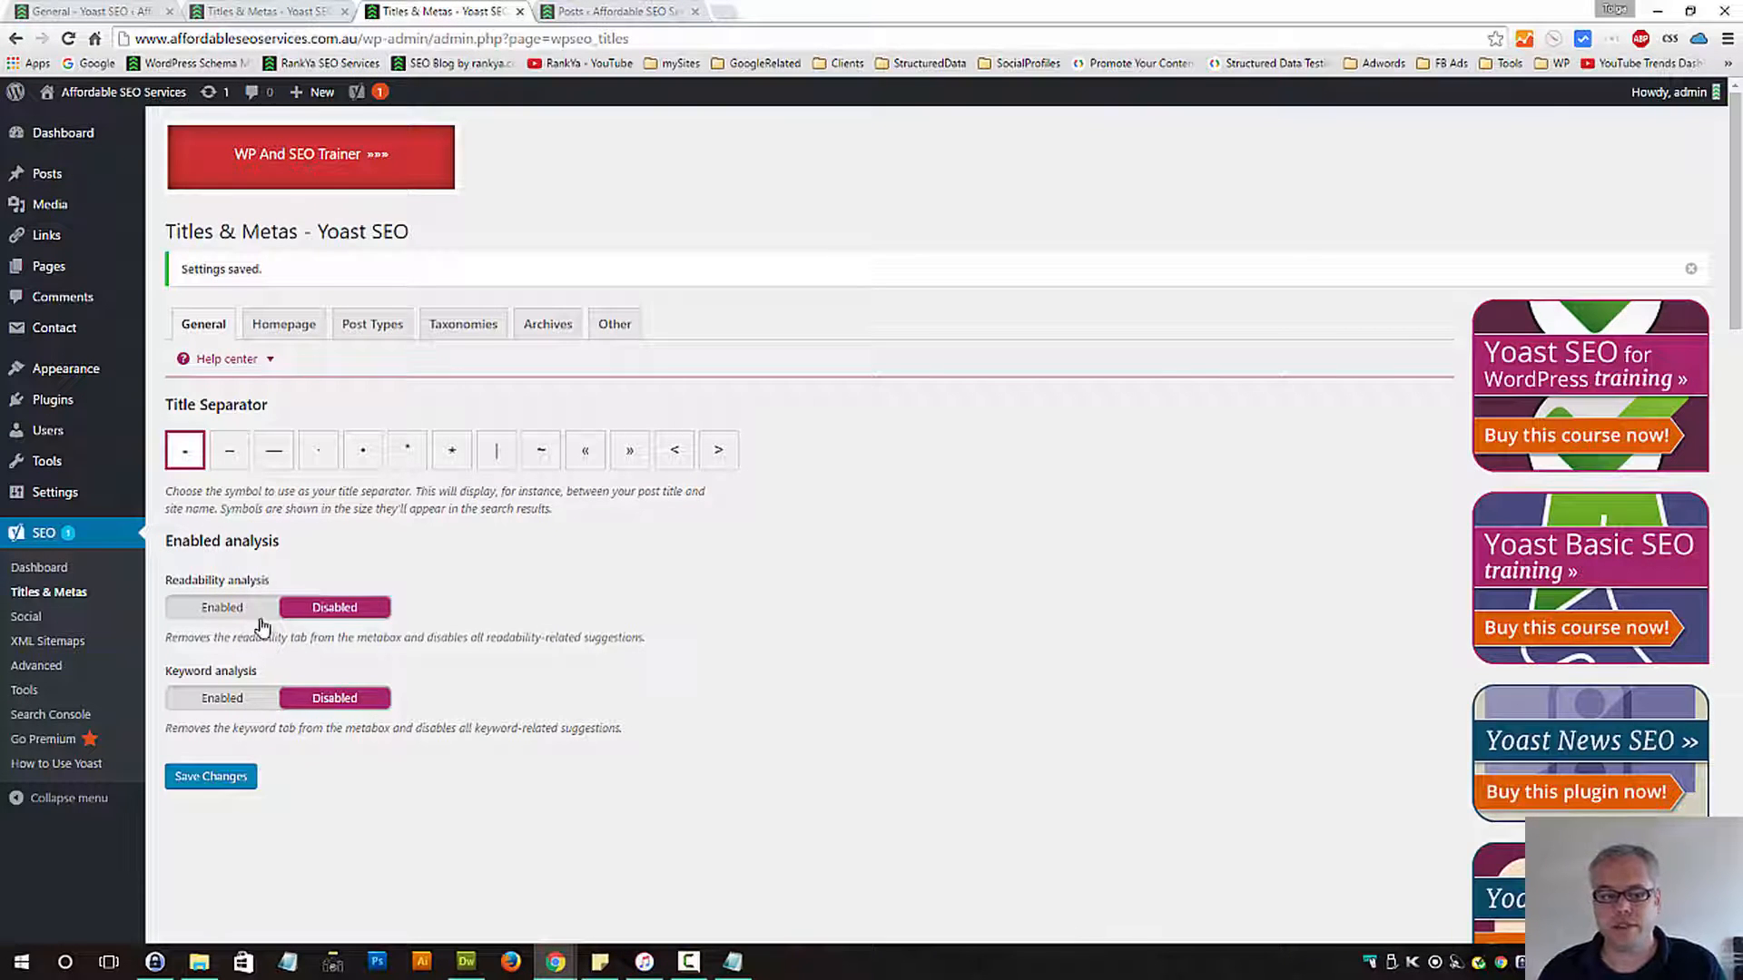
pyautogui.moveTo(263, 681)
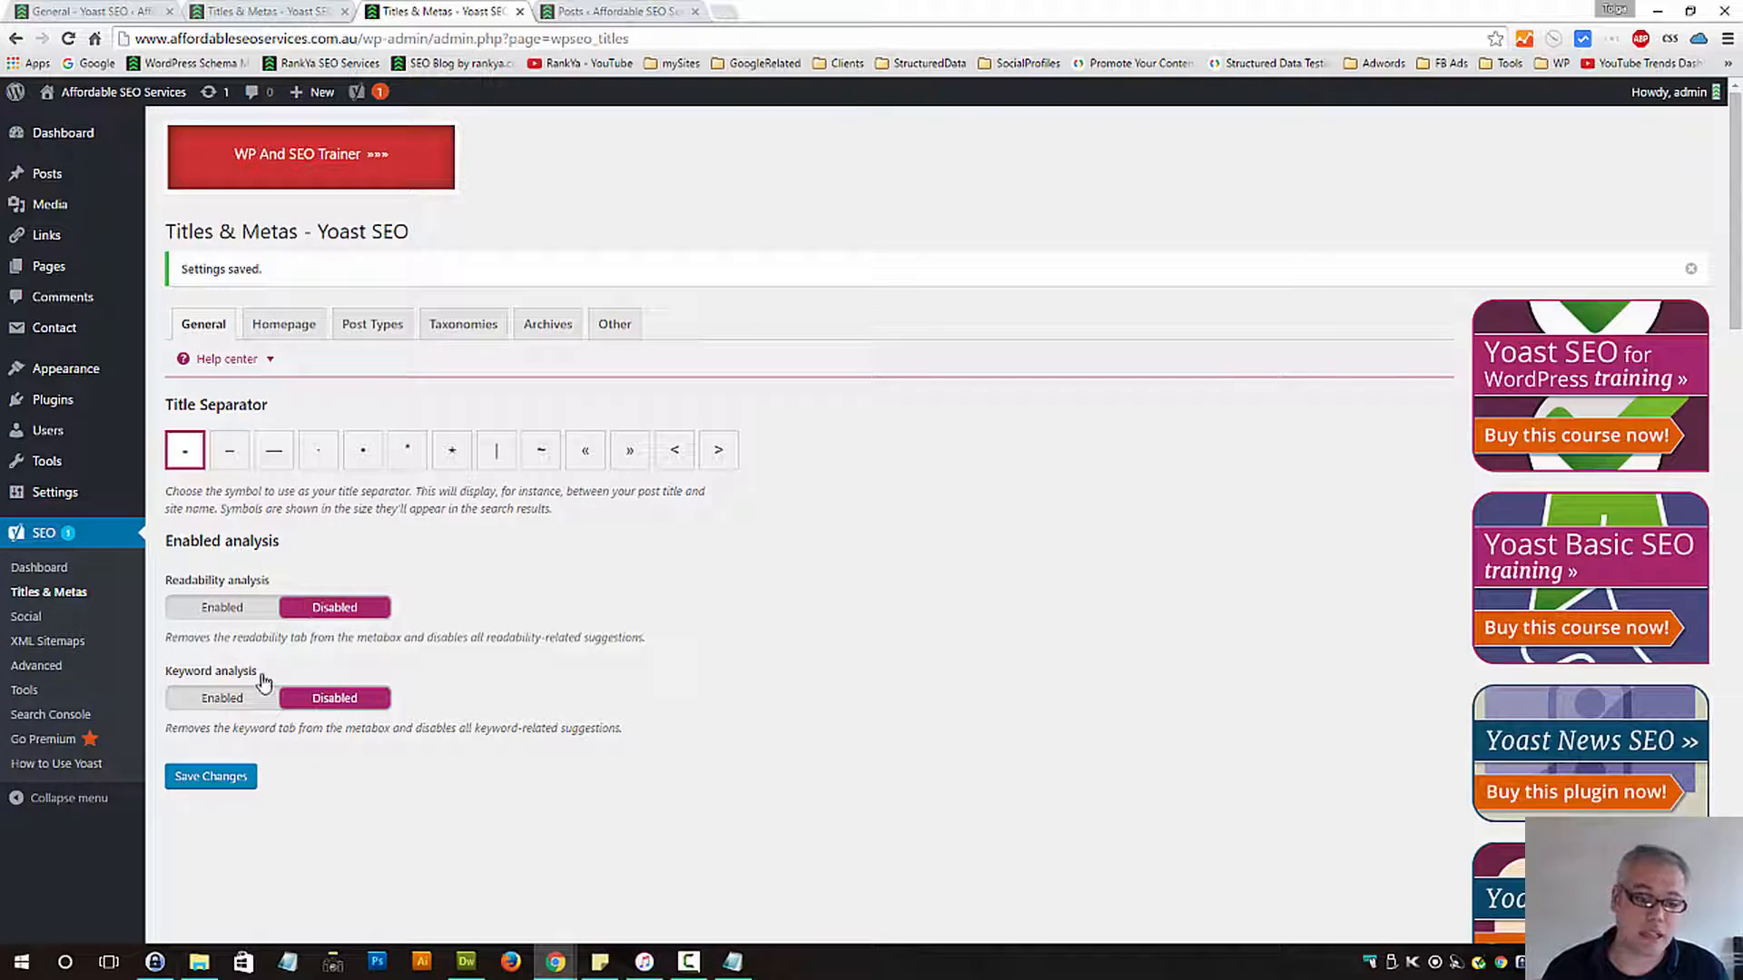
pyautogui.click(283, 323)
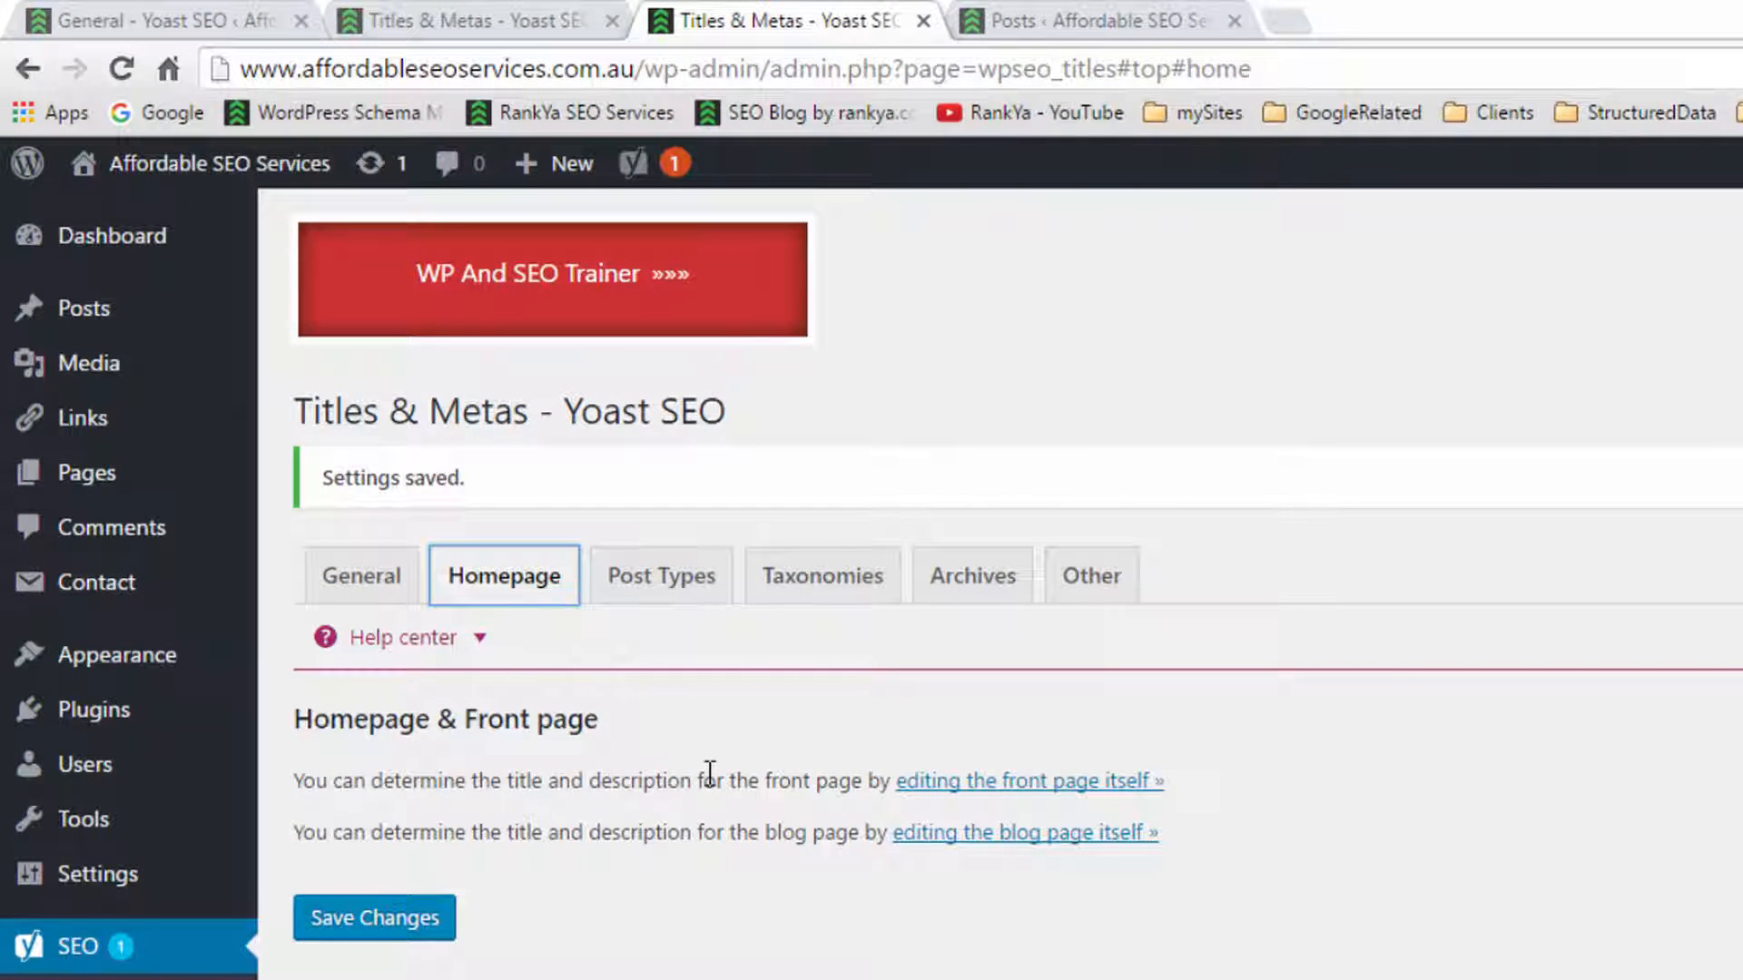
pyautogui.moveTo(944, 785)
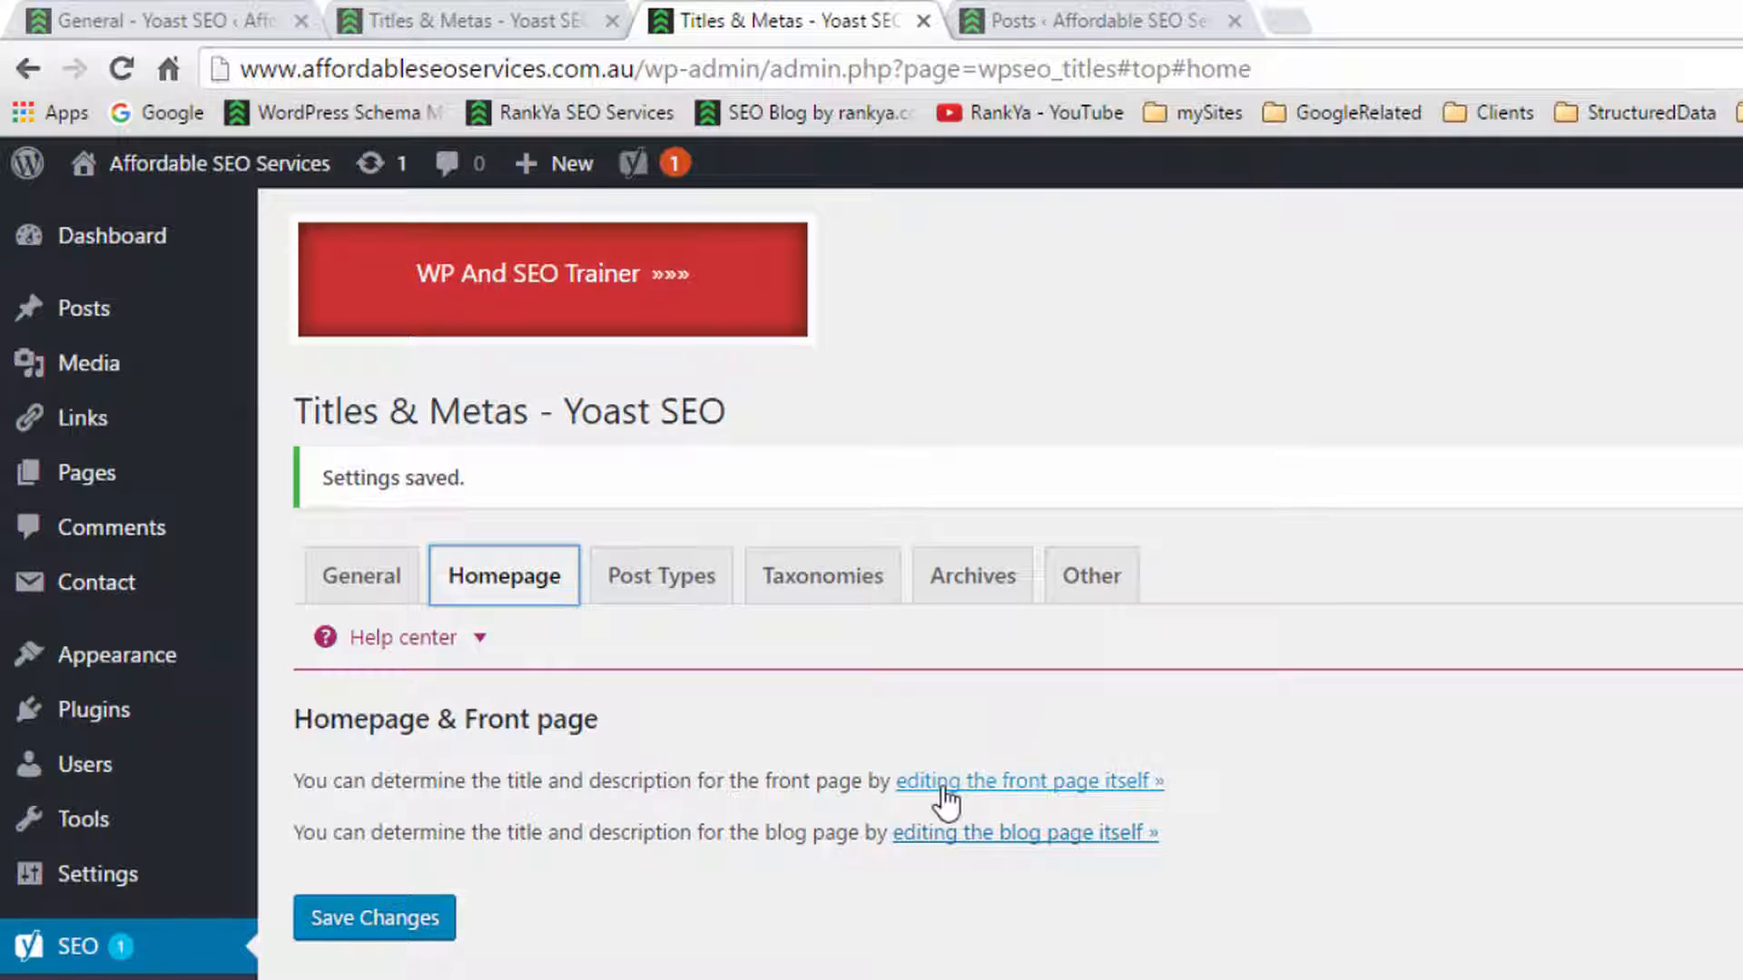
pyautogui.moveTo(985, 791)
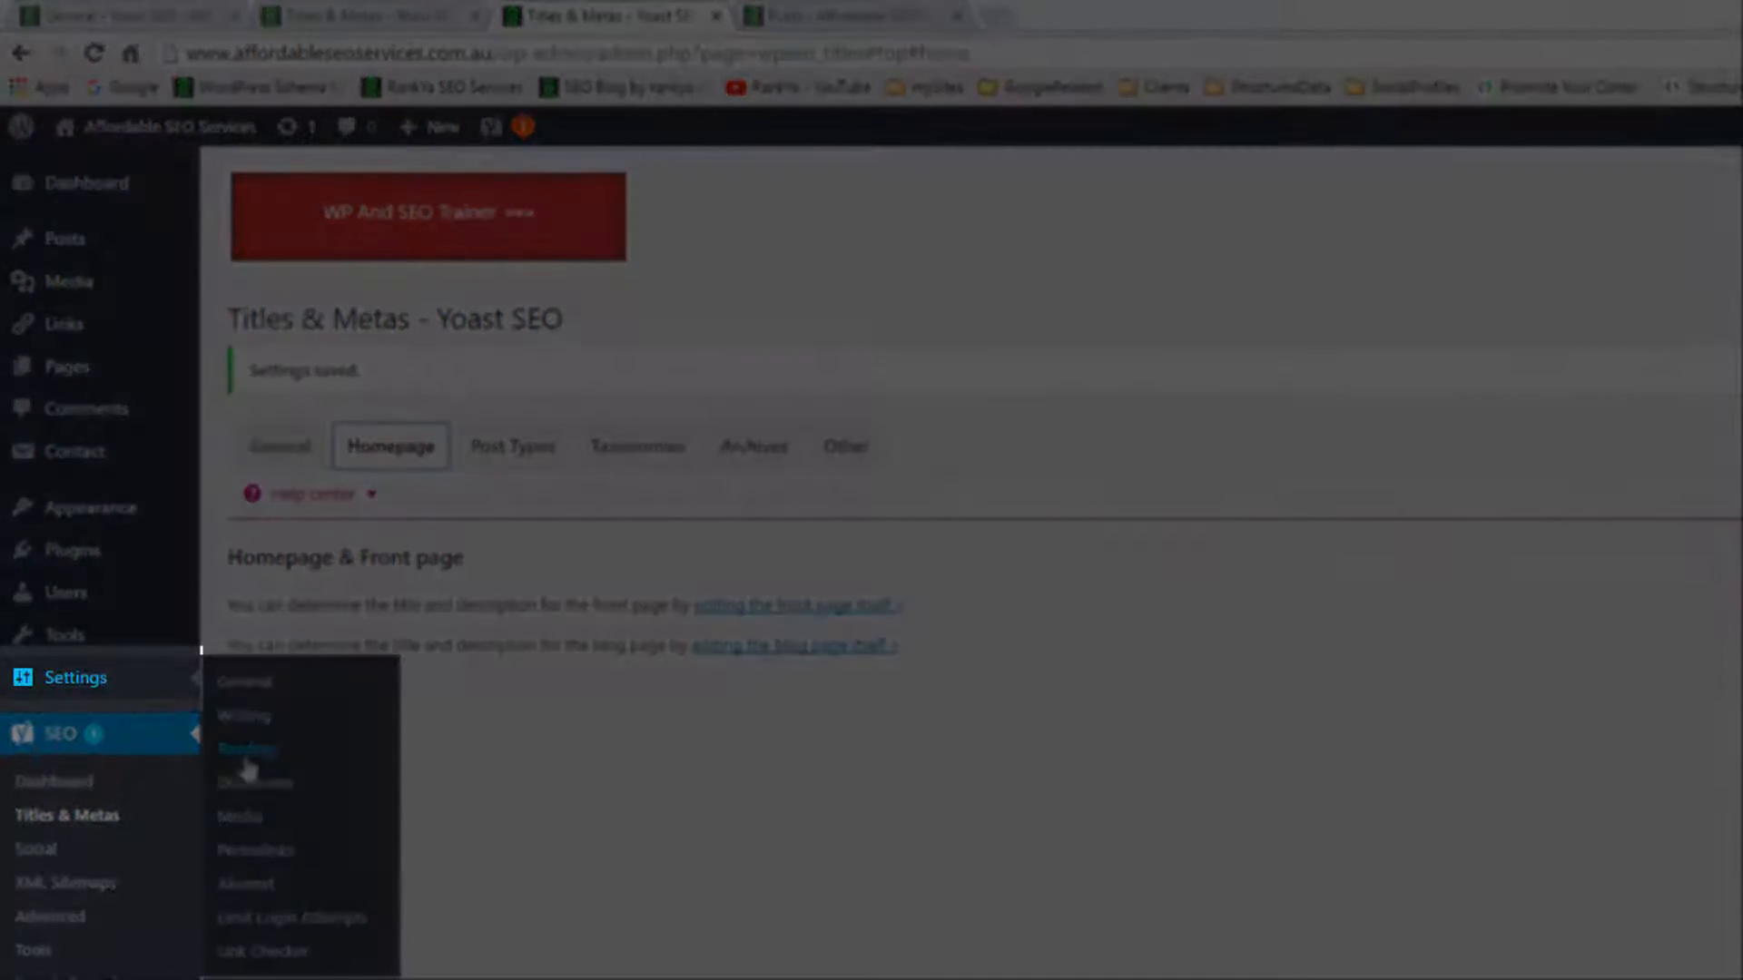
# Check Settings > Reading for the front and posts pages, then open the Blog page for editing
pyautogui.click(245, 748)
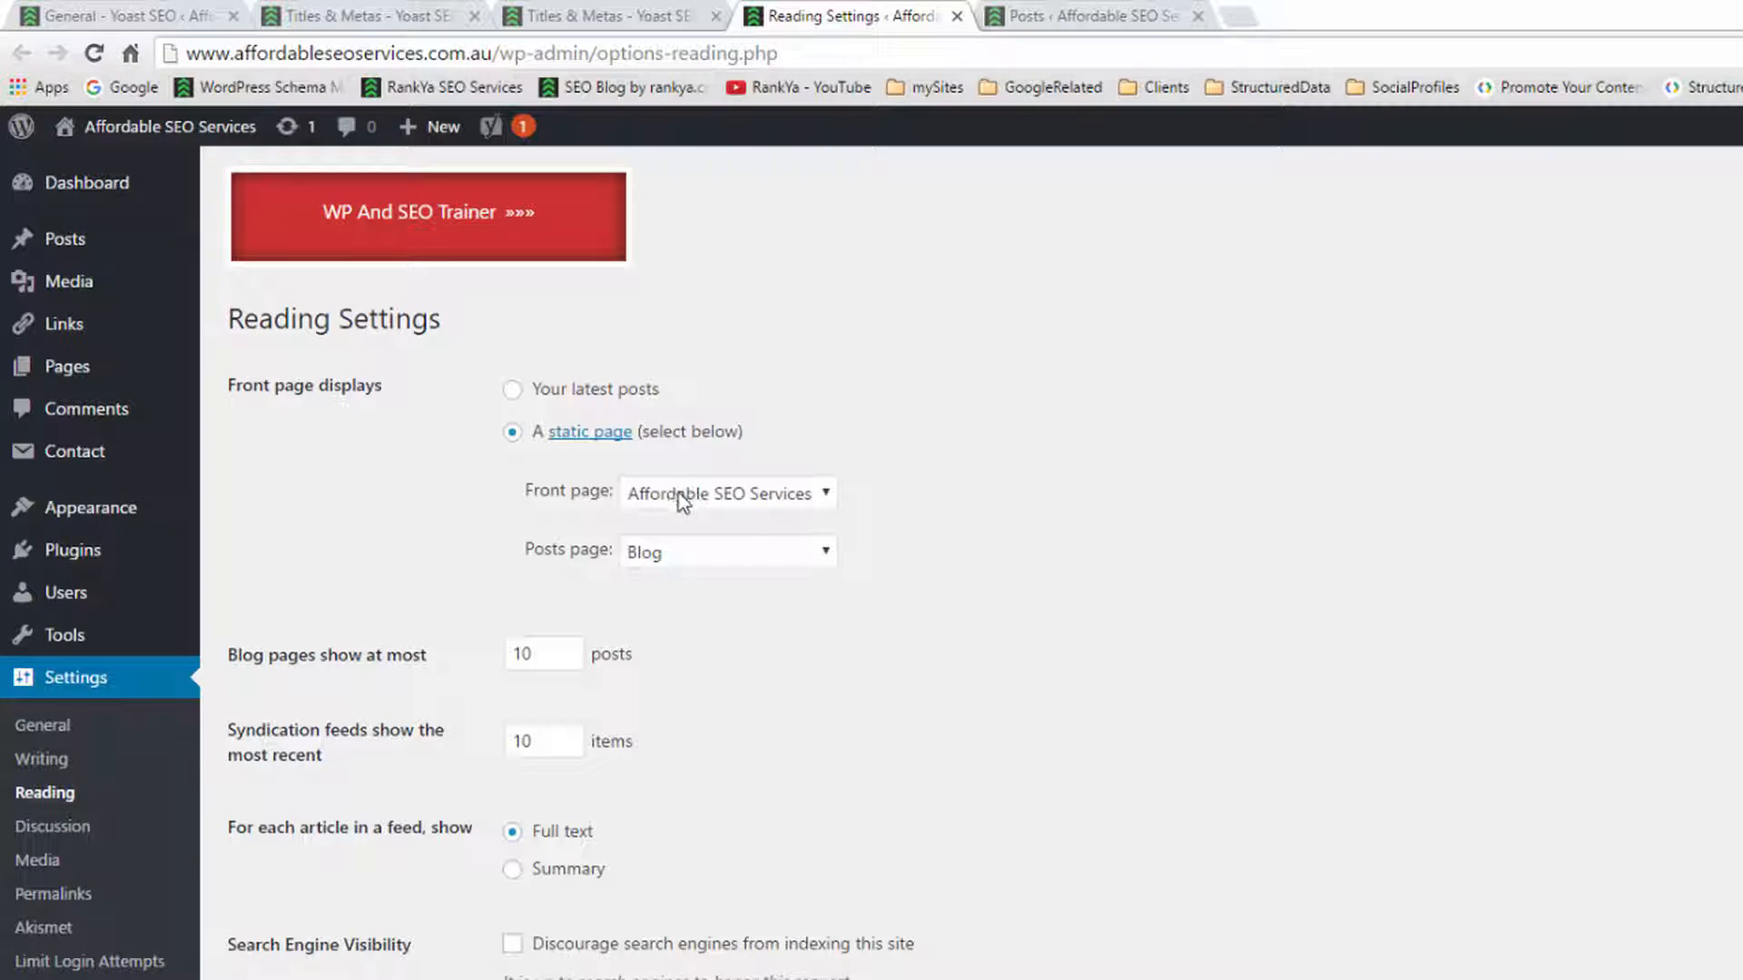
pyautogui.moveTo(623, 561)
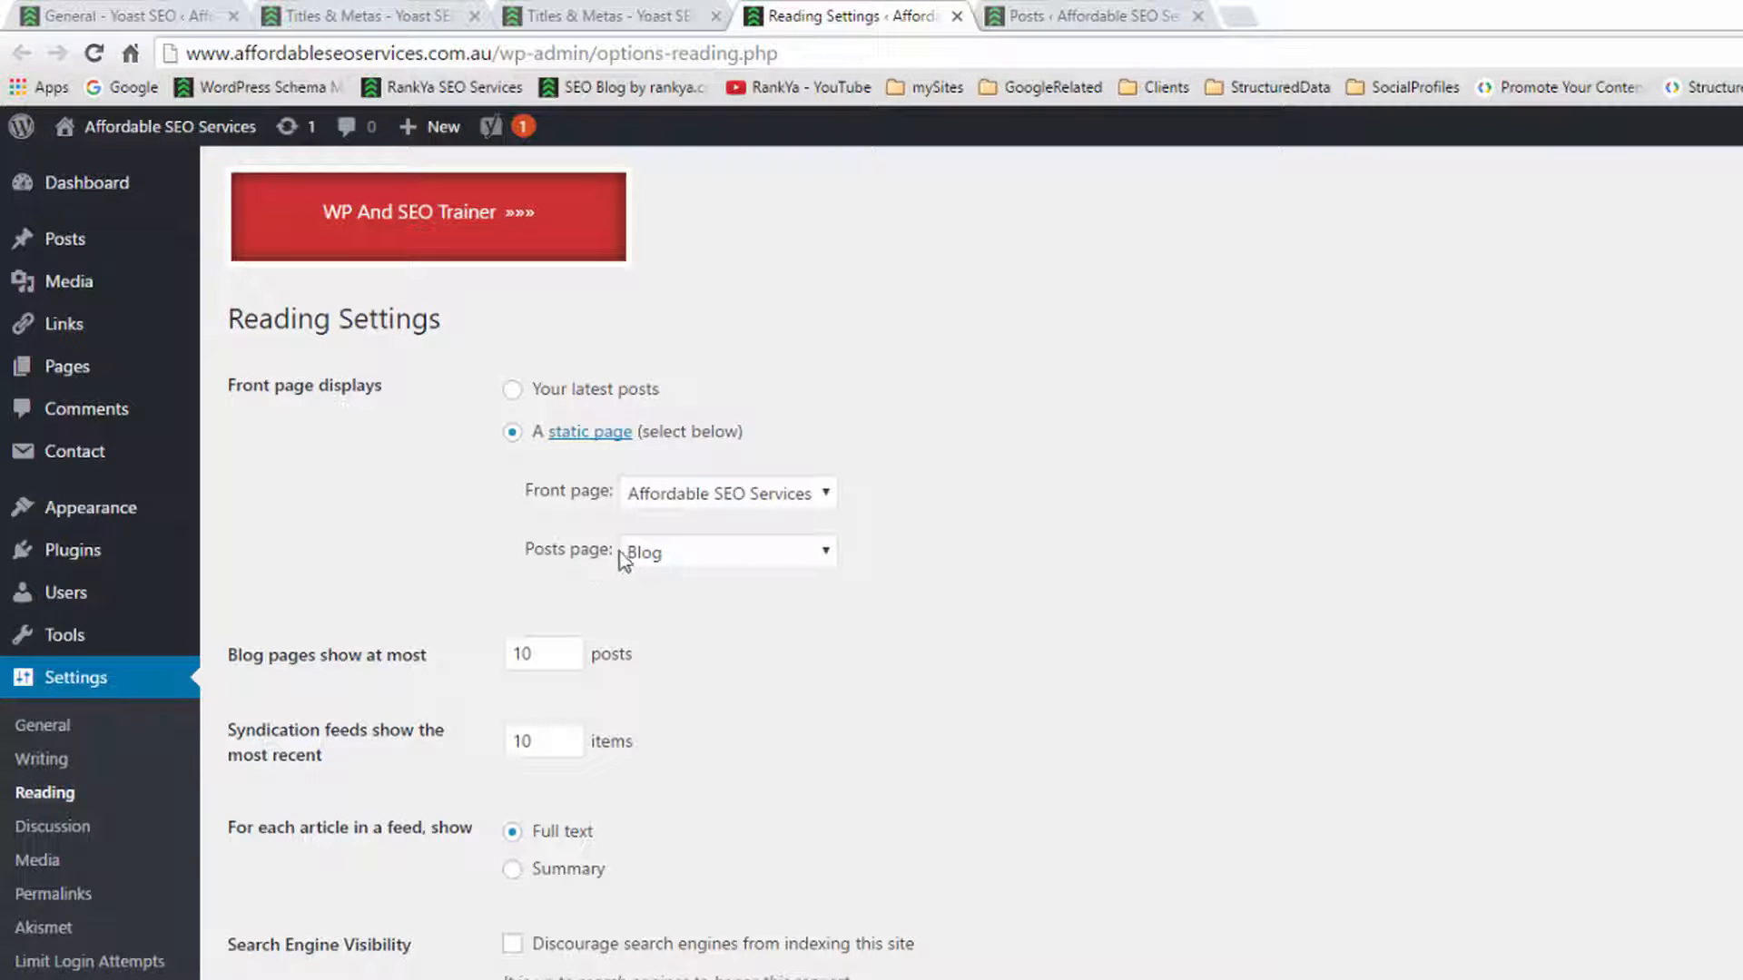
pyautogui.click(608, 16)
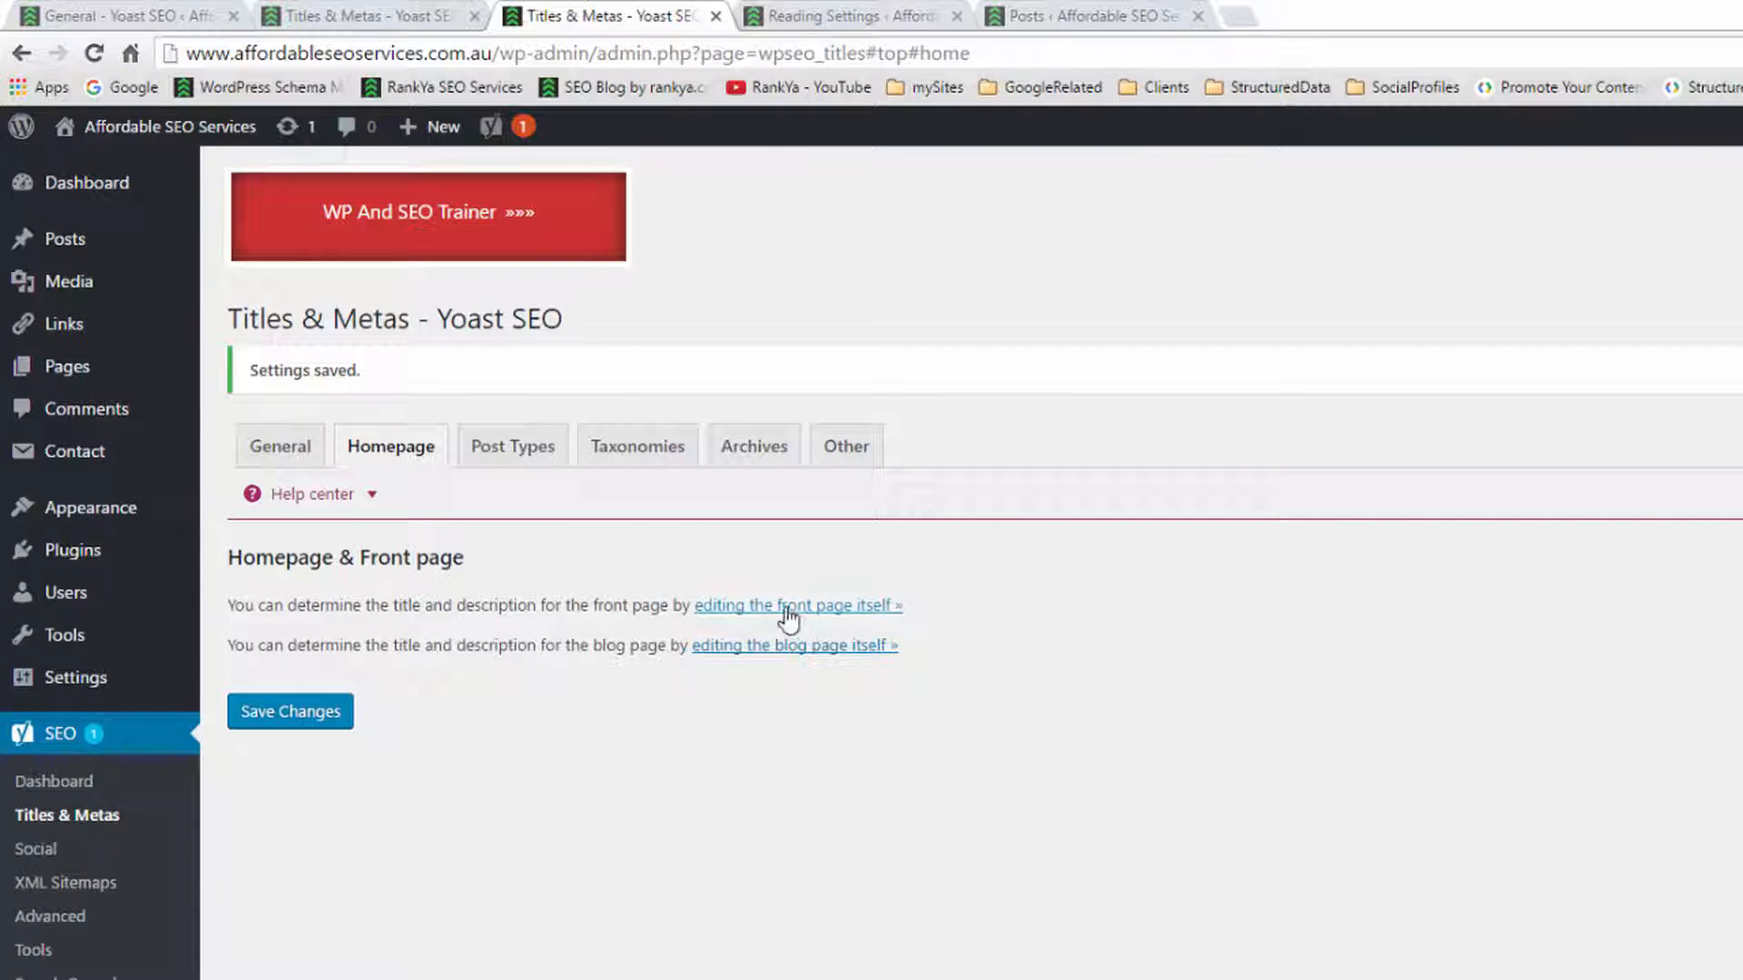
pyautogui.click(793, 644)
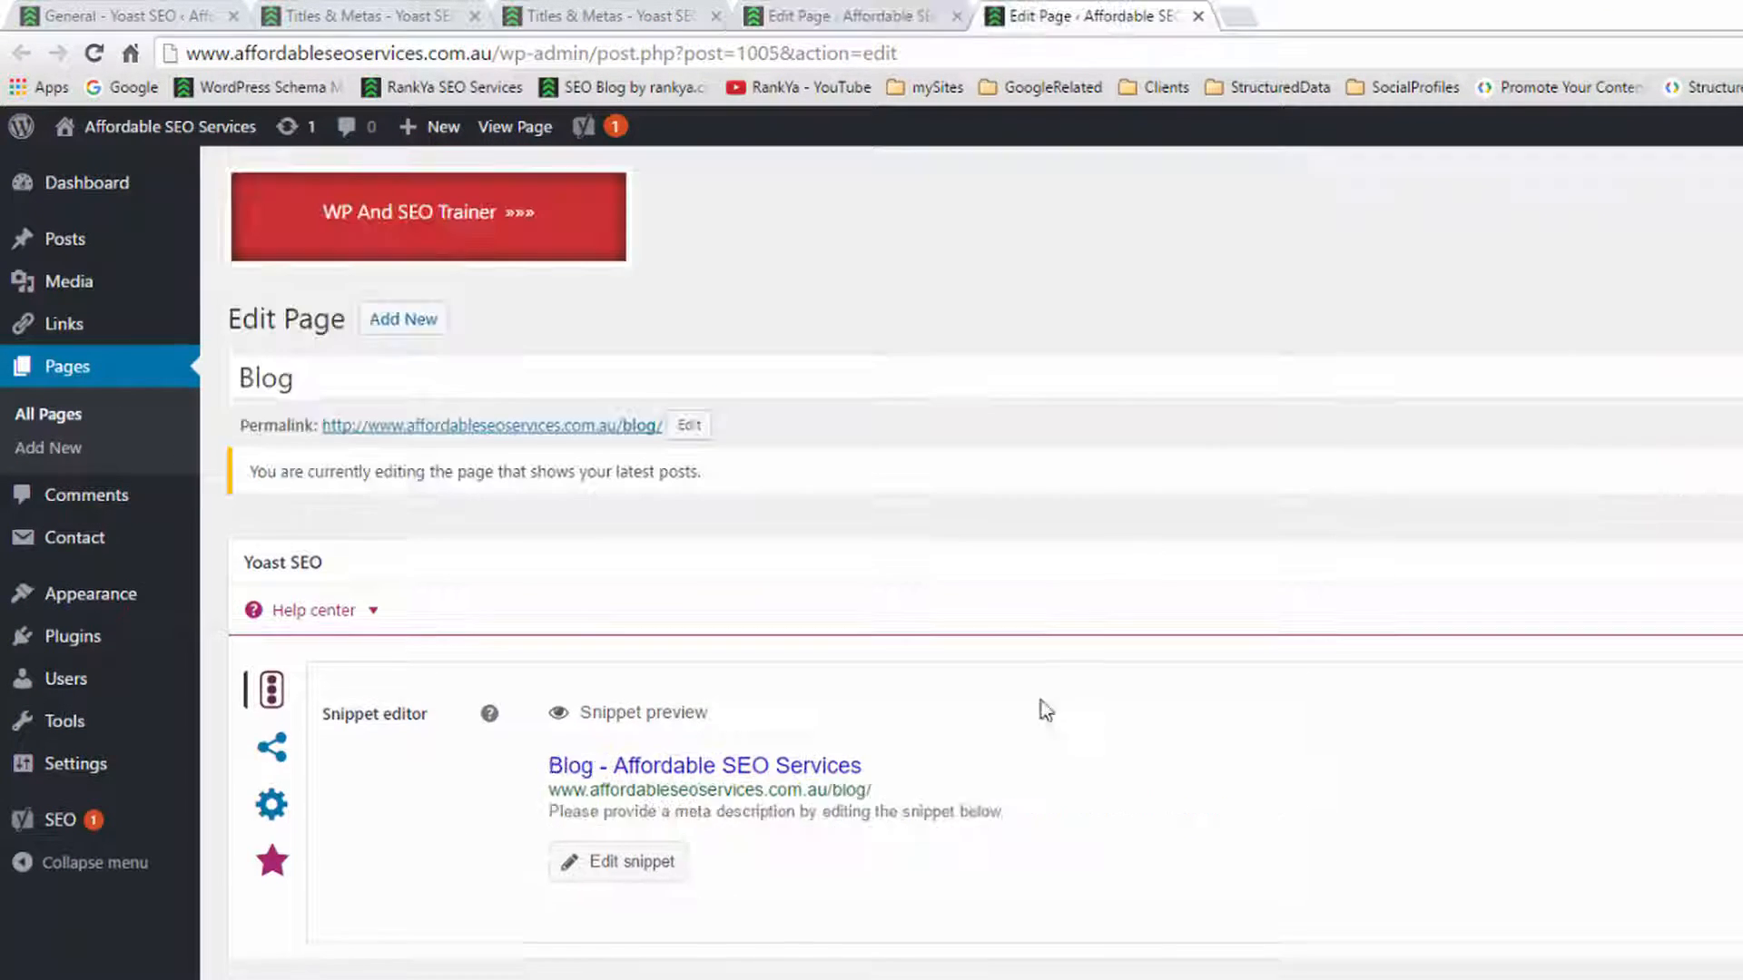
pyautogui.moveTo(1105, 17)
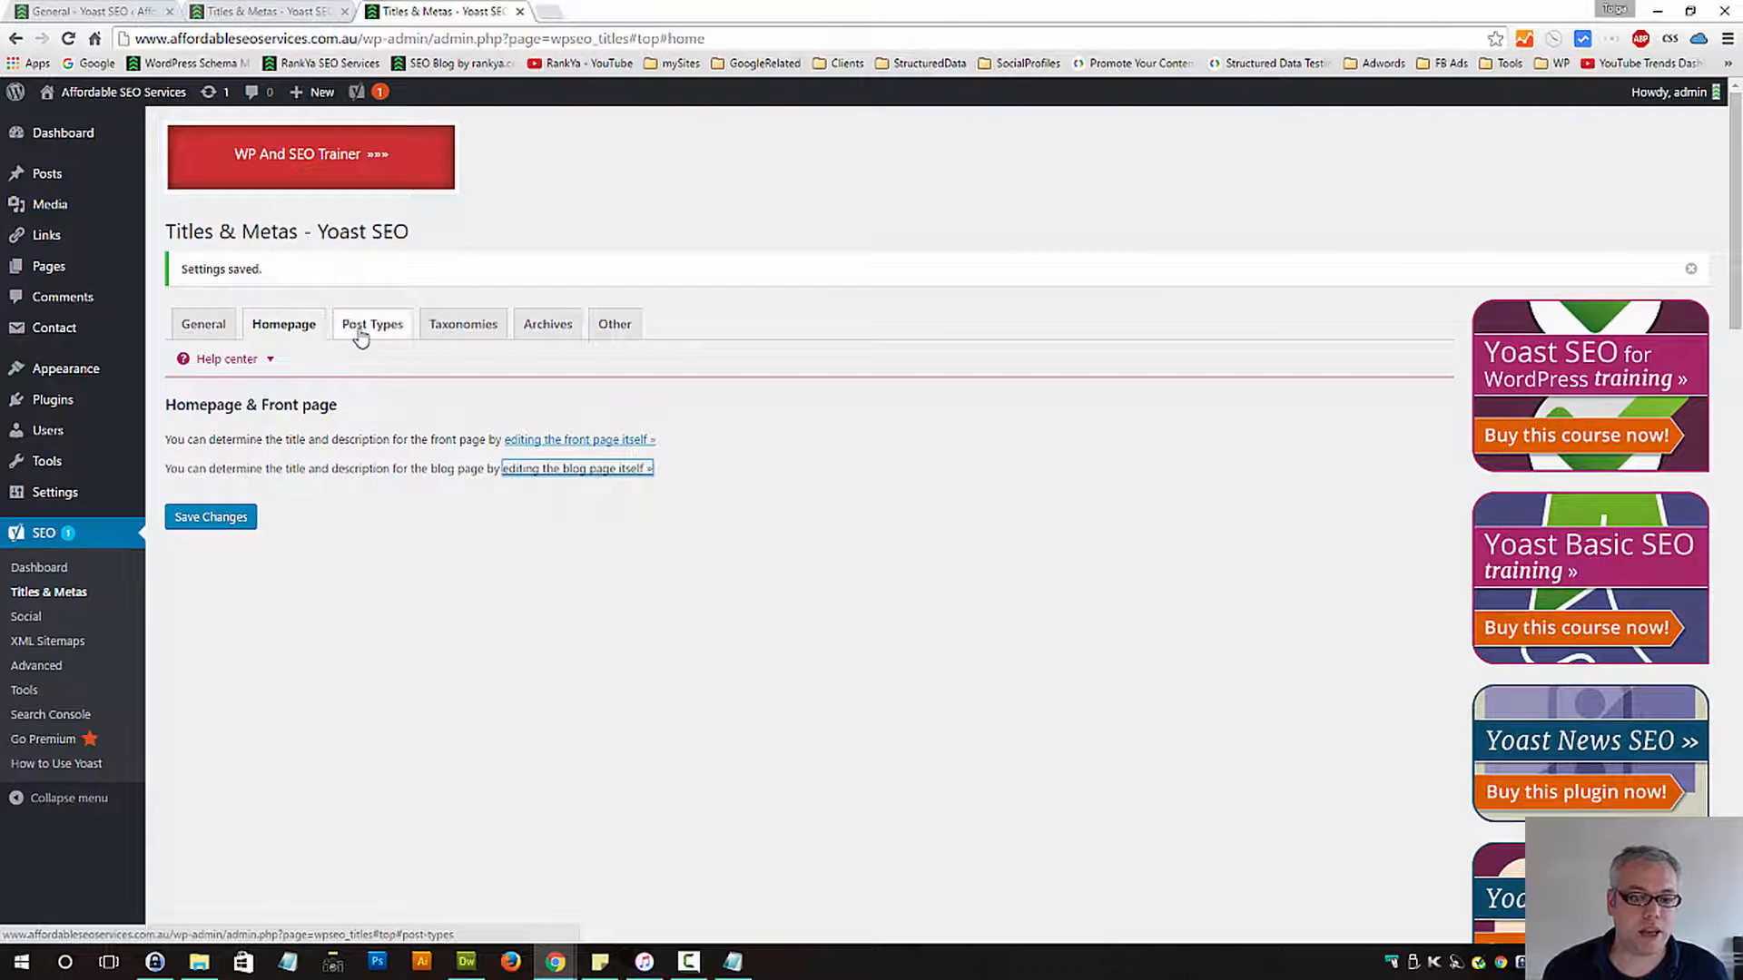
# Review Posts settings: title template %%title%% %%page%%, Meta Robots index, snippet date Hide
pyautogui.click(370, 323)
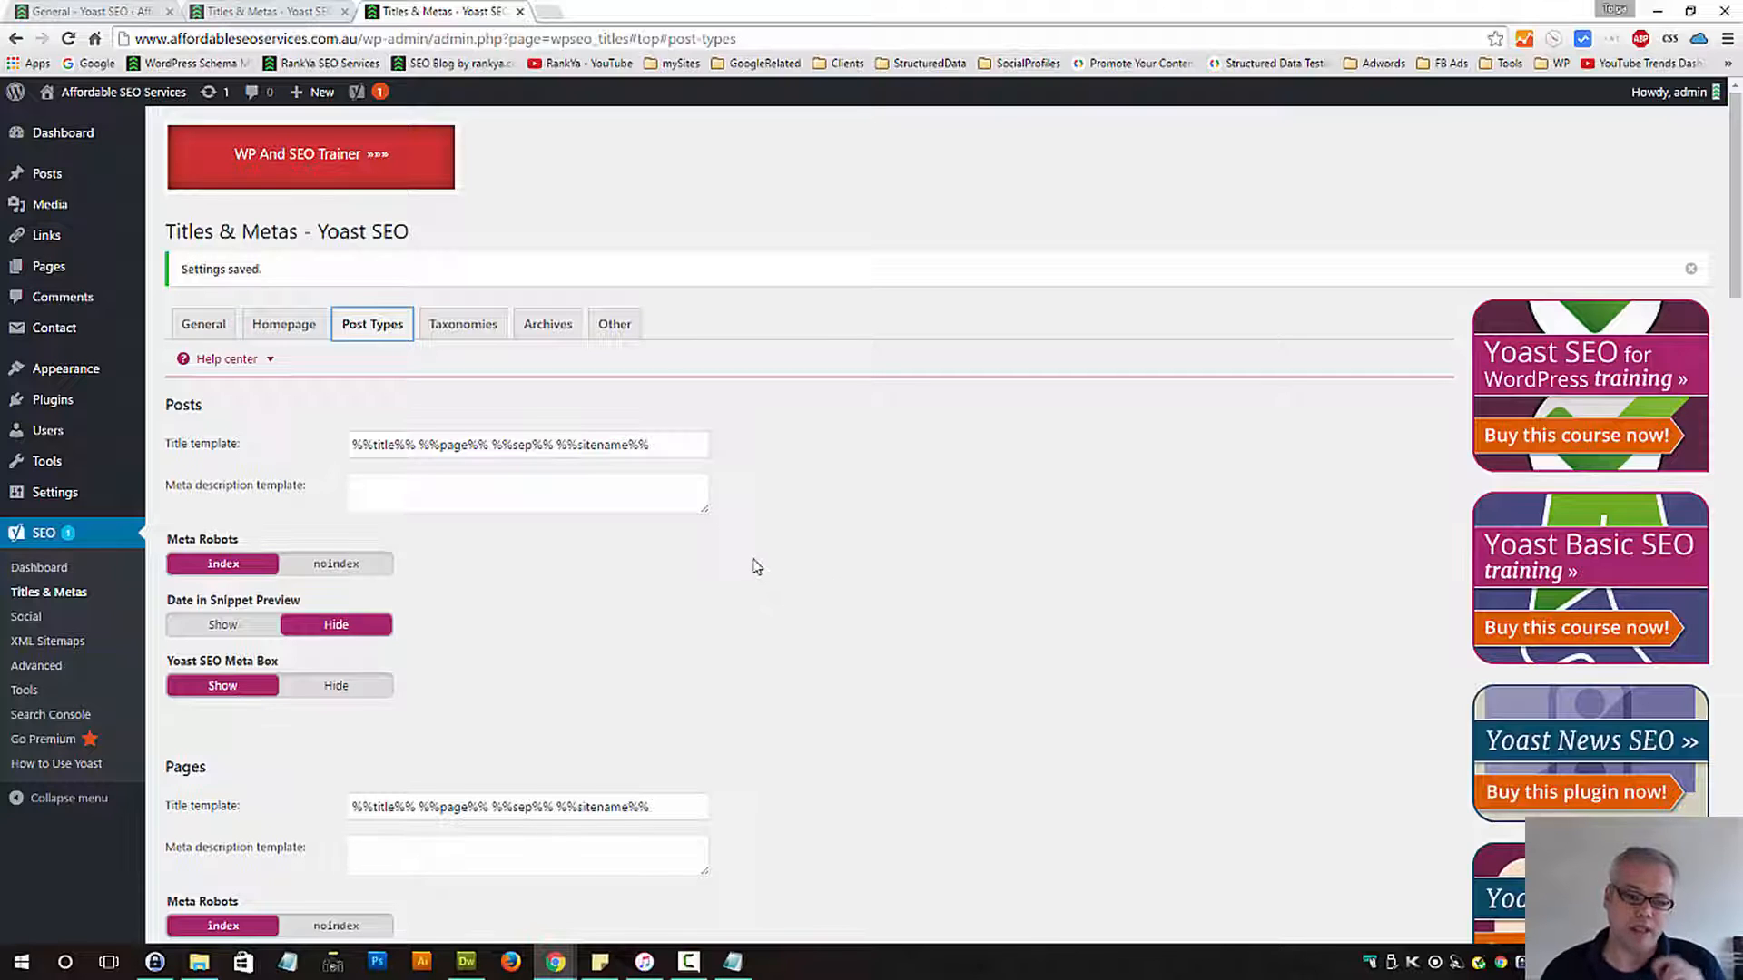
pyautogui.moveTo(776, 528)
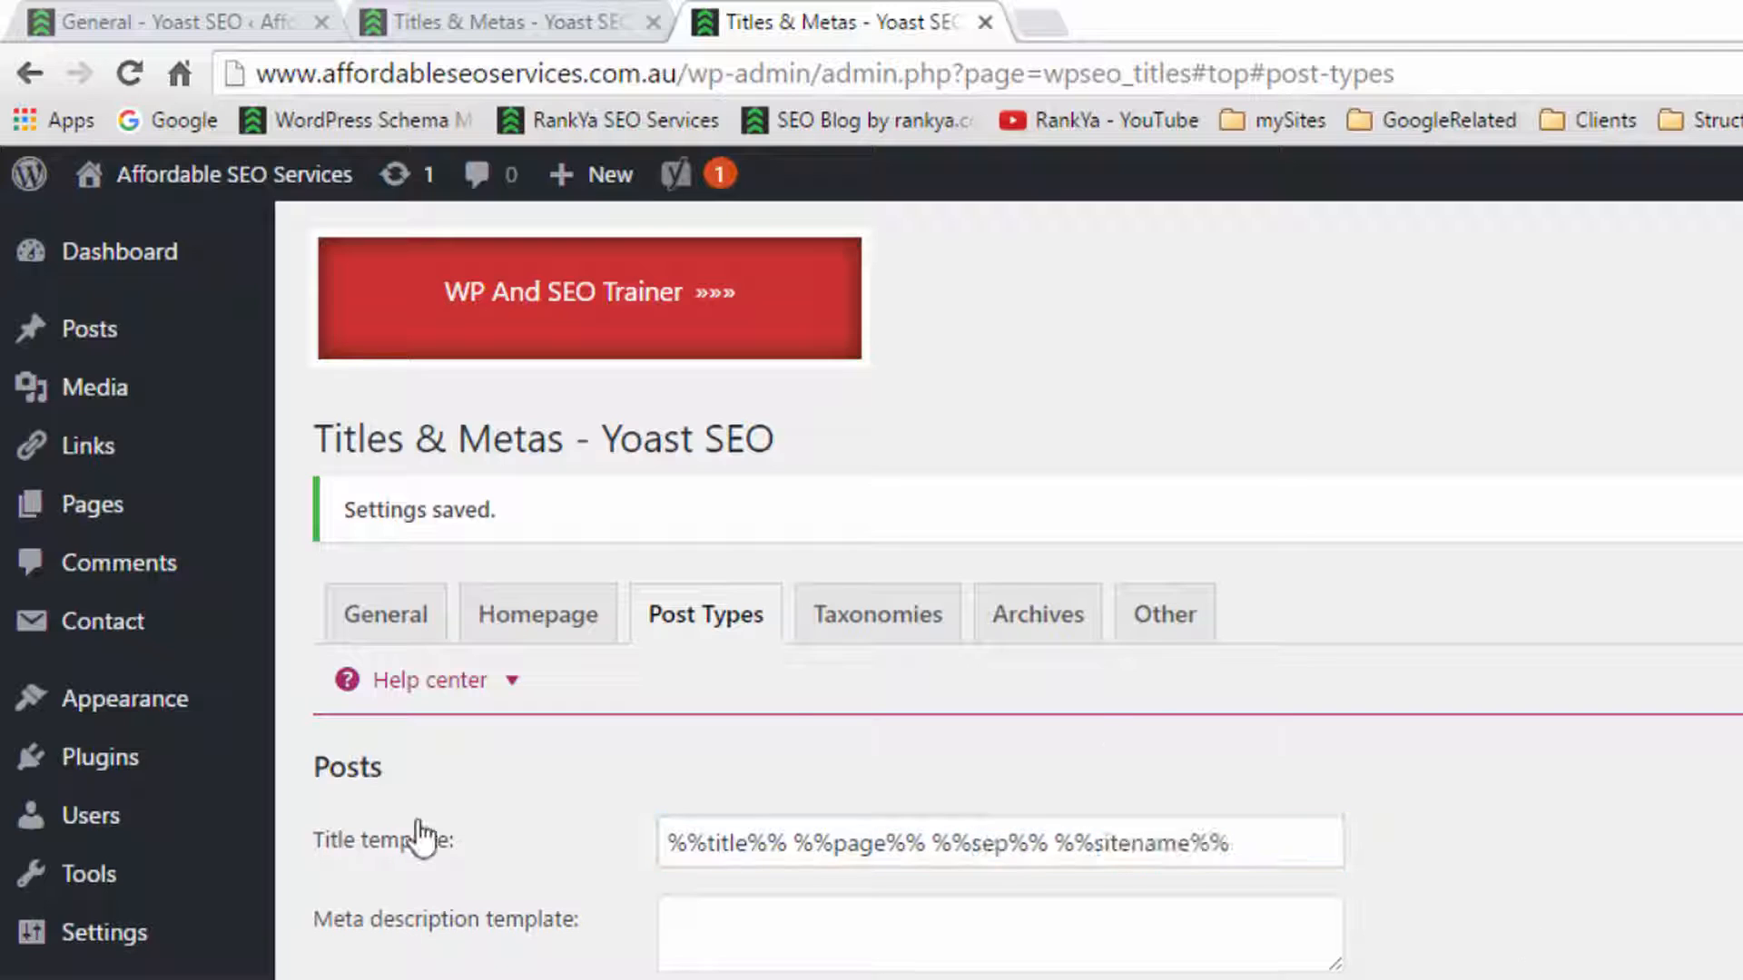
pyautogui.moveTo(924, 841); pyautogui.dragTo(1231, 840)
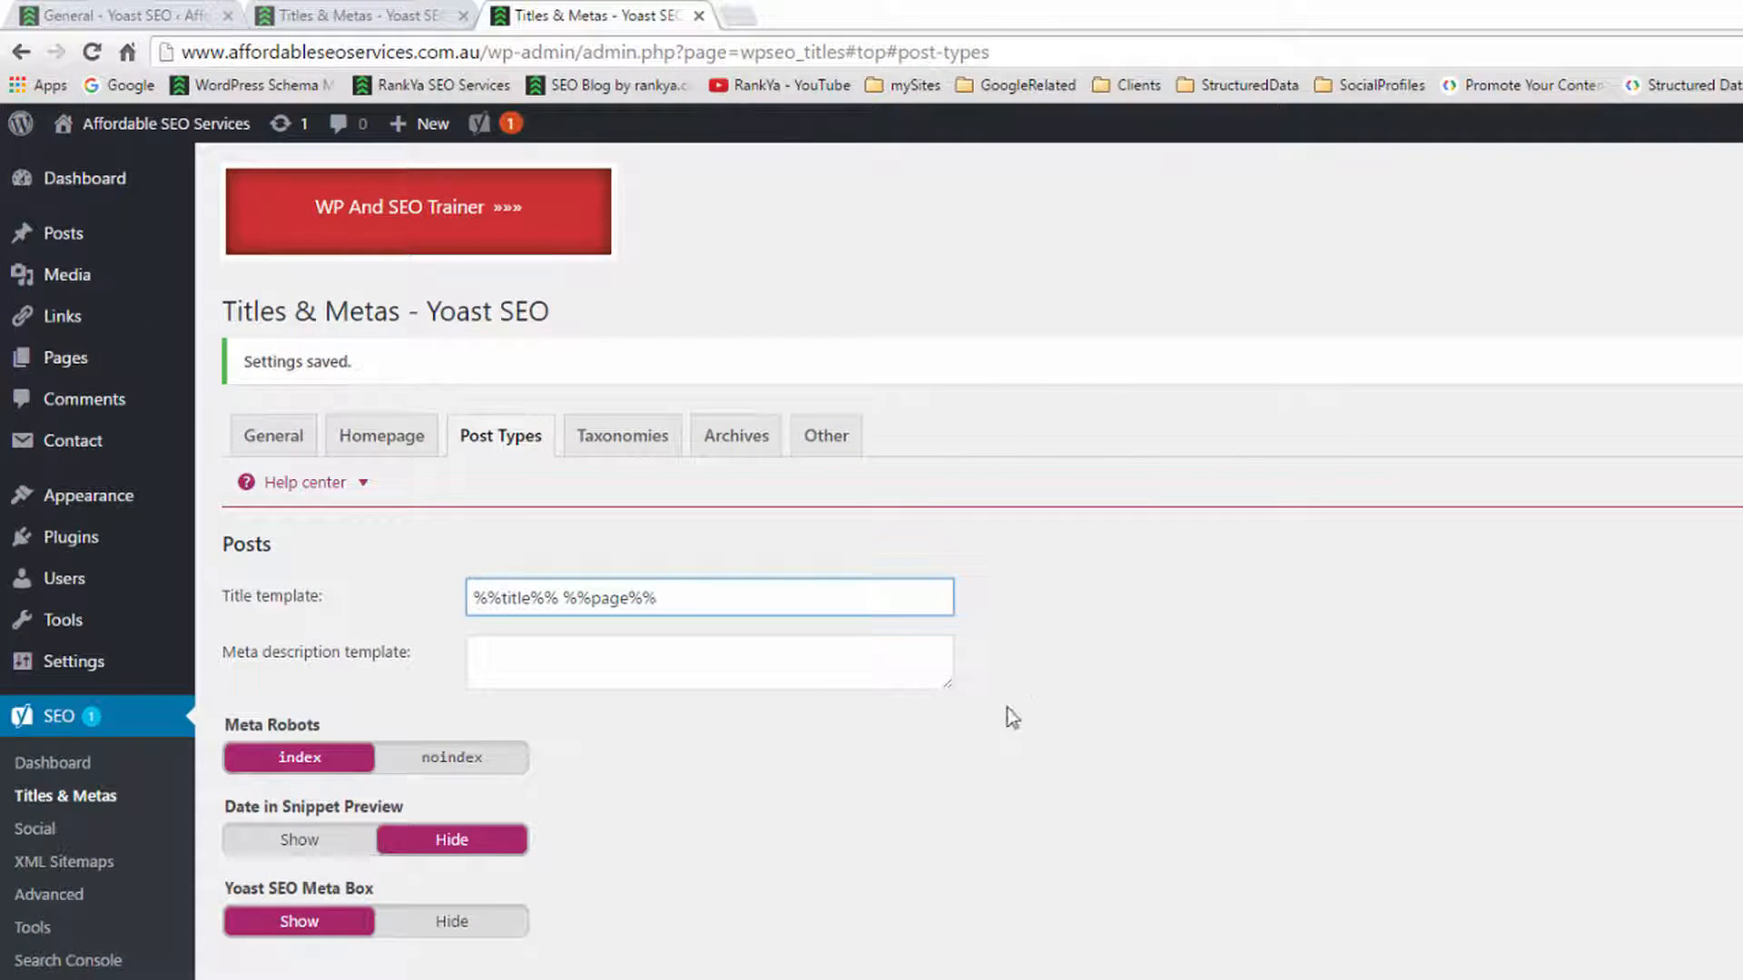
pyautogui.scroll(-3)
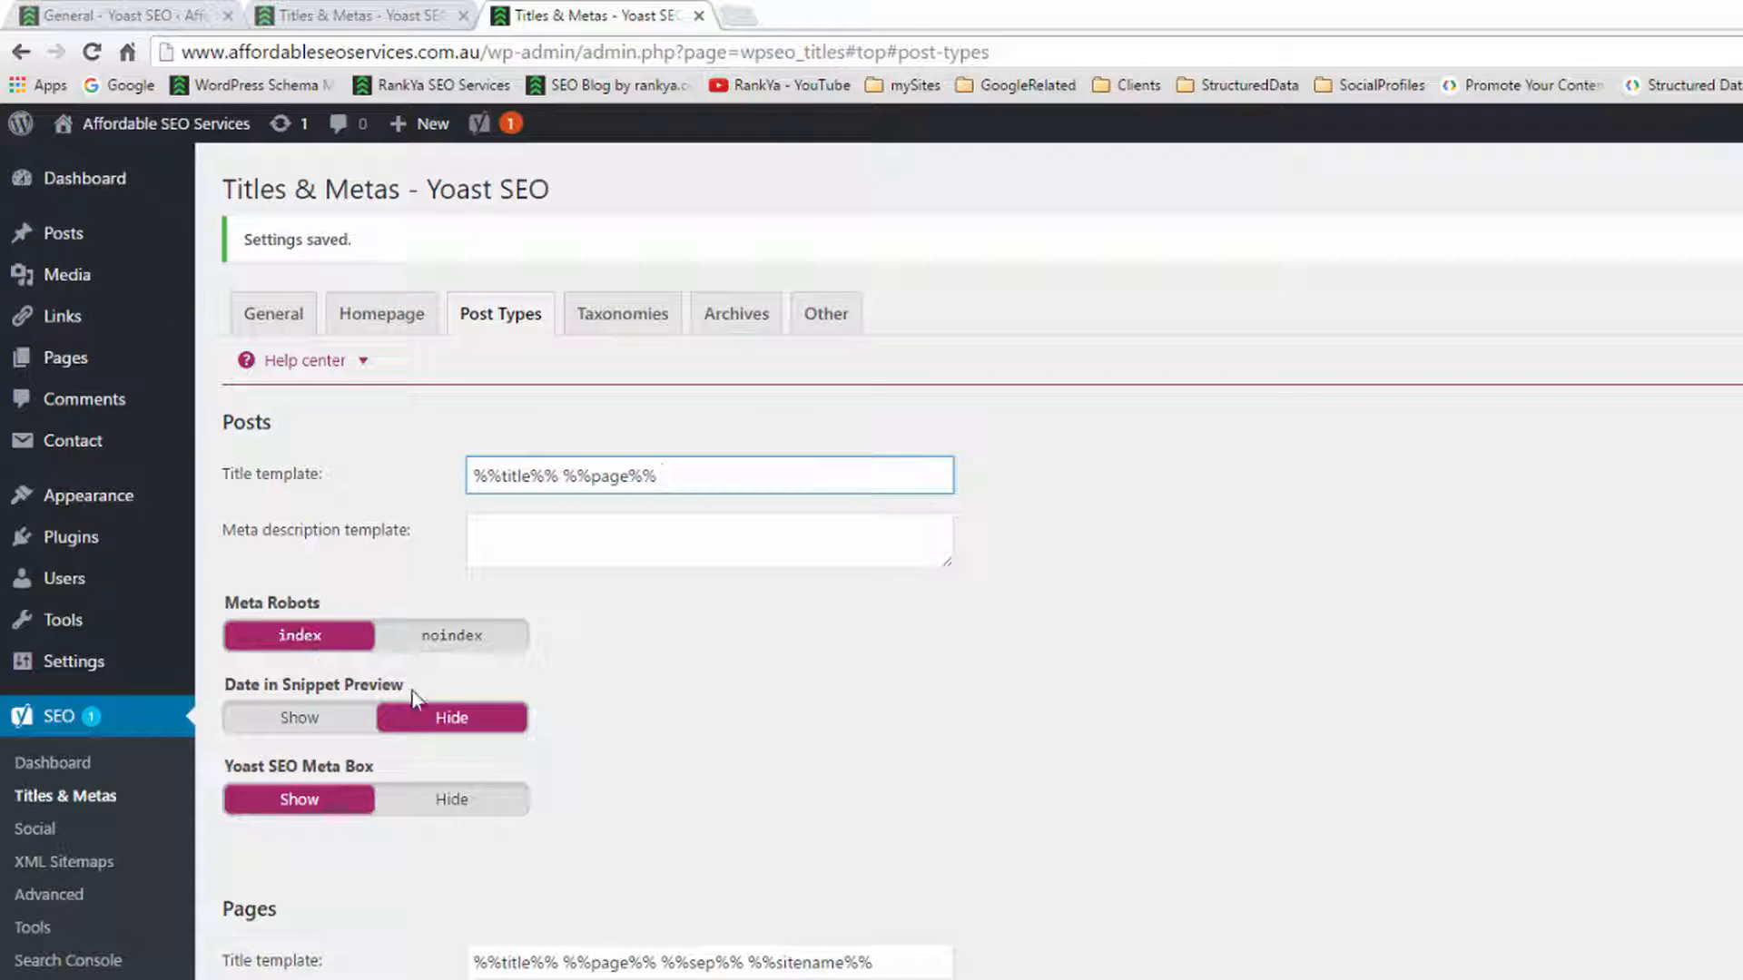
pyautogui.doubleClick(339, 684)
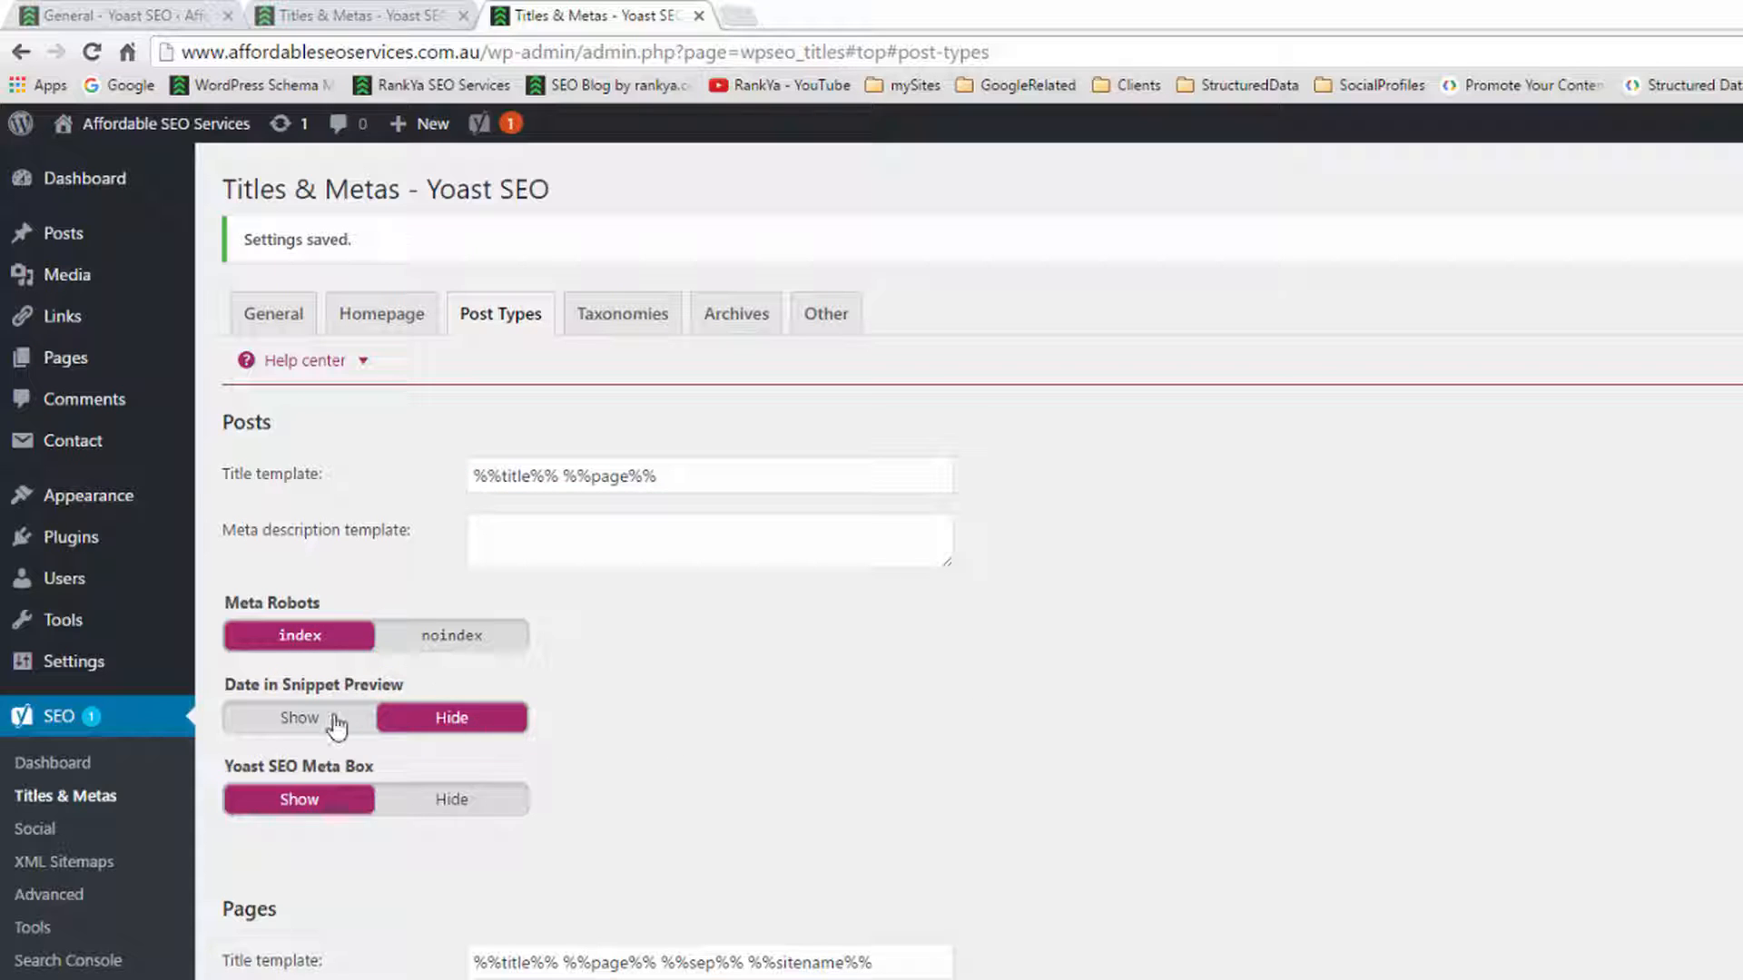
pyautogui.click(297, 718)
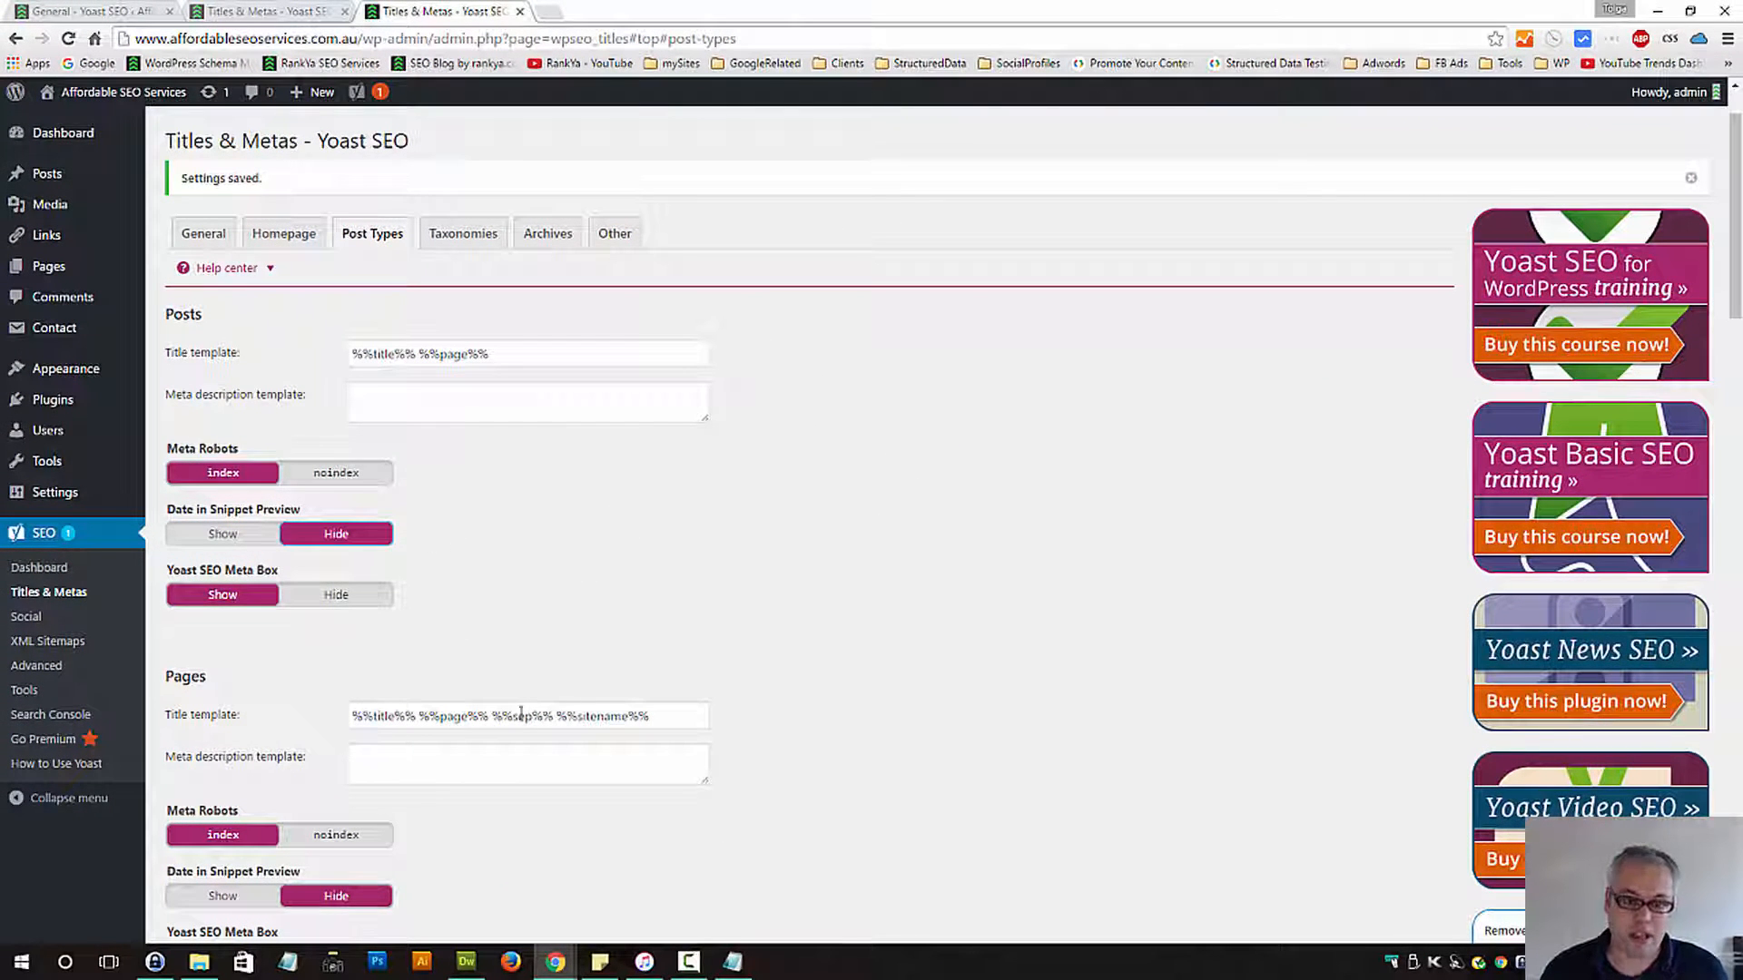
# Trim the Pages title template to %%title%% %%page%% and keep media attachments indexable
pyautogui.doubleClick(528, 715)
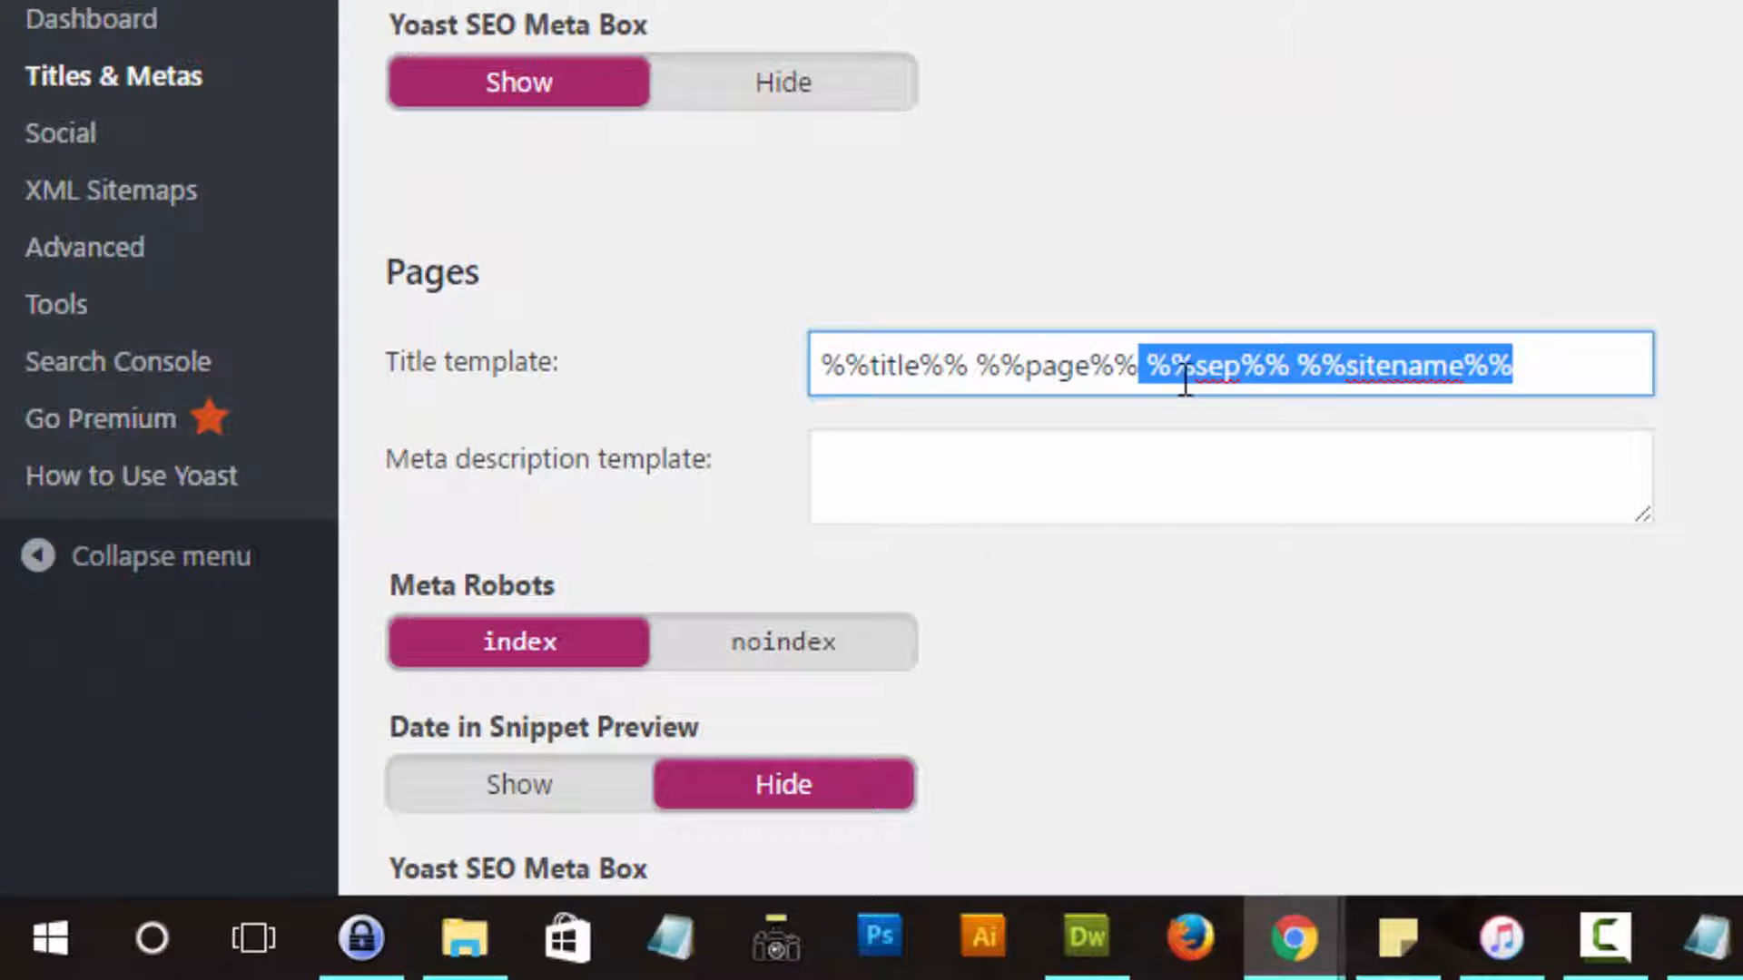
pyautogui.press('Delete')
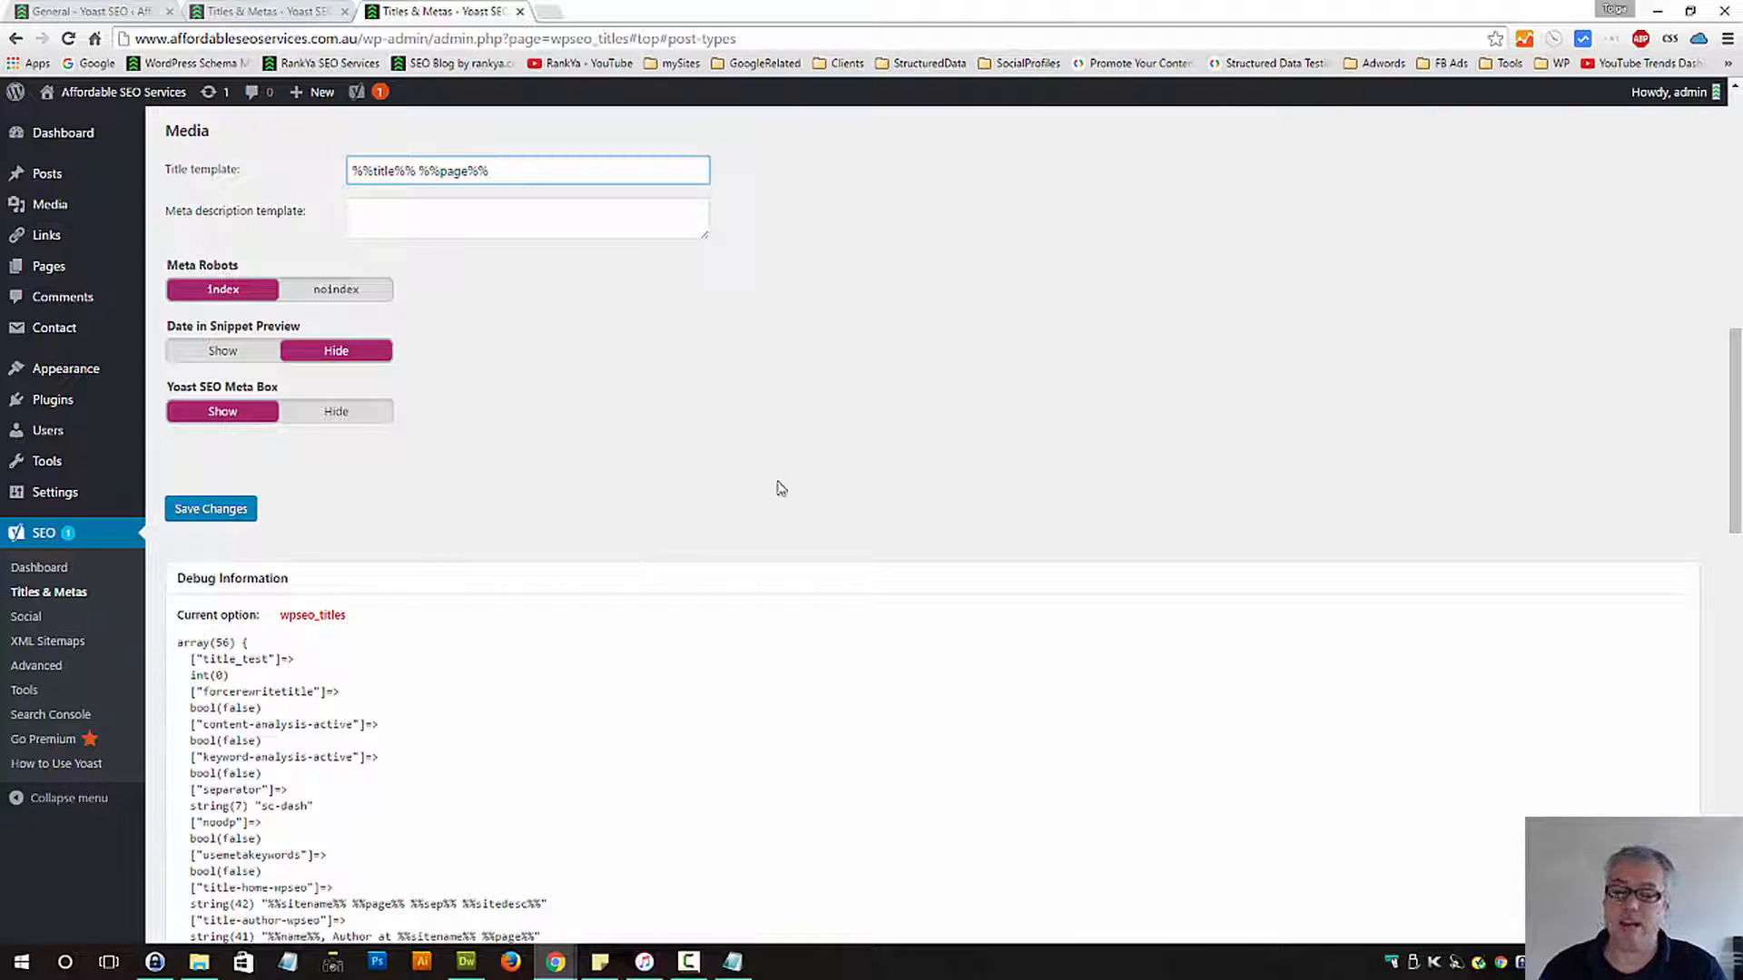
pyautogui.moveTo(869, 325)
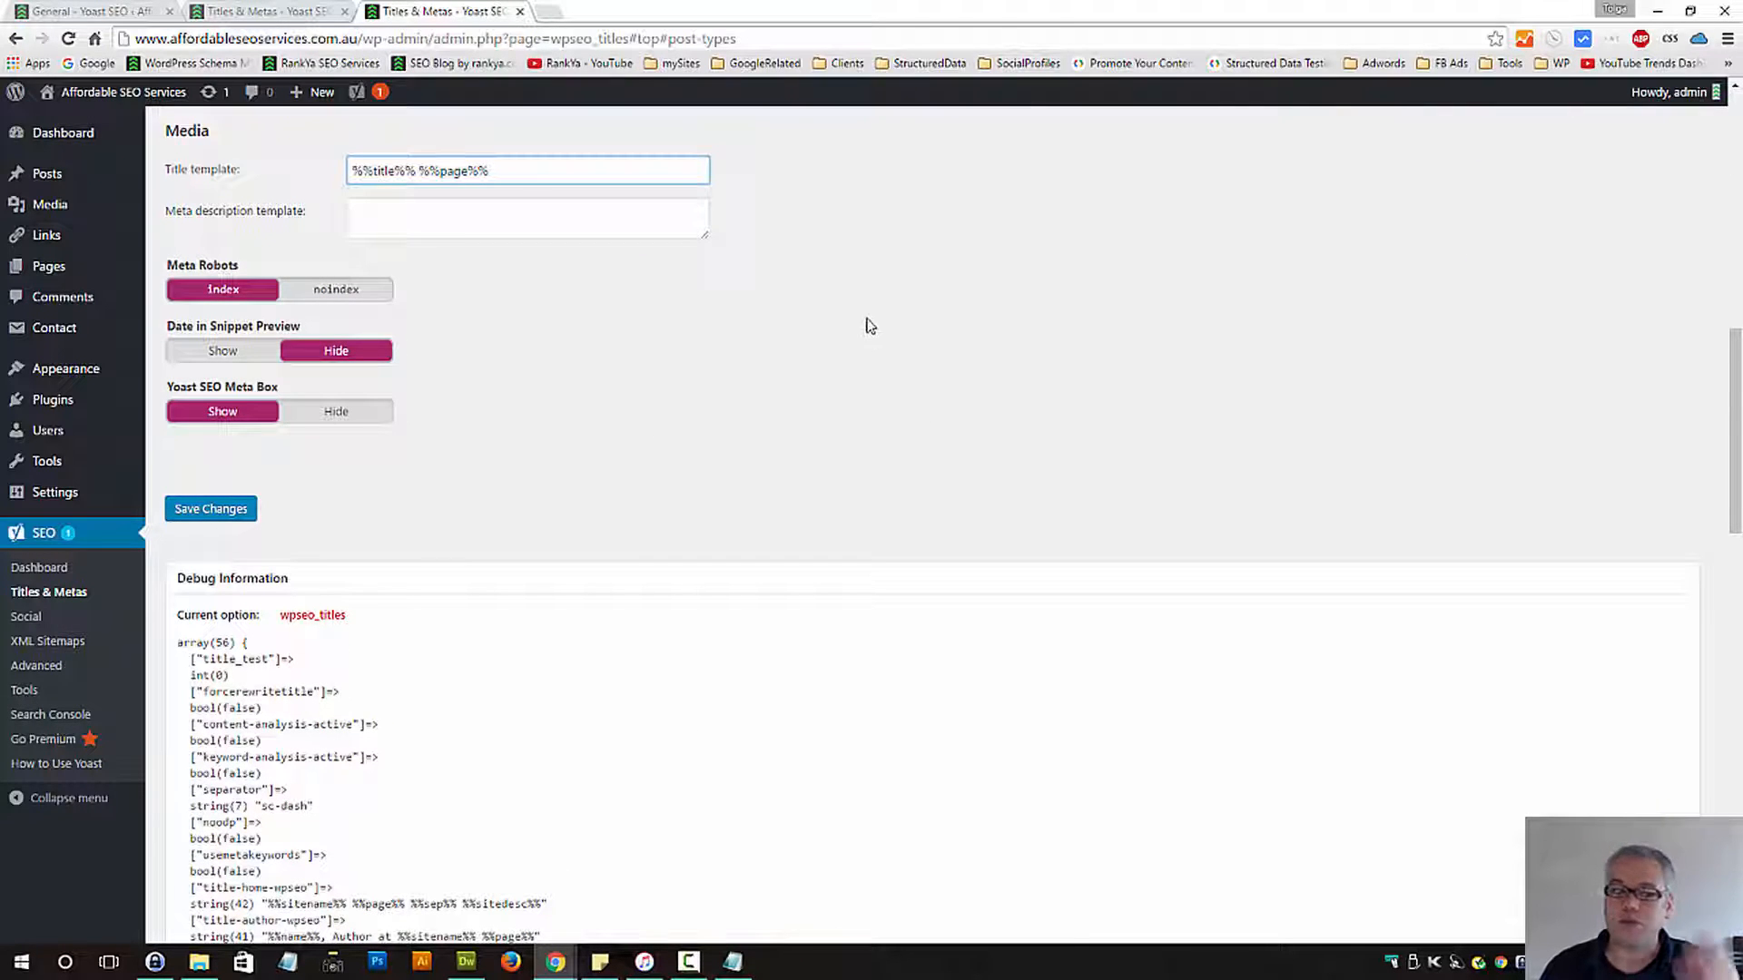
pyautogui.scroll(-3)
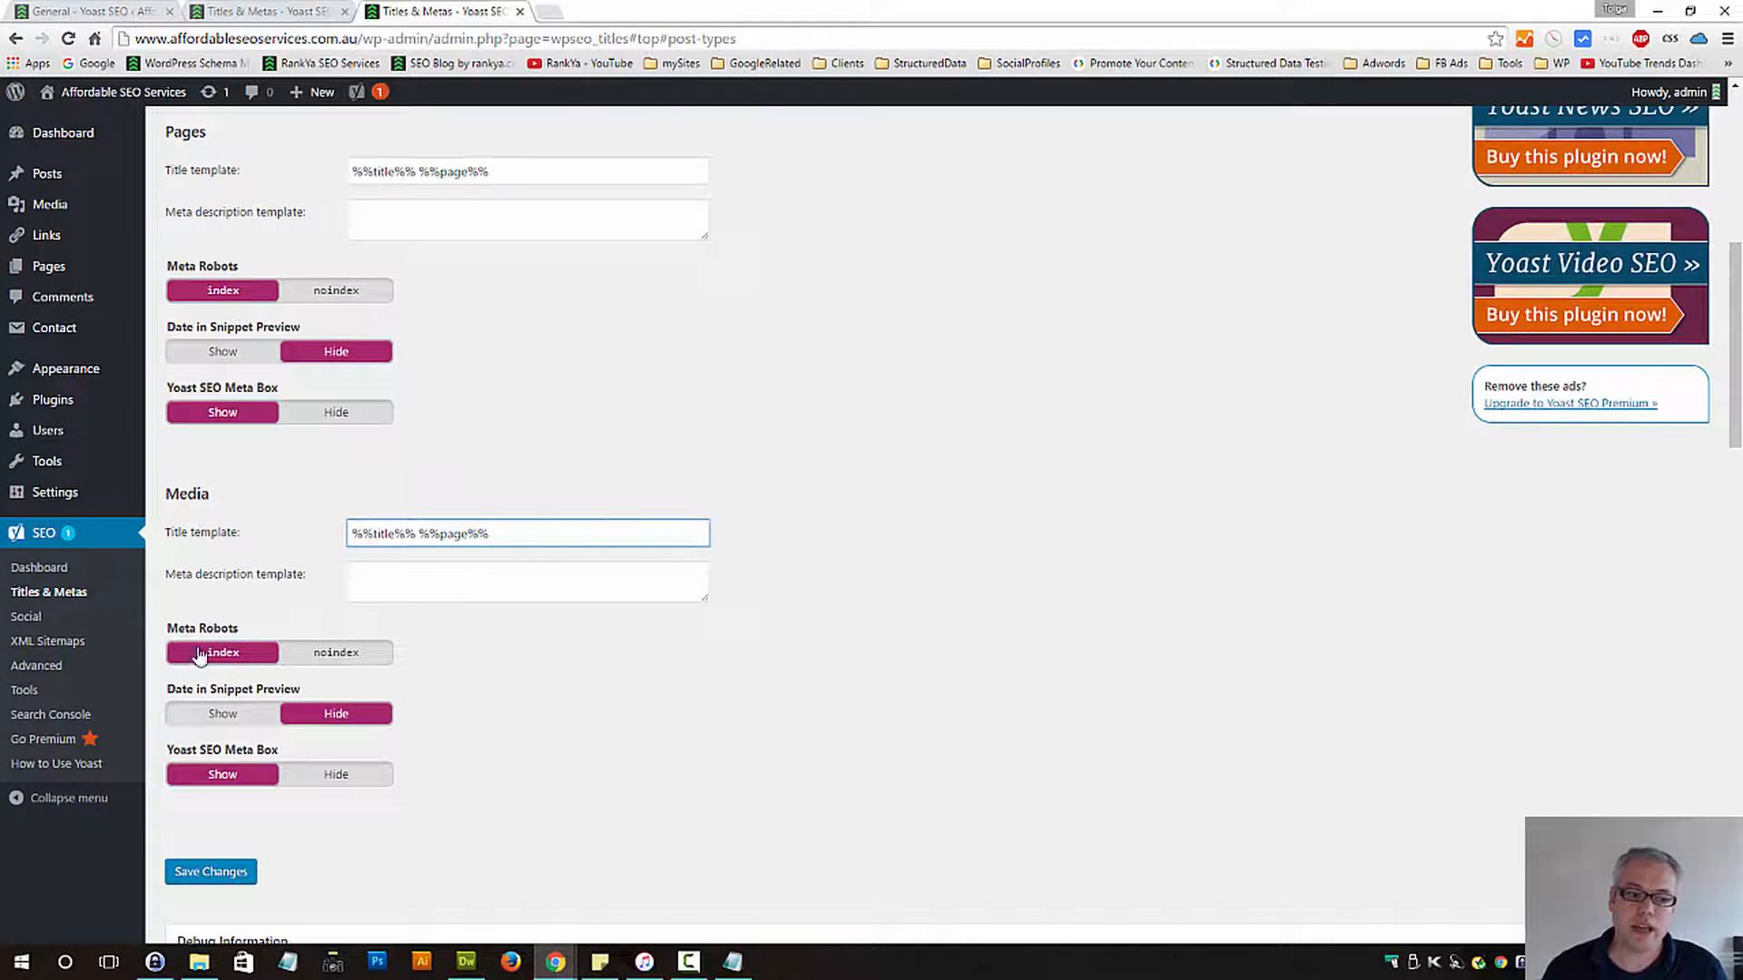
pyautogui.click(526, 532)
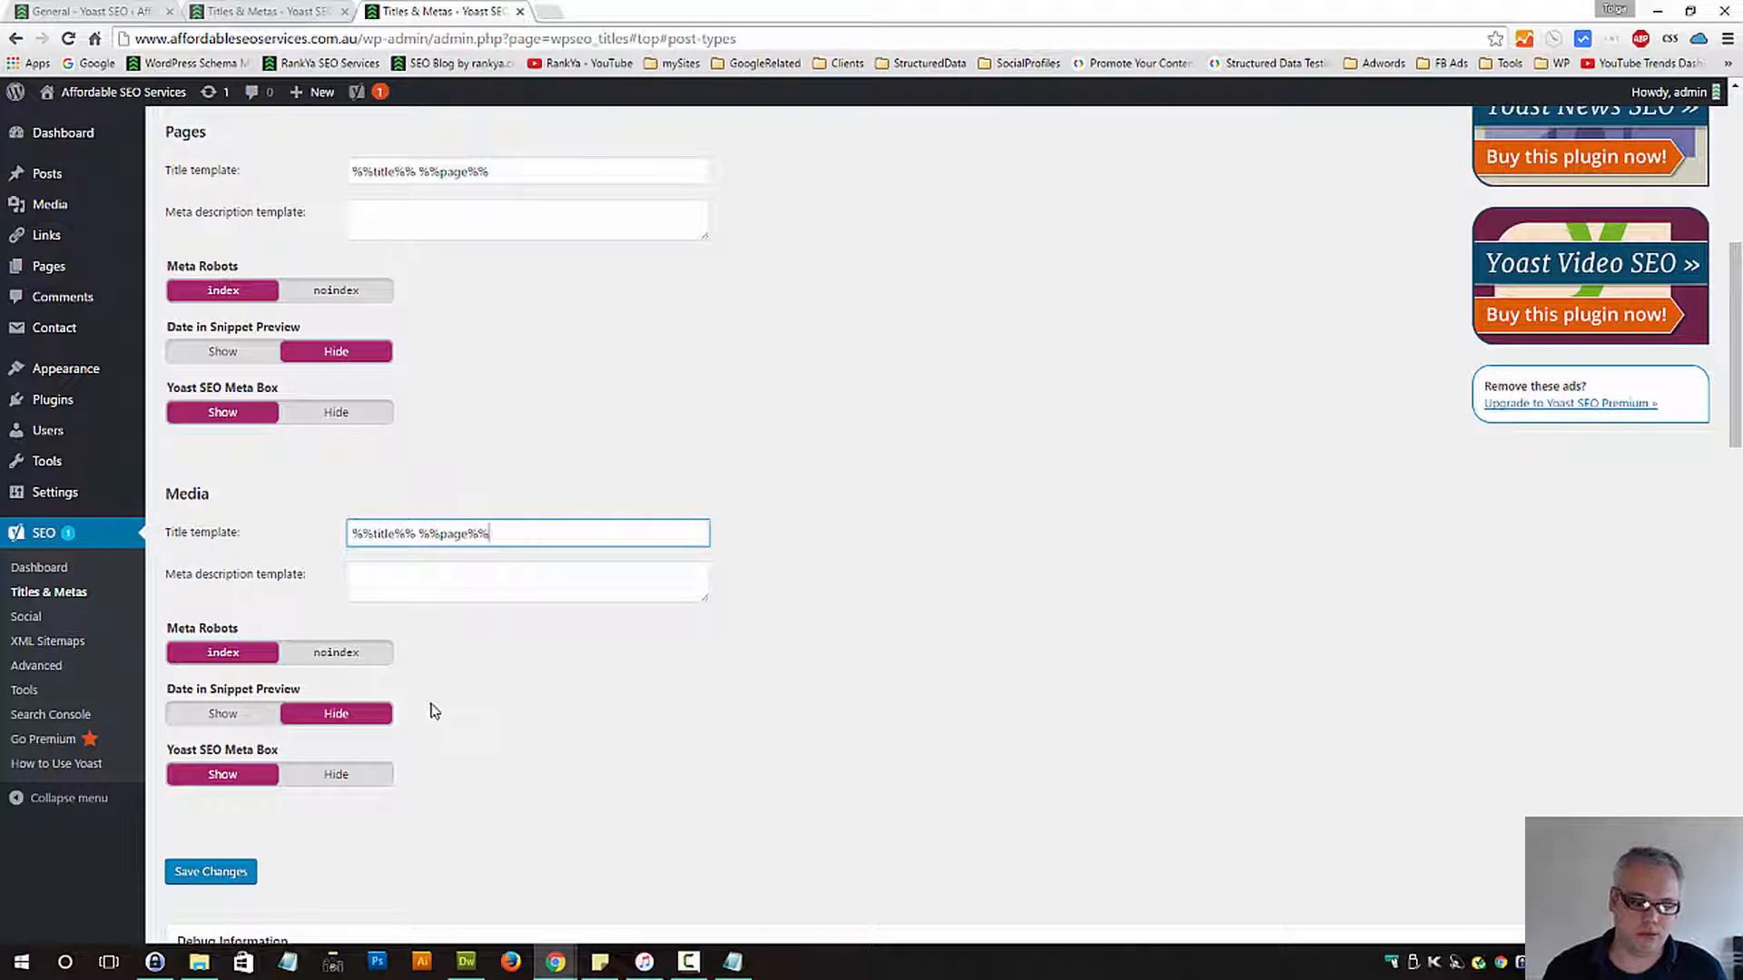
# Toggle snippet dates for pages and media, leave them on Hide, and save the Post Types settings
pyautogui.click(222, 712)
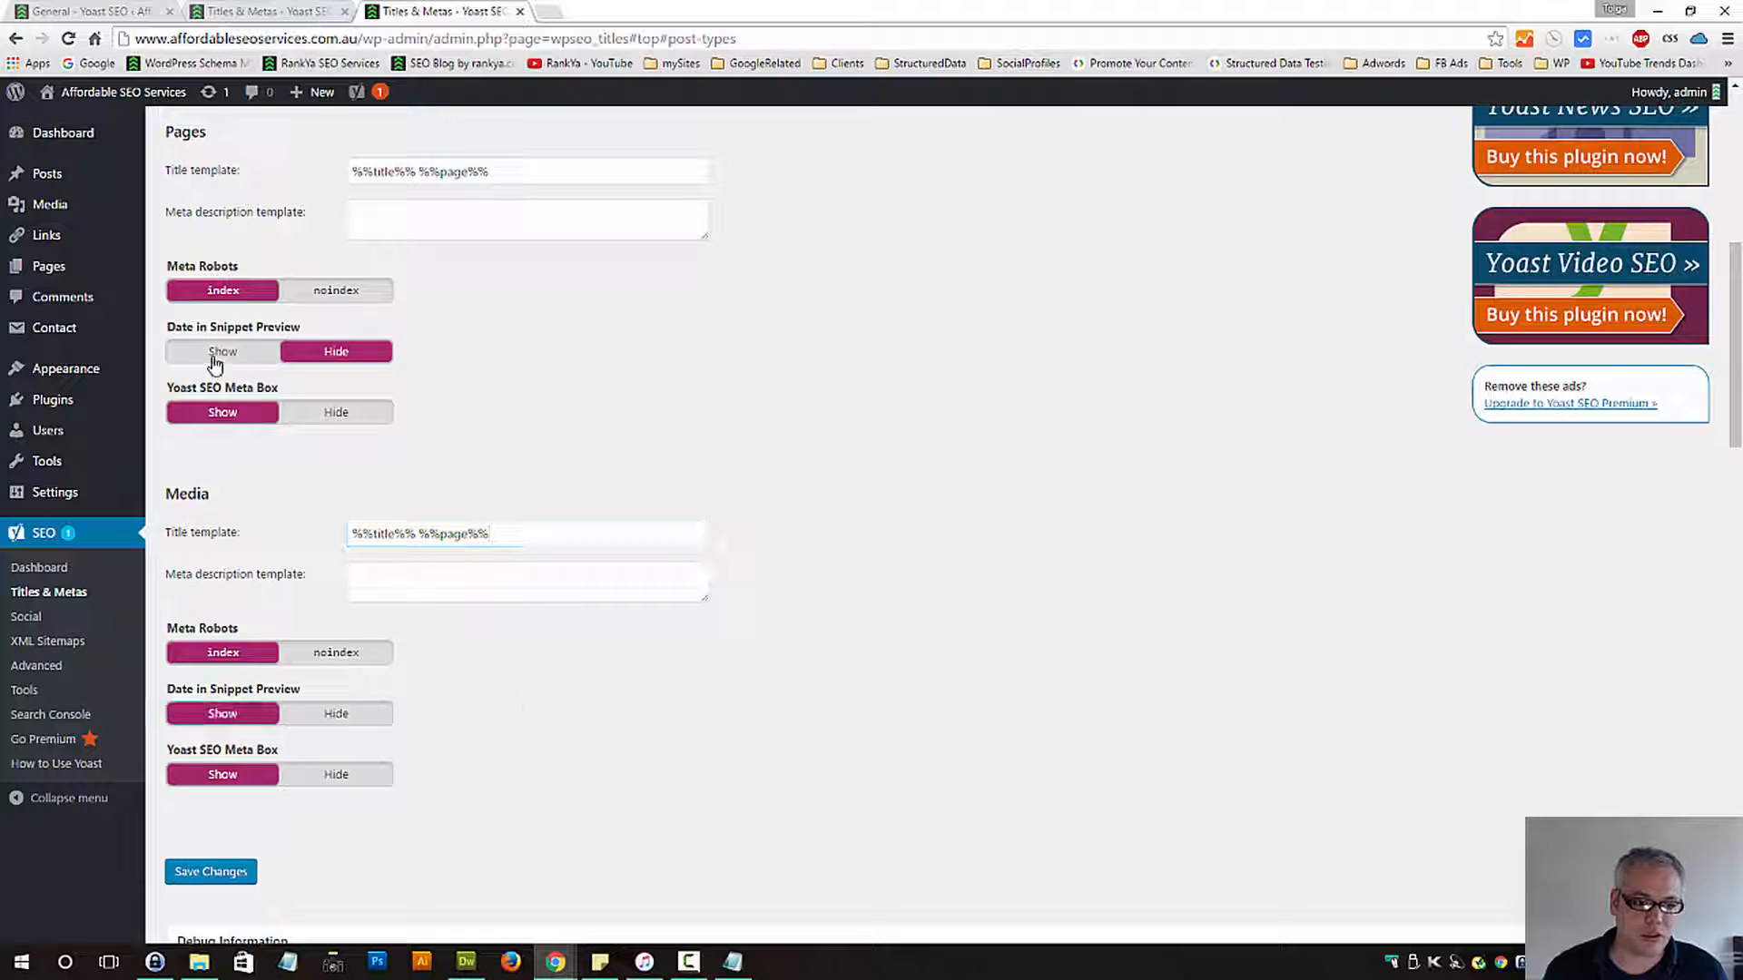
pyautogui.click(221, 350)
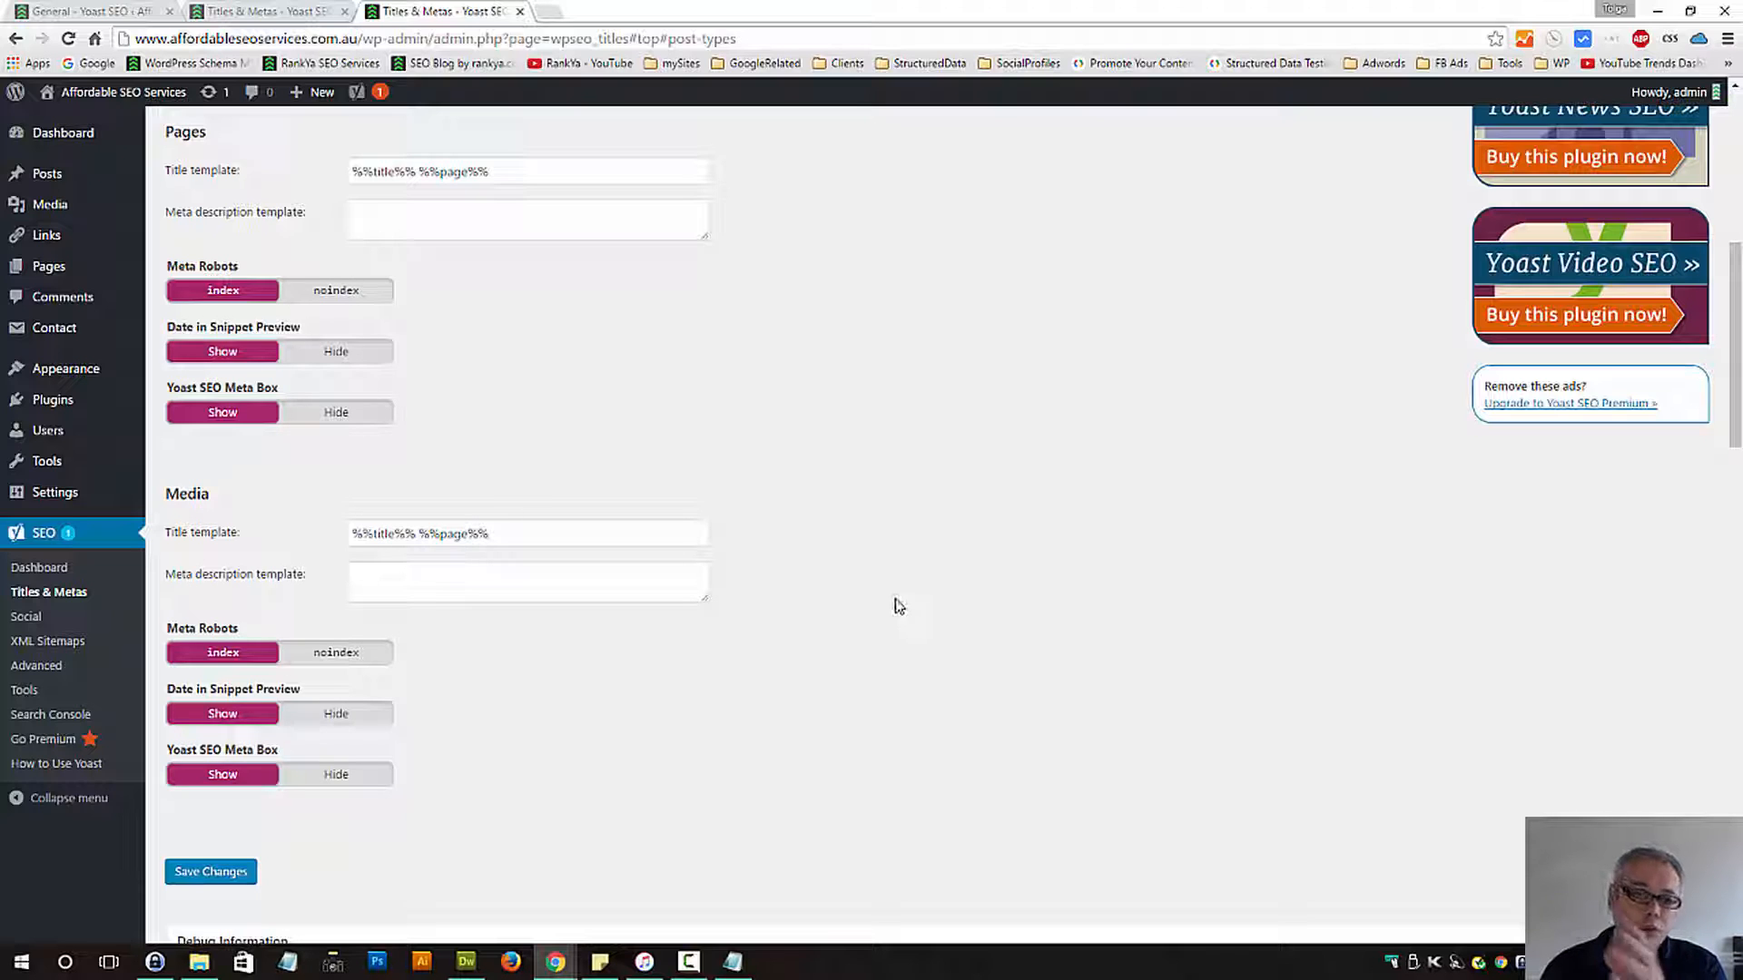
pyautogui.moveTo(895, 606)
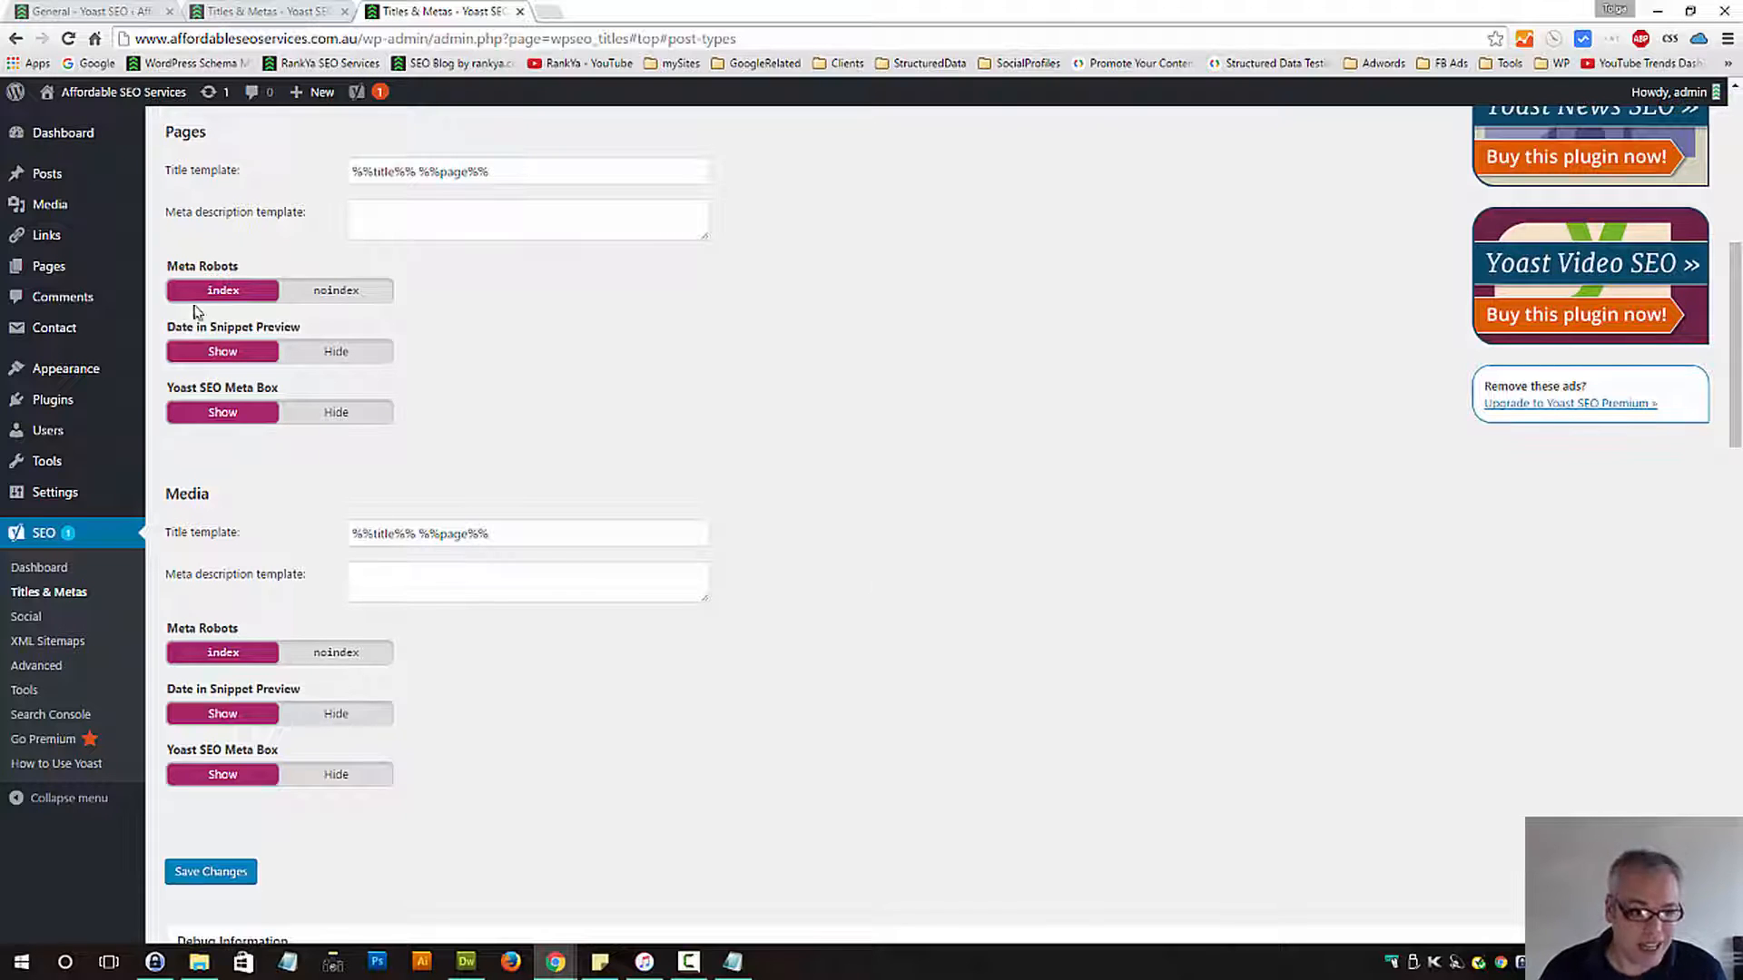
pyautogui.click(334, 351)
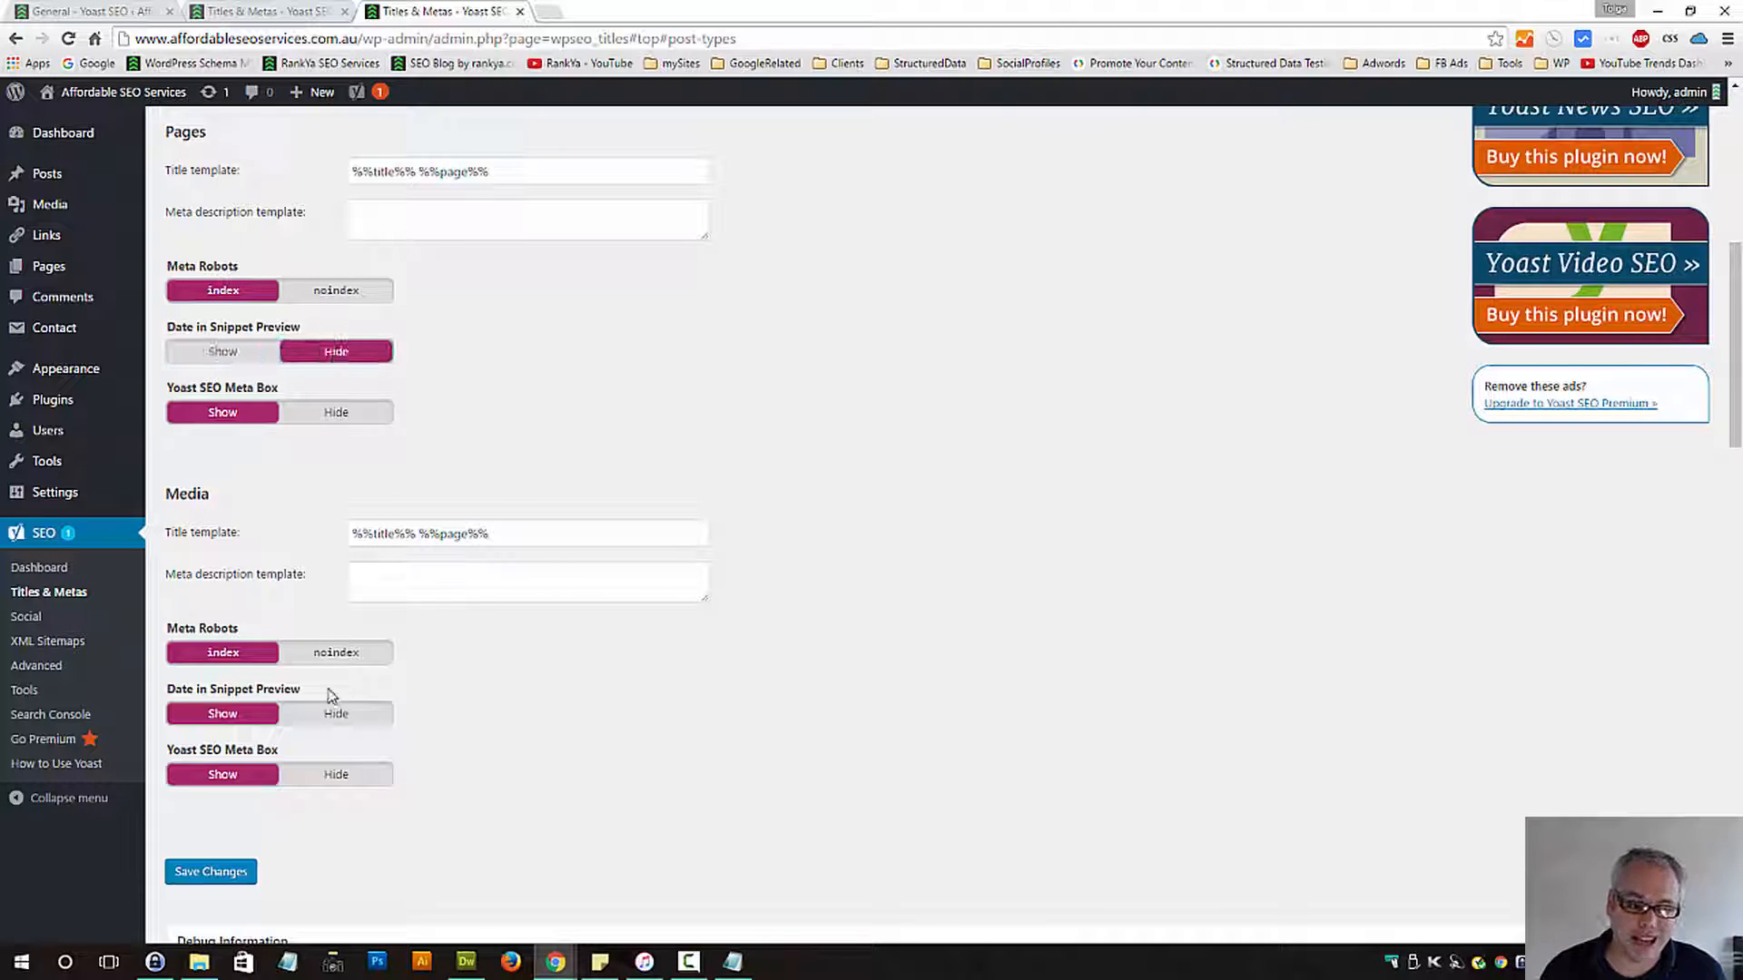
pyautogui.click(336, 712)
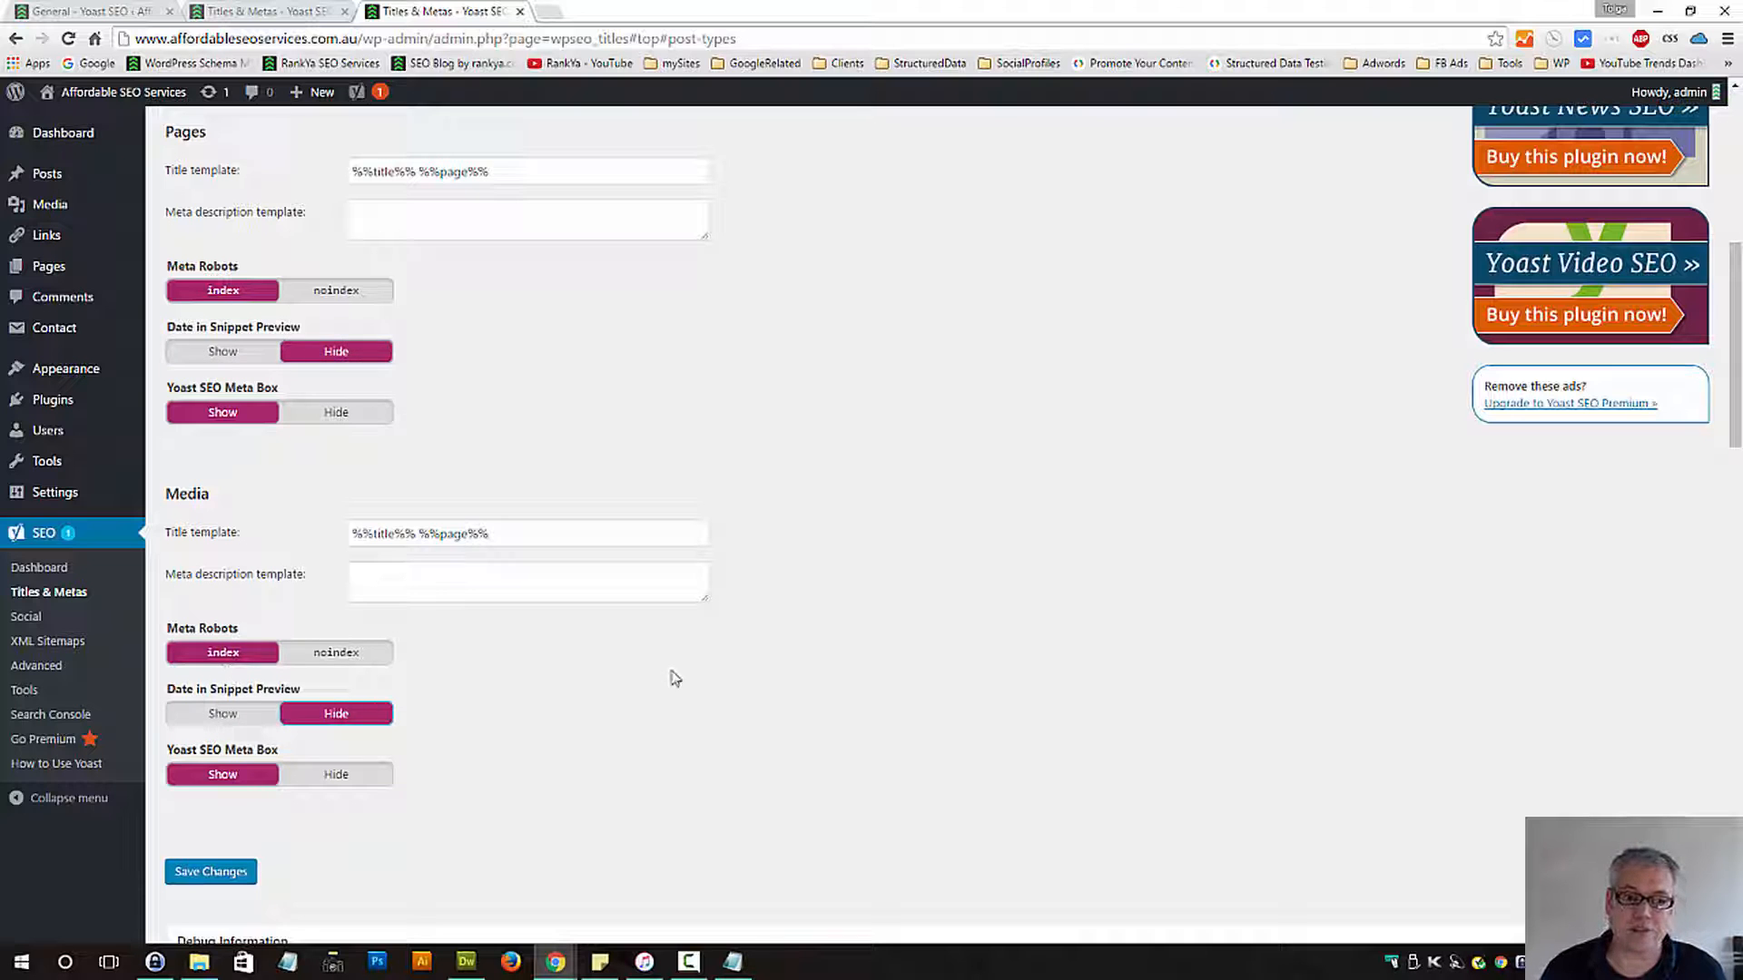
pyautogui.click(211, 872)
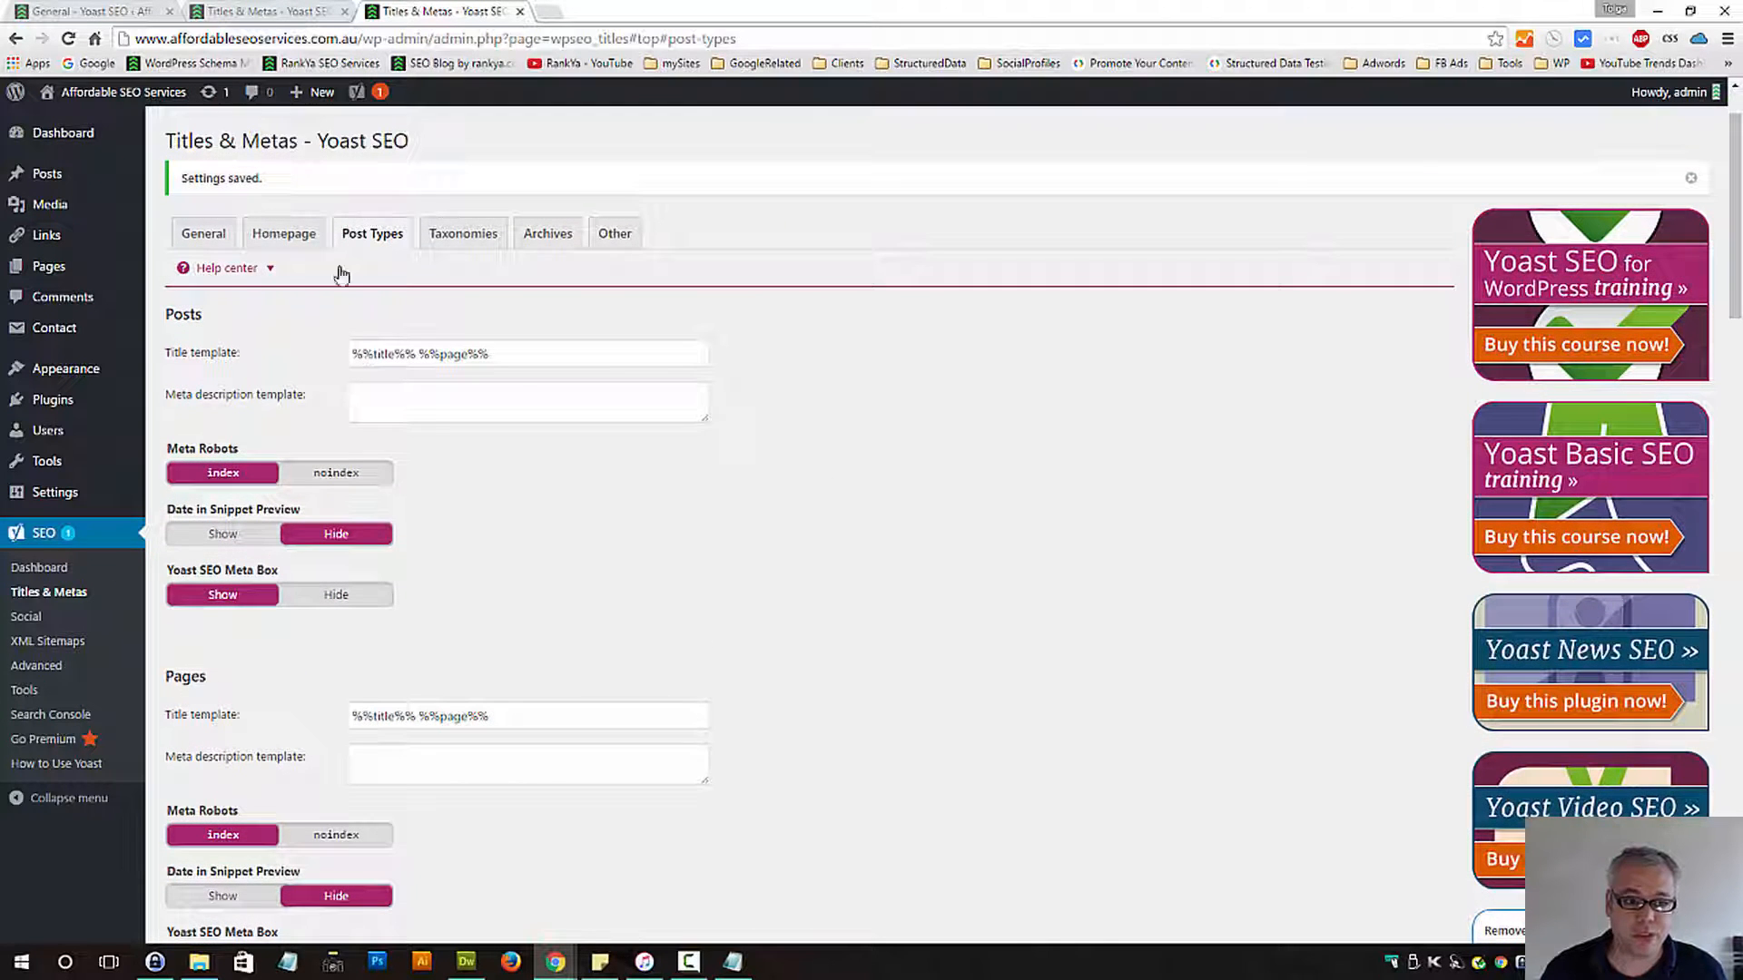
pyautogui.scroll(-3)
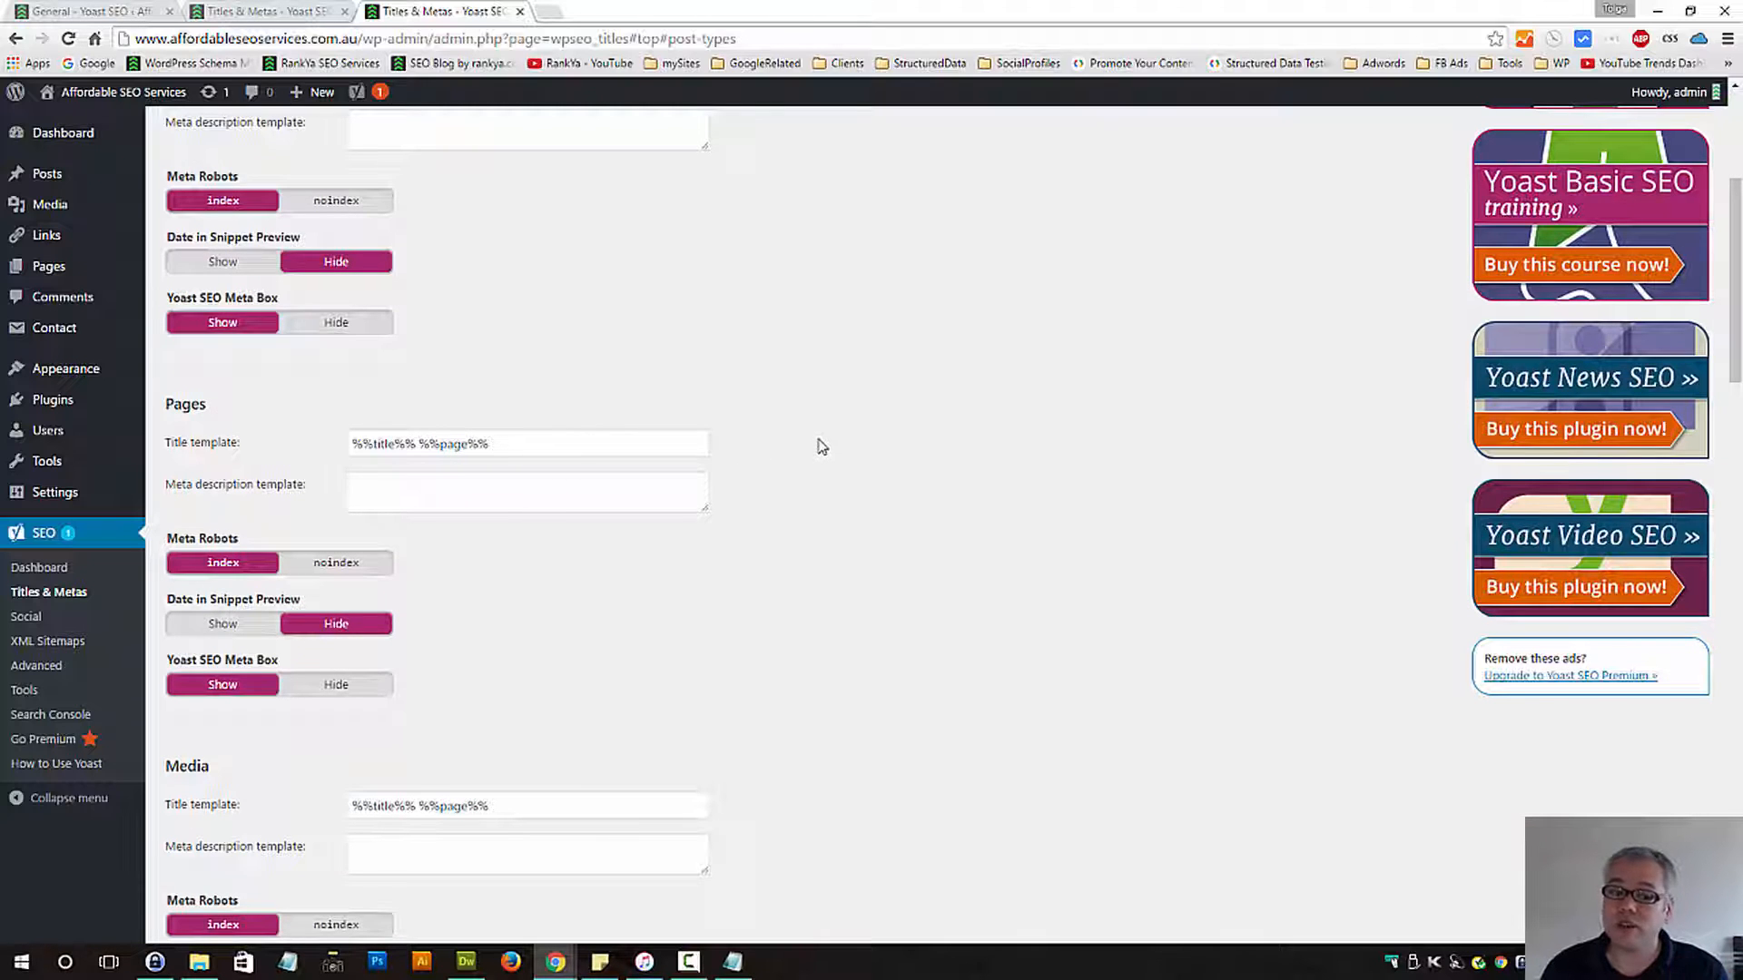
pyautogui.scroll(-3)
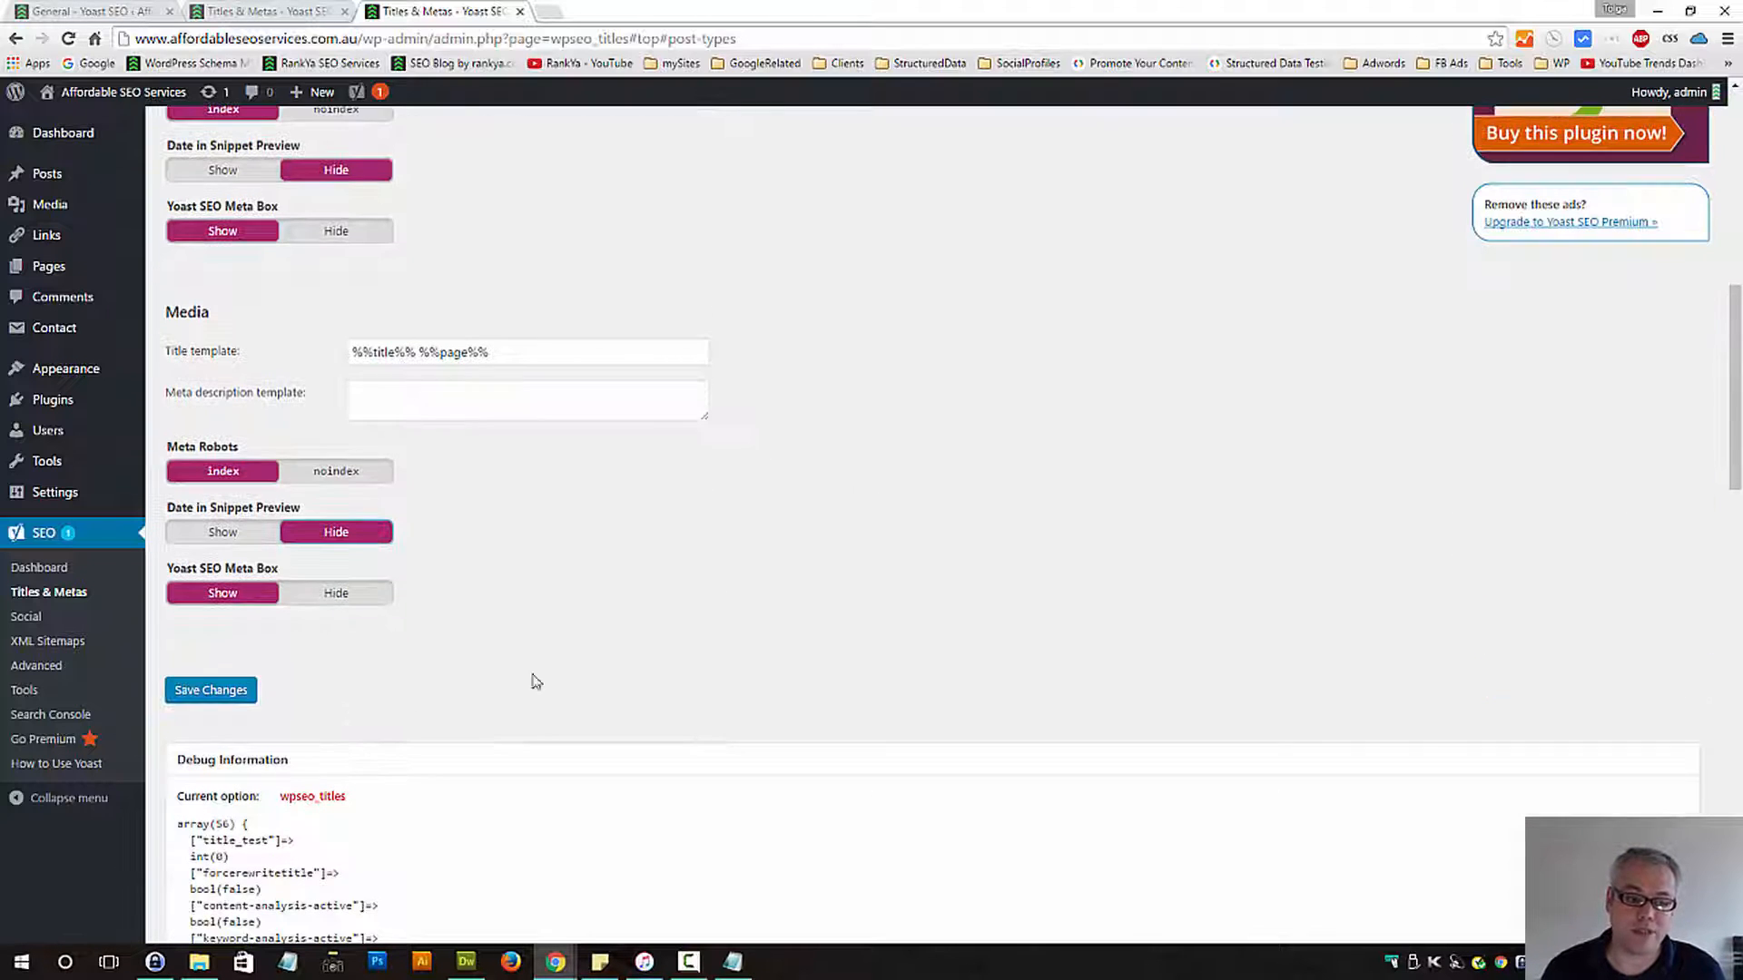
# Review the Taxonomies settings with categories and tags kept on index
pyautogui.click(210, 690)
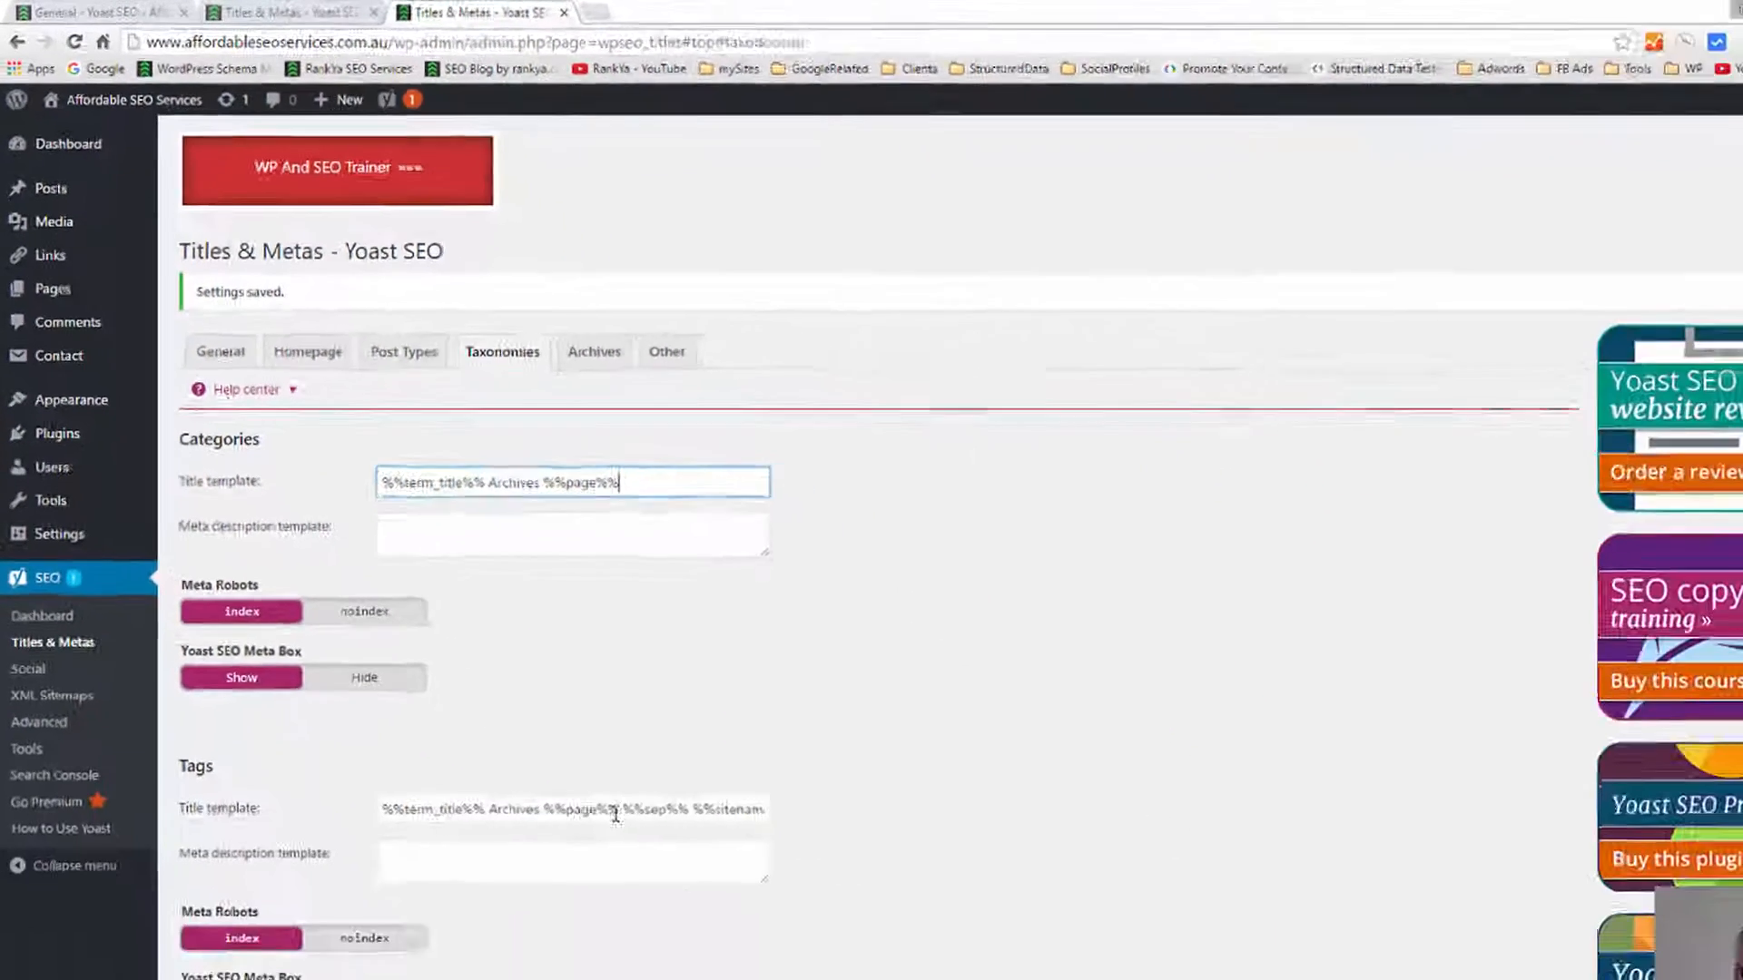
pyautogui.scroll(-3)
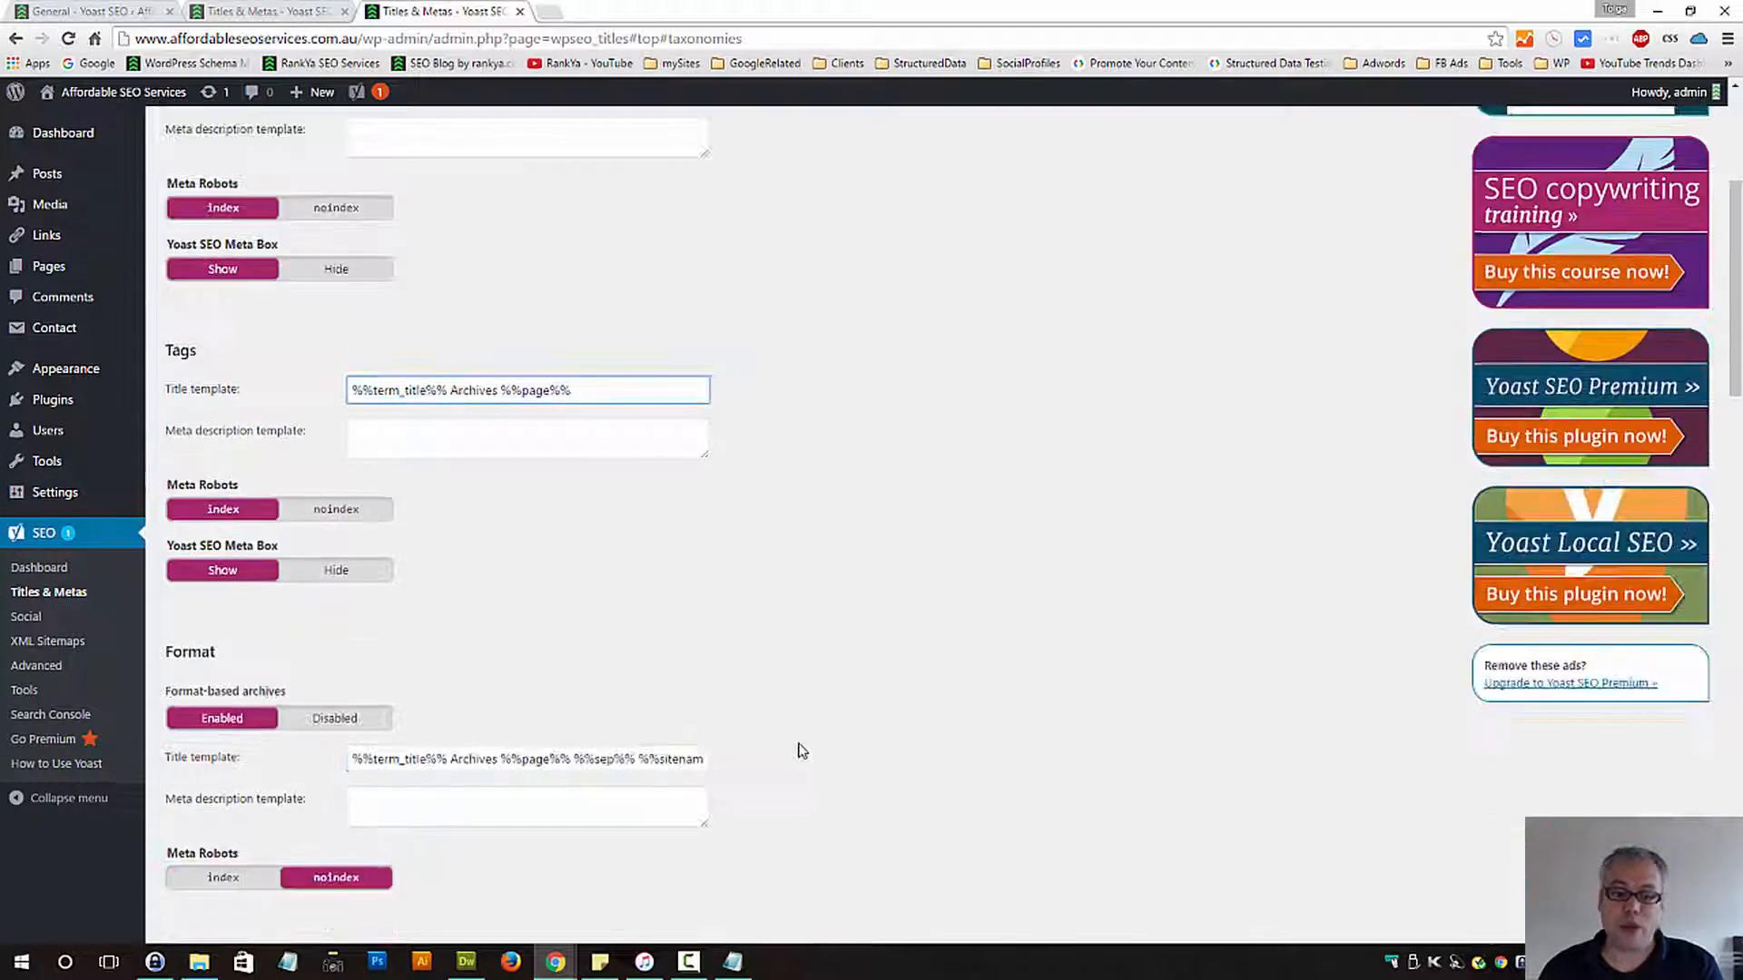
pyautogui.scroll(-3)
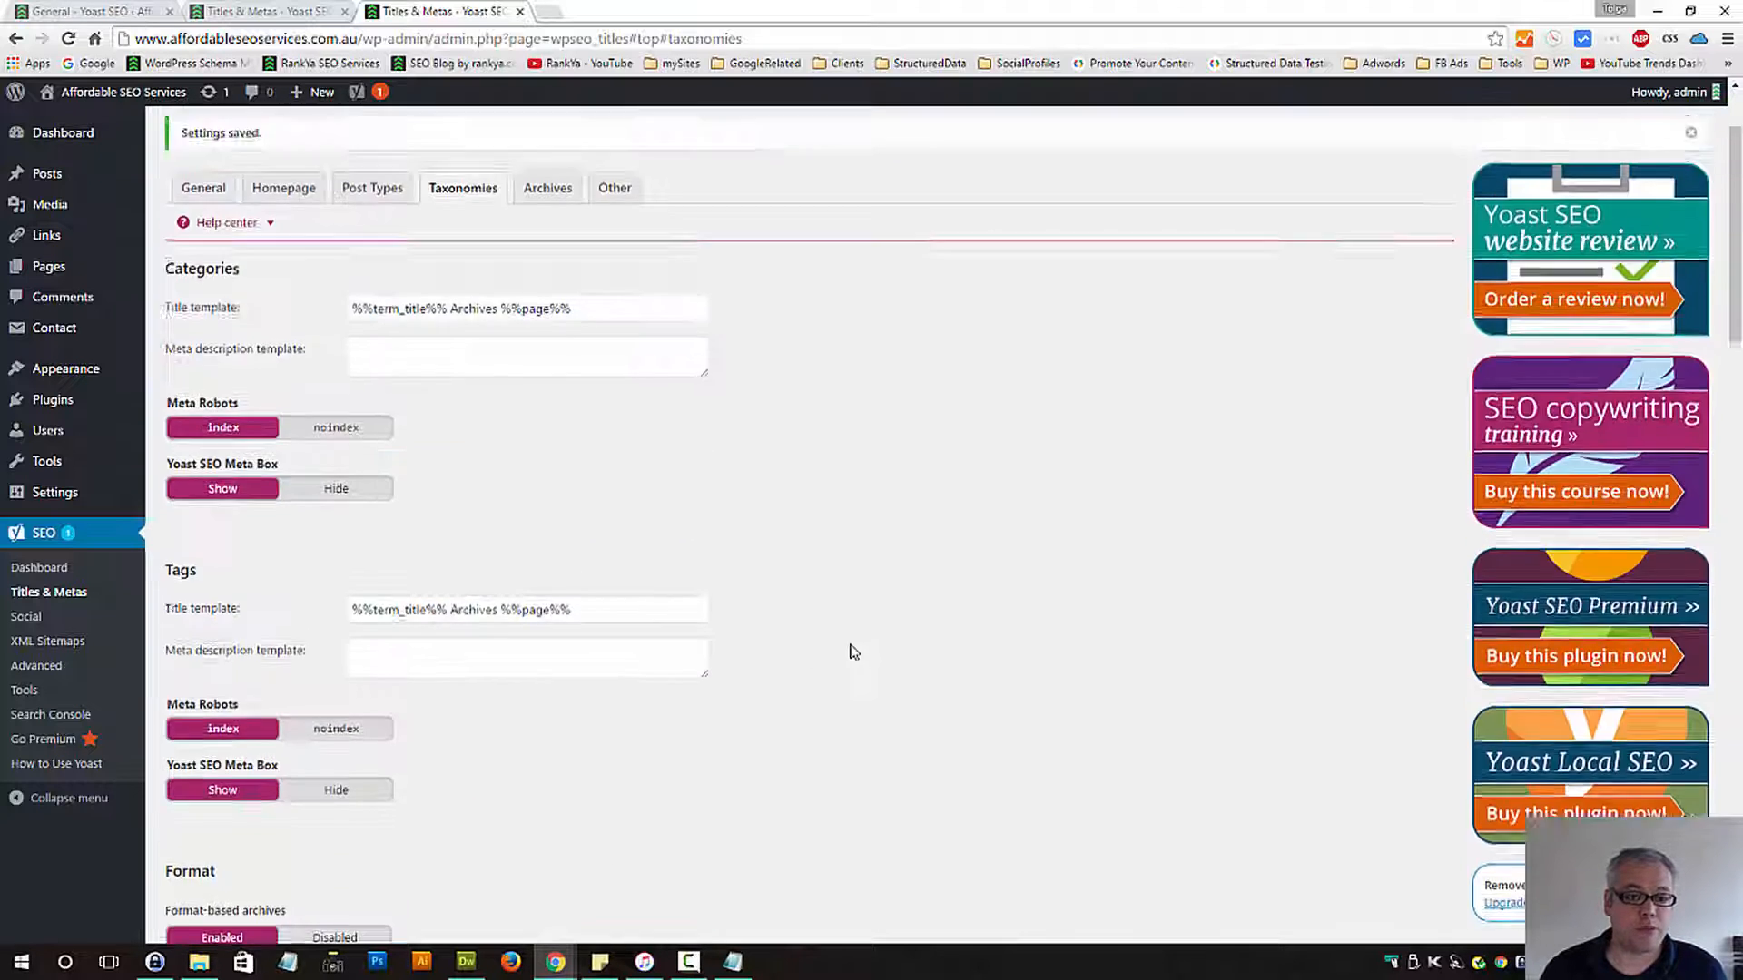
pyautogui.scroll(-3)
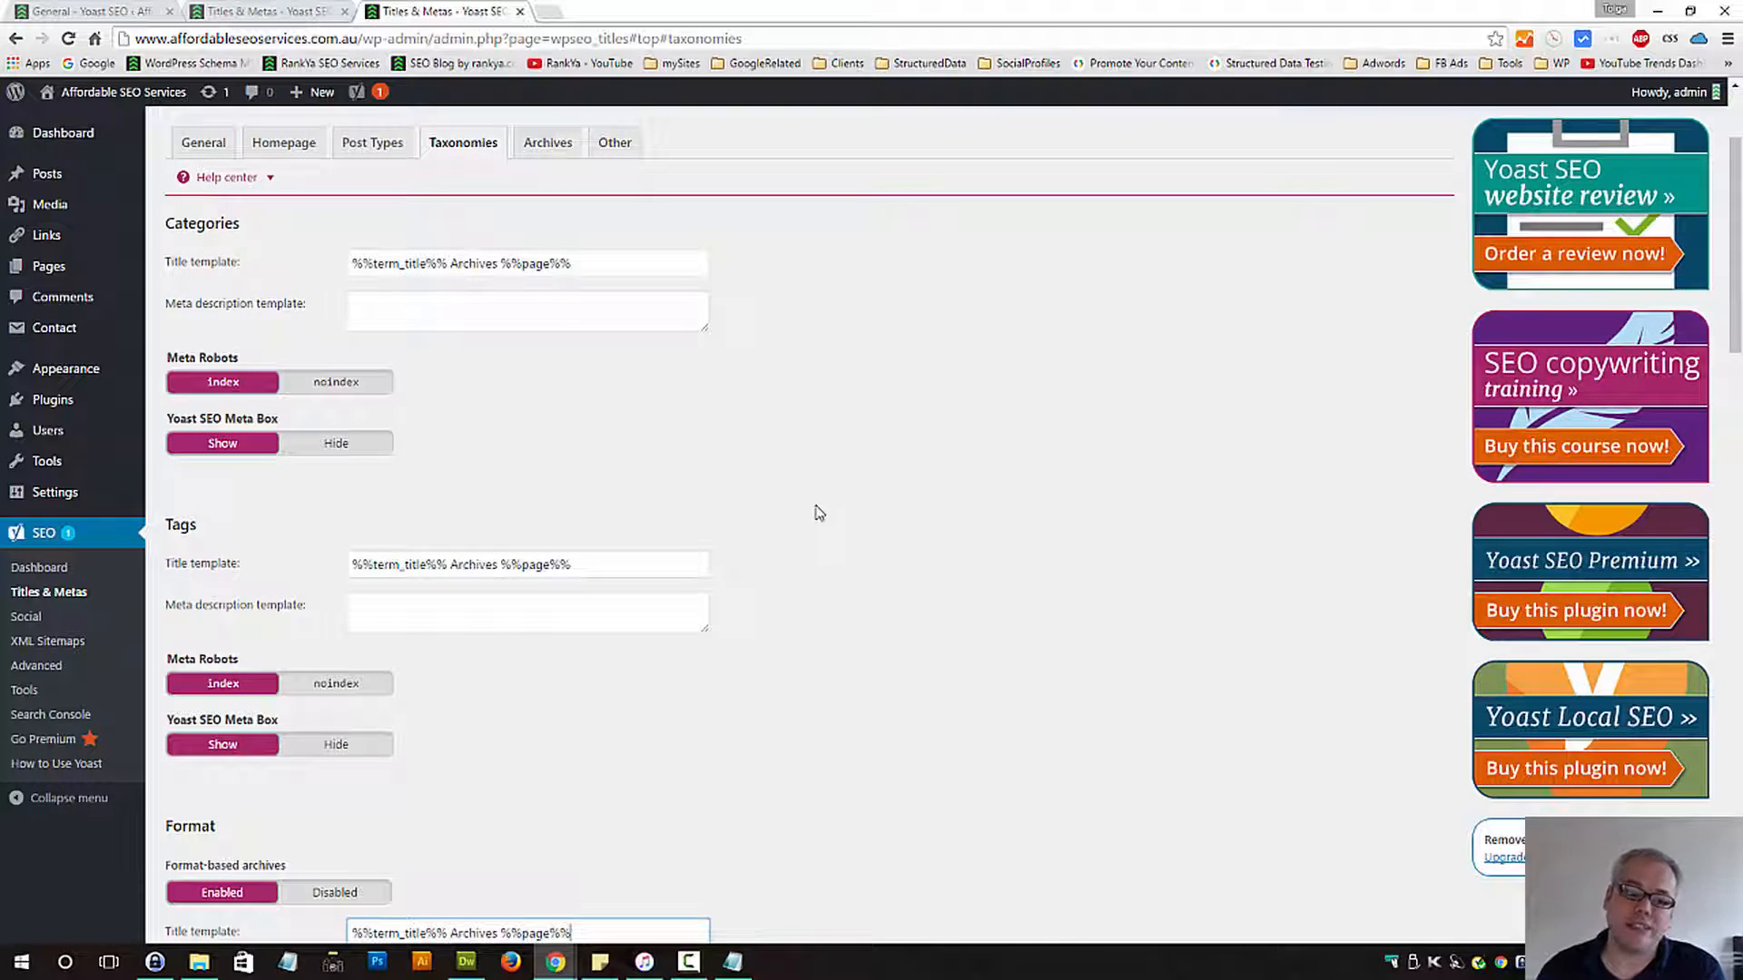
pyautogui.moveTo(812, 477)
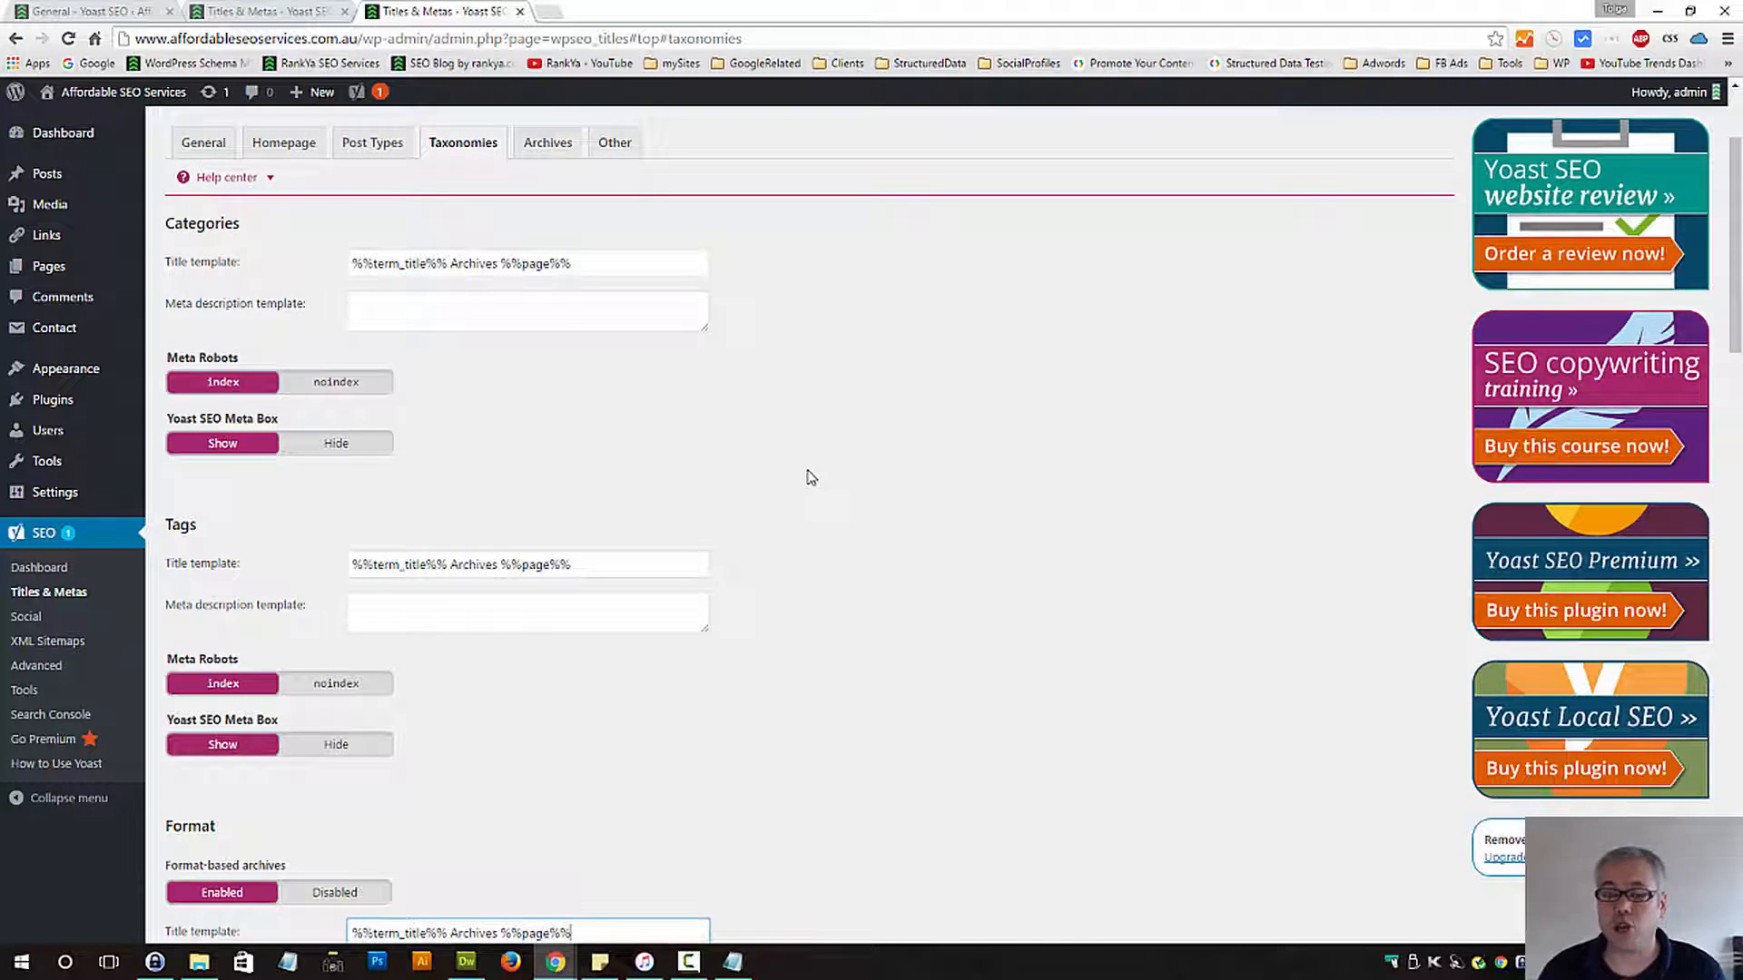
pyautogui.moveTo(419, 512)
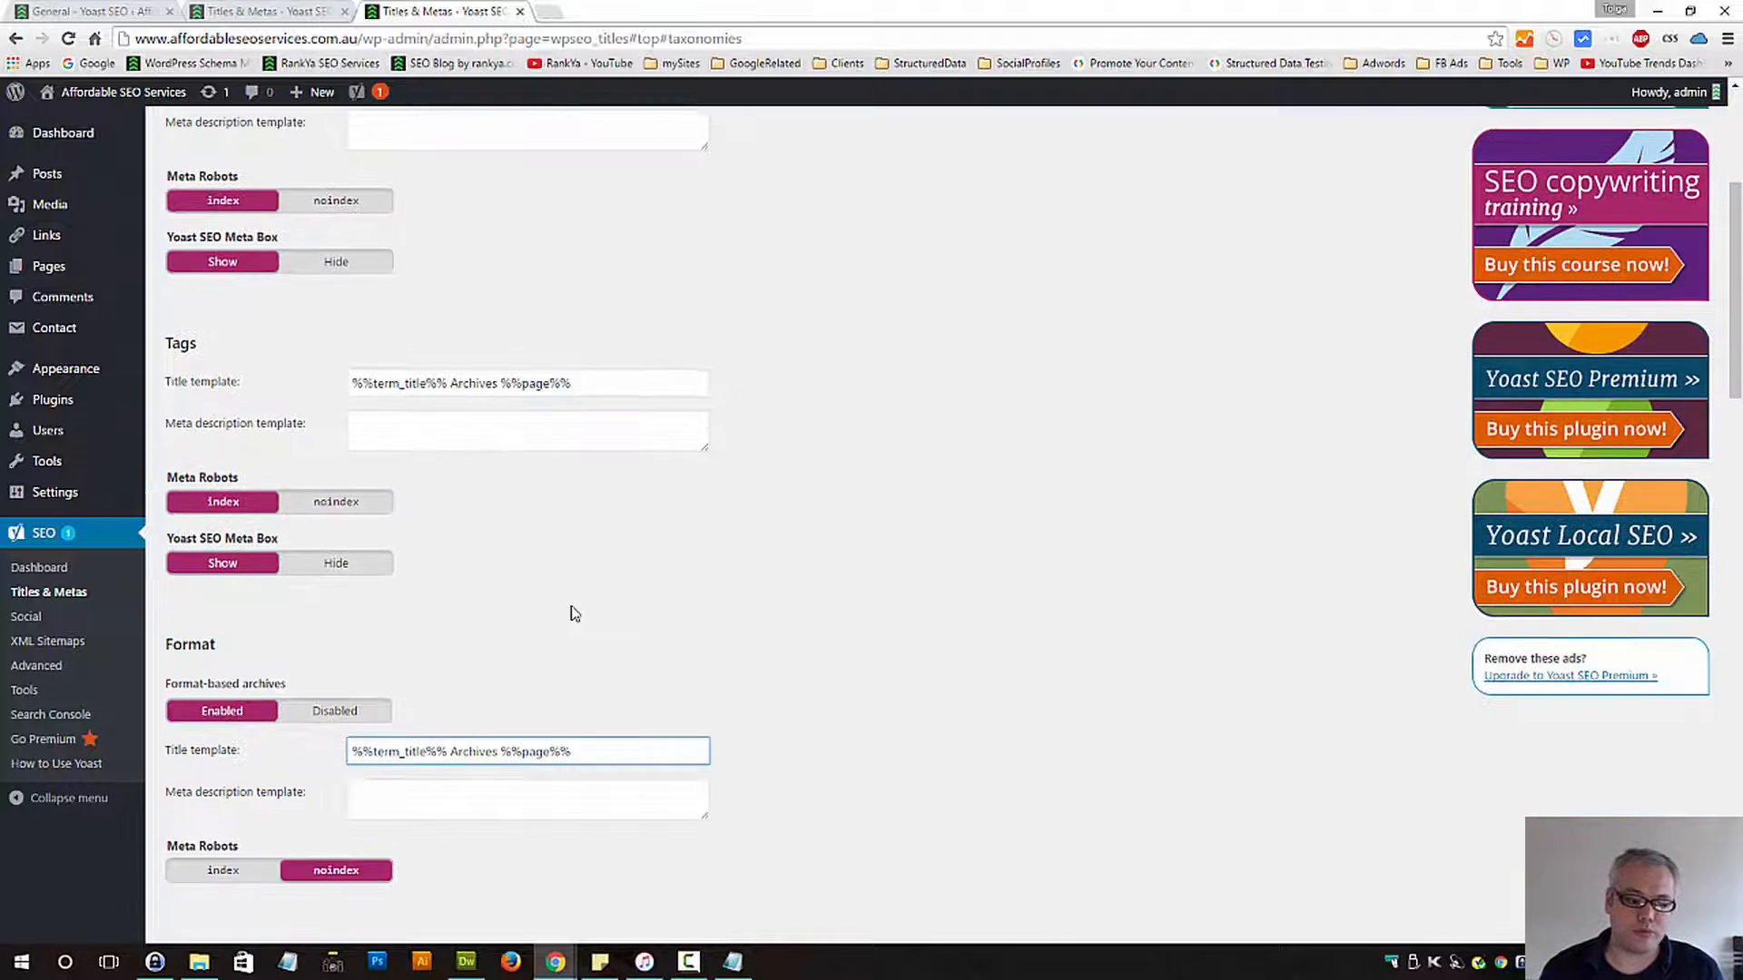
pyautogui.scroll(-3)
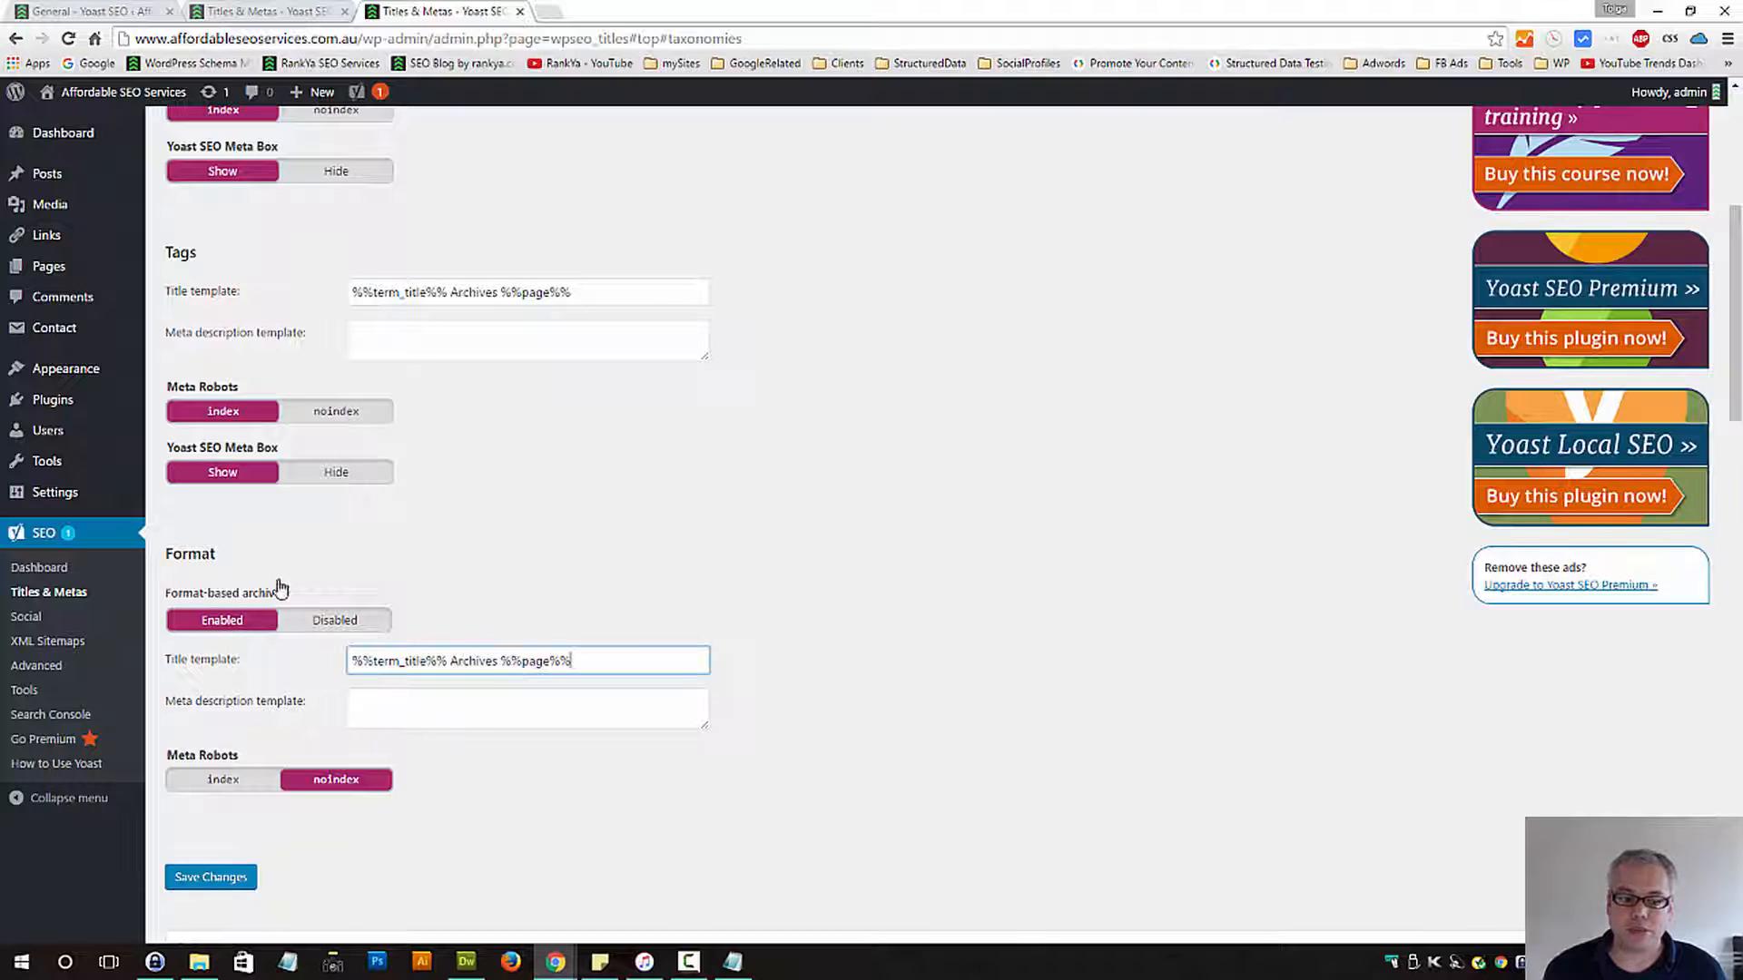
# Try indexing Format archives, then set them back to noindex
pyautogui.tripleClick(527, 661)
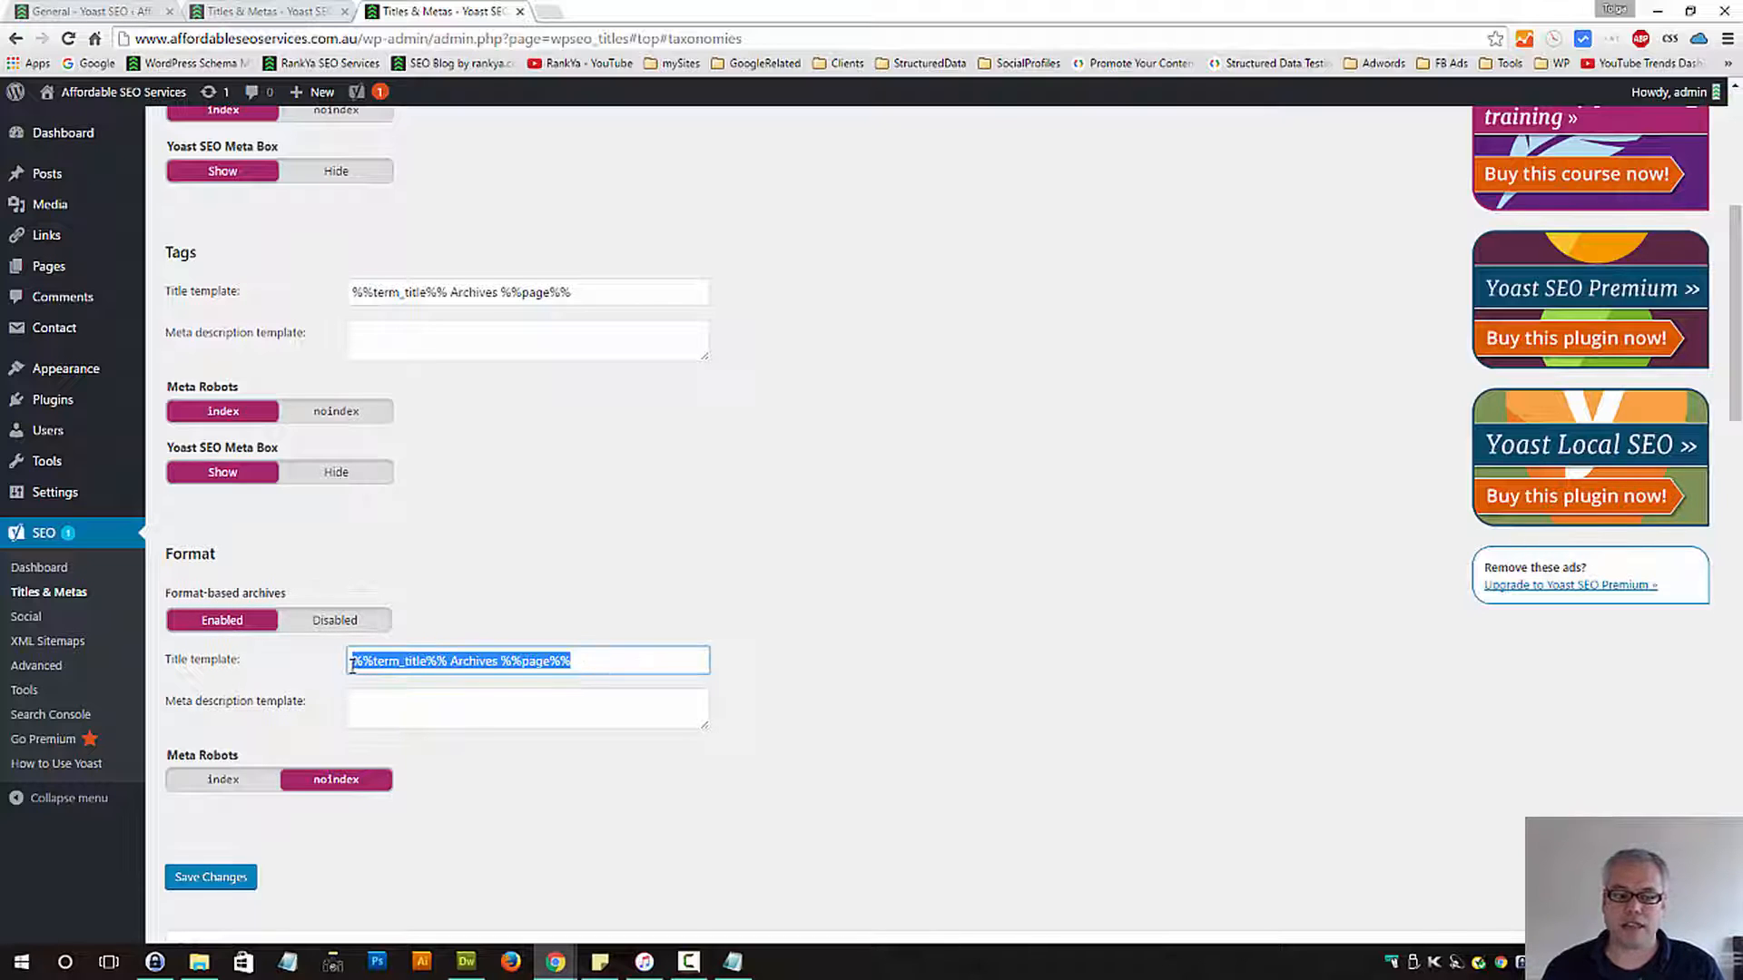
pyautogui.click(221, 779)
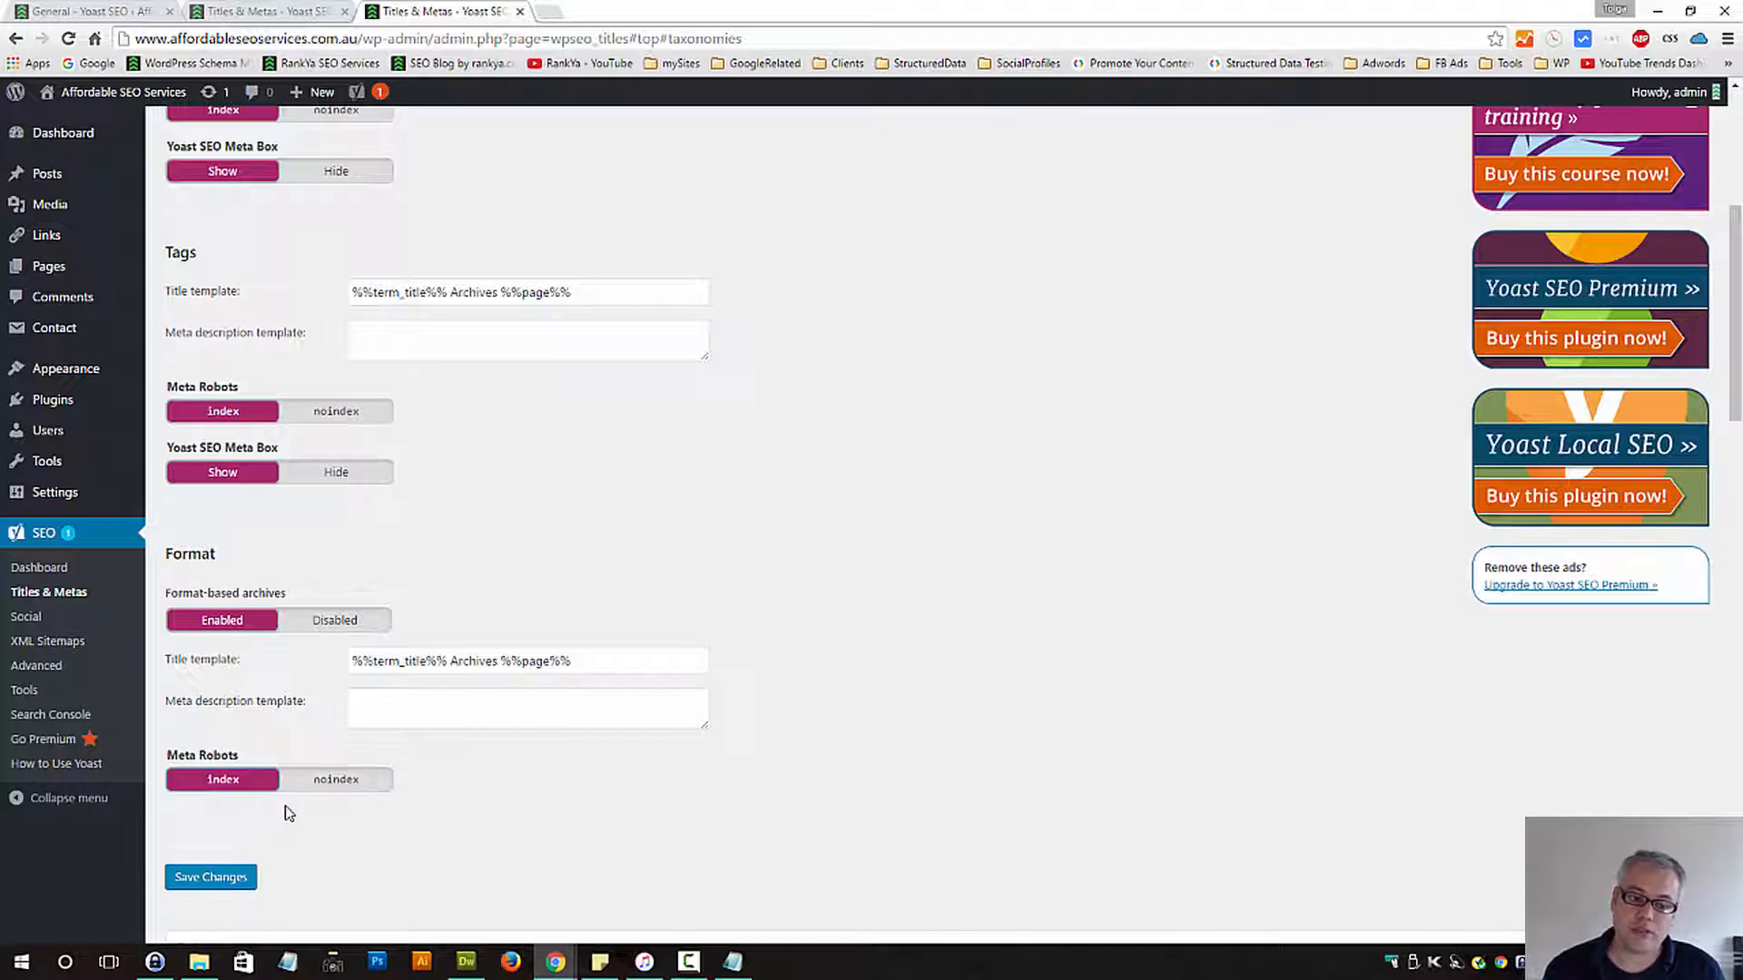
pyautogui.moveTo(366, 817)
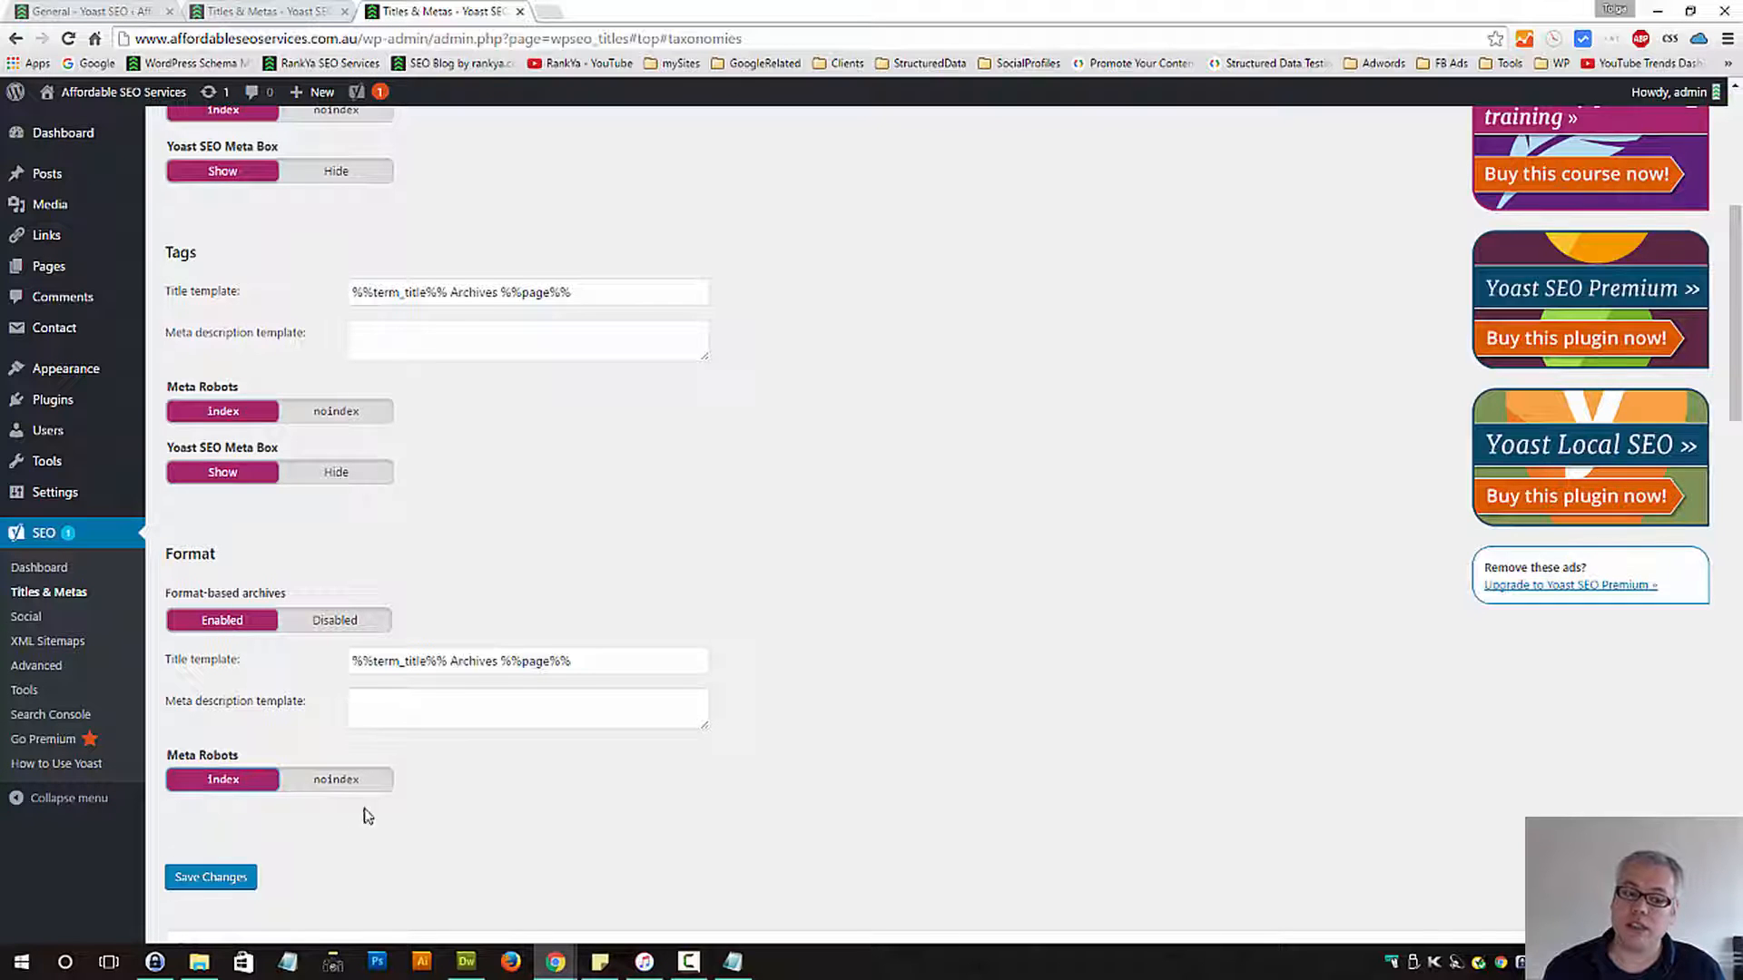
pyautogui.click(336, 779)
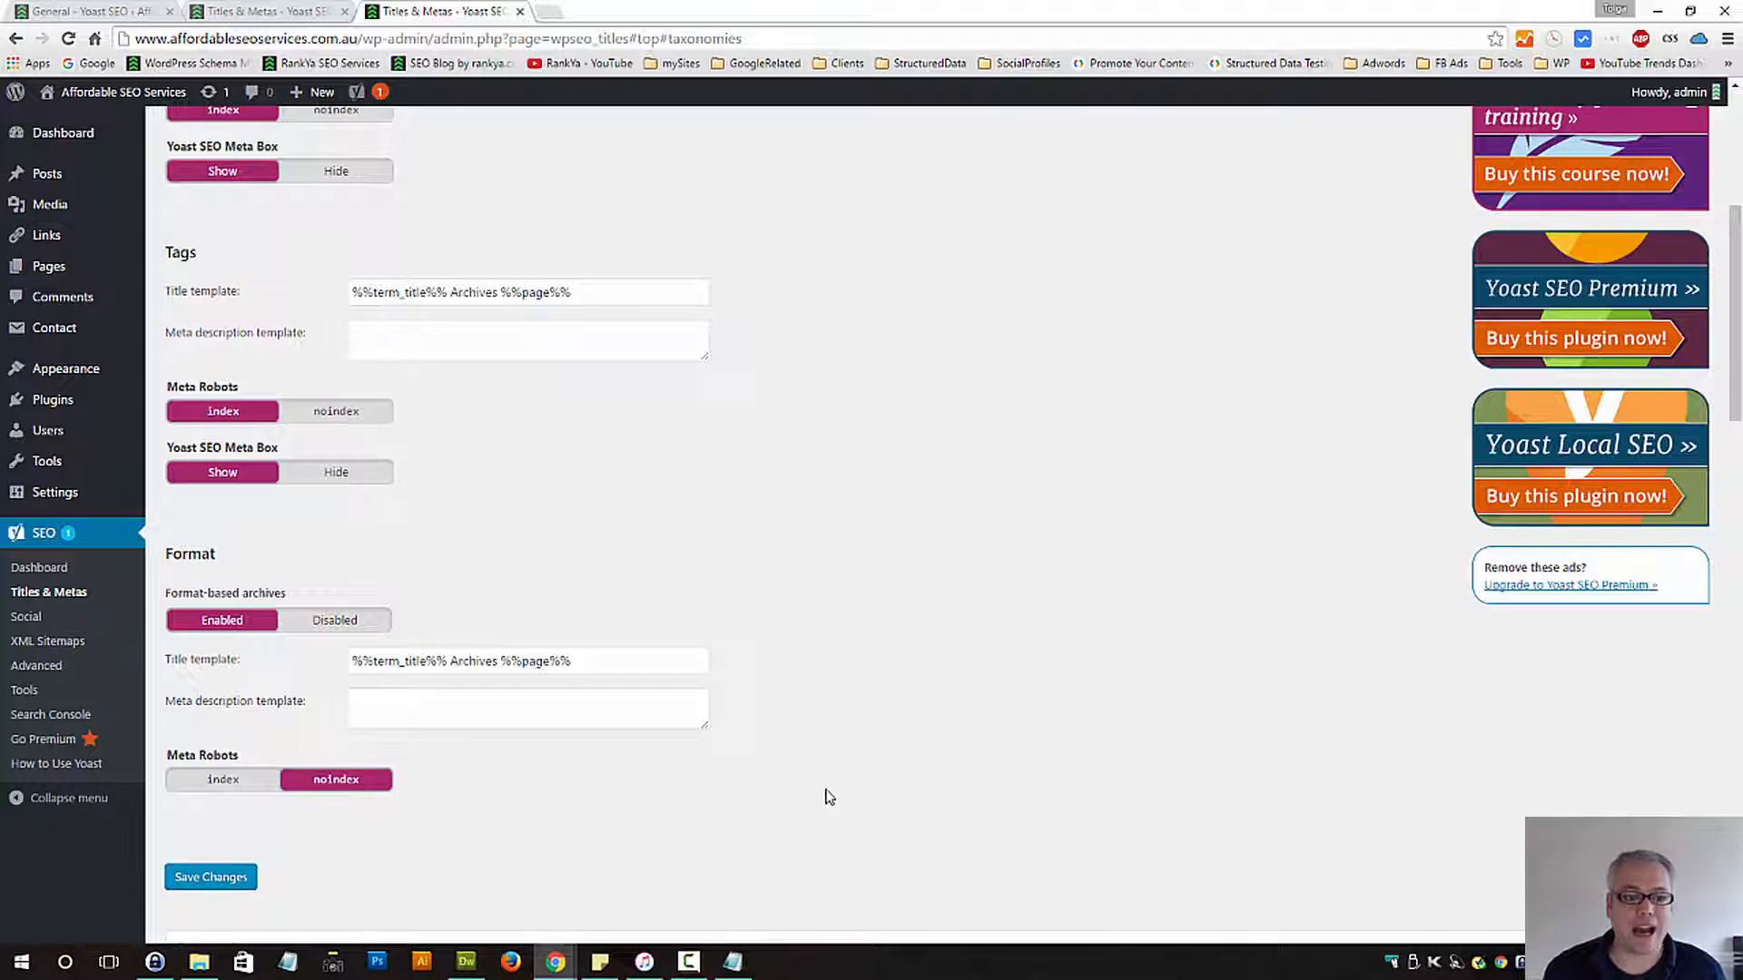
pyautogui.scroll(-3)
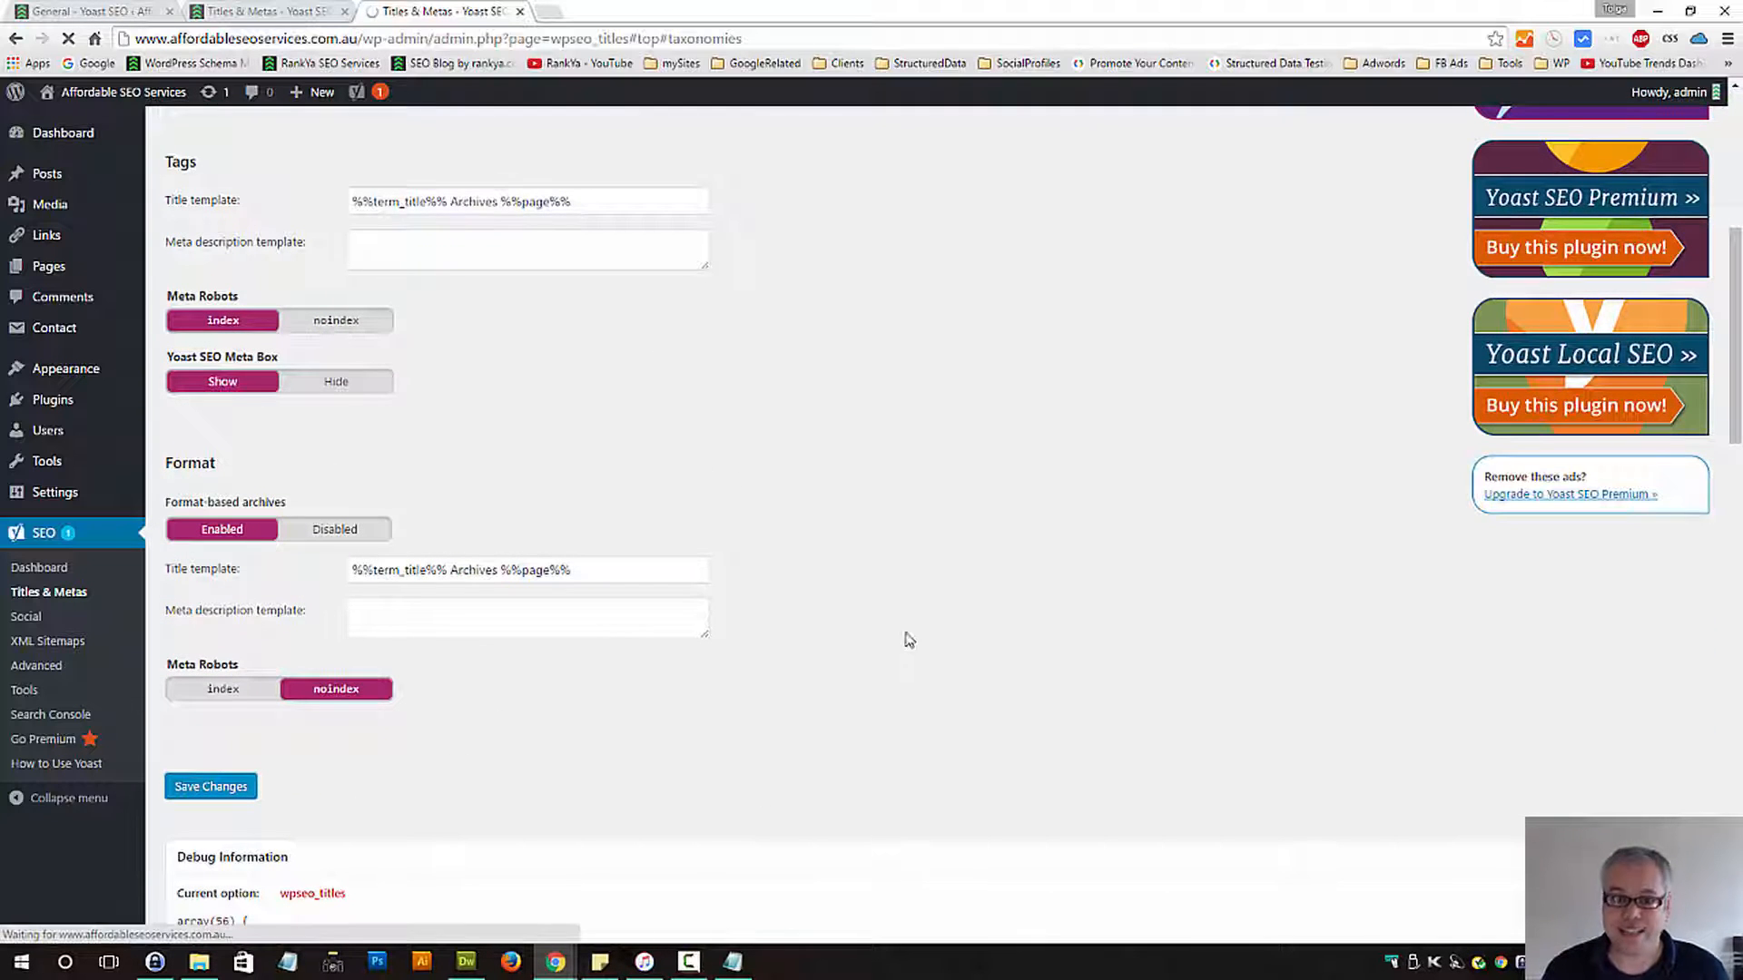
# Compare Categories and Format Meta Robots, keep categories indexed and formats noindex, and save
pyautogui.click(211, 786)
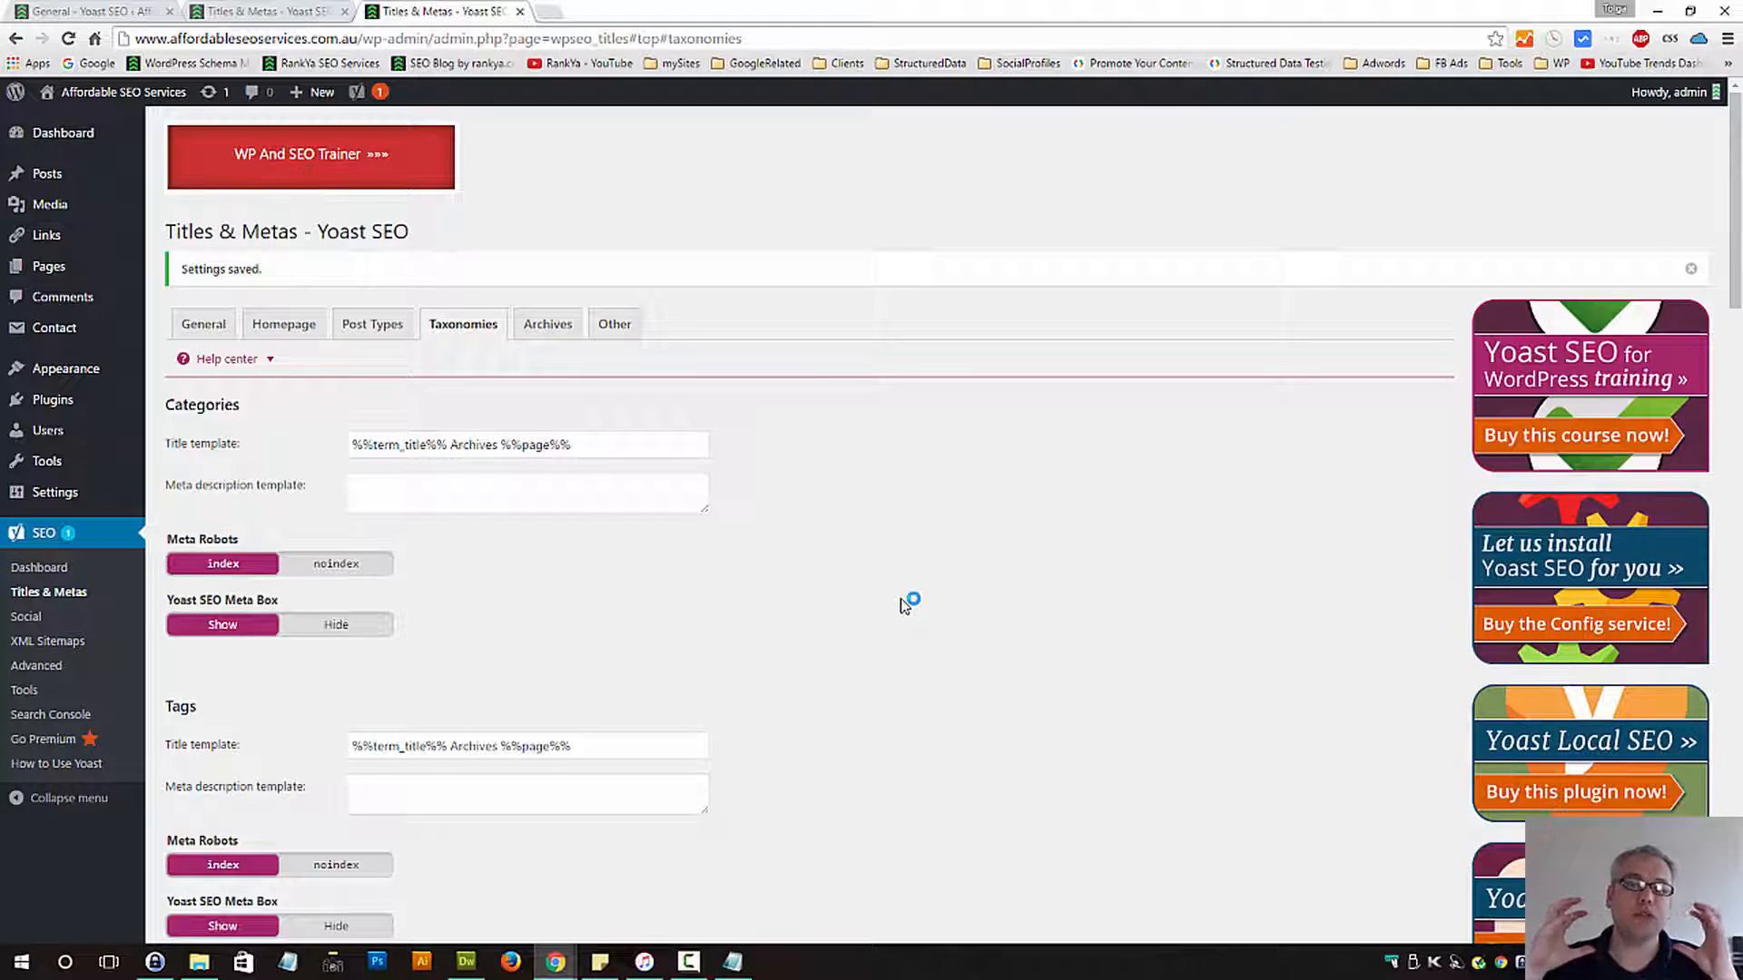
pyautogui.moveTo(884, 637)
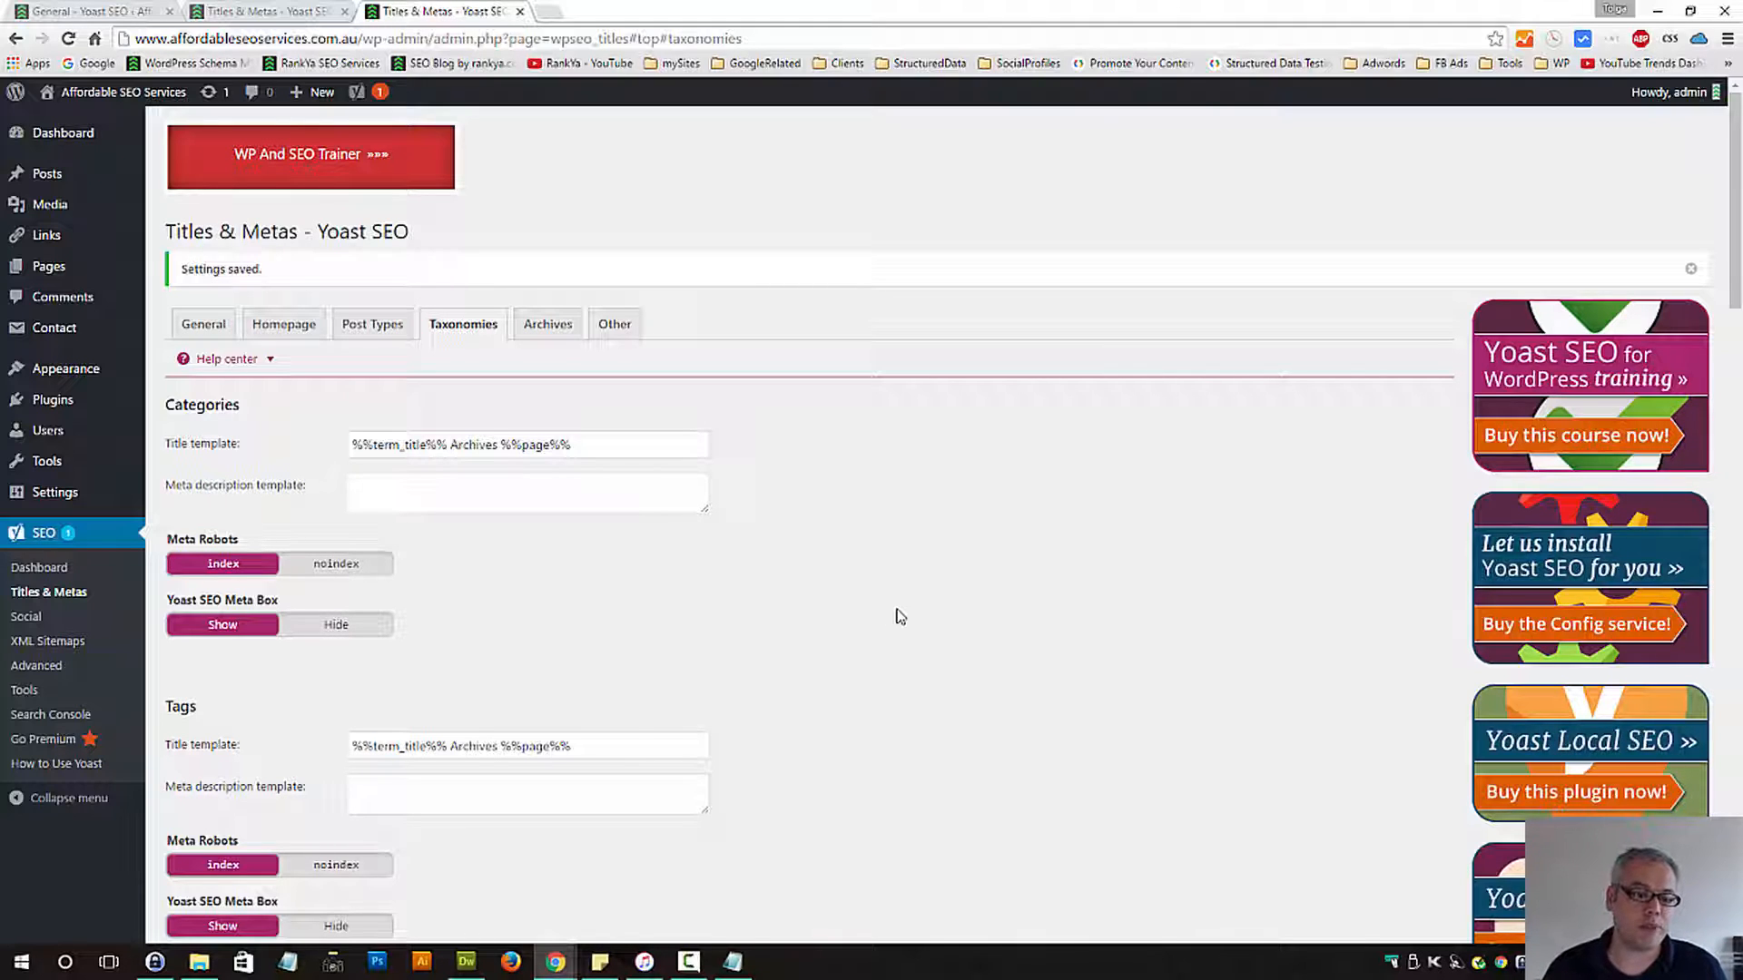
pyautogui.moveTo(799, 646)
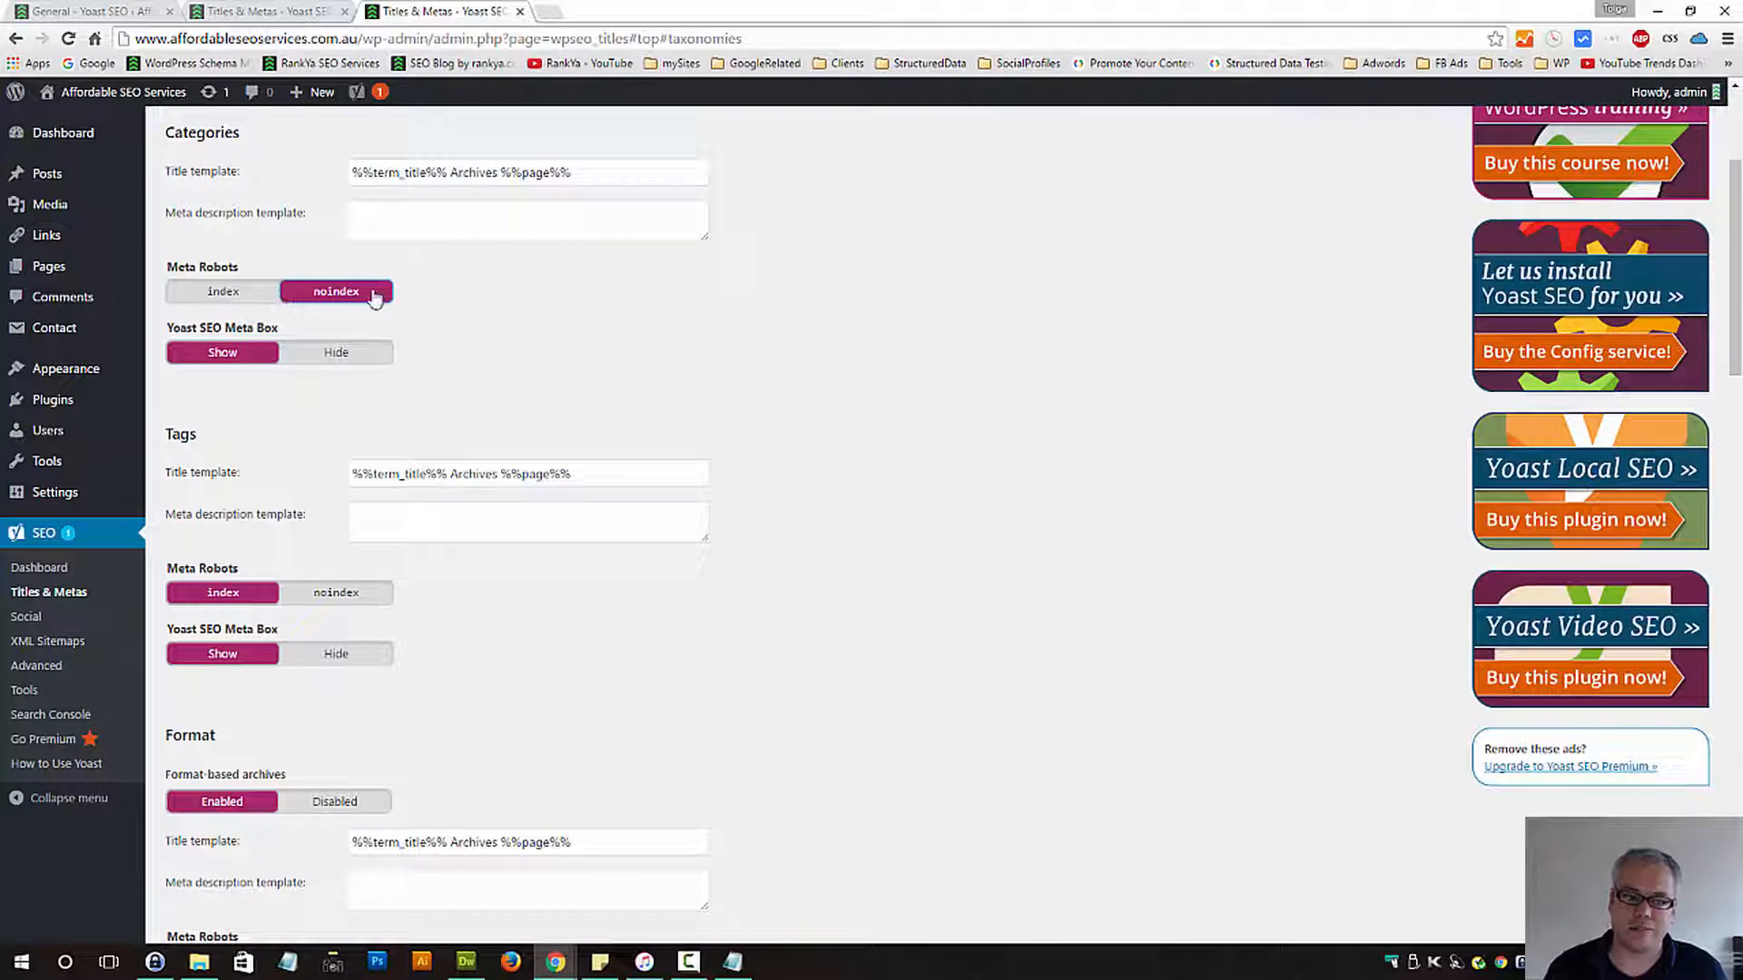
pyautogui.click(222, 291)
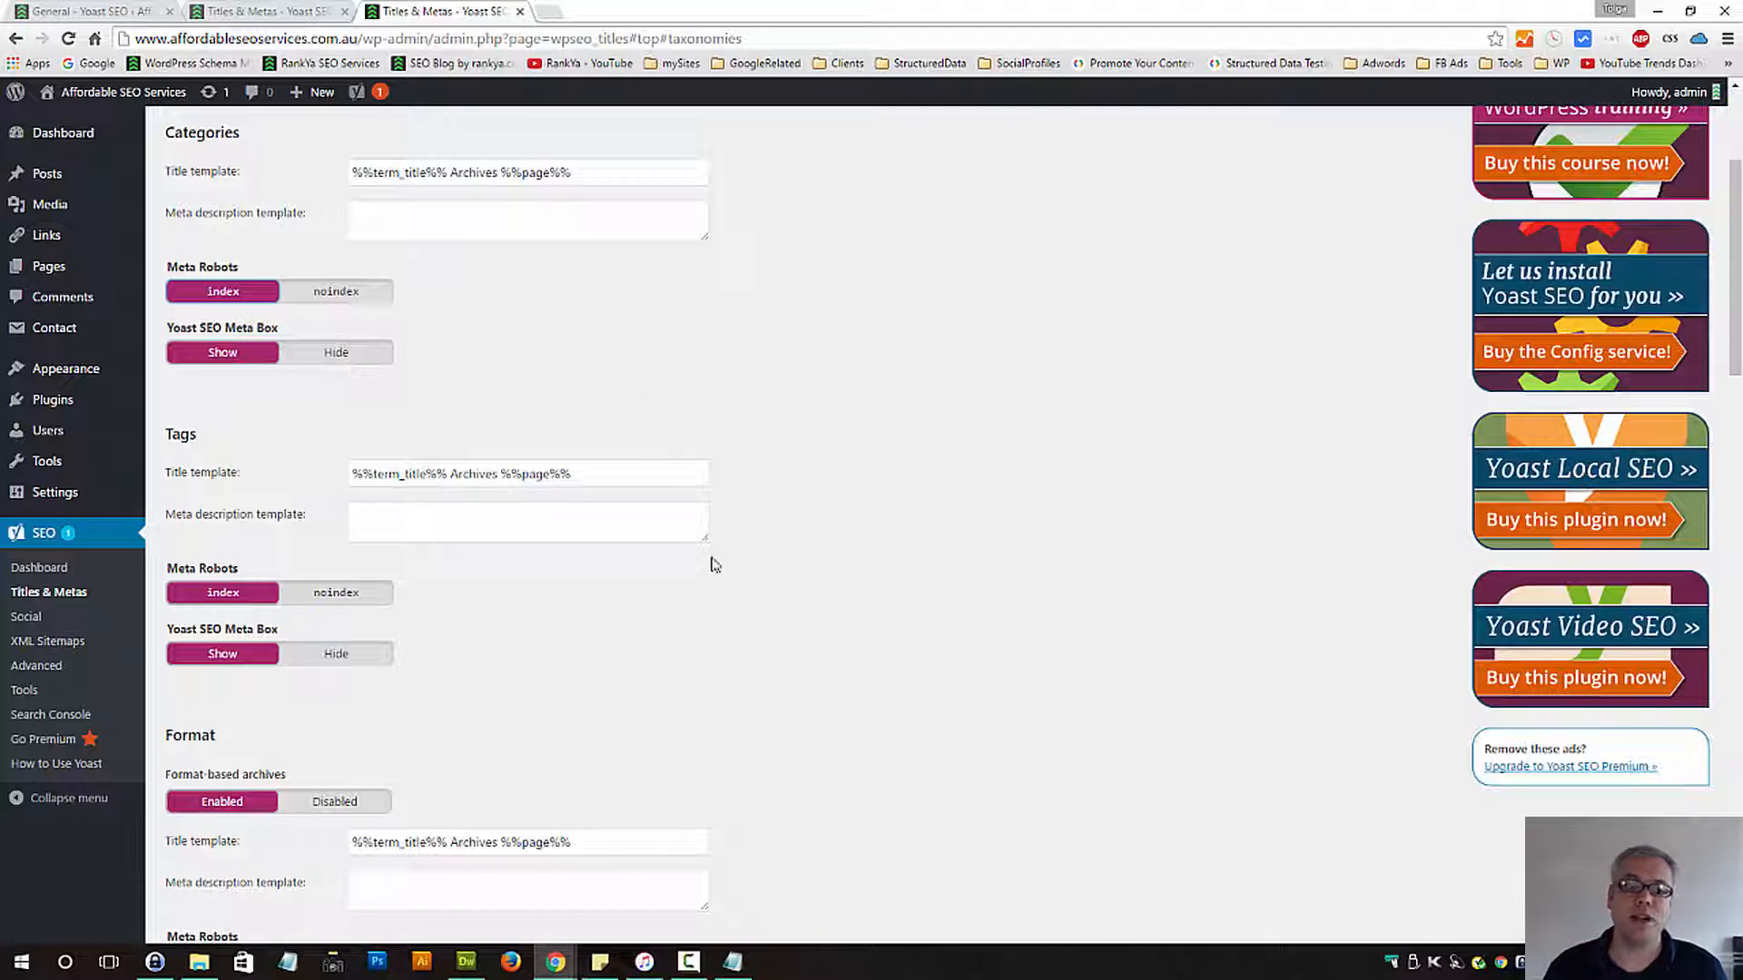
pyautogui.moveTo(633, 360)
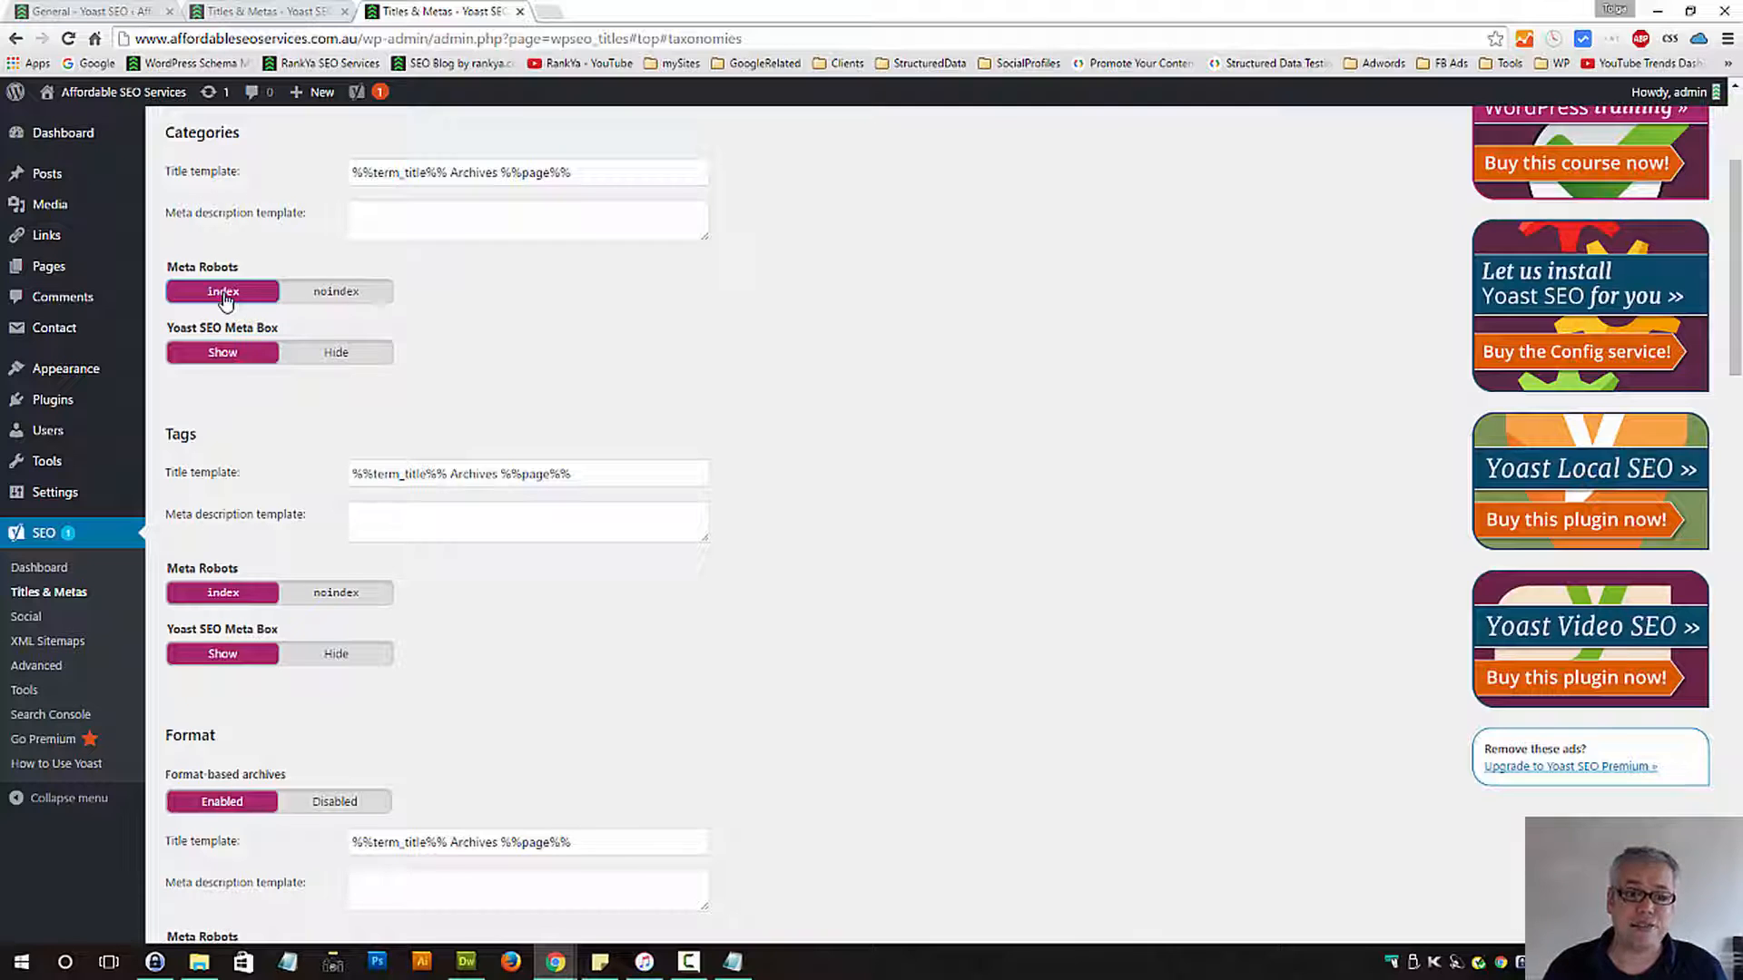
pyautogui.moveTo(314, 433)
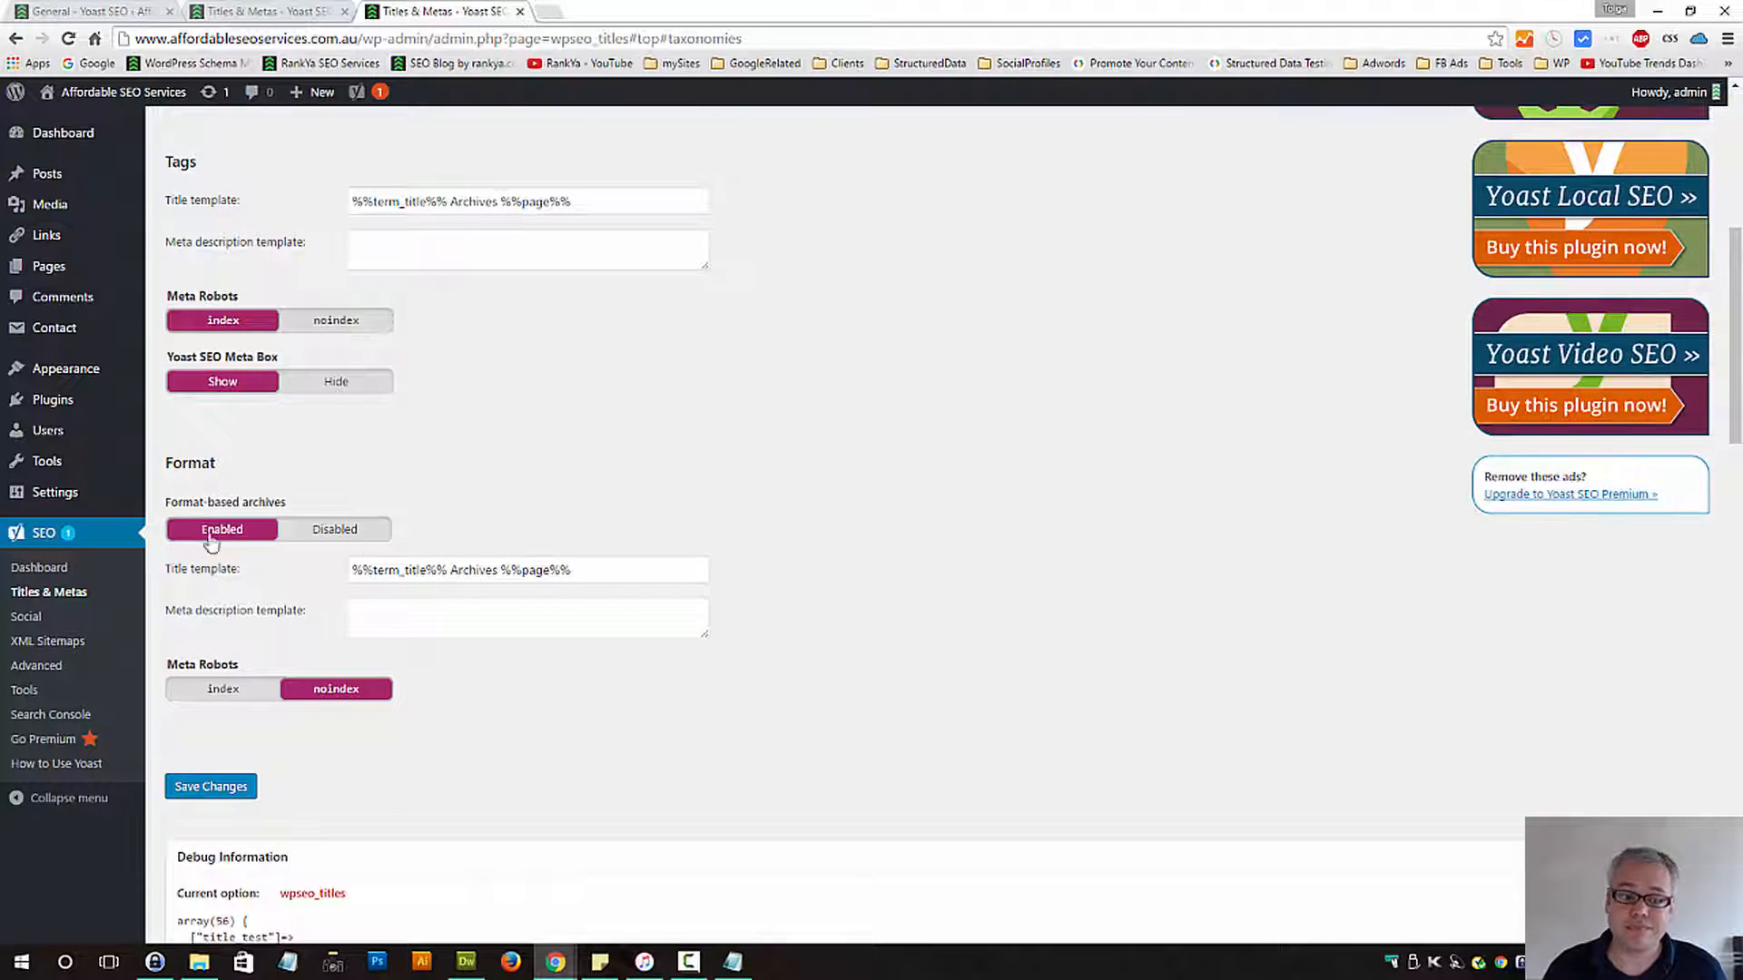
pyautogui.click(222, 688)
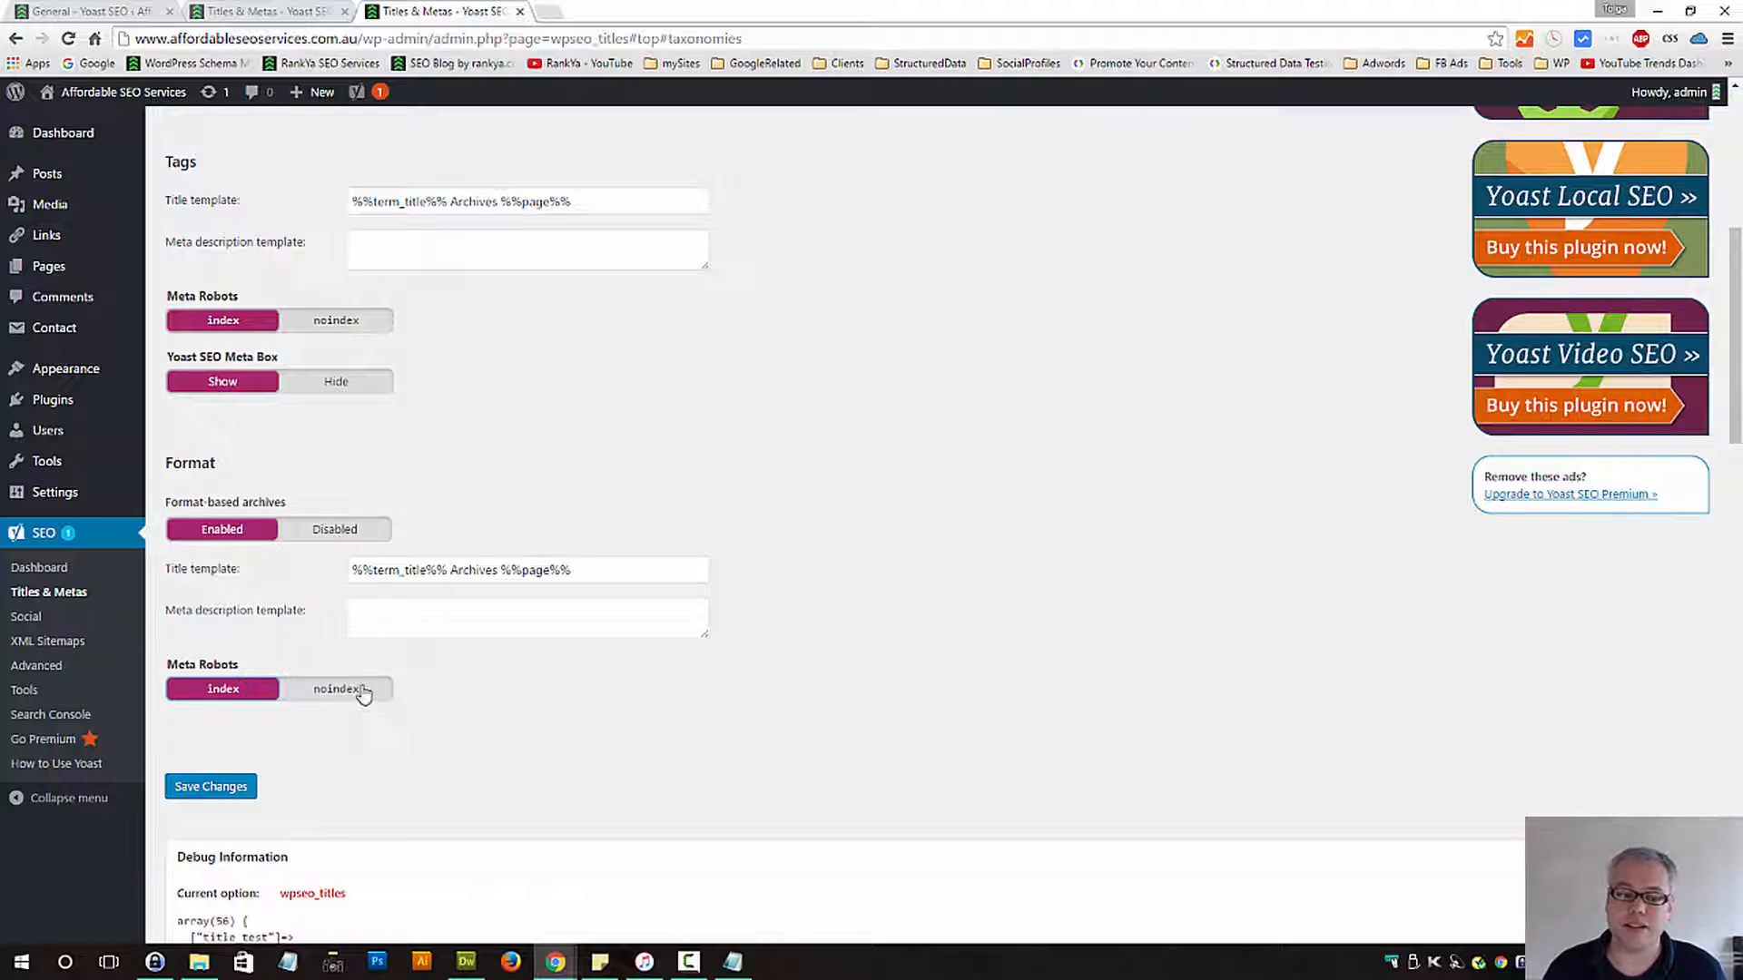
pyautogui.click(211, 786)
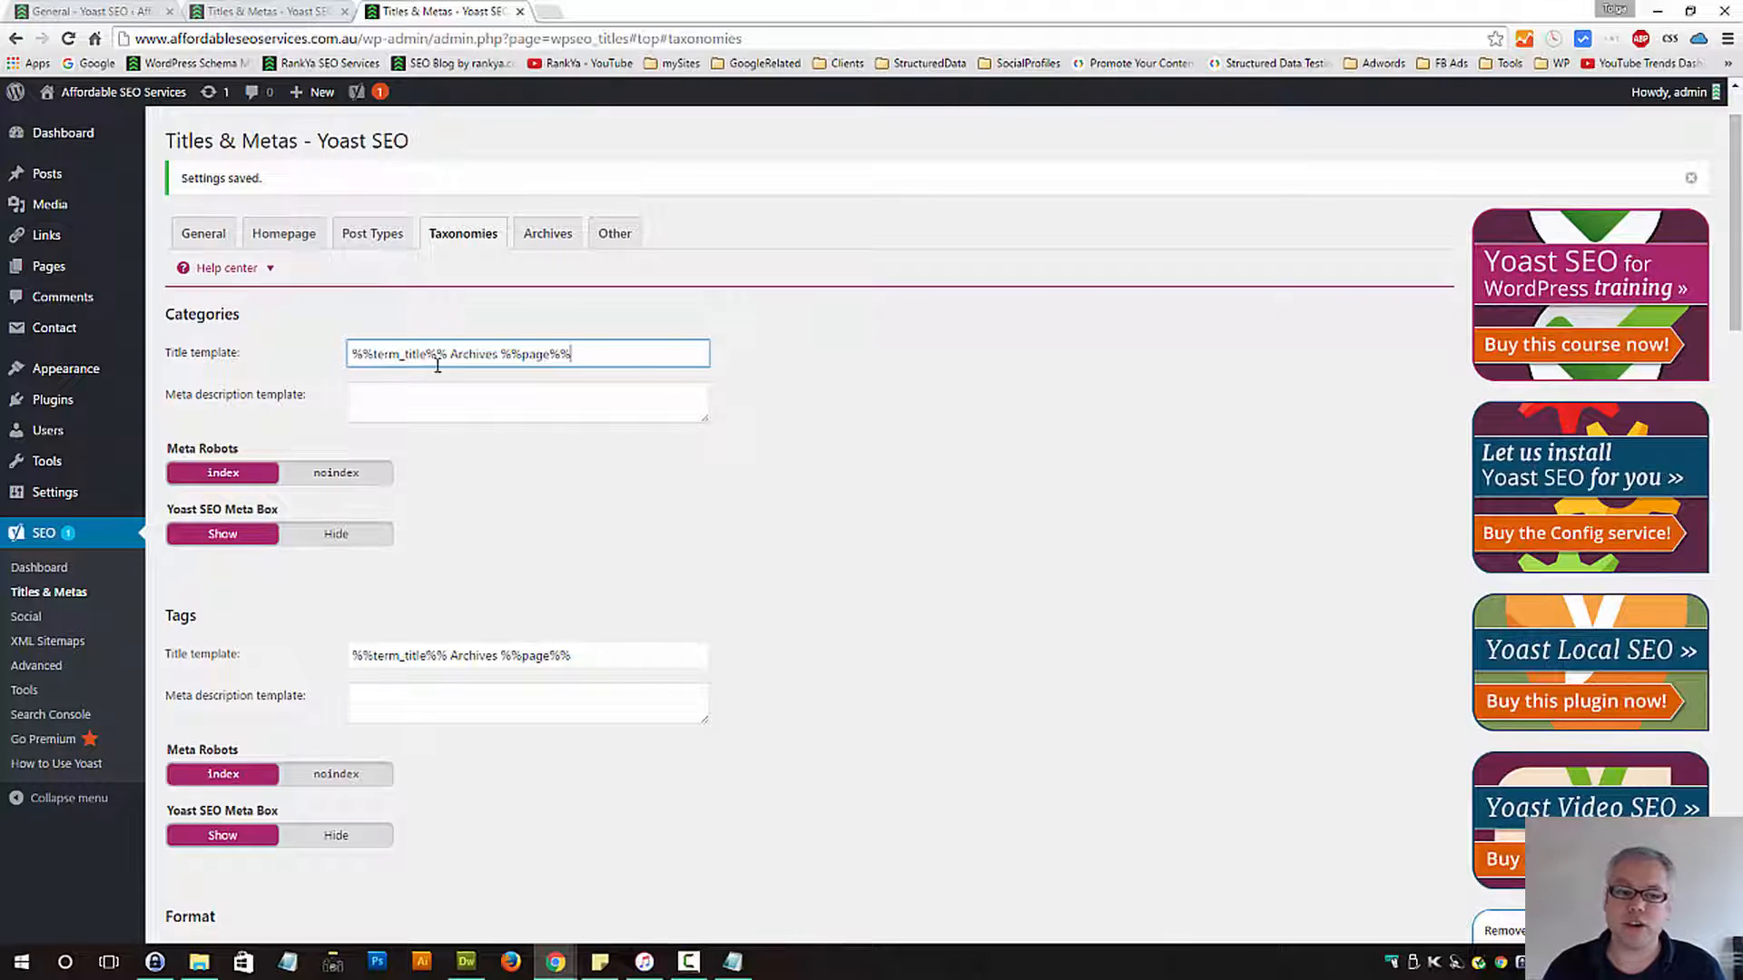
pyautogui.scroll(-3)
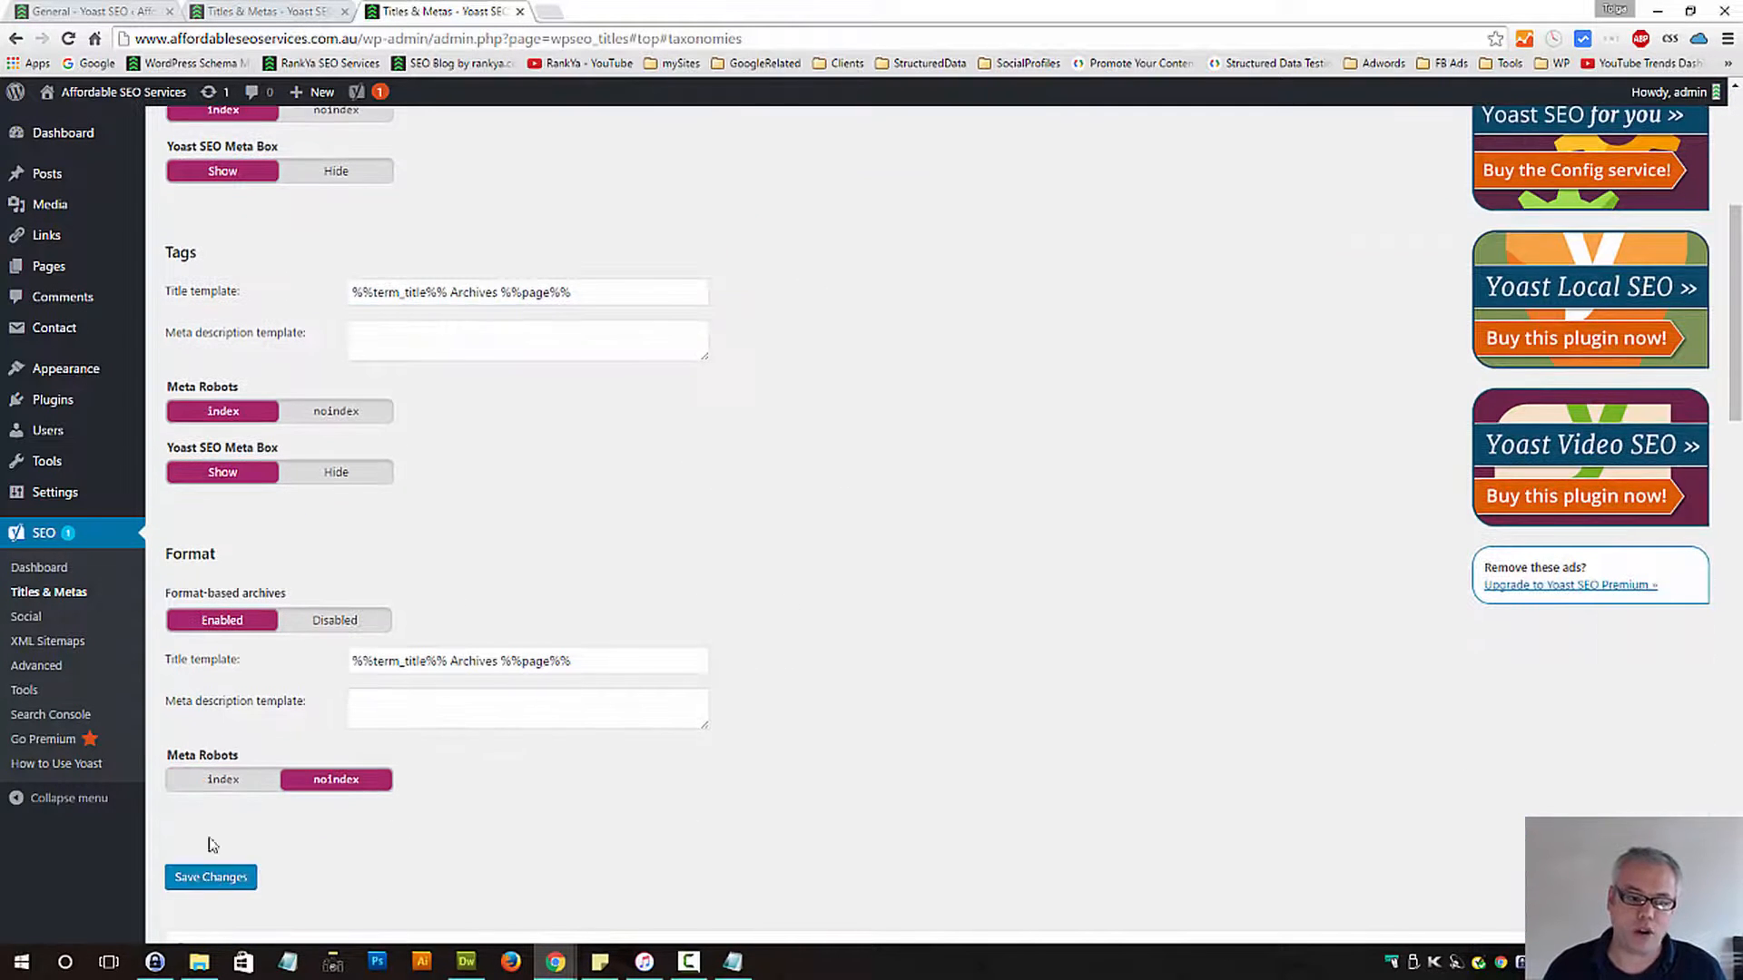
pyautogui.click(209, 877)
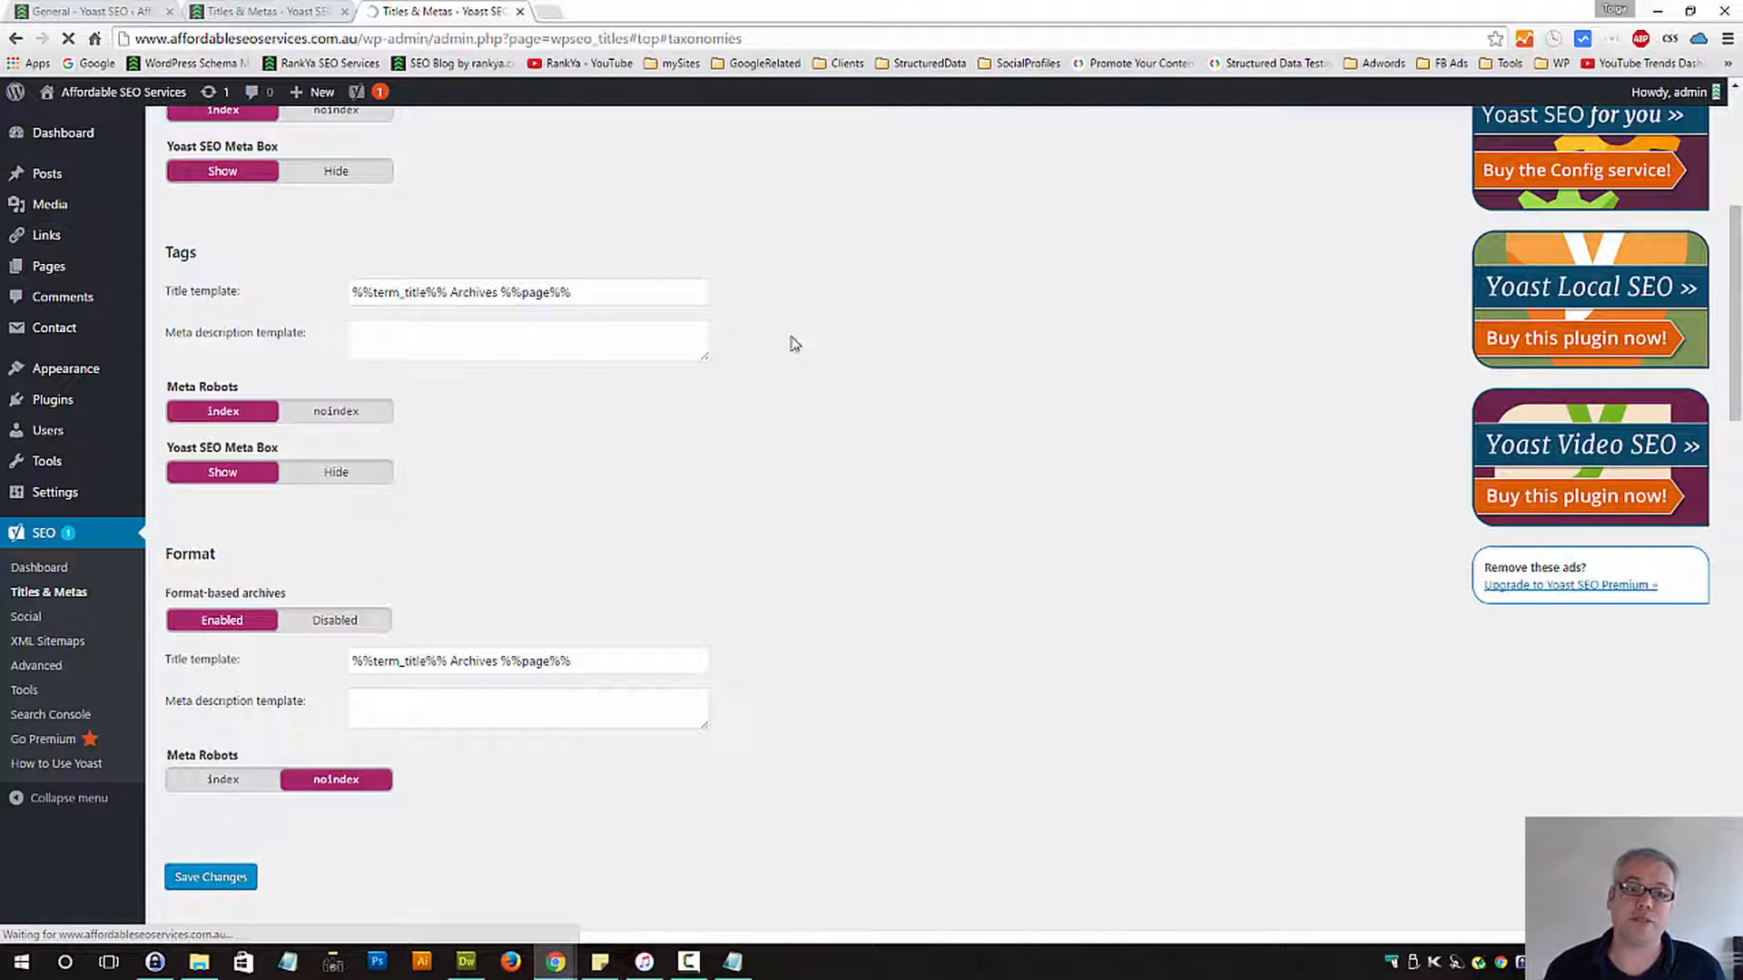
# Trim the Date archives title to %%date%% %%page%%, keep date archives noindex, and save Archives
pyautogui.click(211, 877)
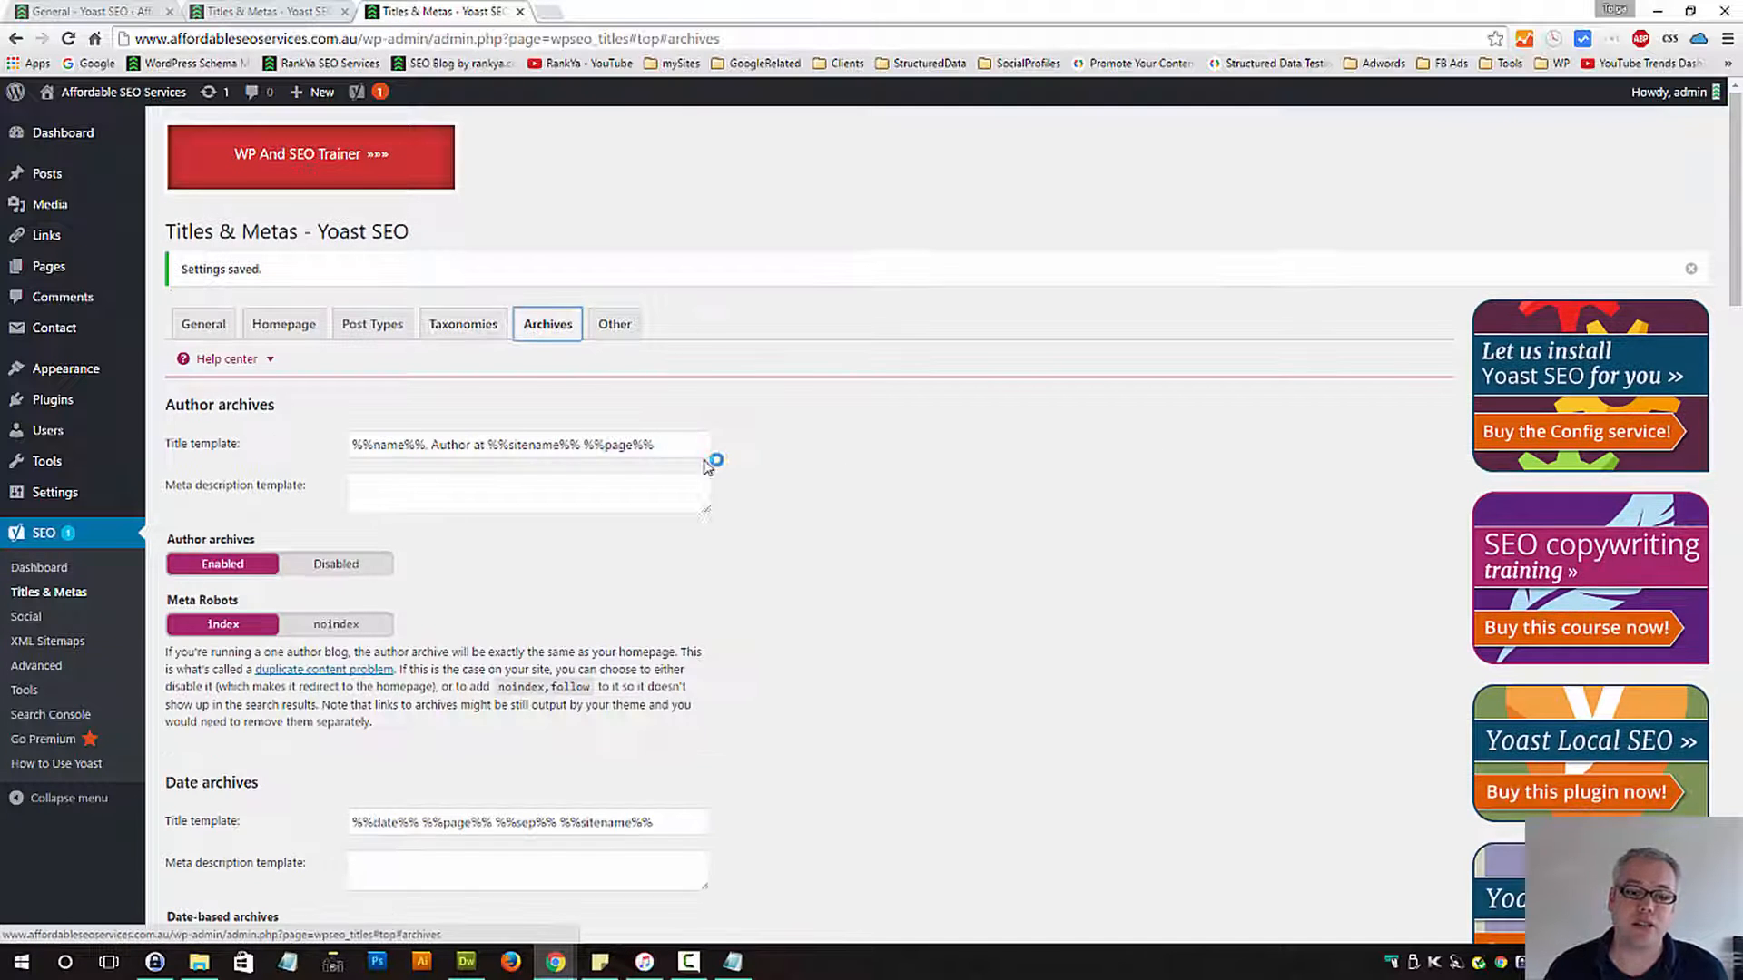
pyautogui.click(528, 442)
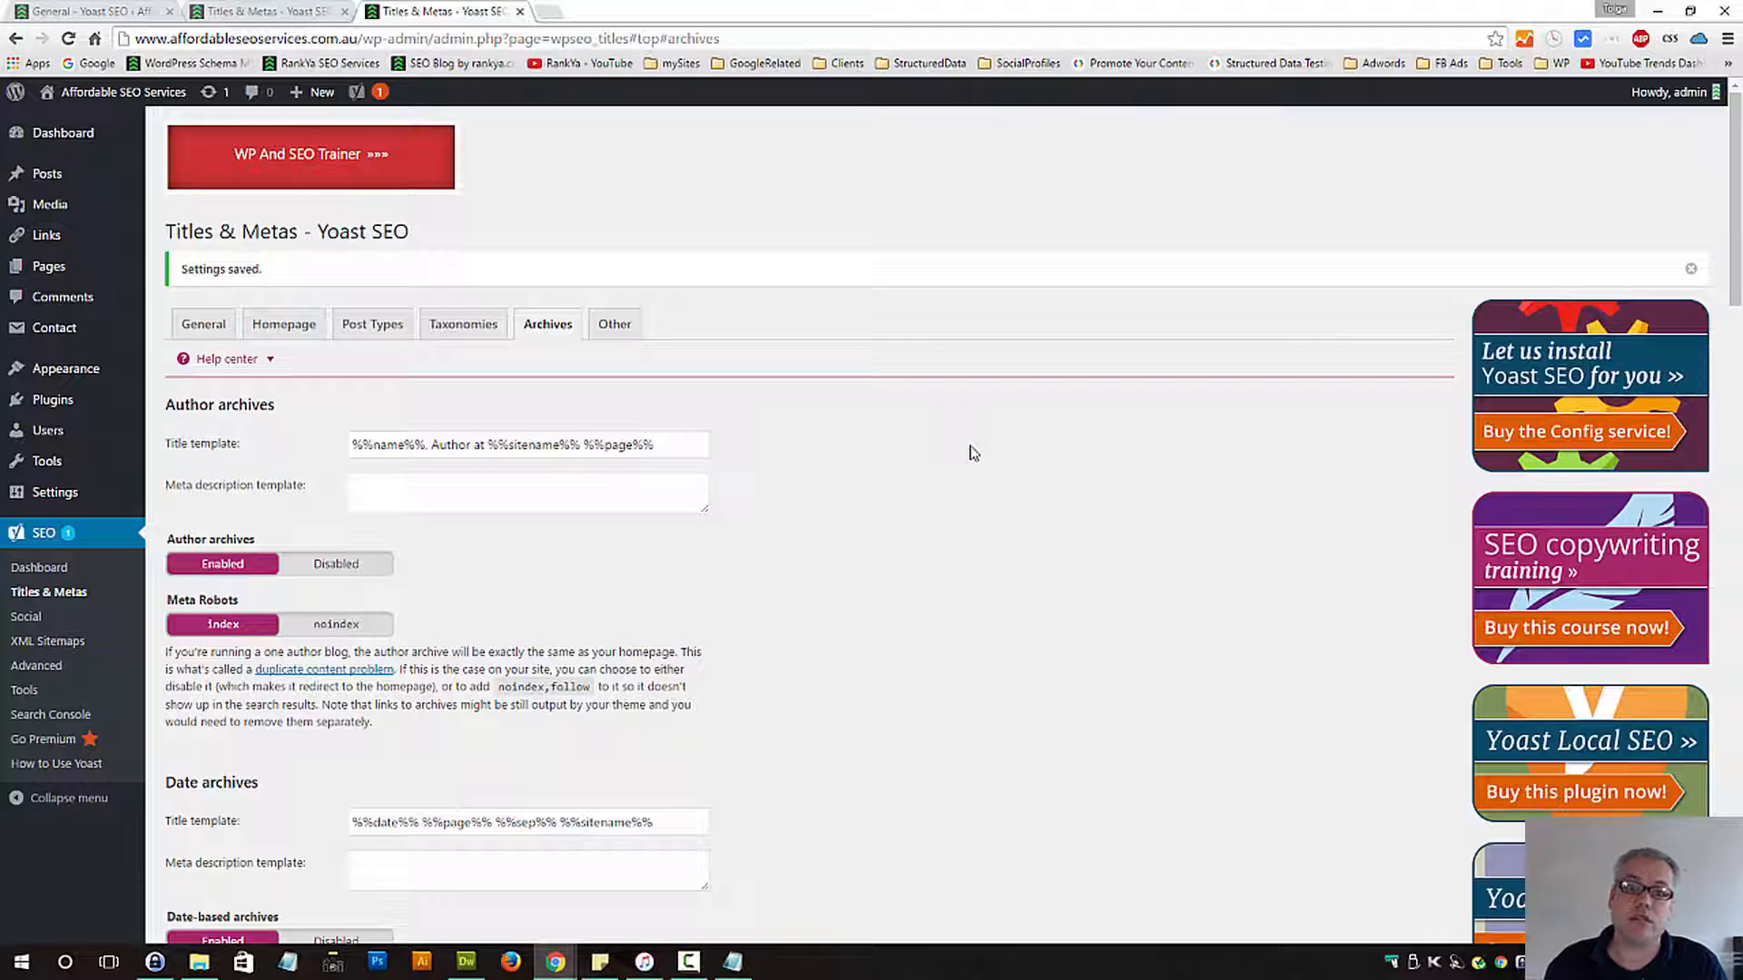
pyautogui.doubleClick(230, 537)
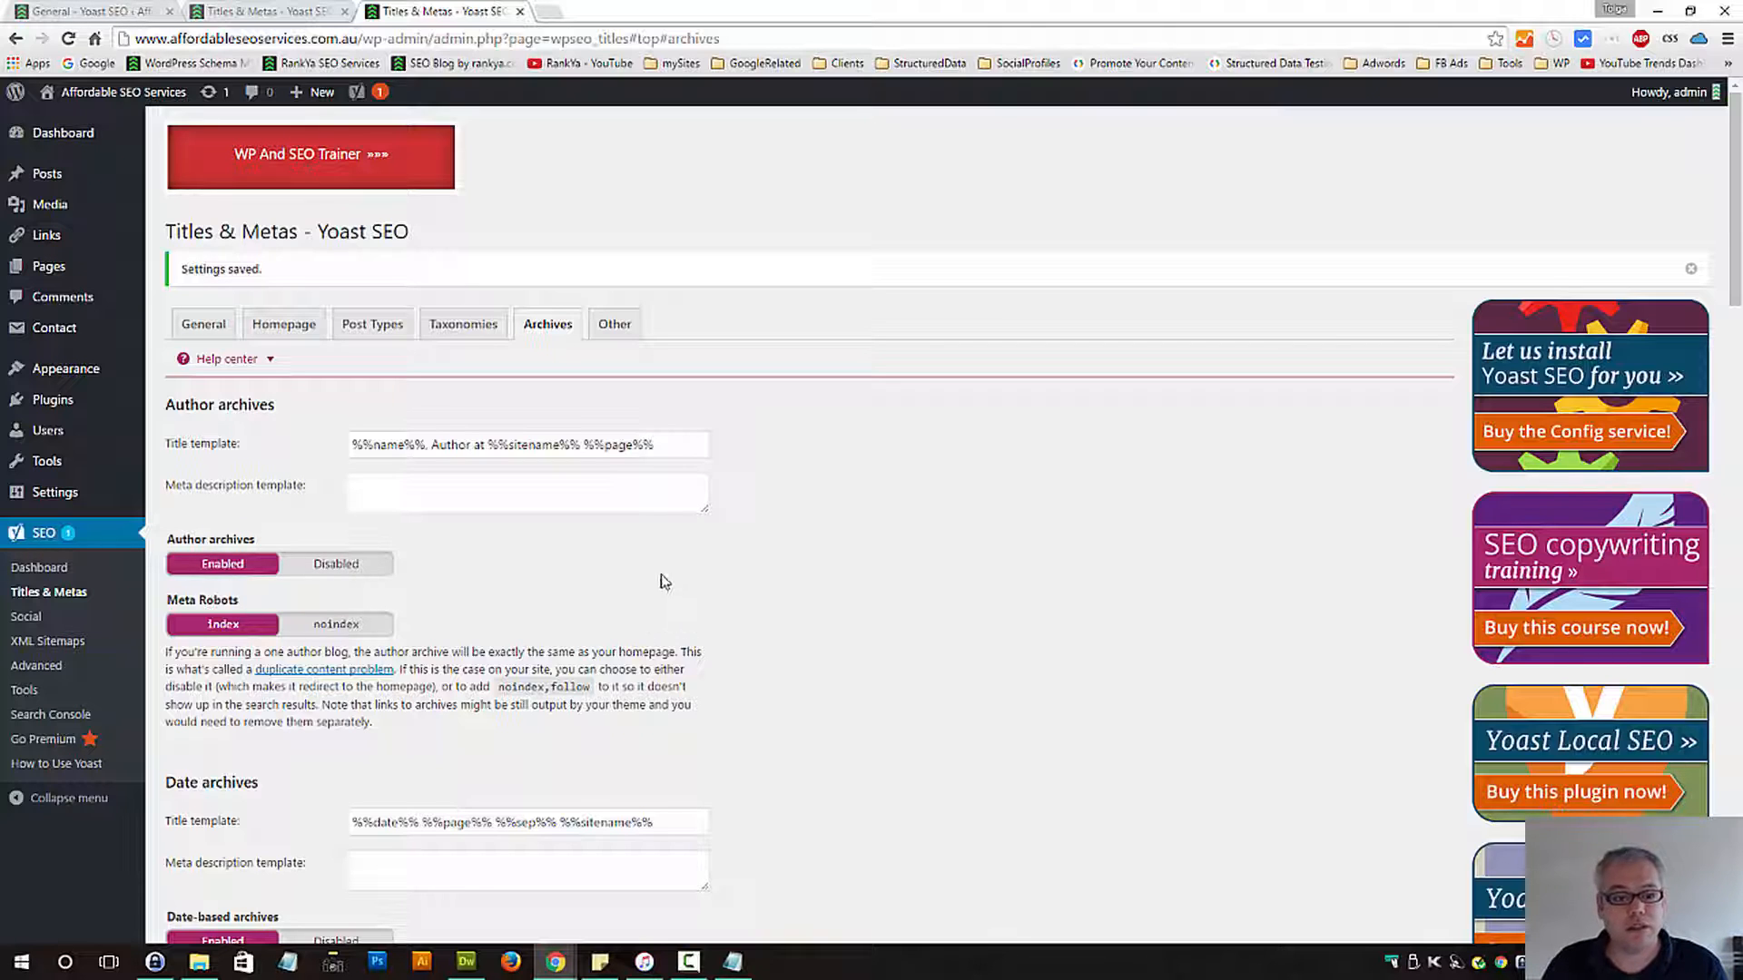
pyautogui.moveTo(547, 537)
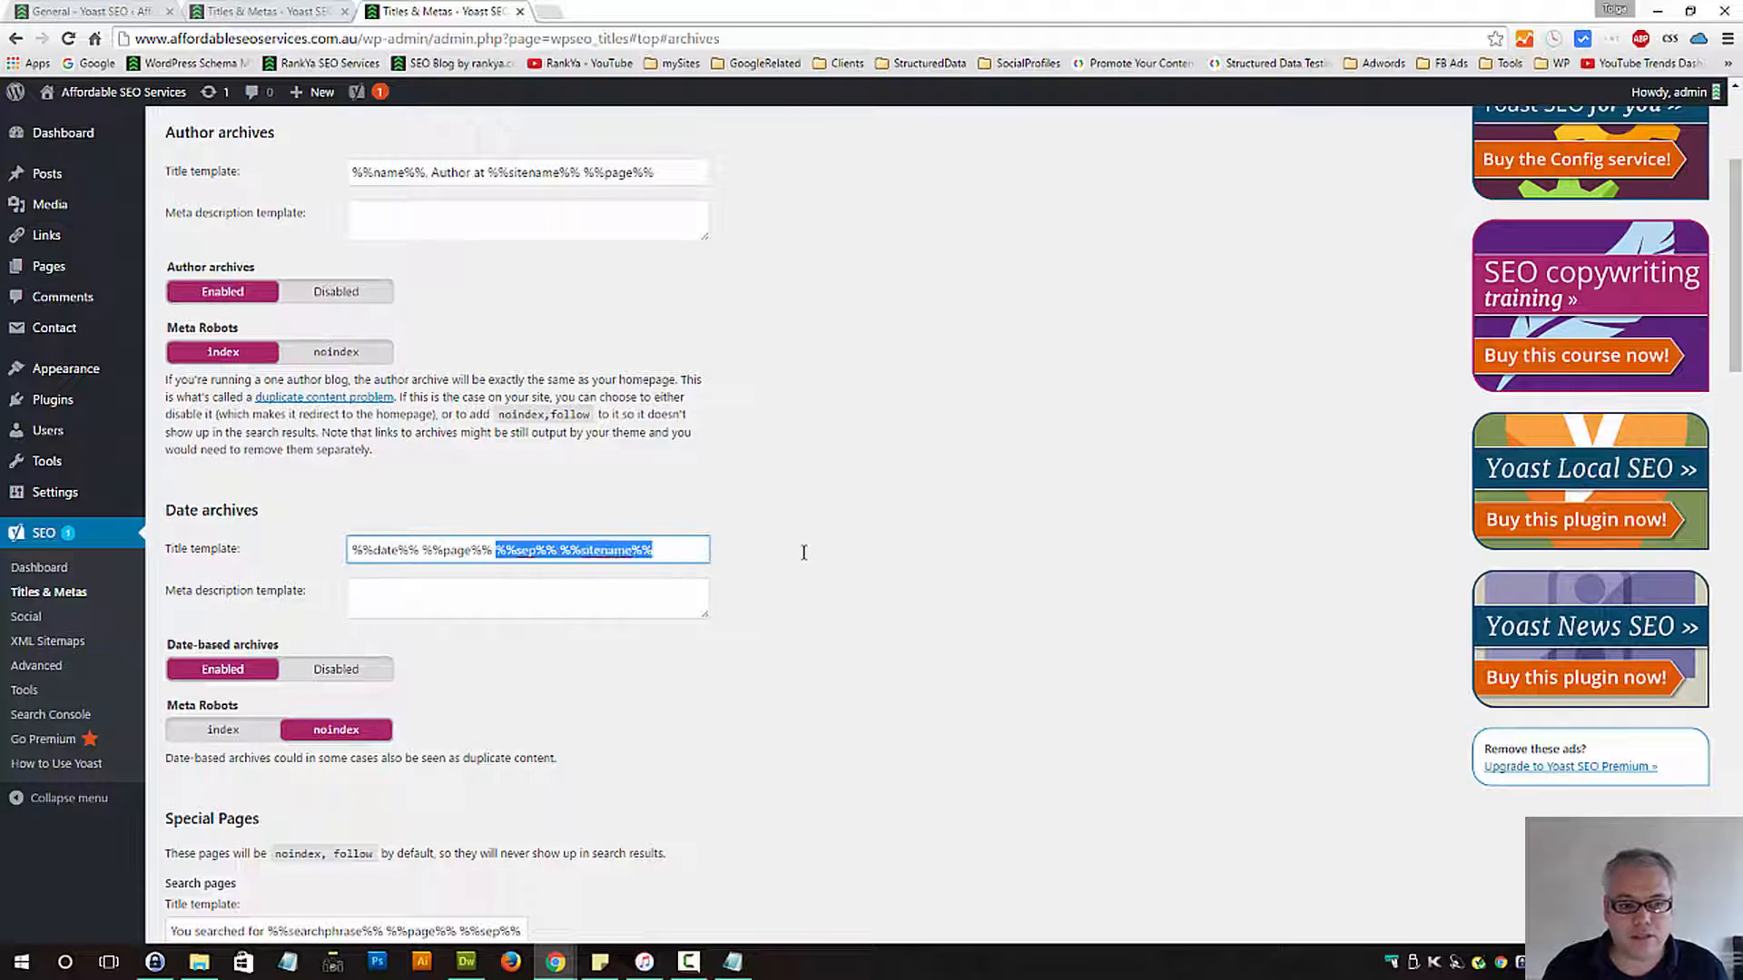
pyautogui.press('Delete')
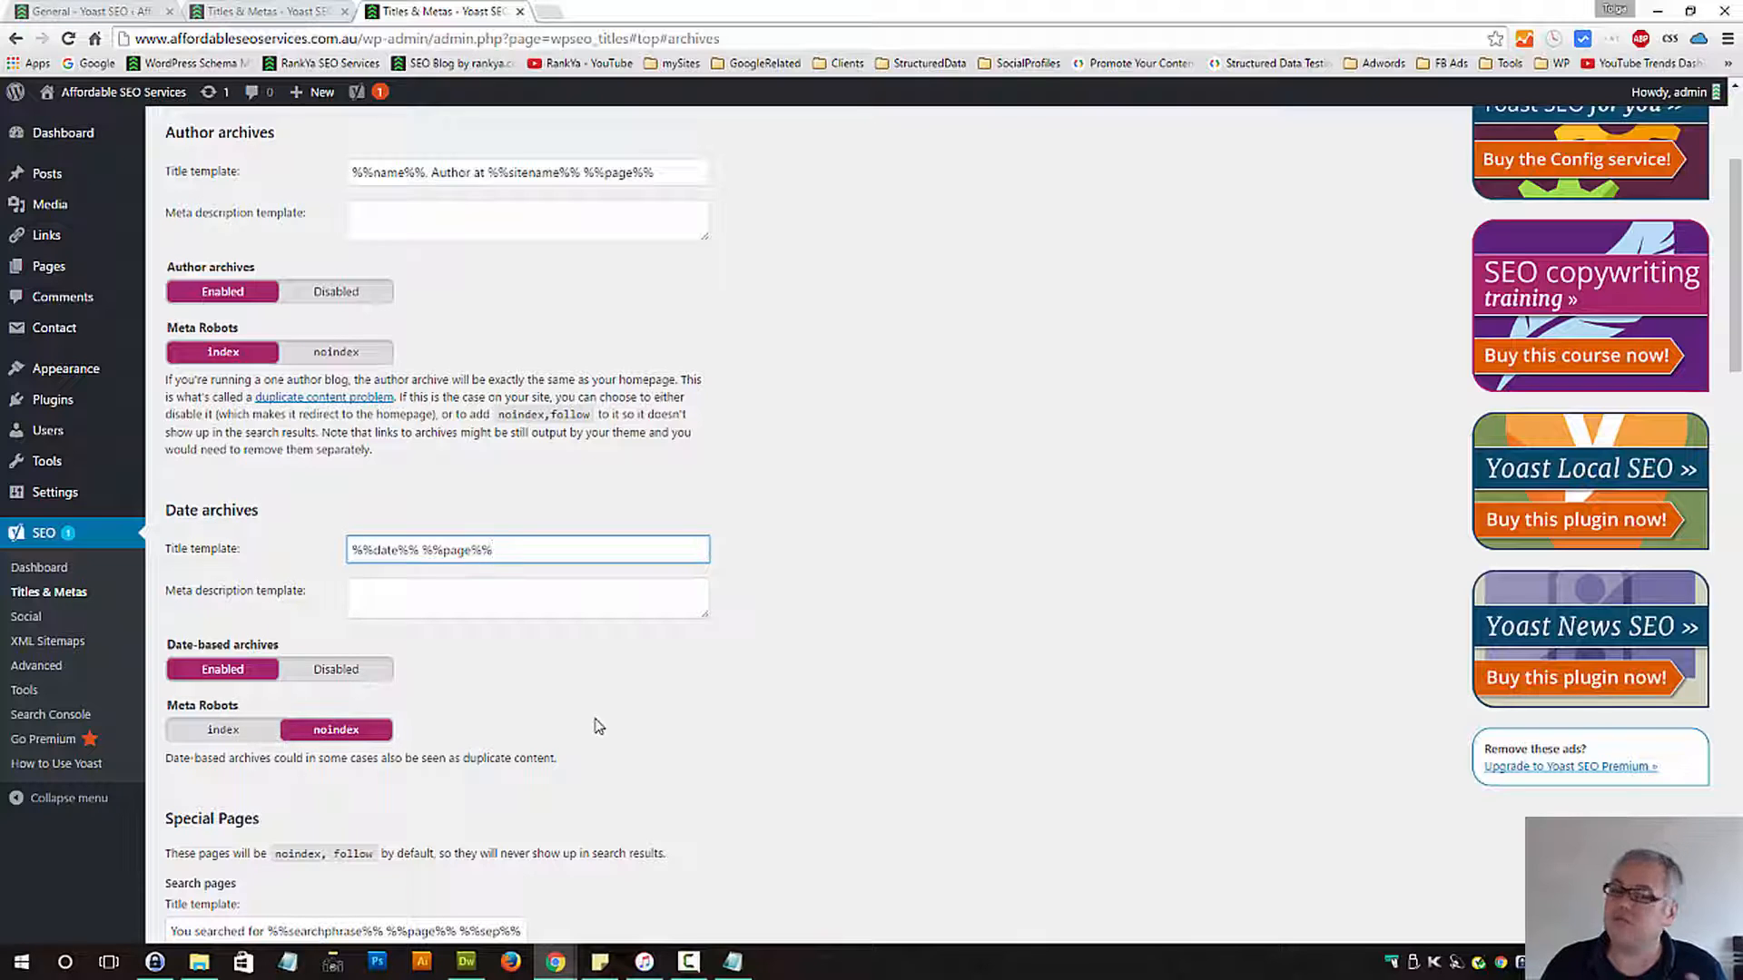
pyautogui.moveTo(577, 695)
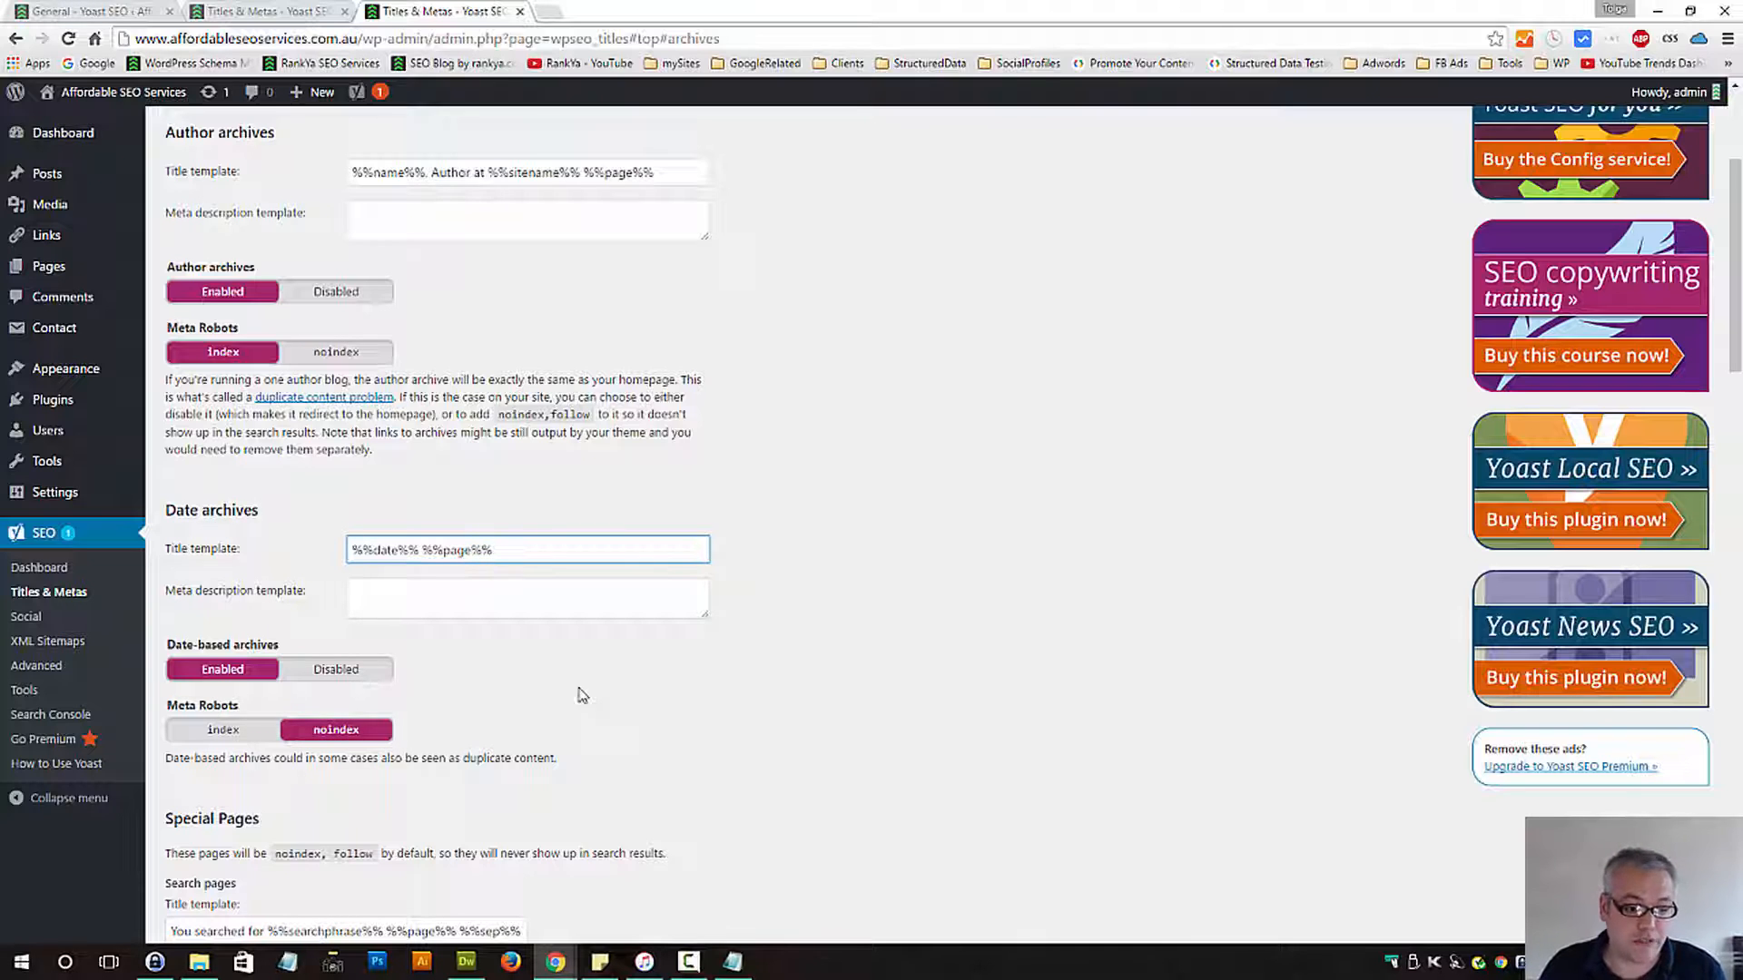
pyautogui.scroll(-3)
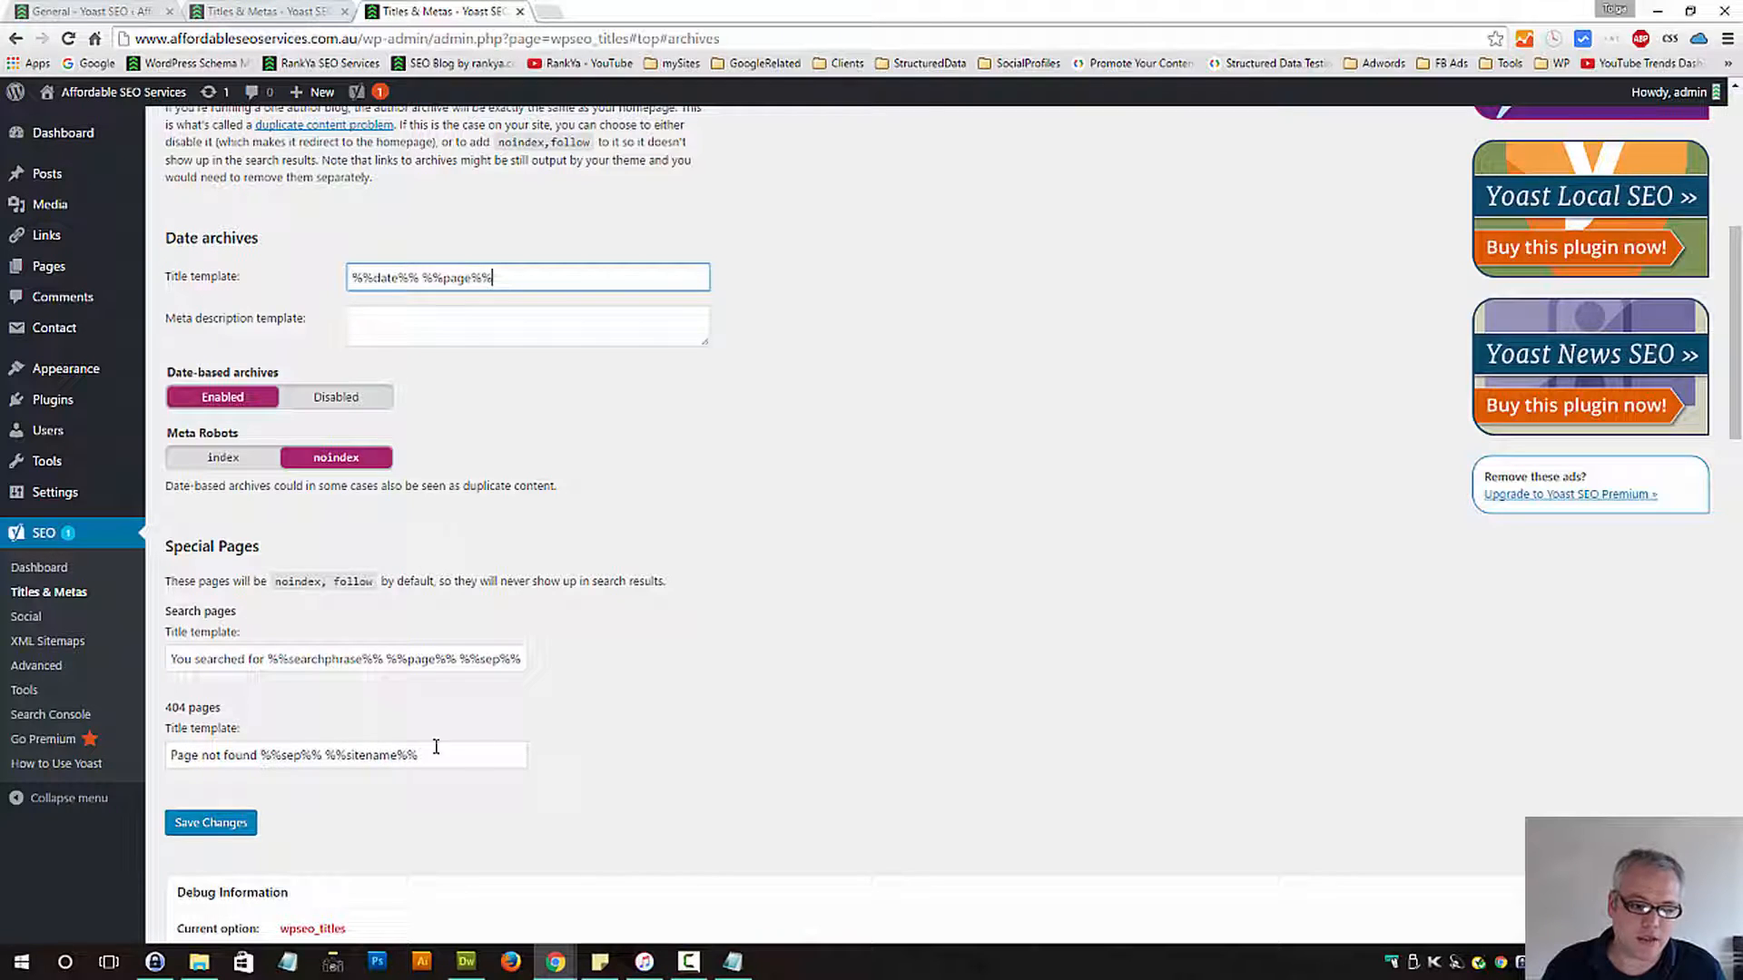
pyautogui.moveTo(620, 770)
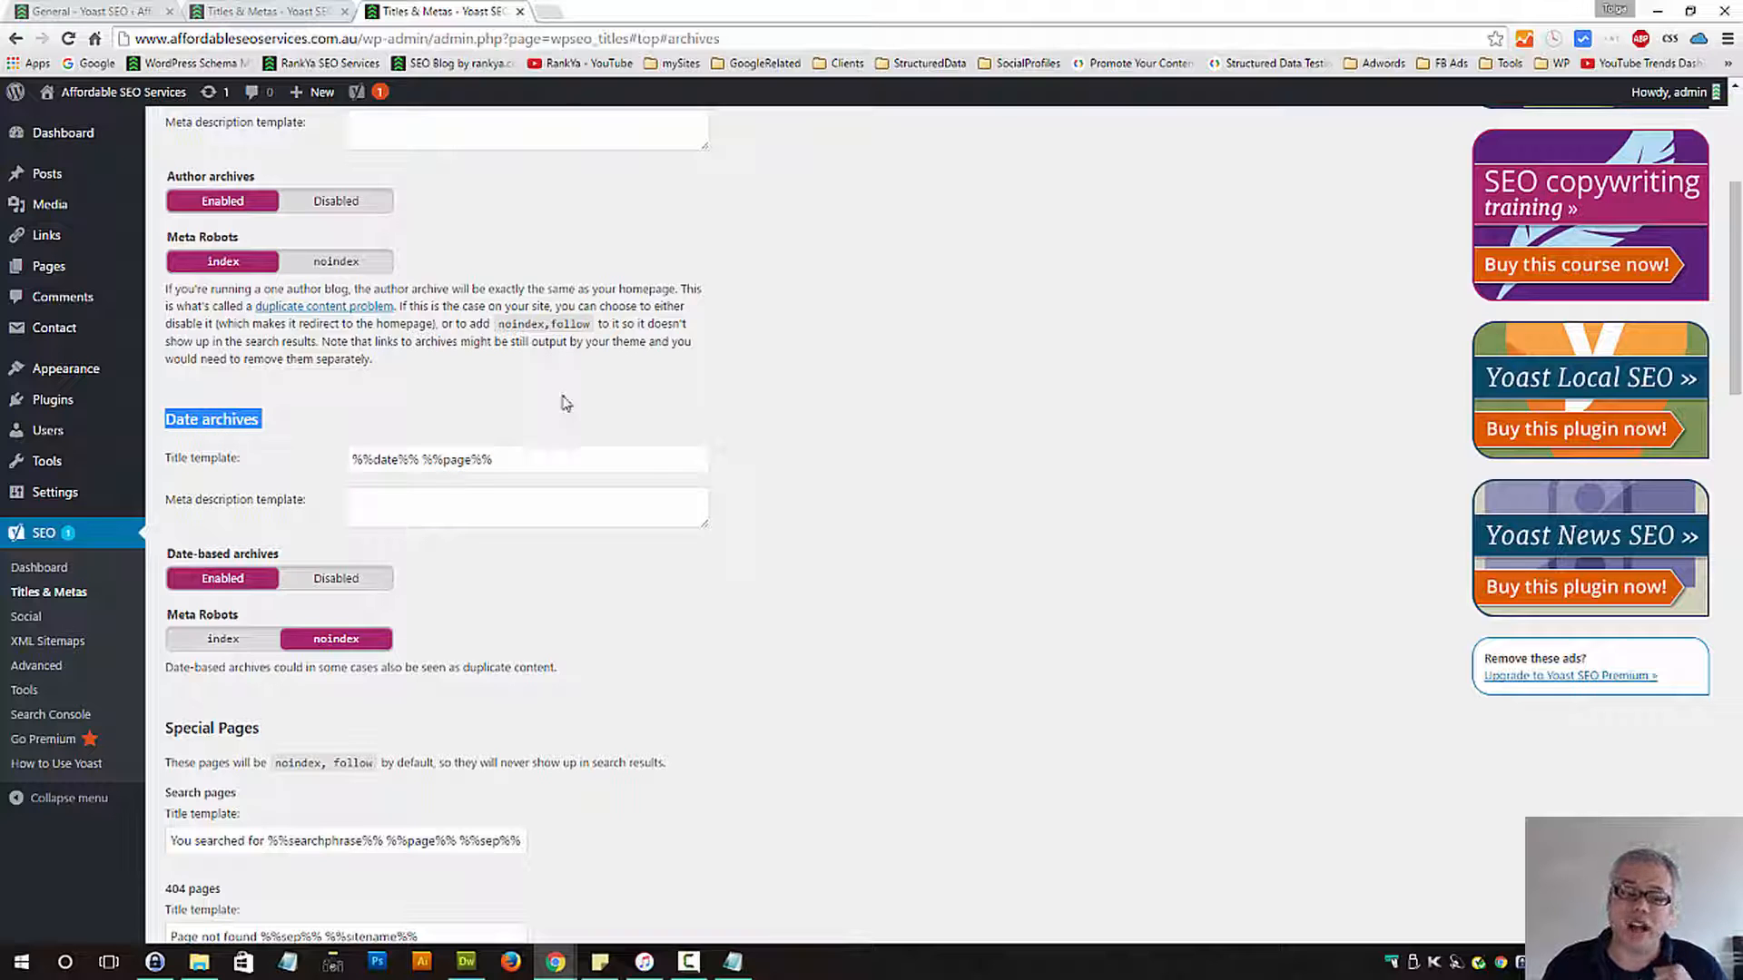
pyautogui.moveTo(861, 639)
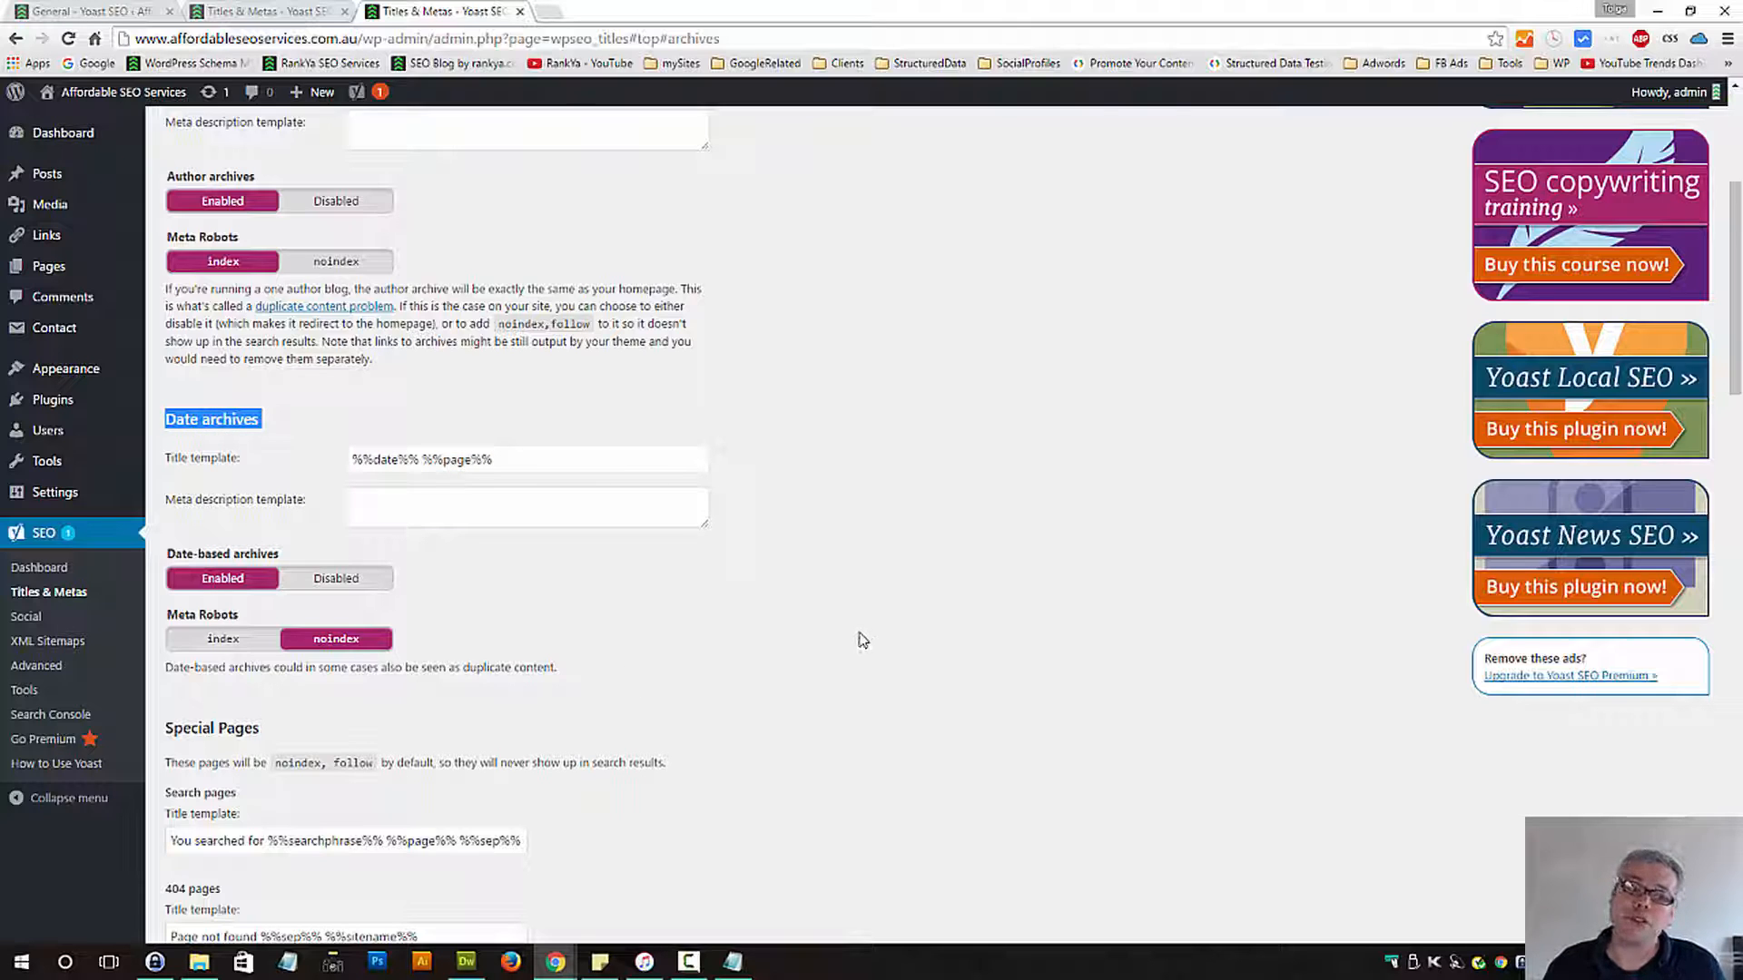
pyautogui.moveTo(833, 633)
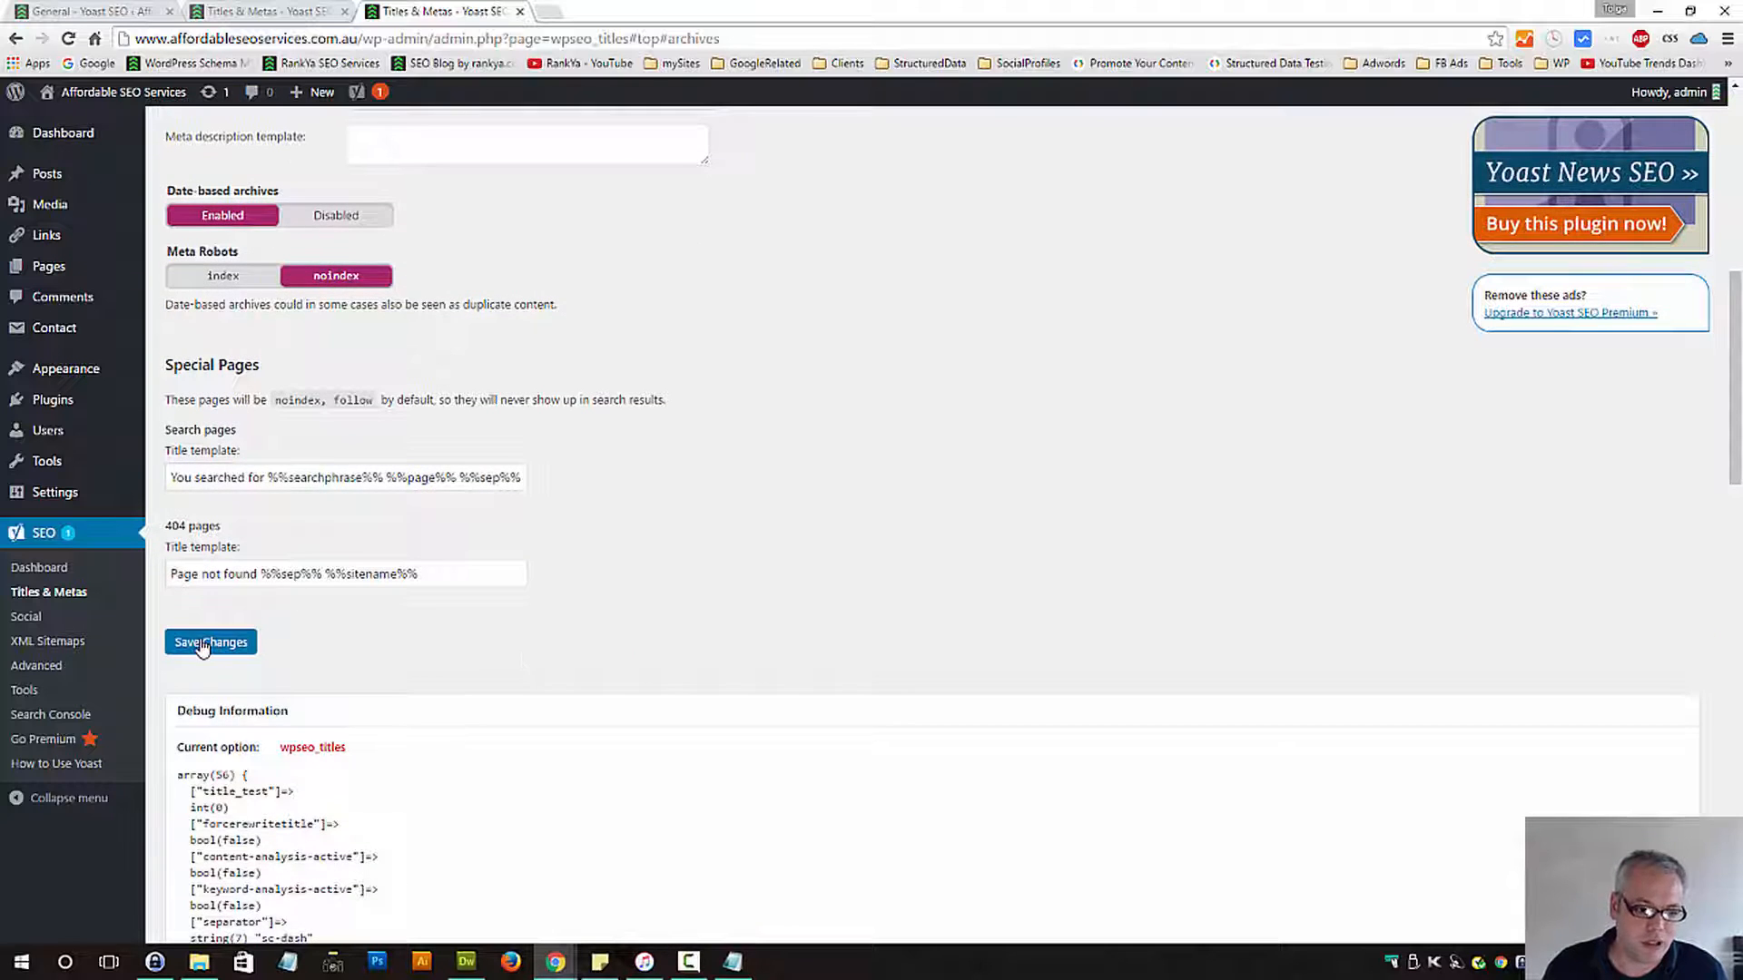
pyautogui.click(211, 643)
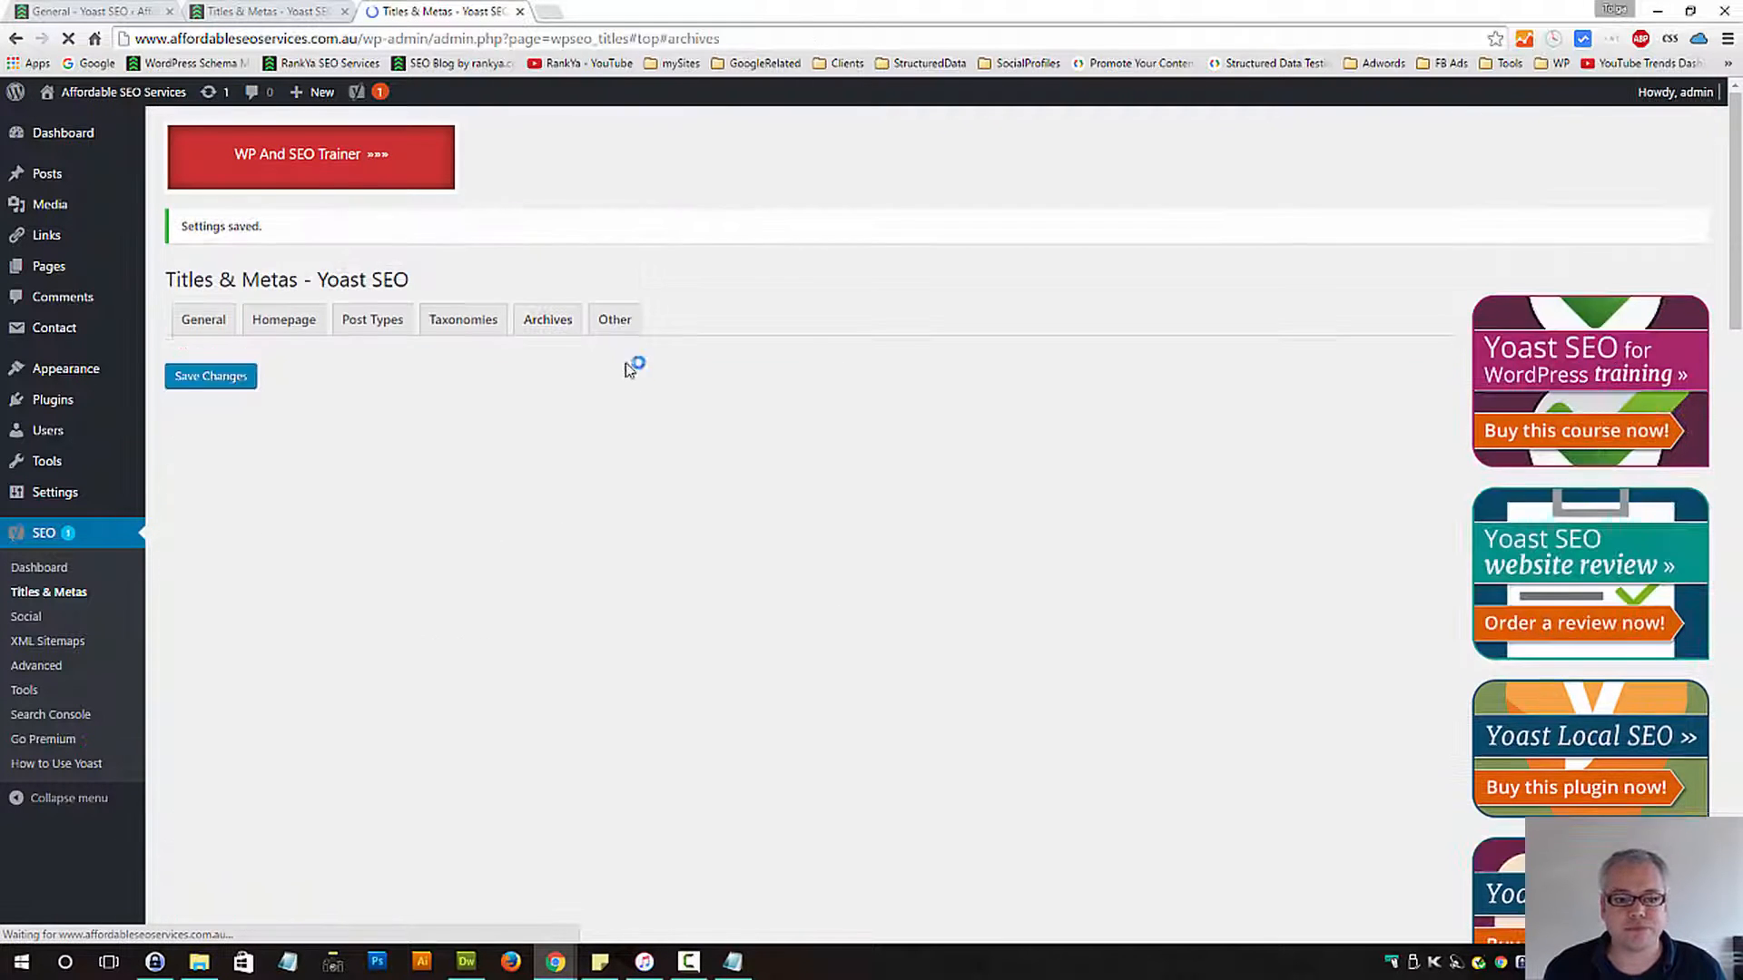
# Save the Other settings with archive subpages indexed, meta keywords and noodp disabled
pyautogui.click(614, 323)
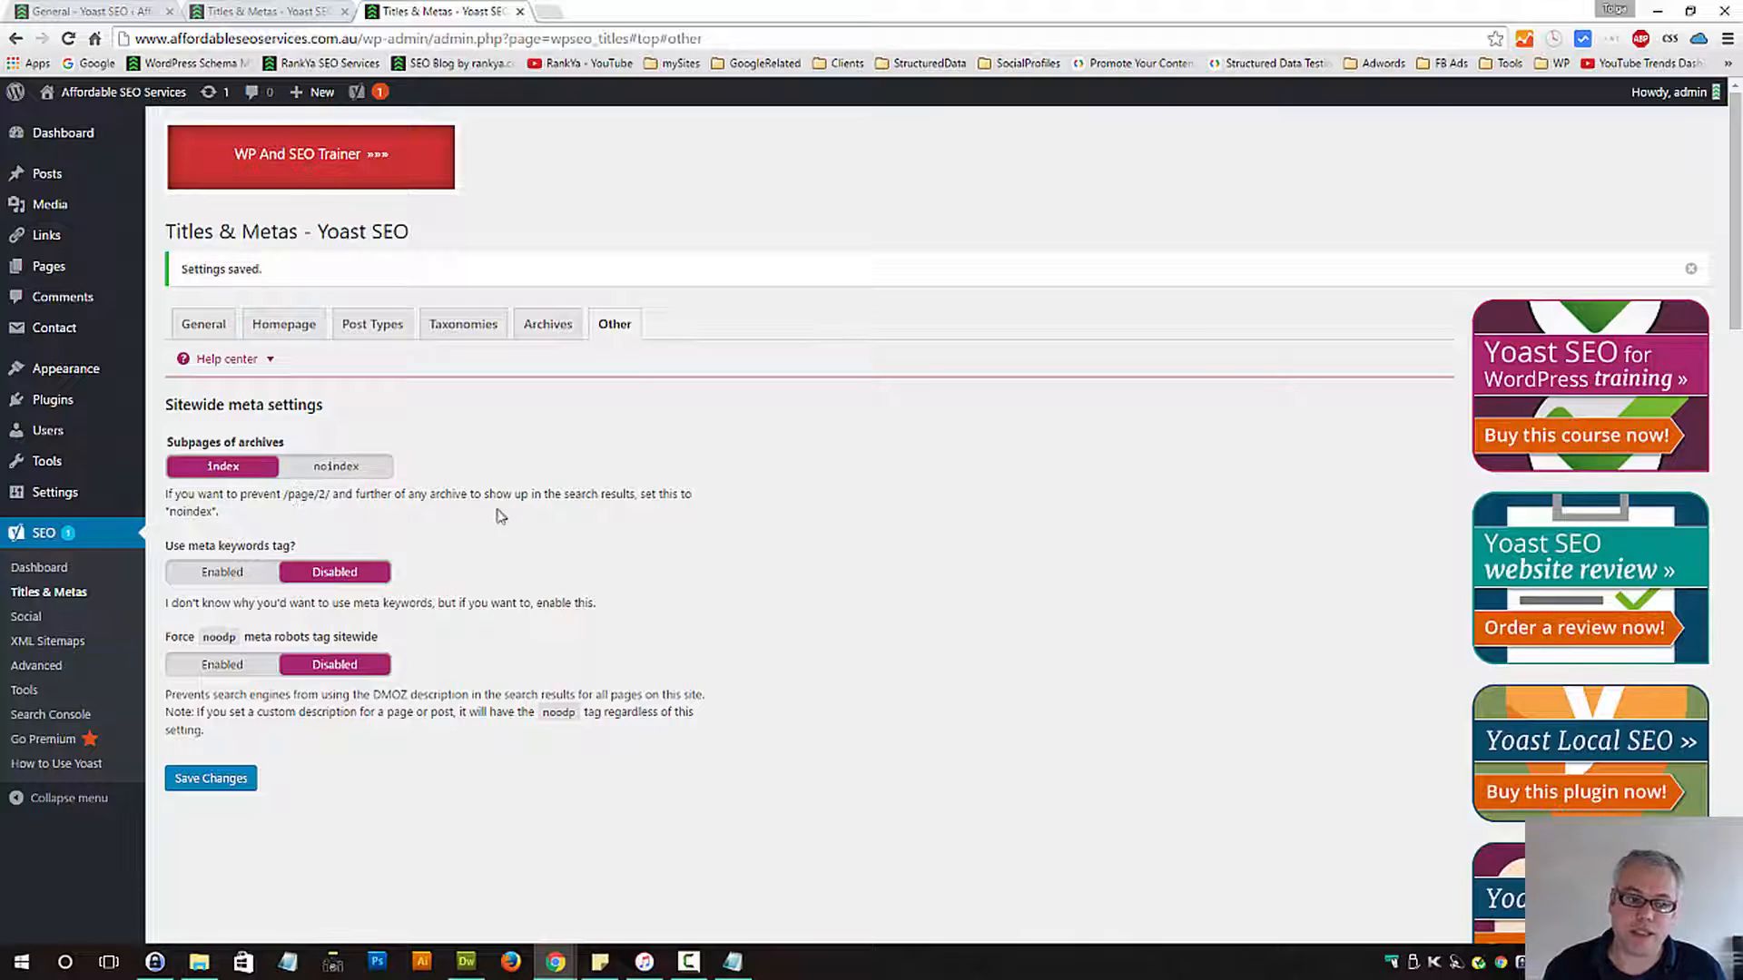
pyautogui.moveTo(532, 509)
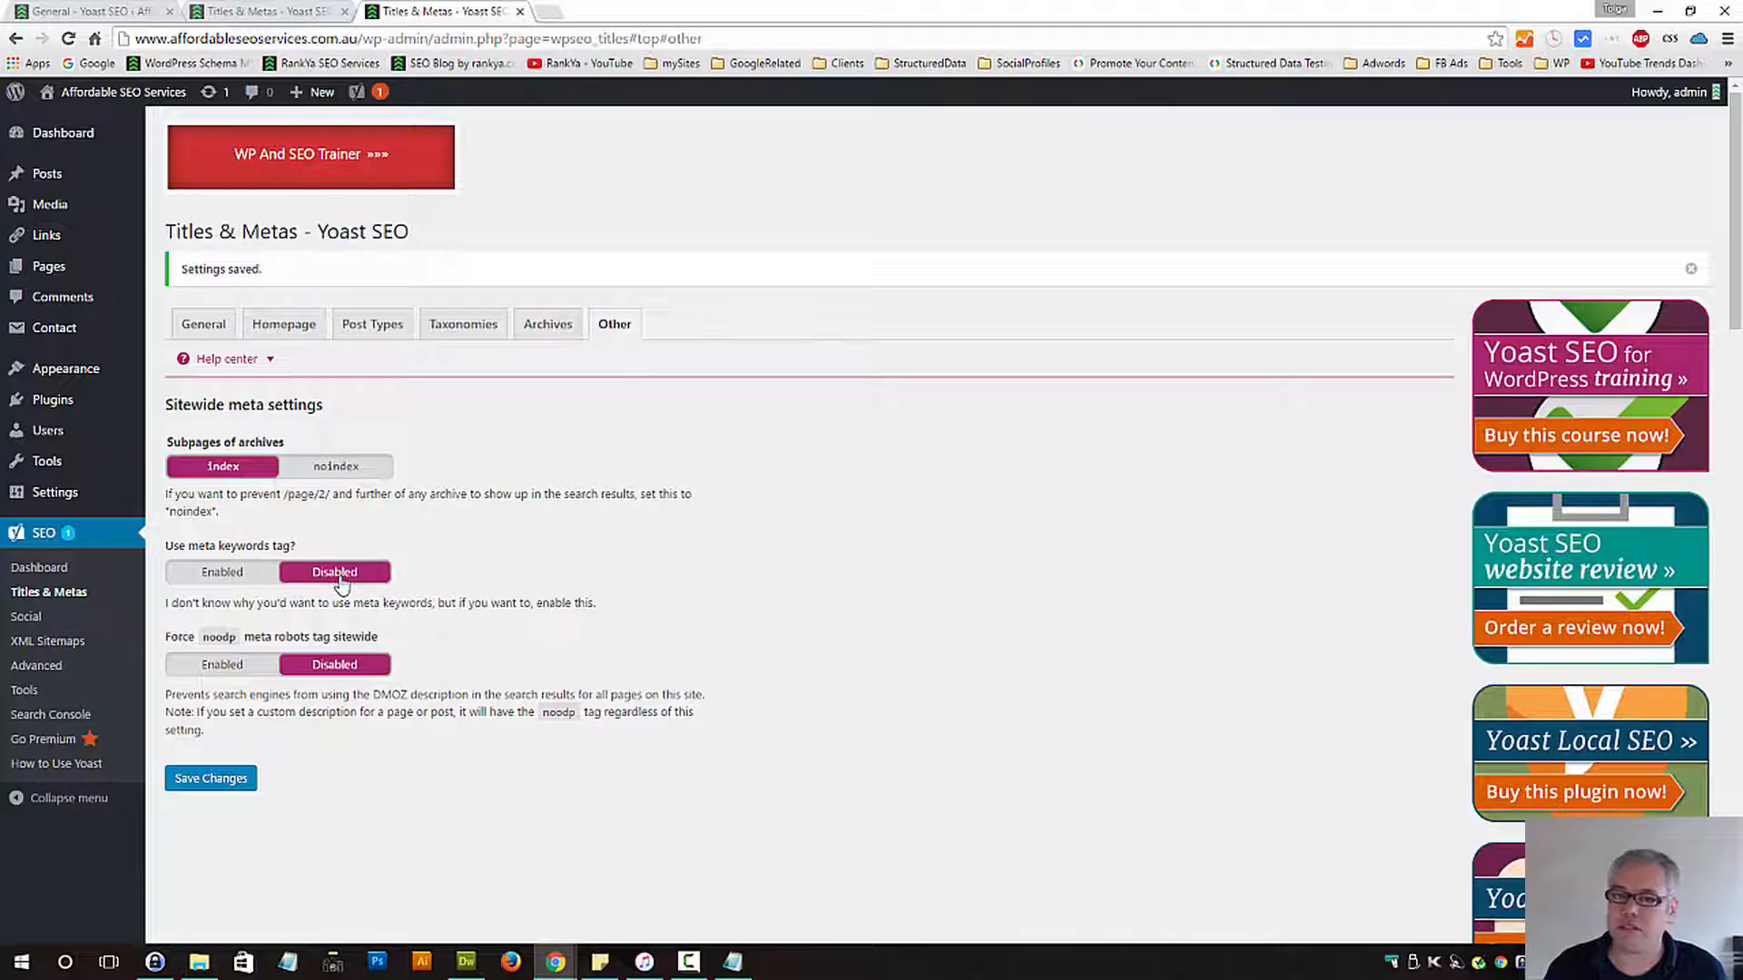
pyautogui.moveTo(773, 523)
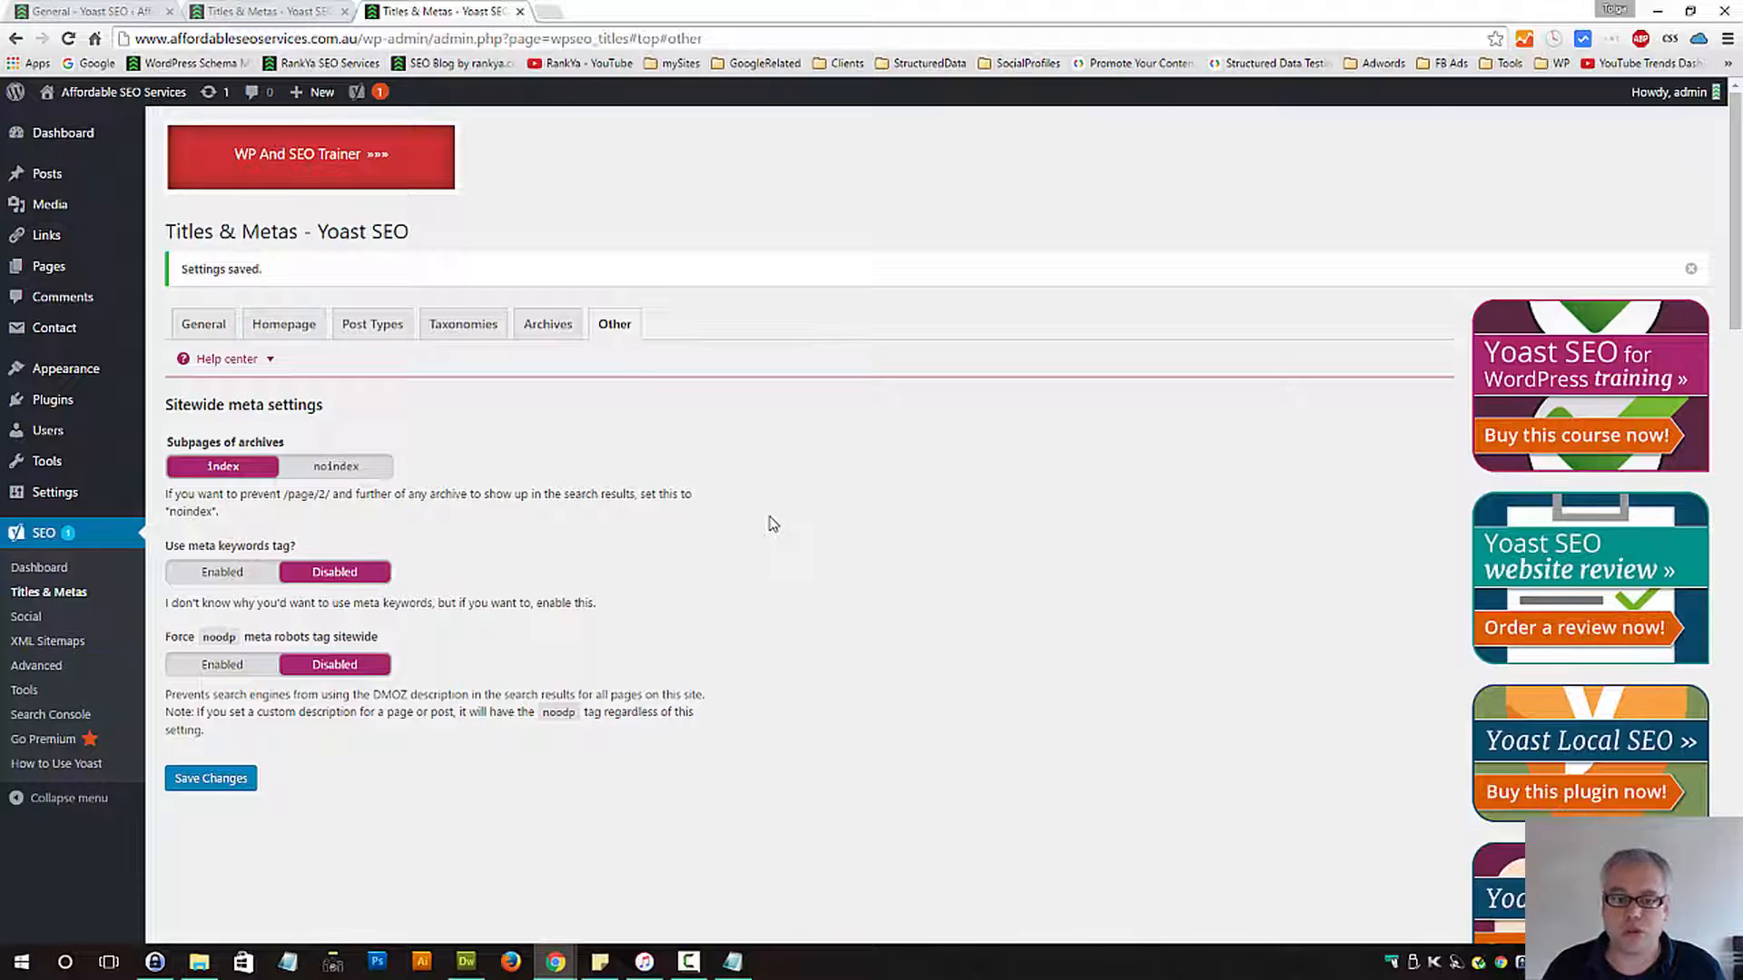
pyautogui.moveTo(771, 532)
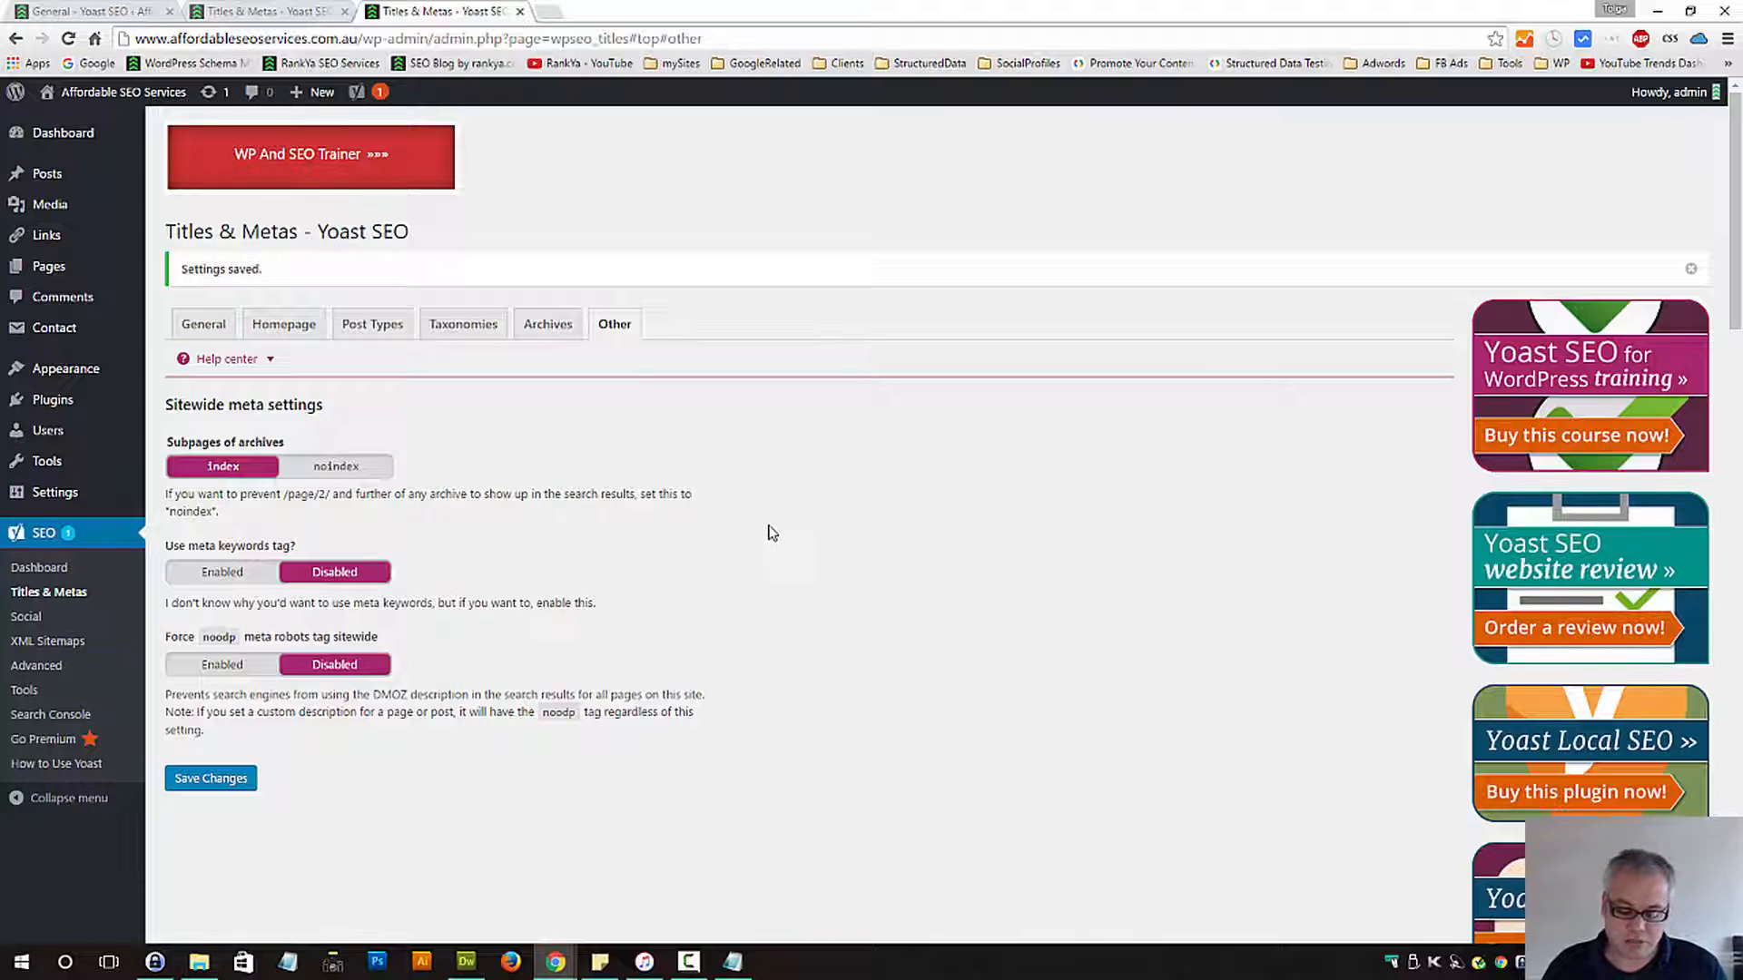
pyautogui.moveTo(755, 621)
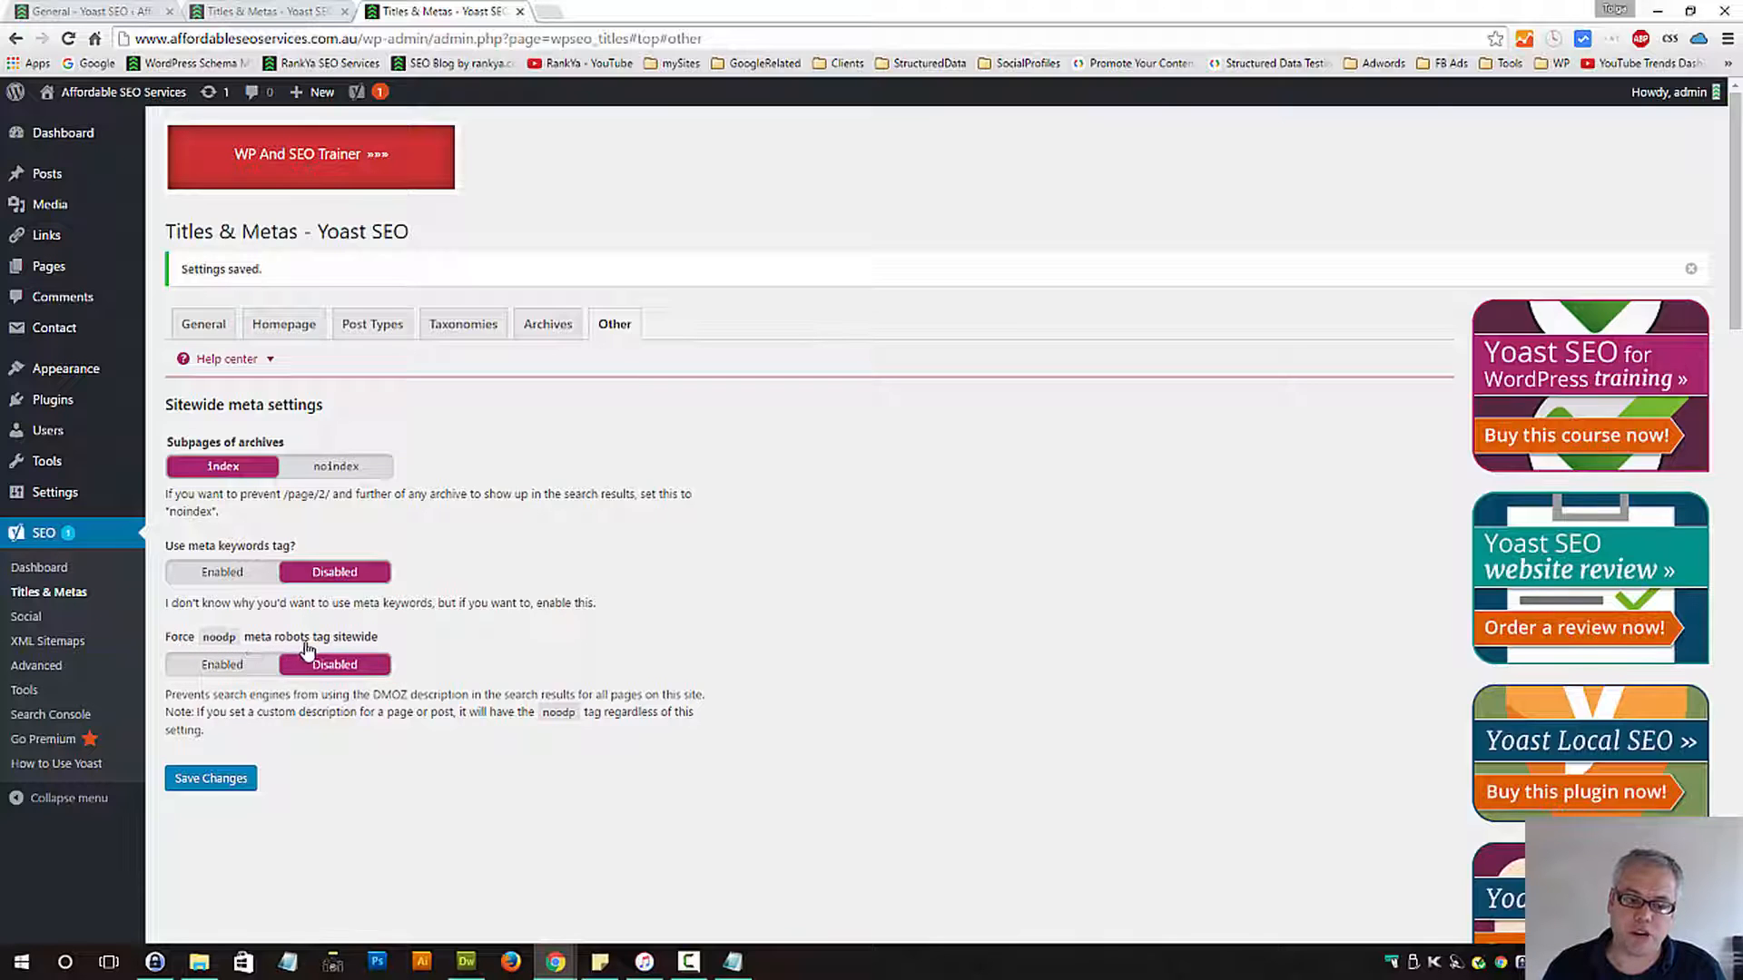
pyautogui.moveTo(512, 653)
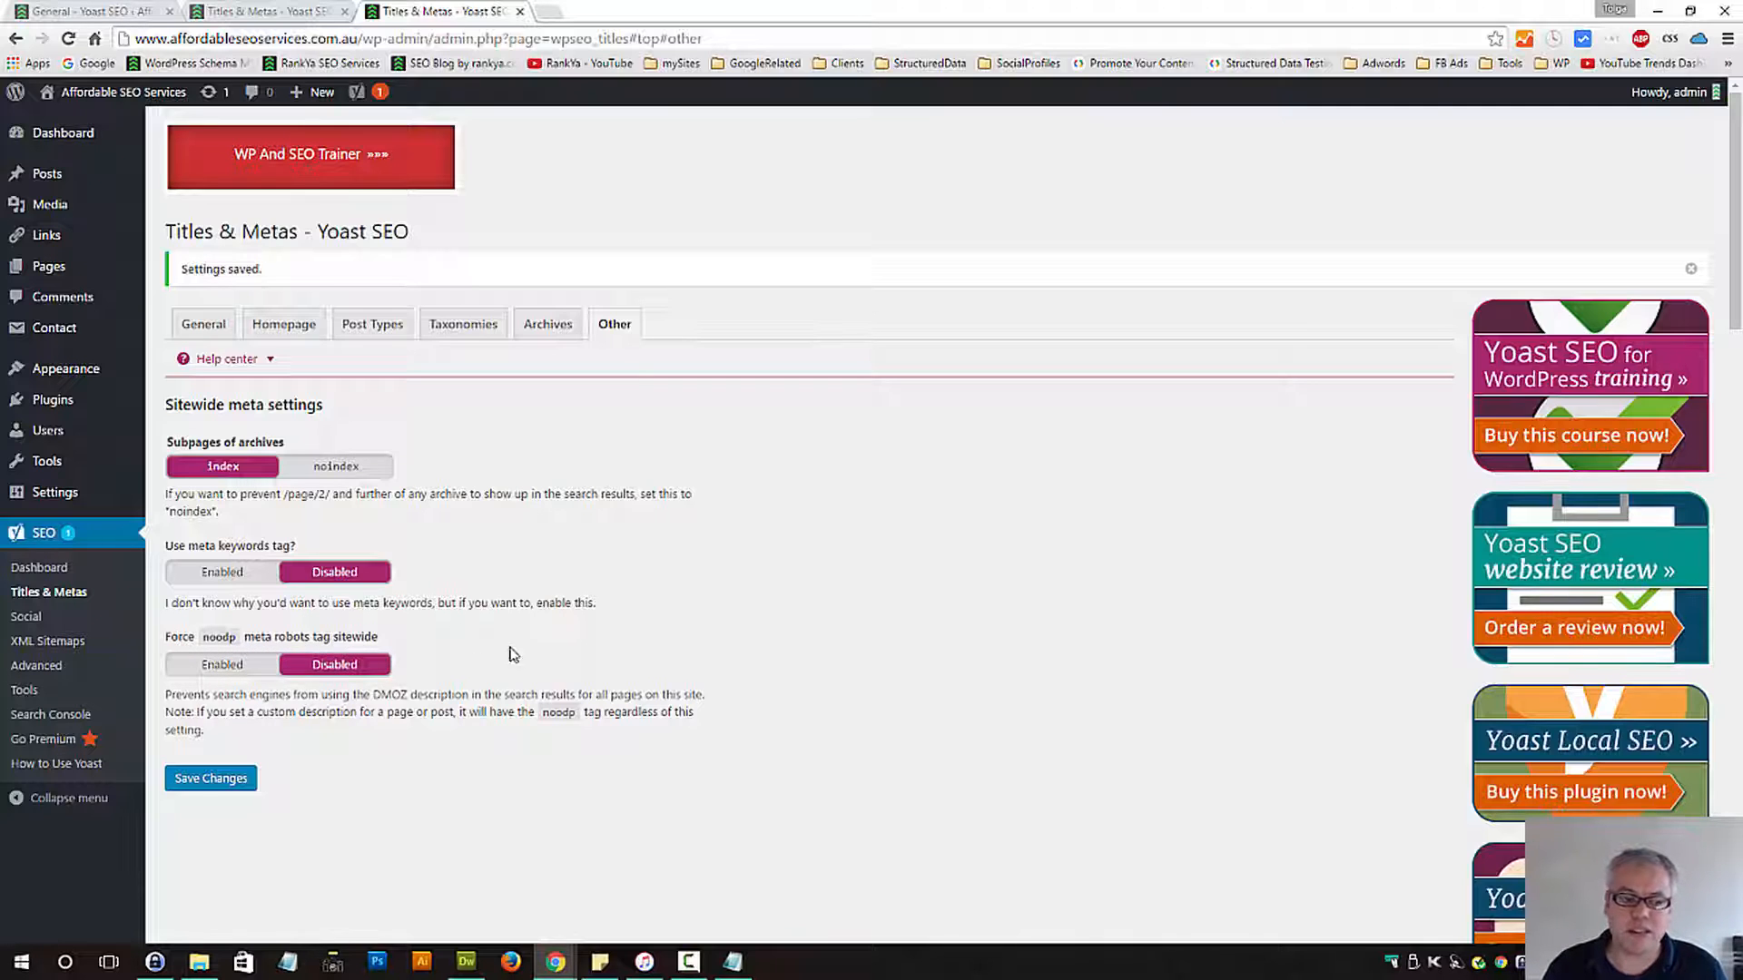
pyautogui.click(211, 777)
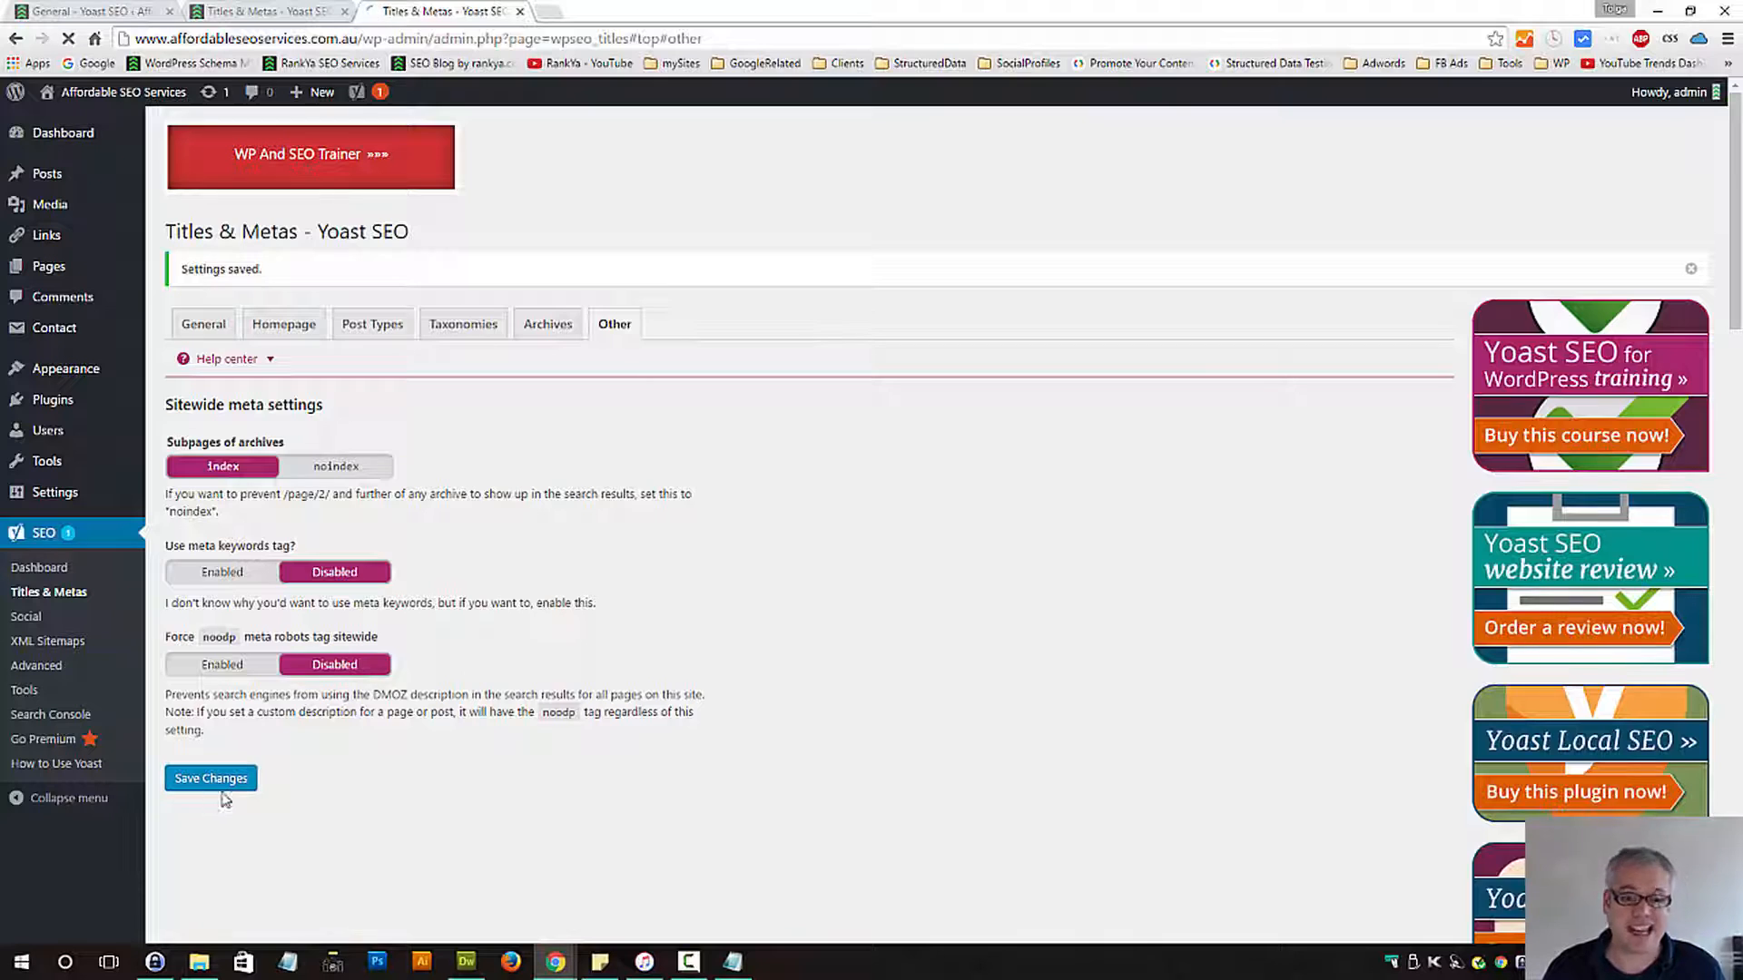
pyautogui.click(211, 779)
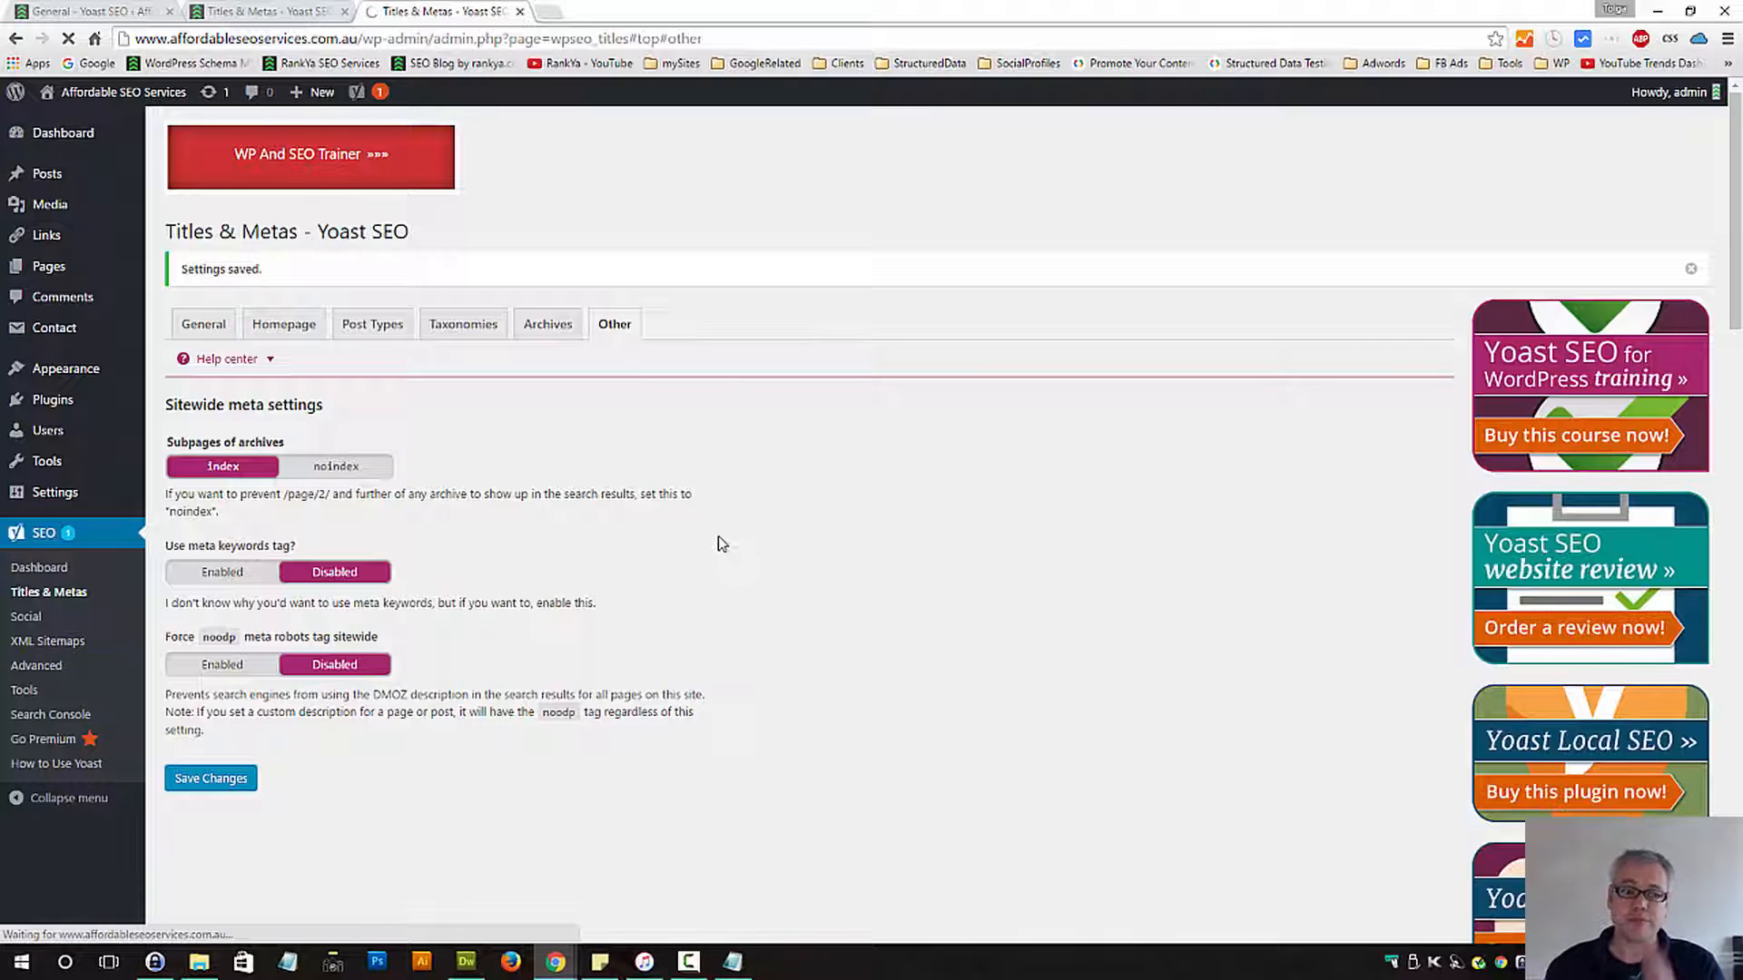
pyautogui.moveTo(700, 544)
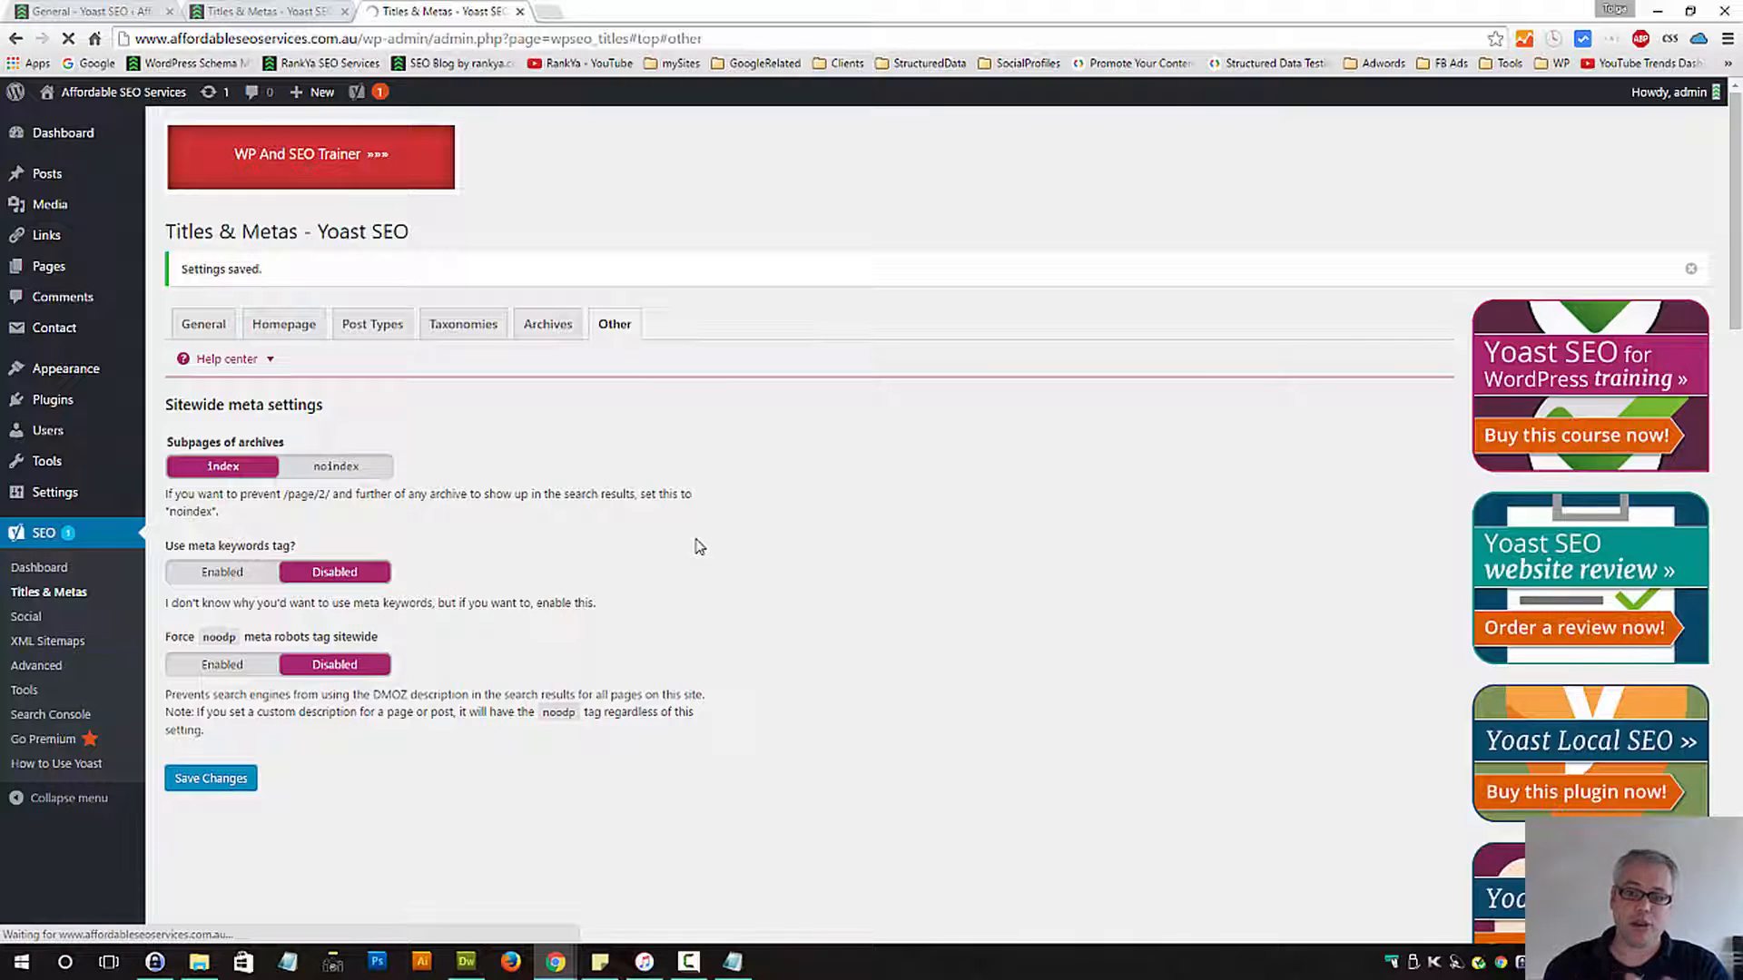
pyautogui.moveTo(909, 597)
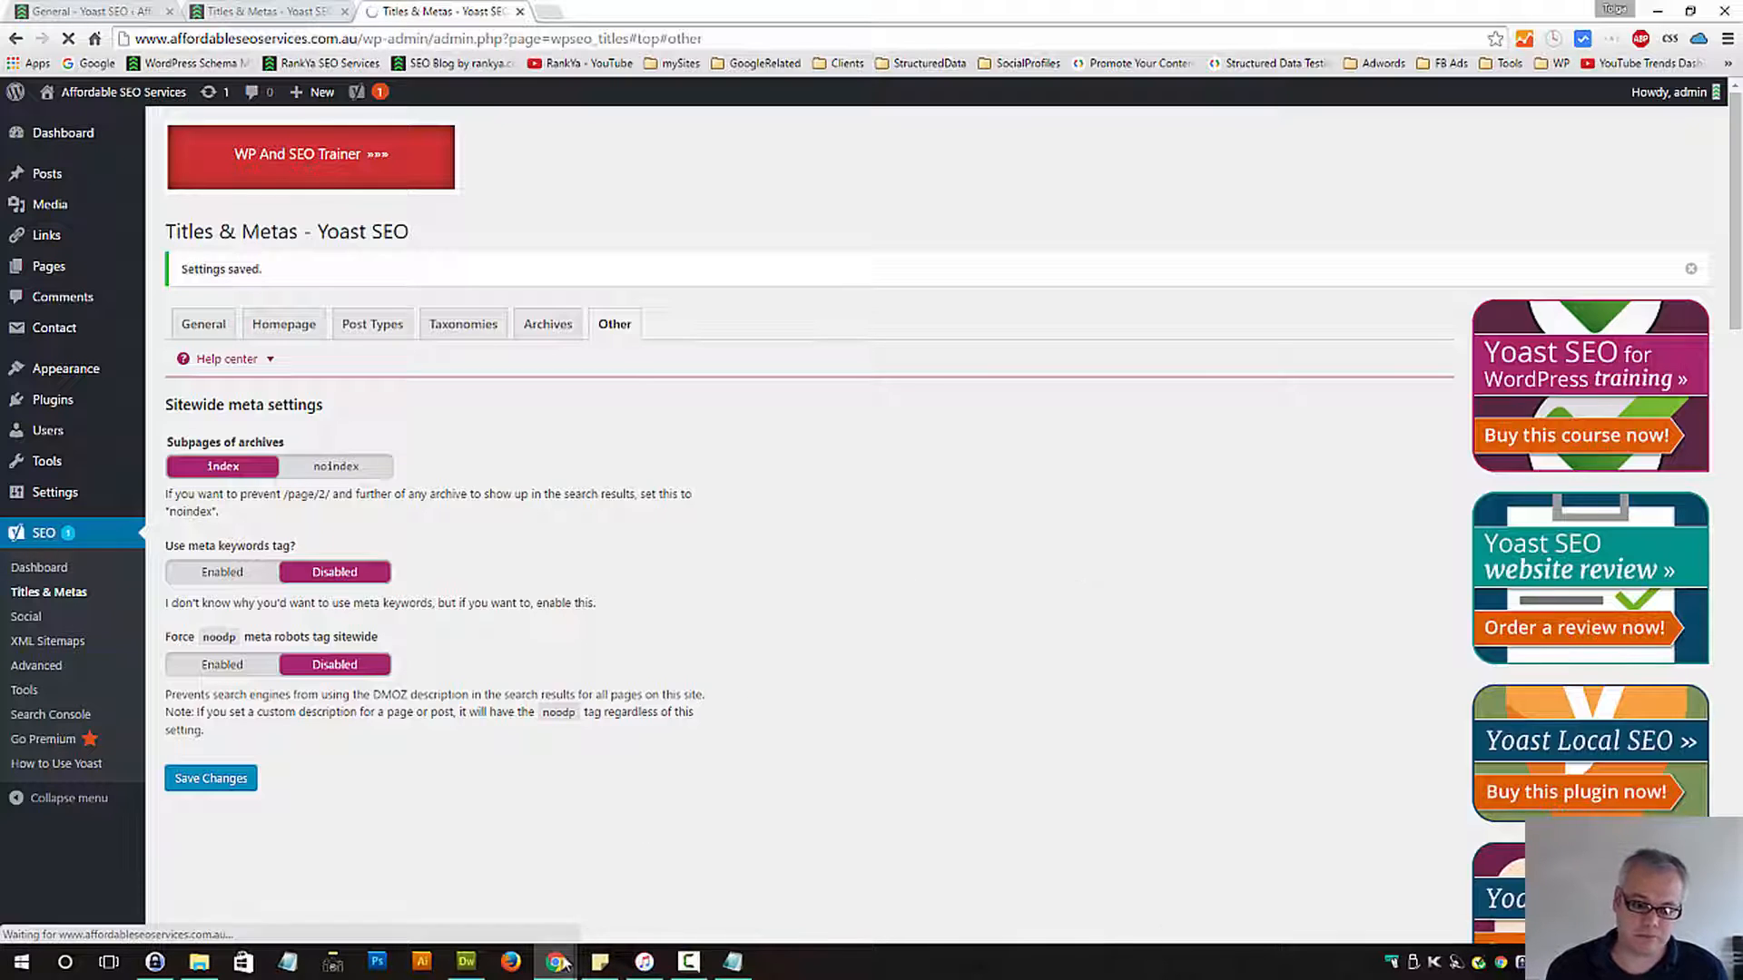
# Return to the RankYa blog's Titles & Metas, review General, then show the Homepage settings
pyautogui.click(616, 11)
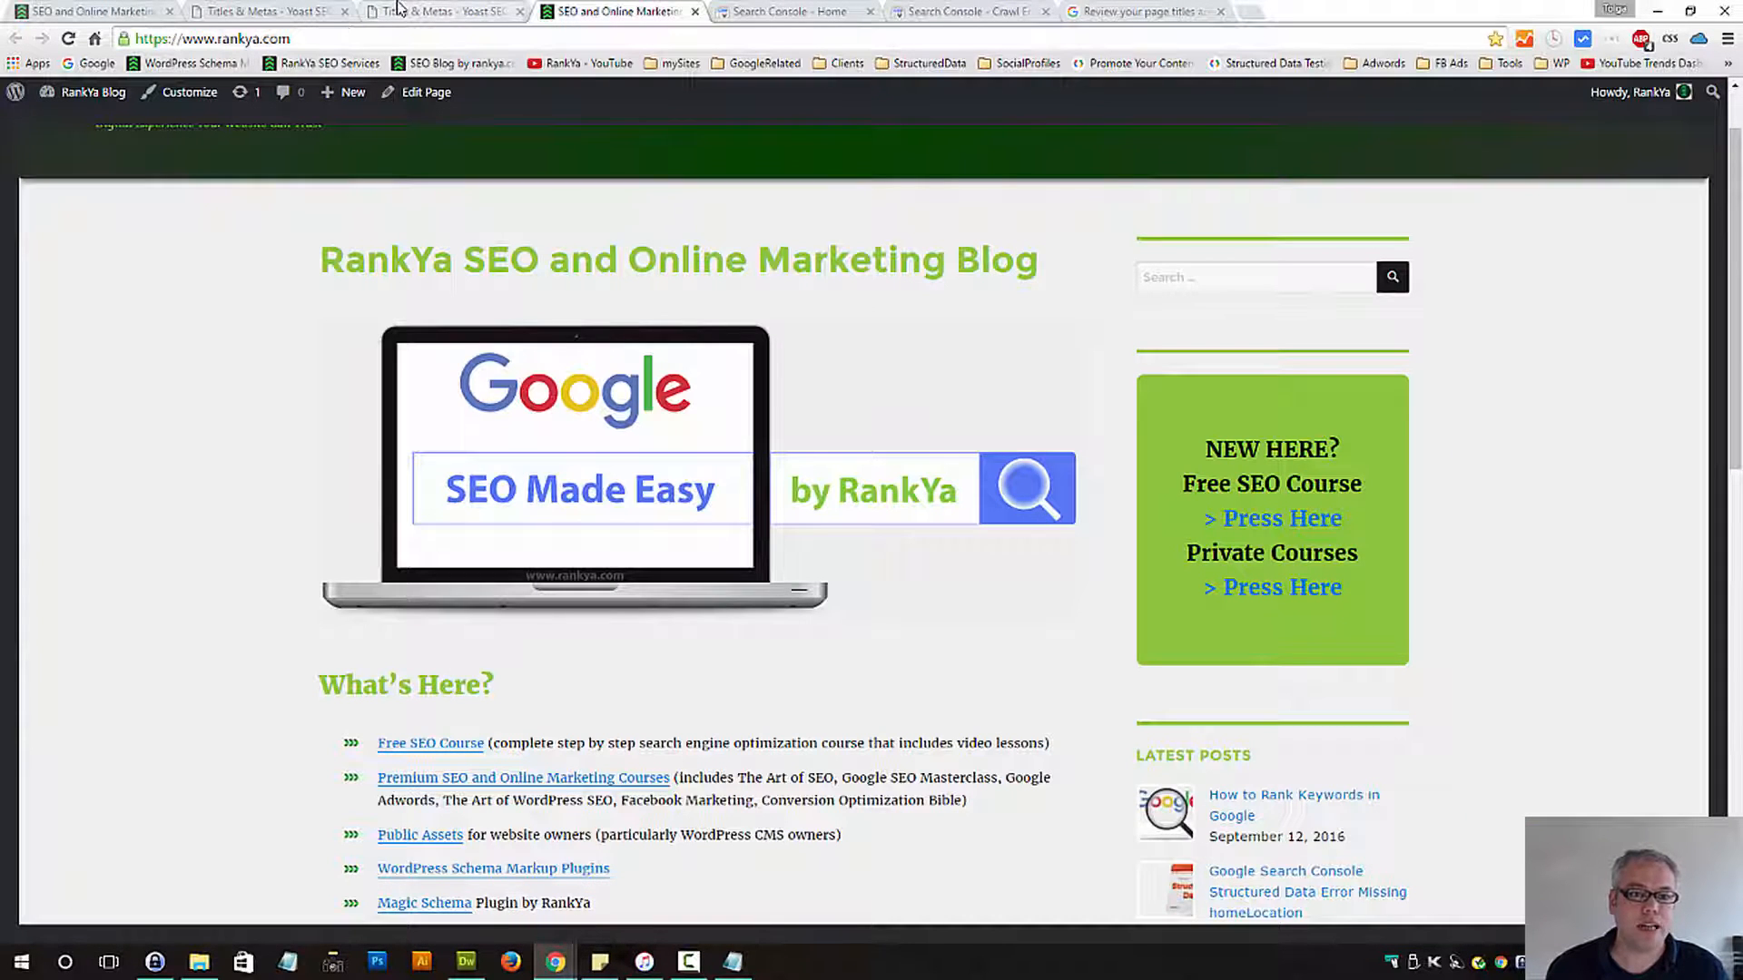
pyautogui.click(439, 13)
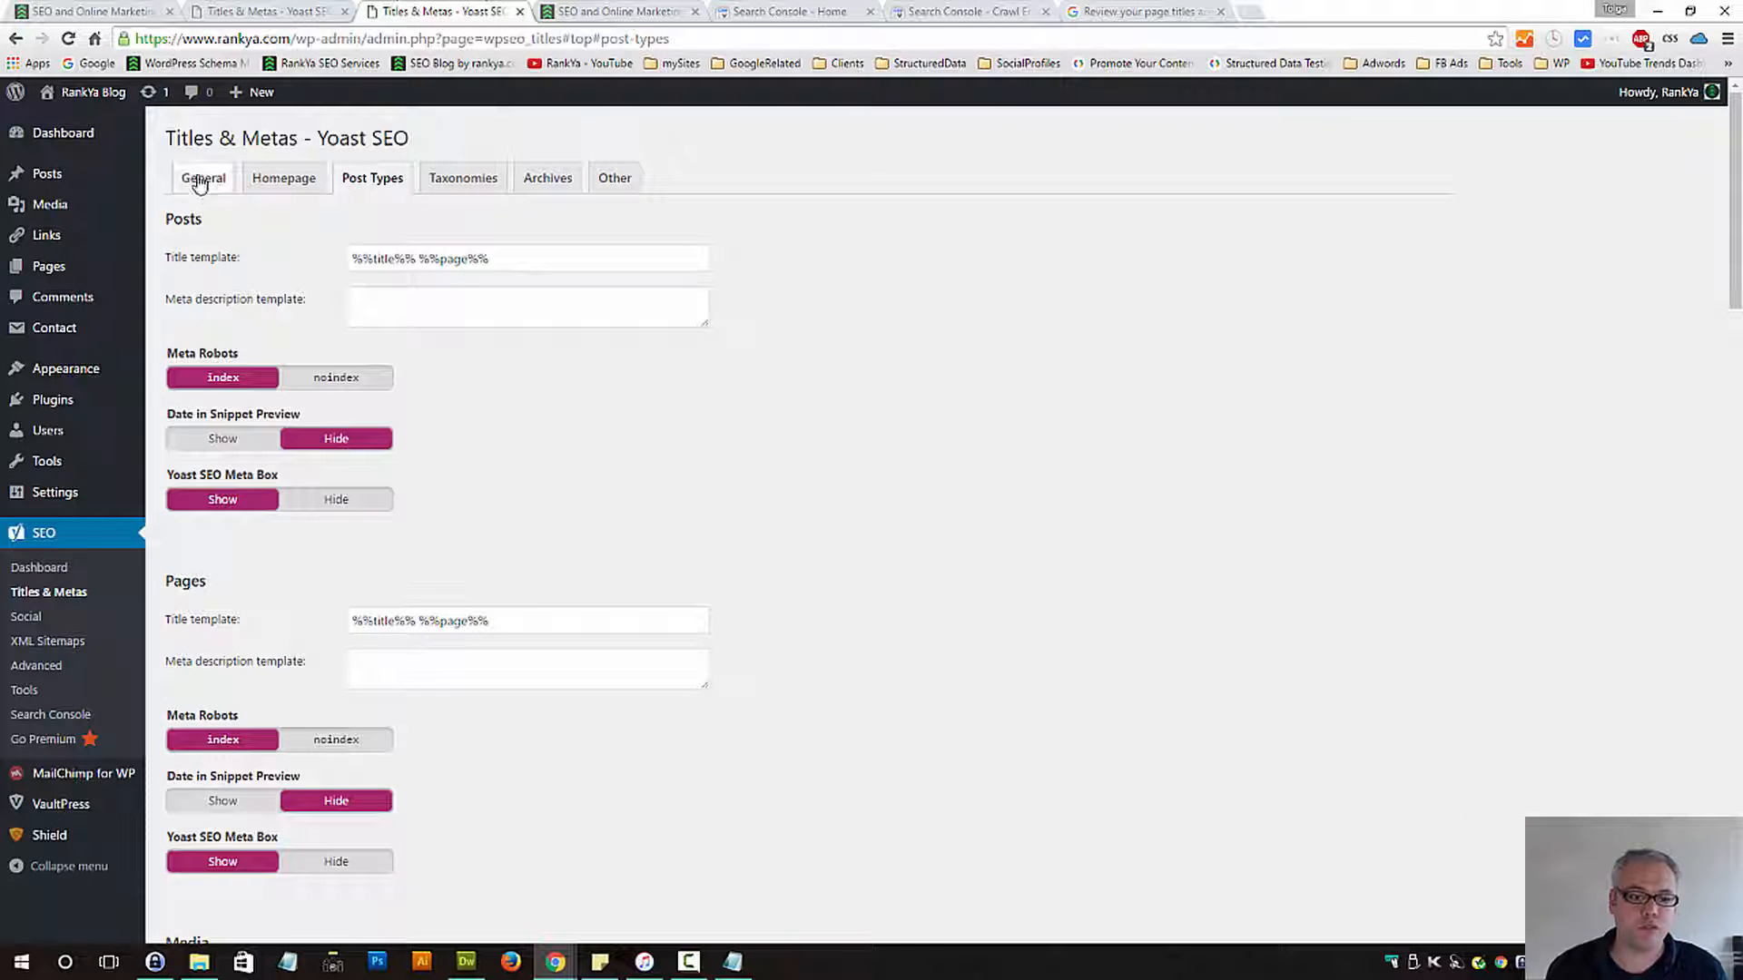
pyautogui.click(201, 178)
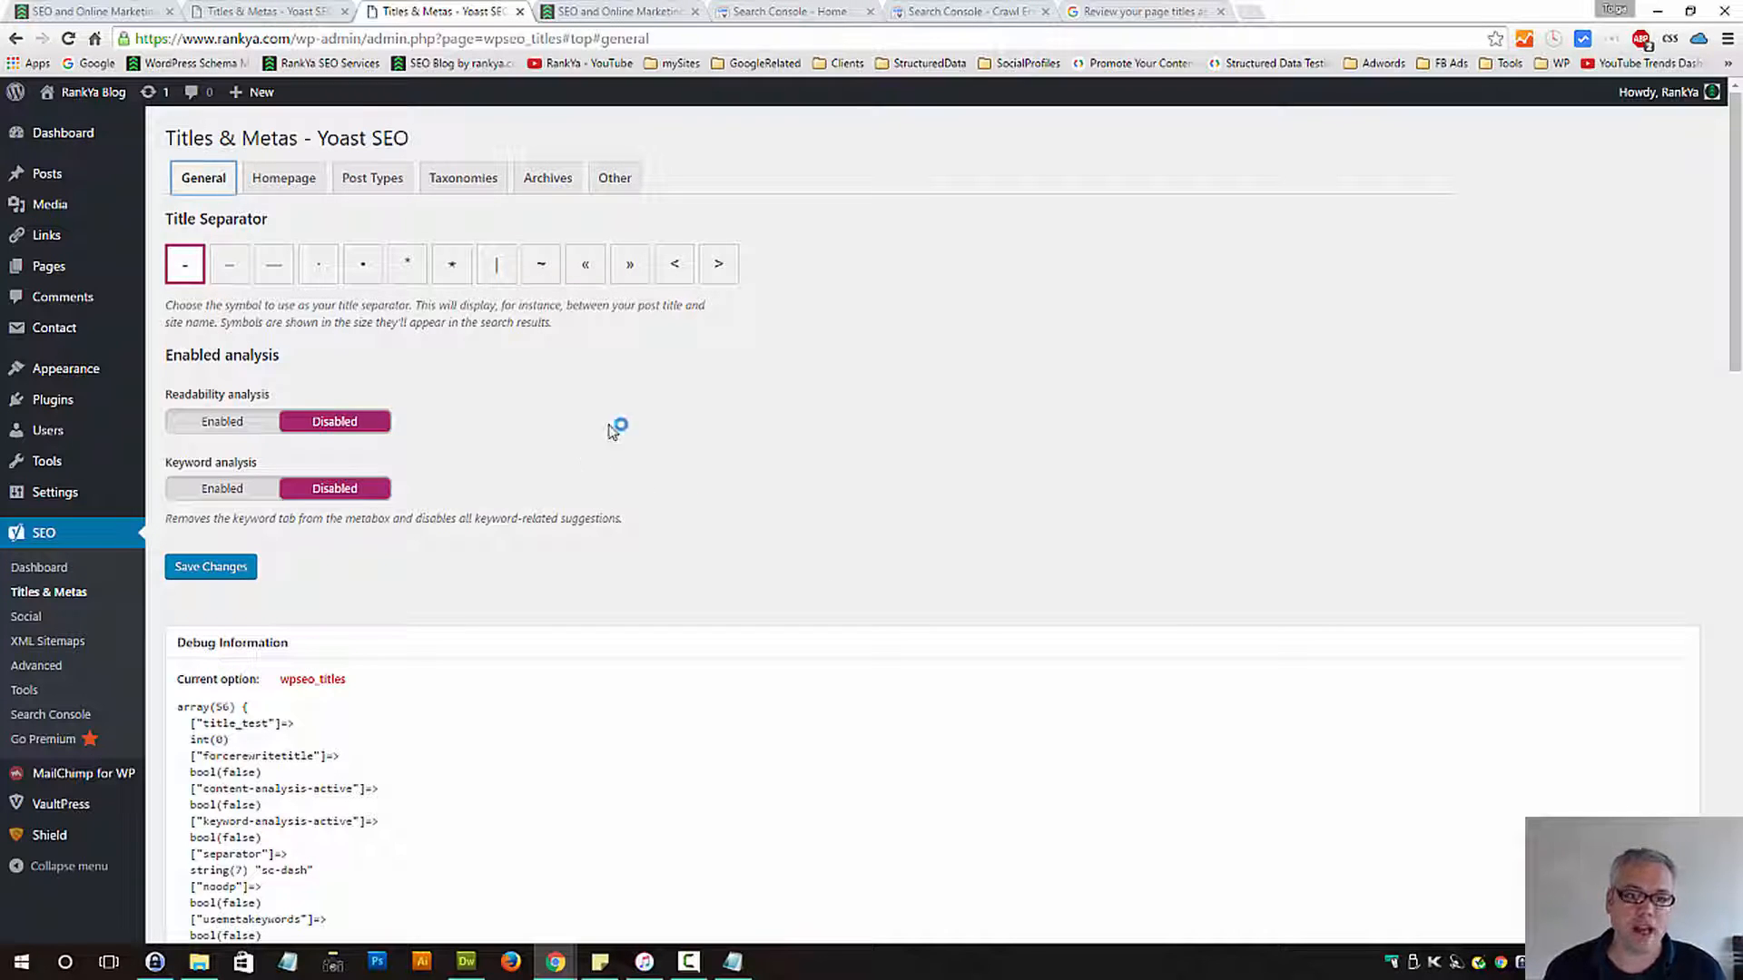
pyautogui.click(283, 178)
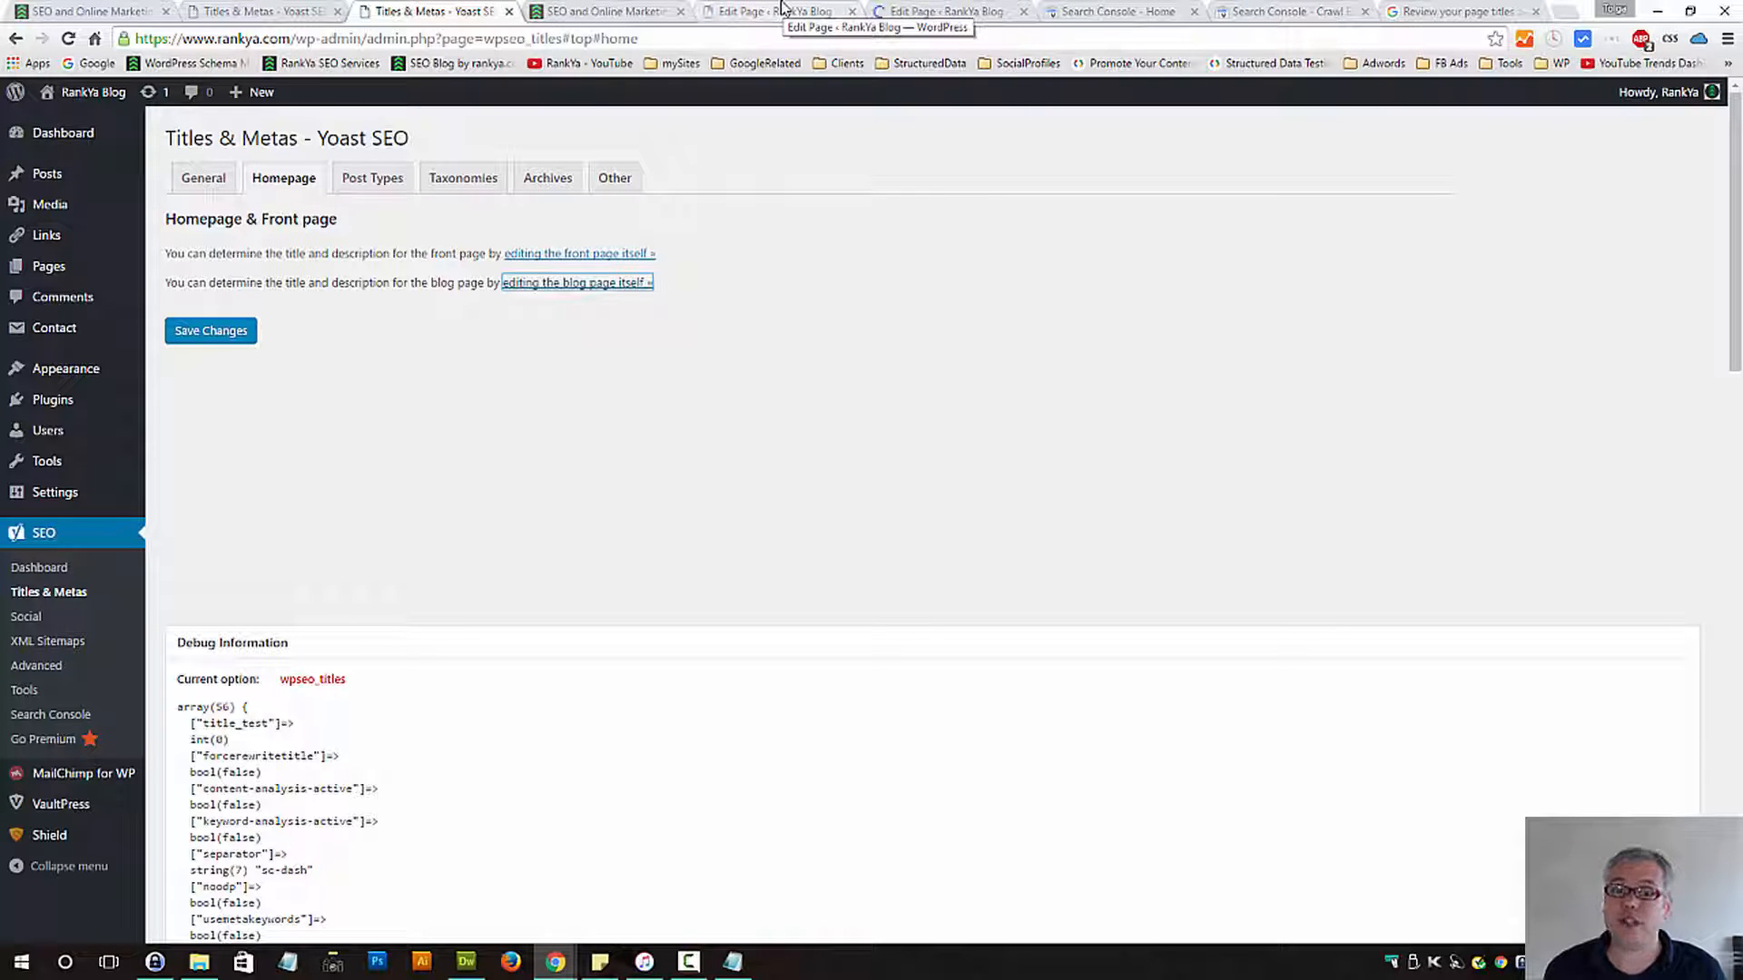
# Open the RankYa front page for editing and reveal its Yoast snippet editor fields
pyautogui.click(766, 11)
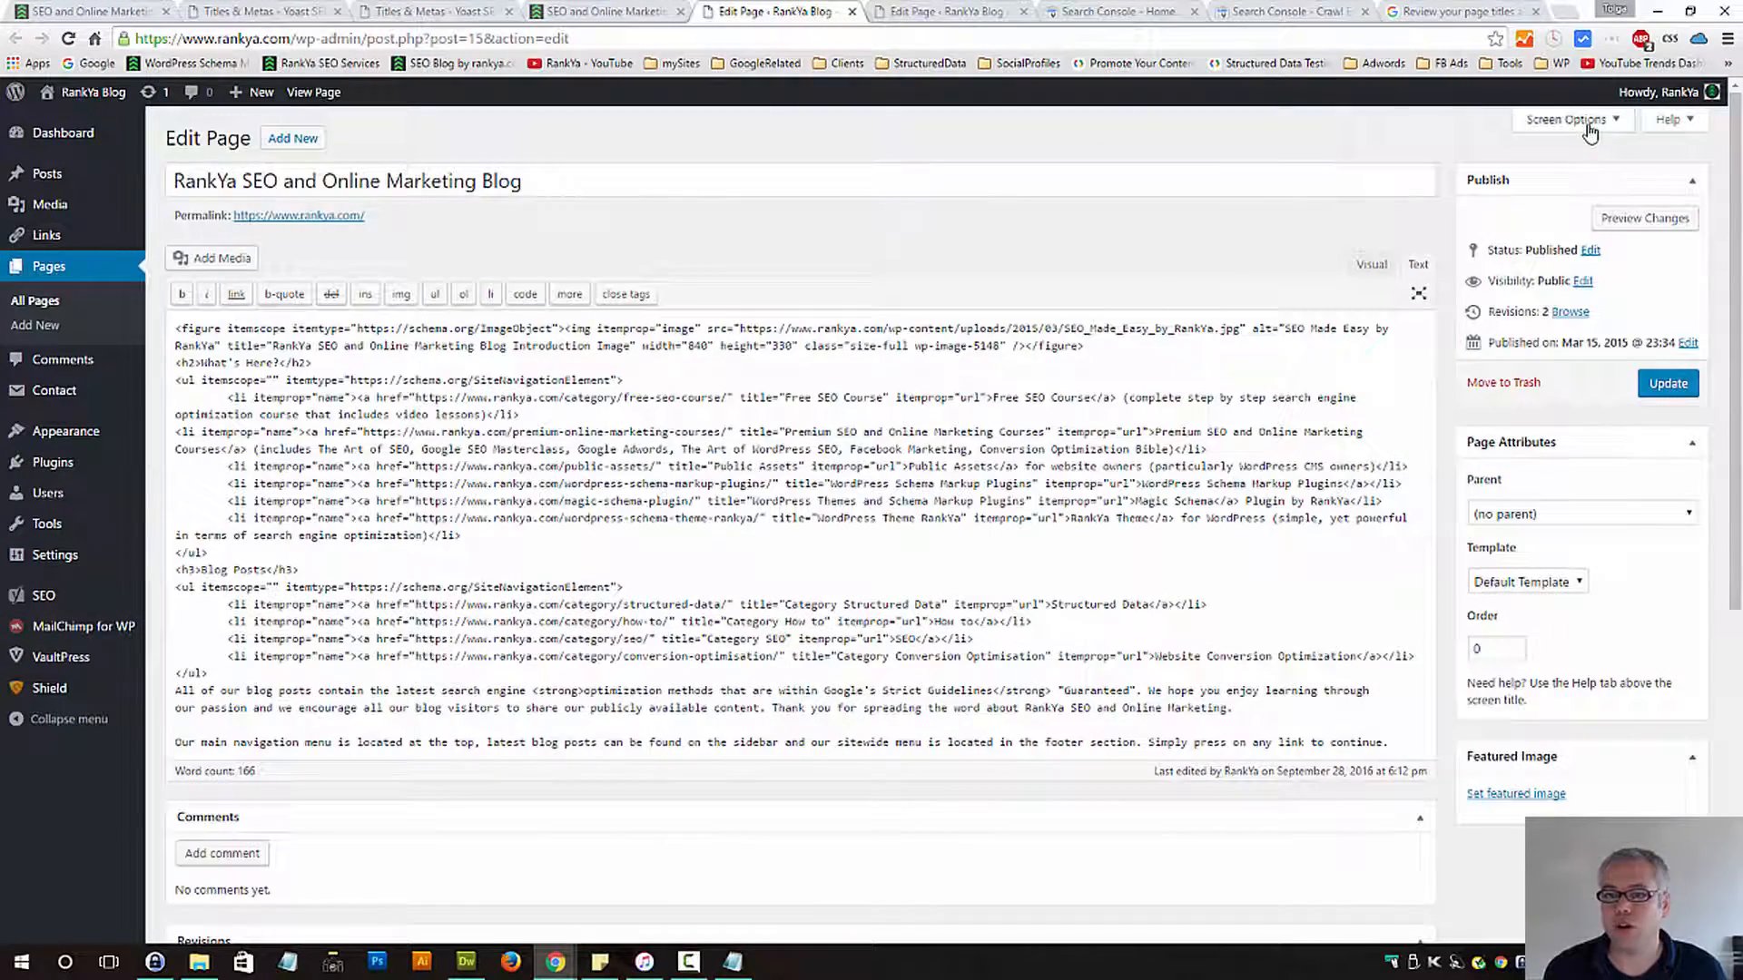
pyautogui.scroll(-3)
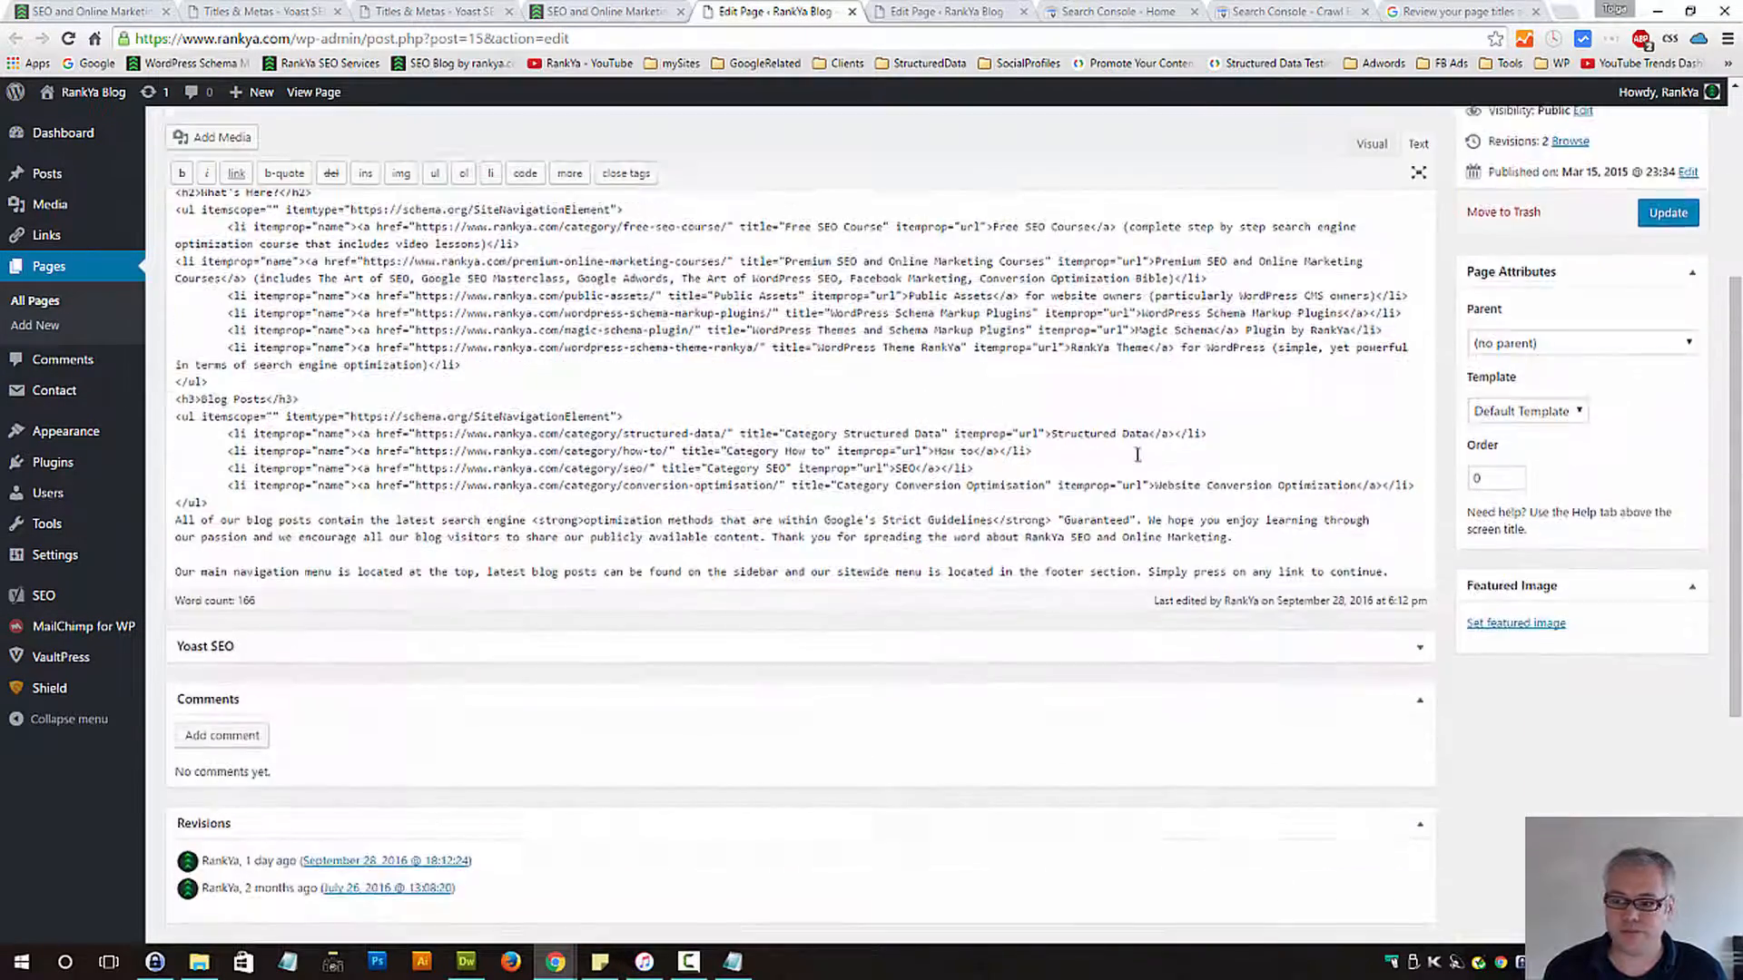
pyautogui.scroll(-3)
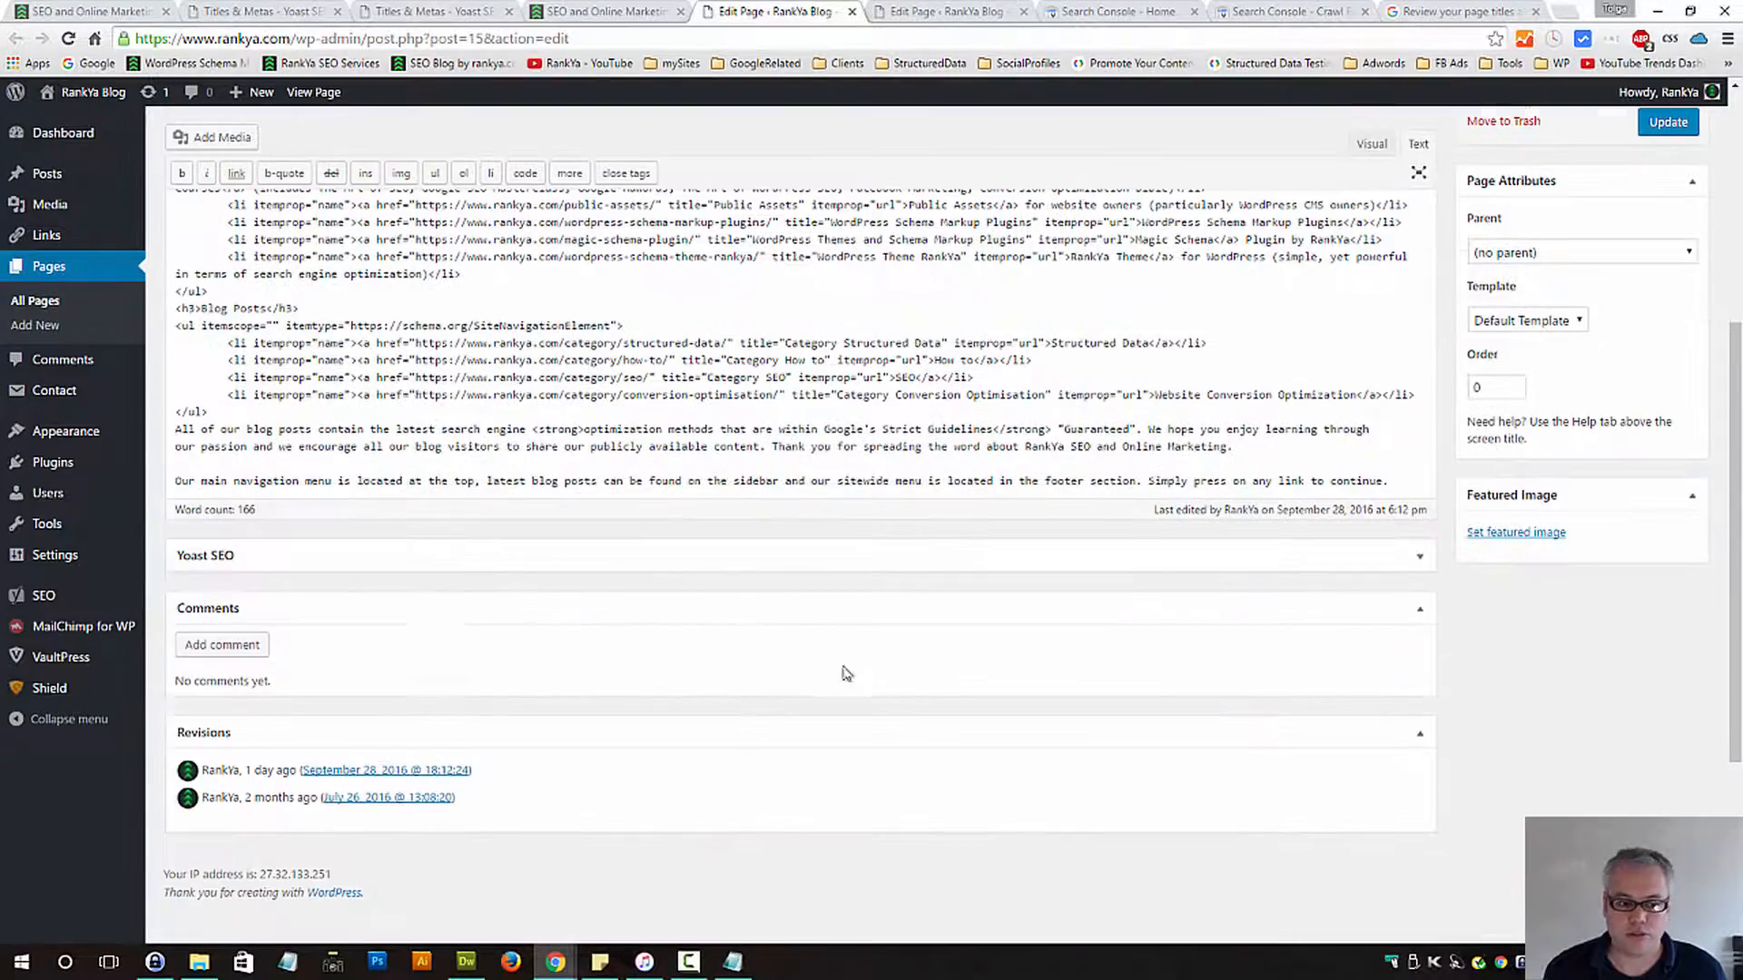
pyautogui.click(205, 556)
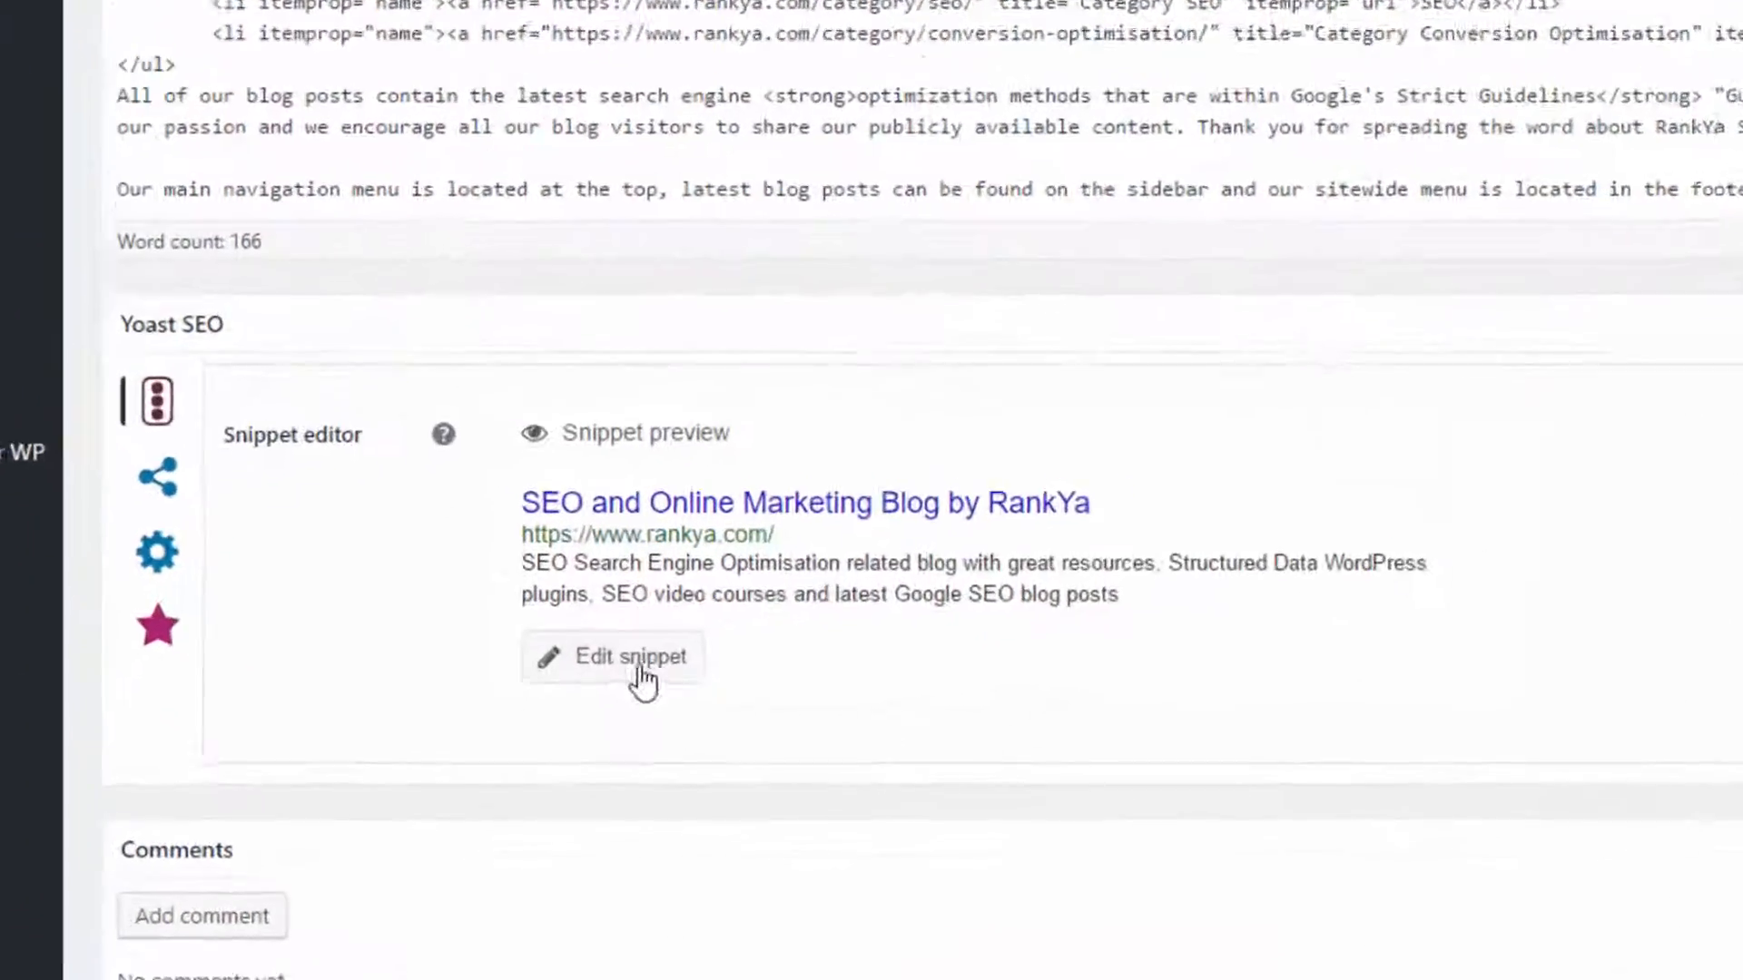
pyautogui.click(630, 656)
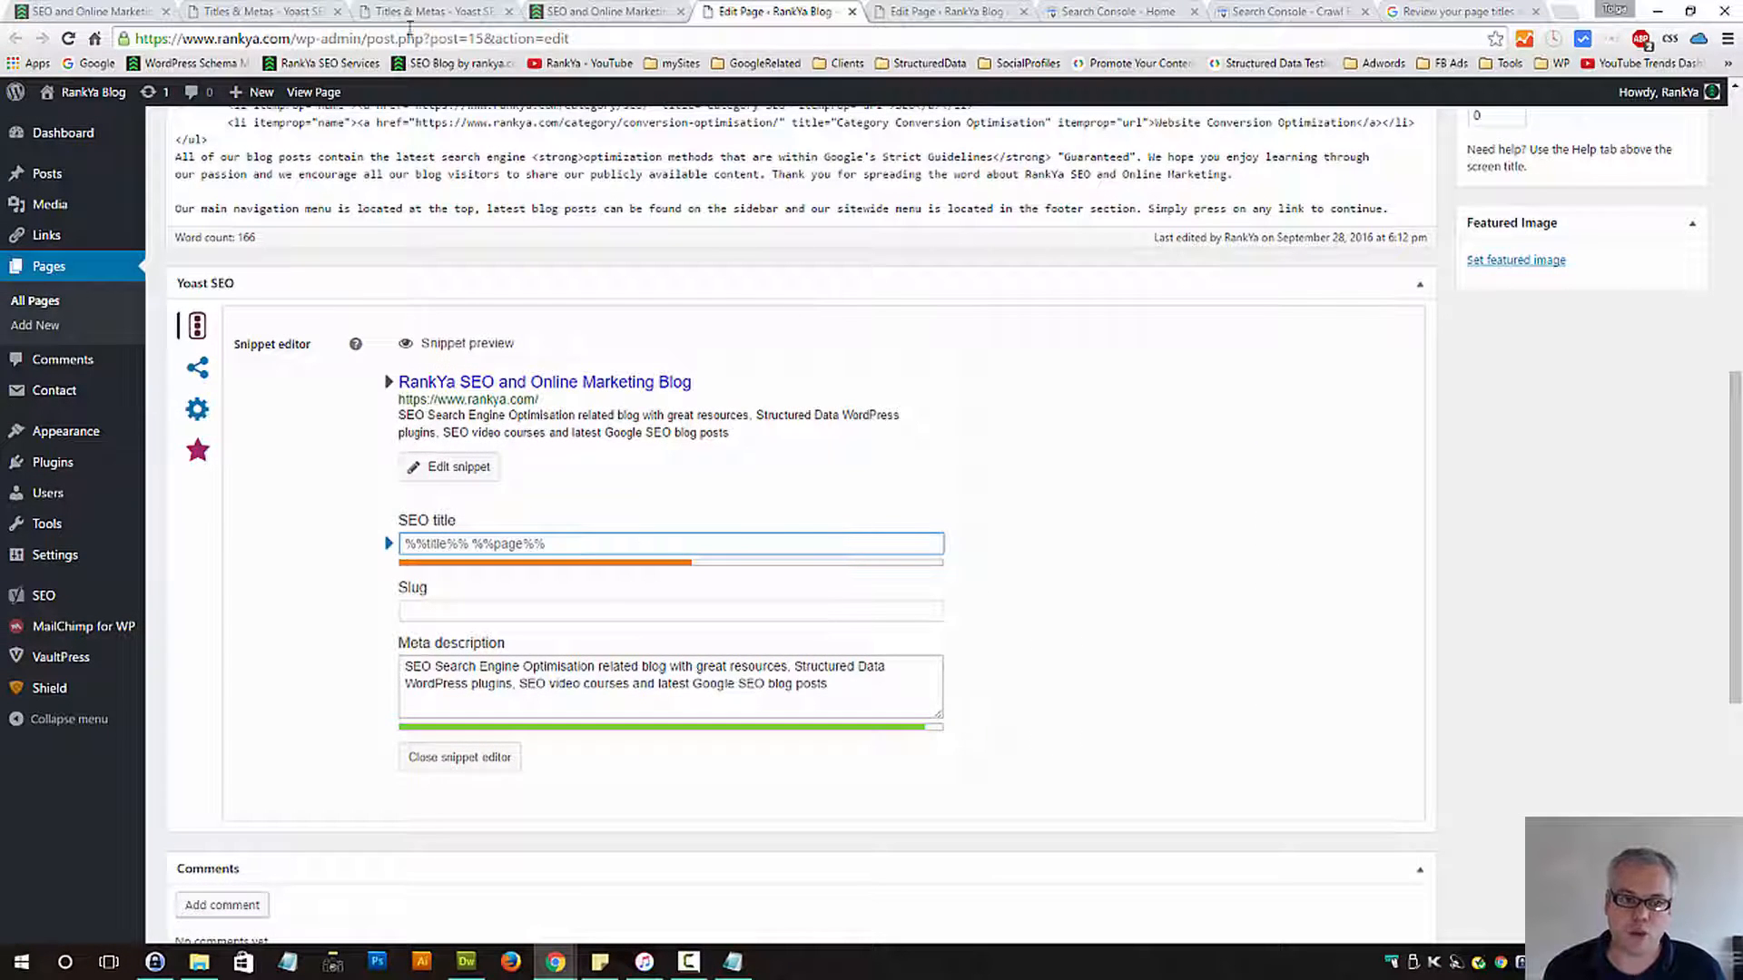
pyautogui.click(434, 11)
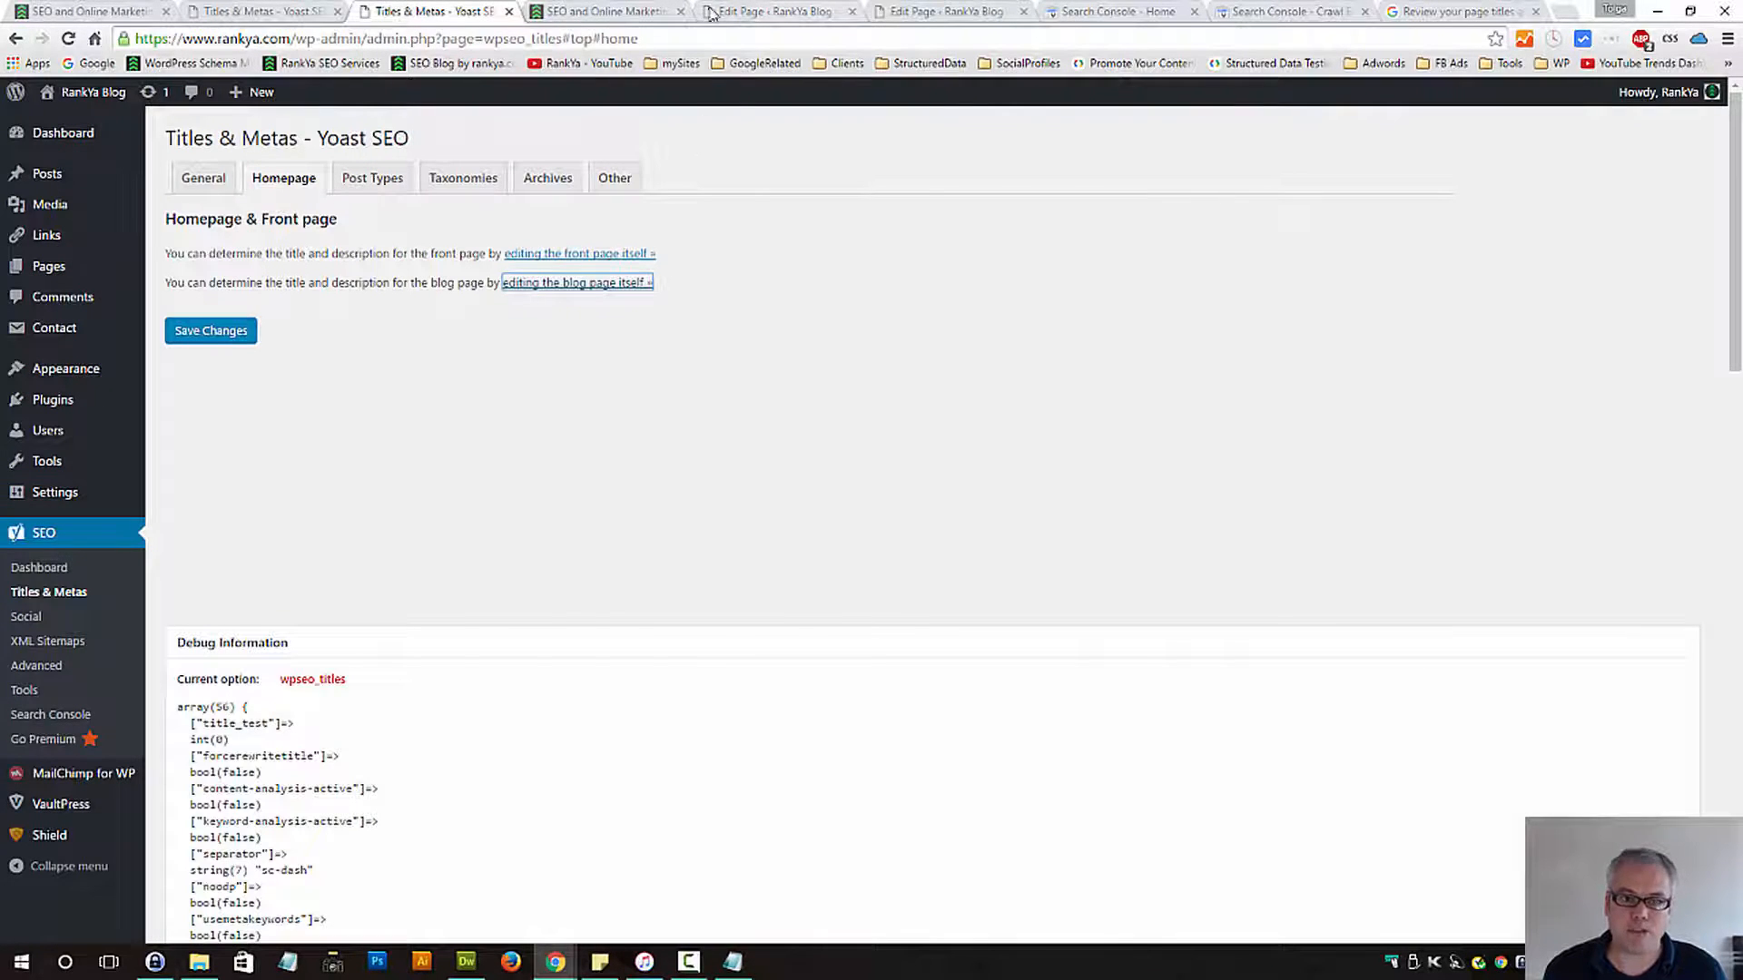
pyautogui.click(766, 11)
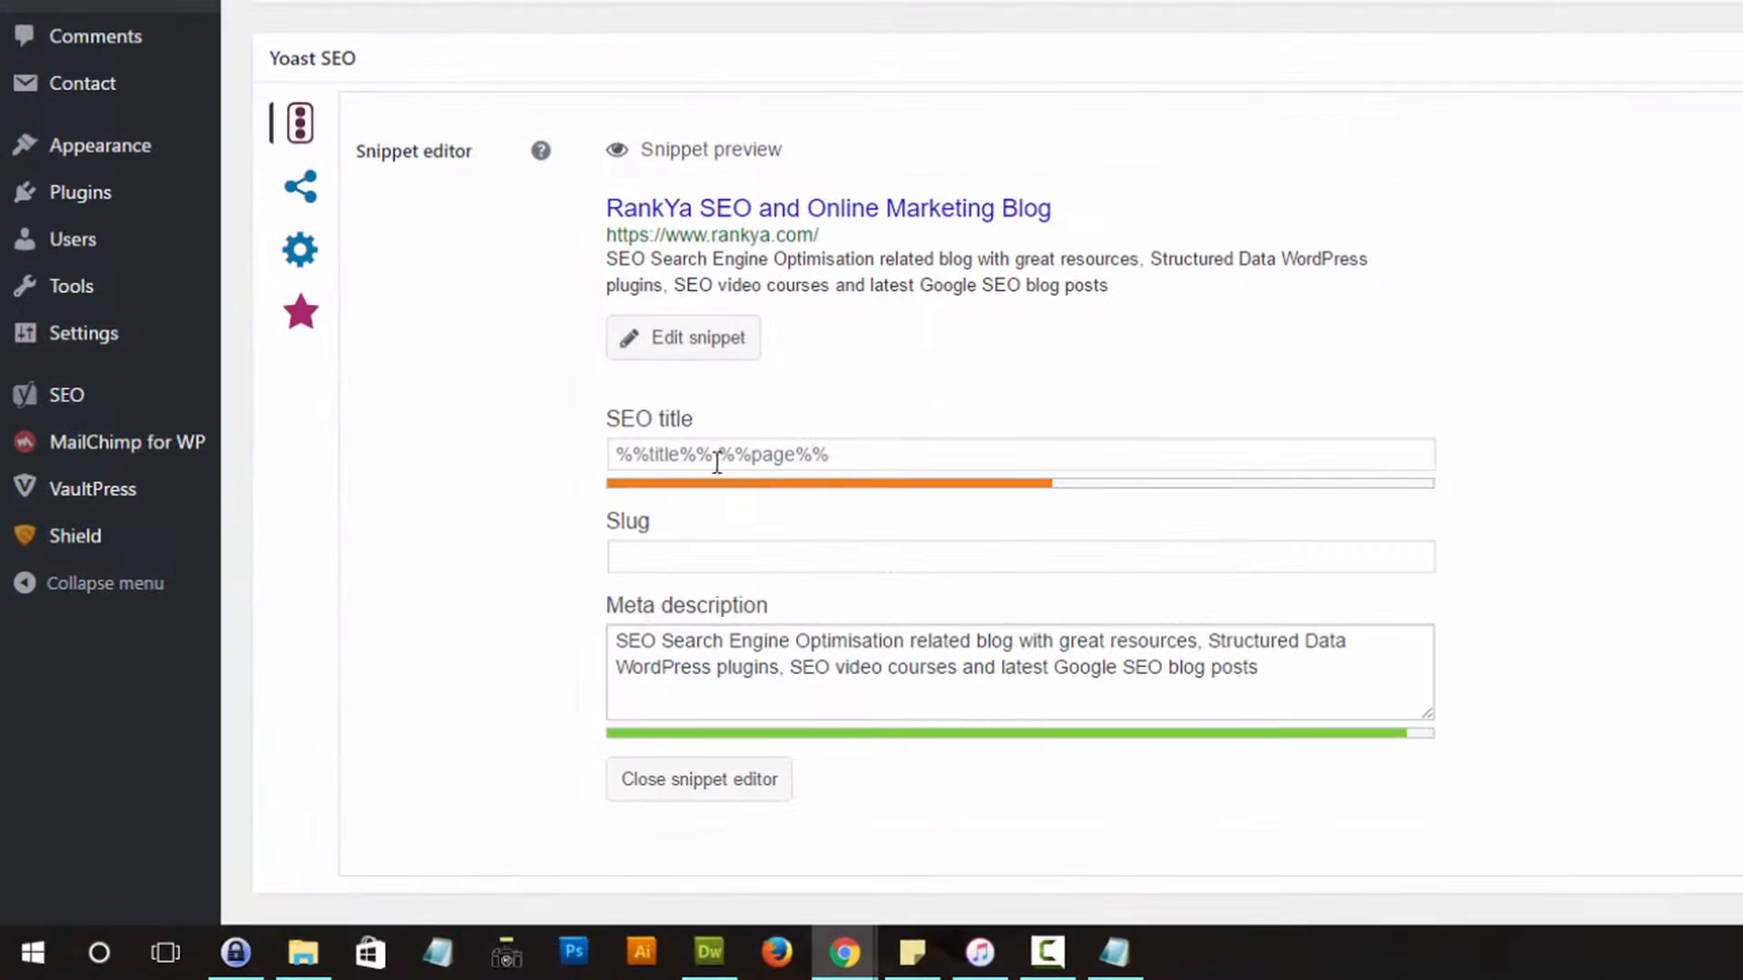
# Enter the SEO title 'SEO and Online Marketing Blog by RankYa' and re-enter its meta description
pyautogui.write('SEO and Online Marketing Blog by RankYa')
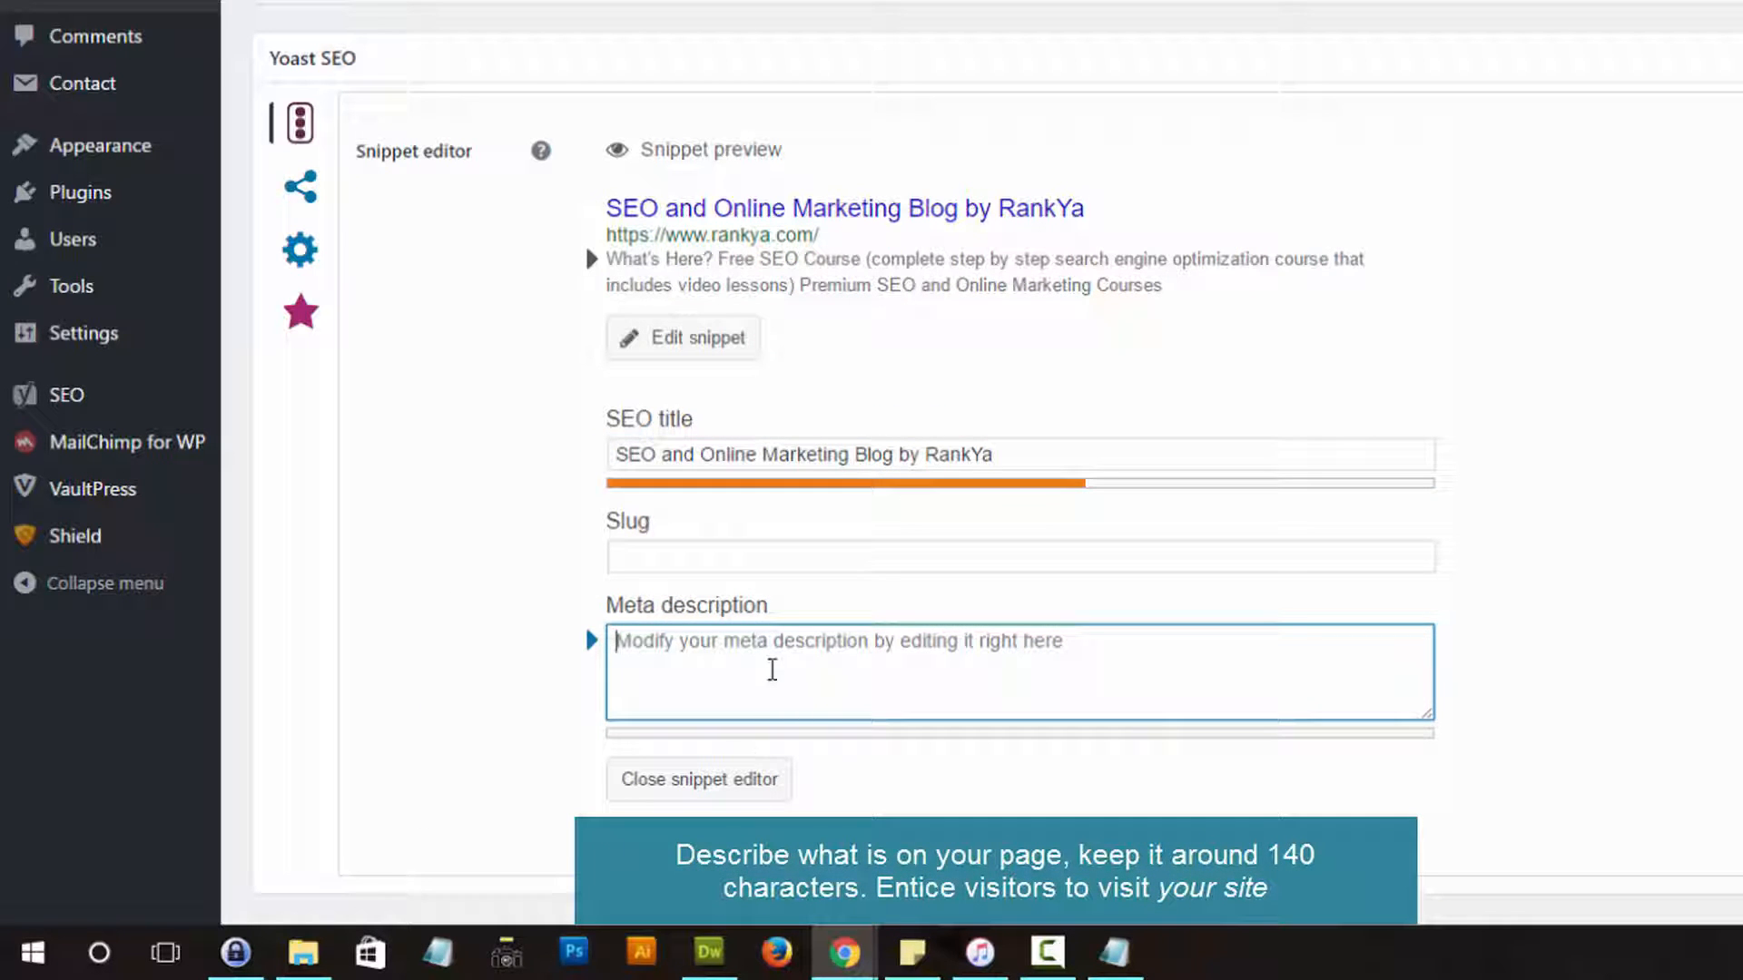
pyautogui.write('SEO Search Engine Optimisation related blog with great resources, Structured Data WordPress plugins, SEO video courses and latest Google SEO blog posts')
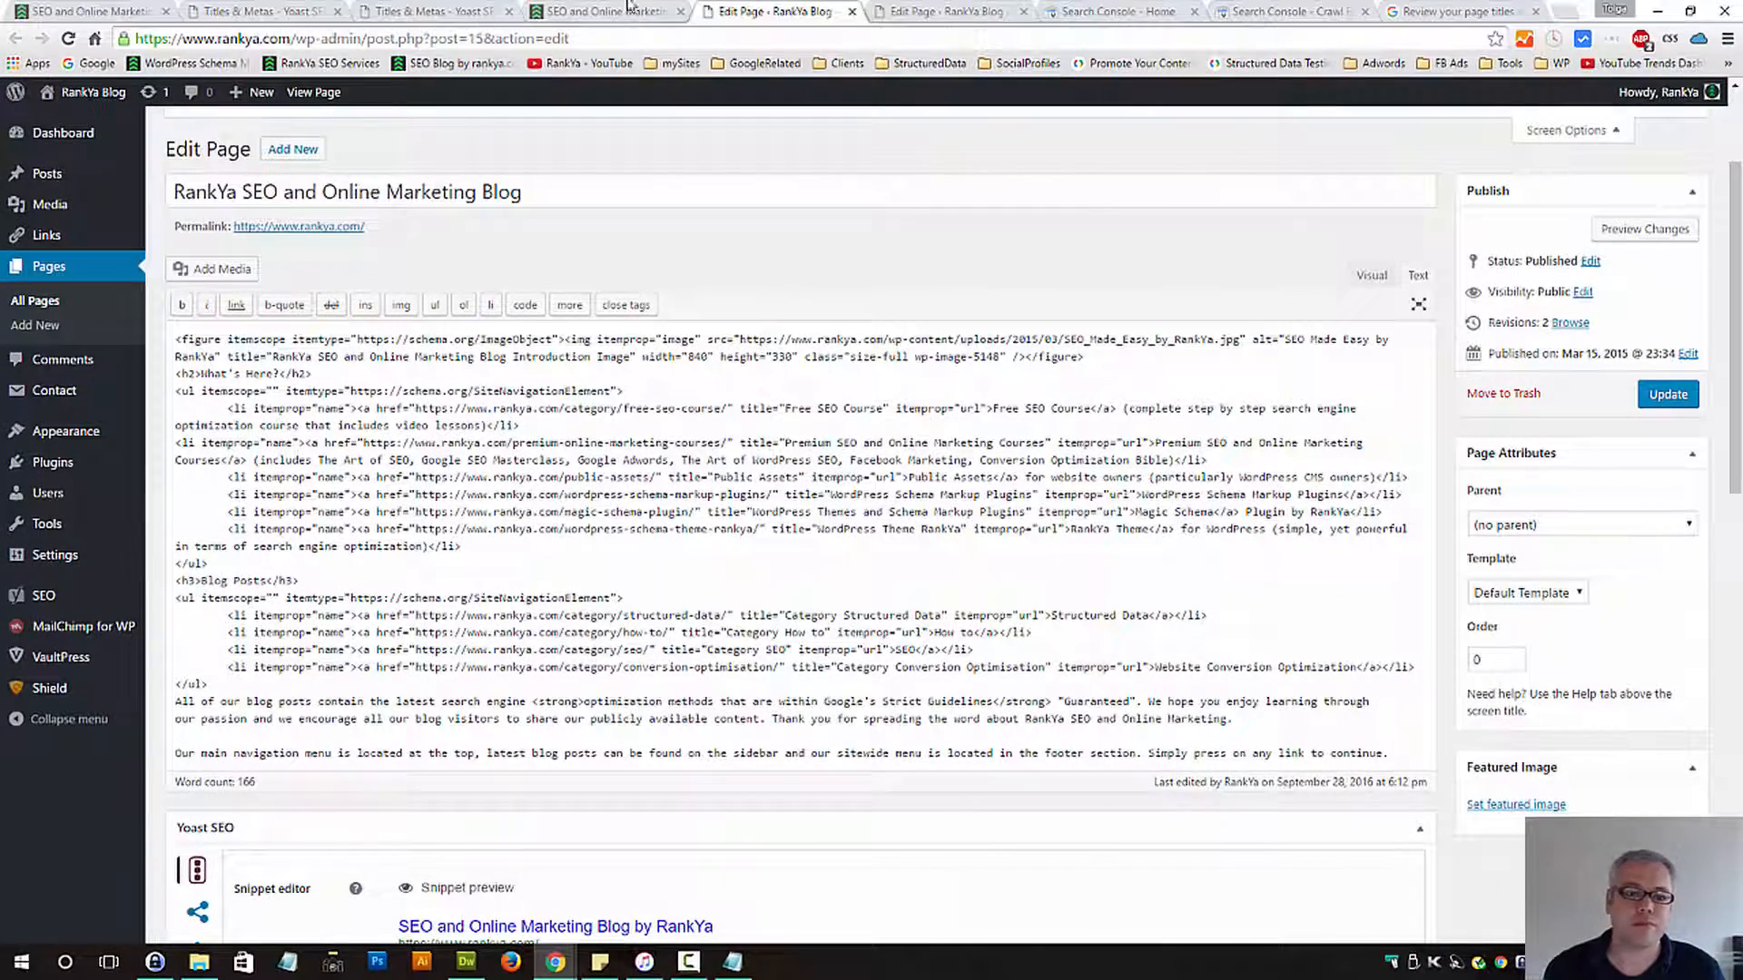
# Review the Post Types title templates for posts, pages and media
pyautogui.click(433, 10)
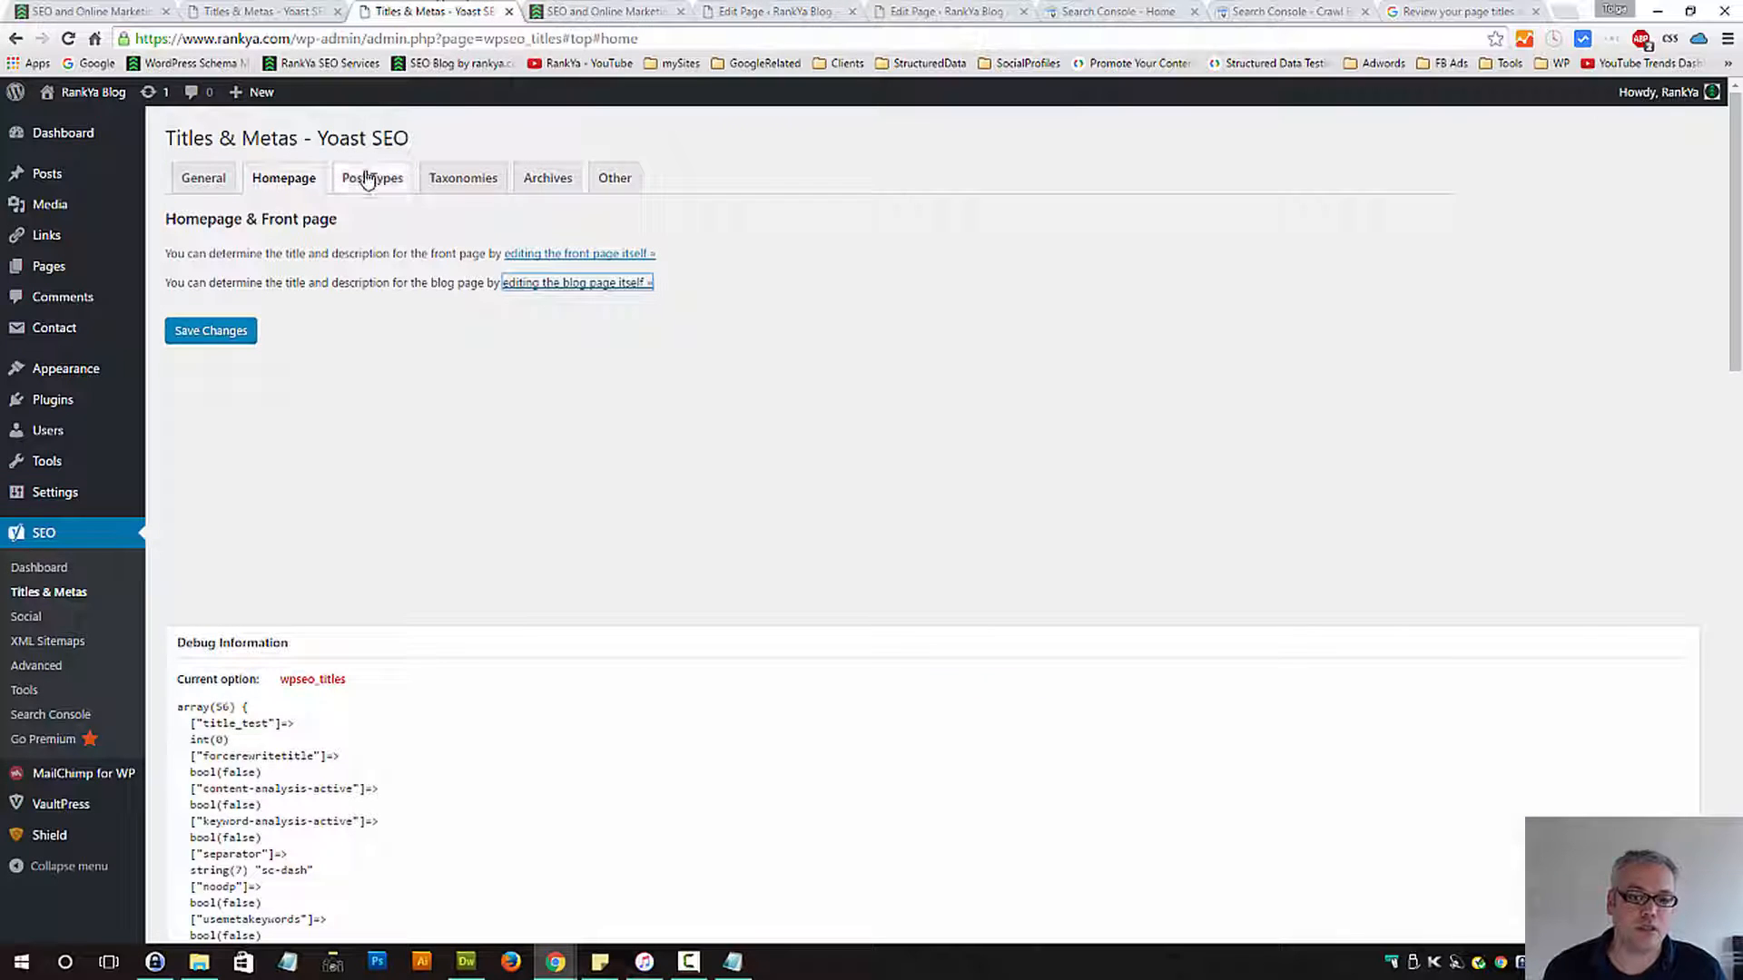
pyautogui.click(372, 178)
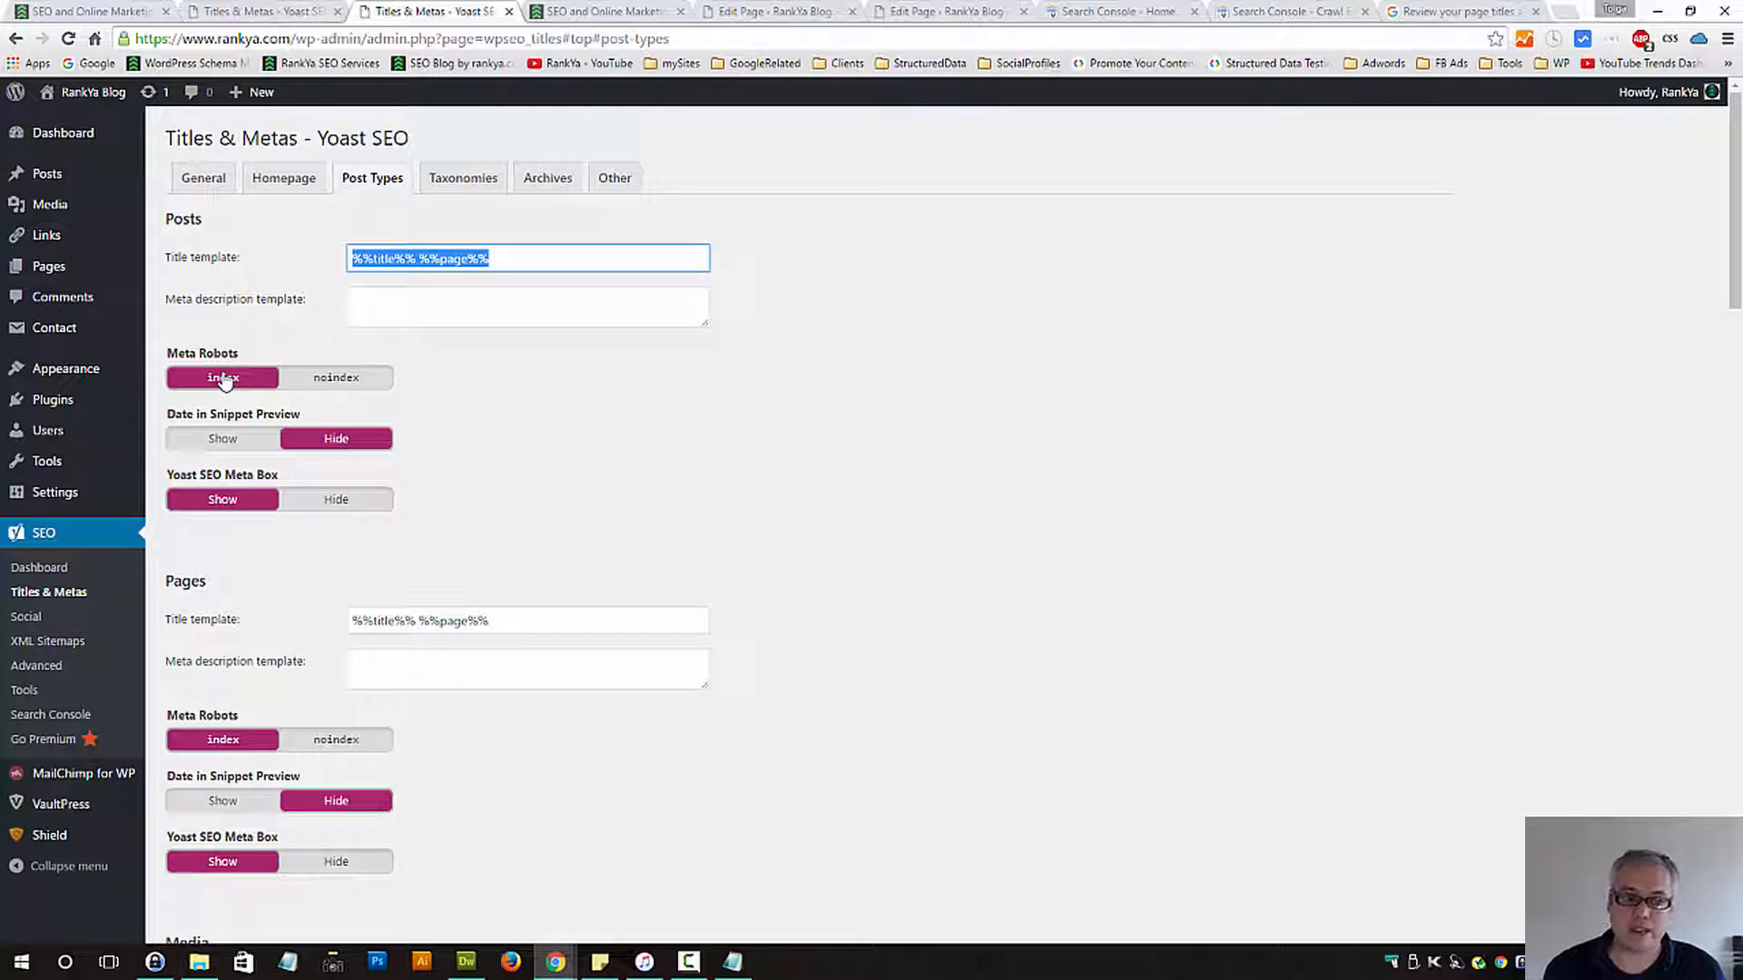
pyautogui.click(528, 621)
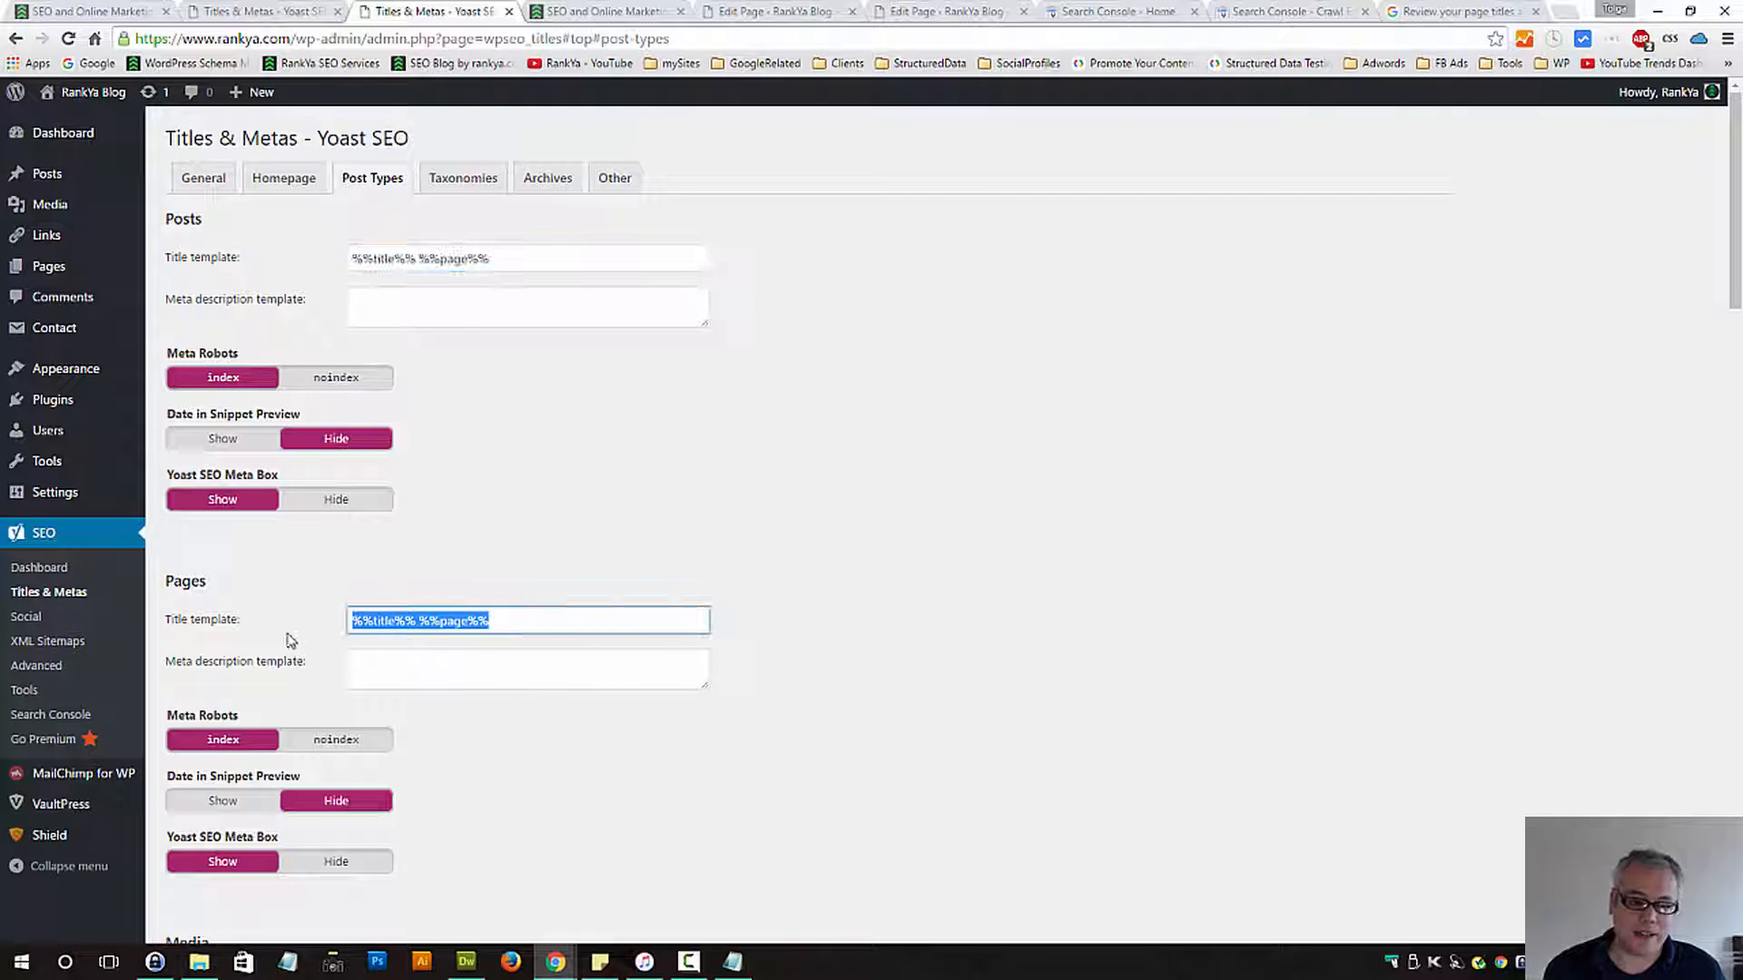
pyautogui.scroll(-3)
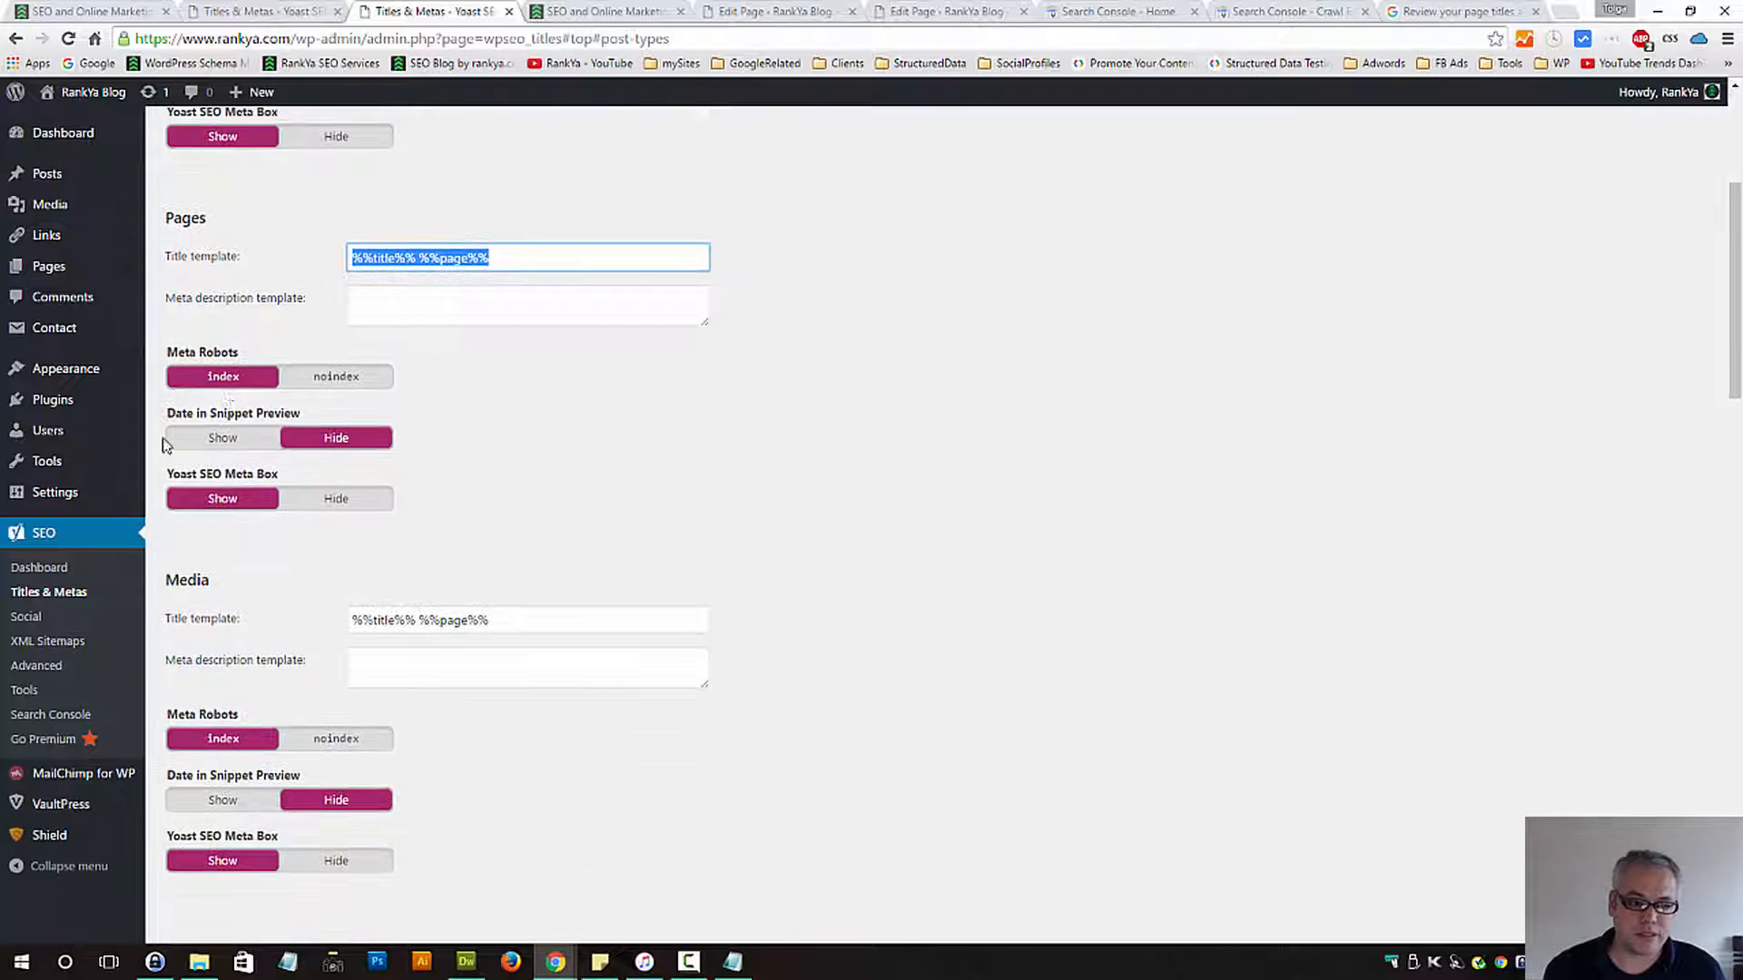
pyautogui.moveTo(676, 458)
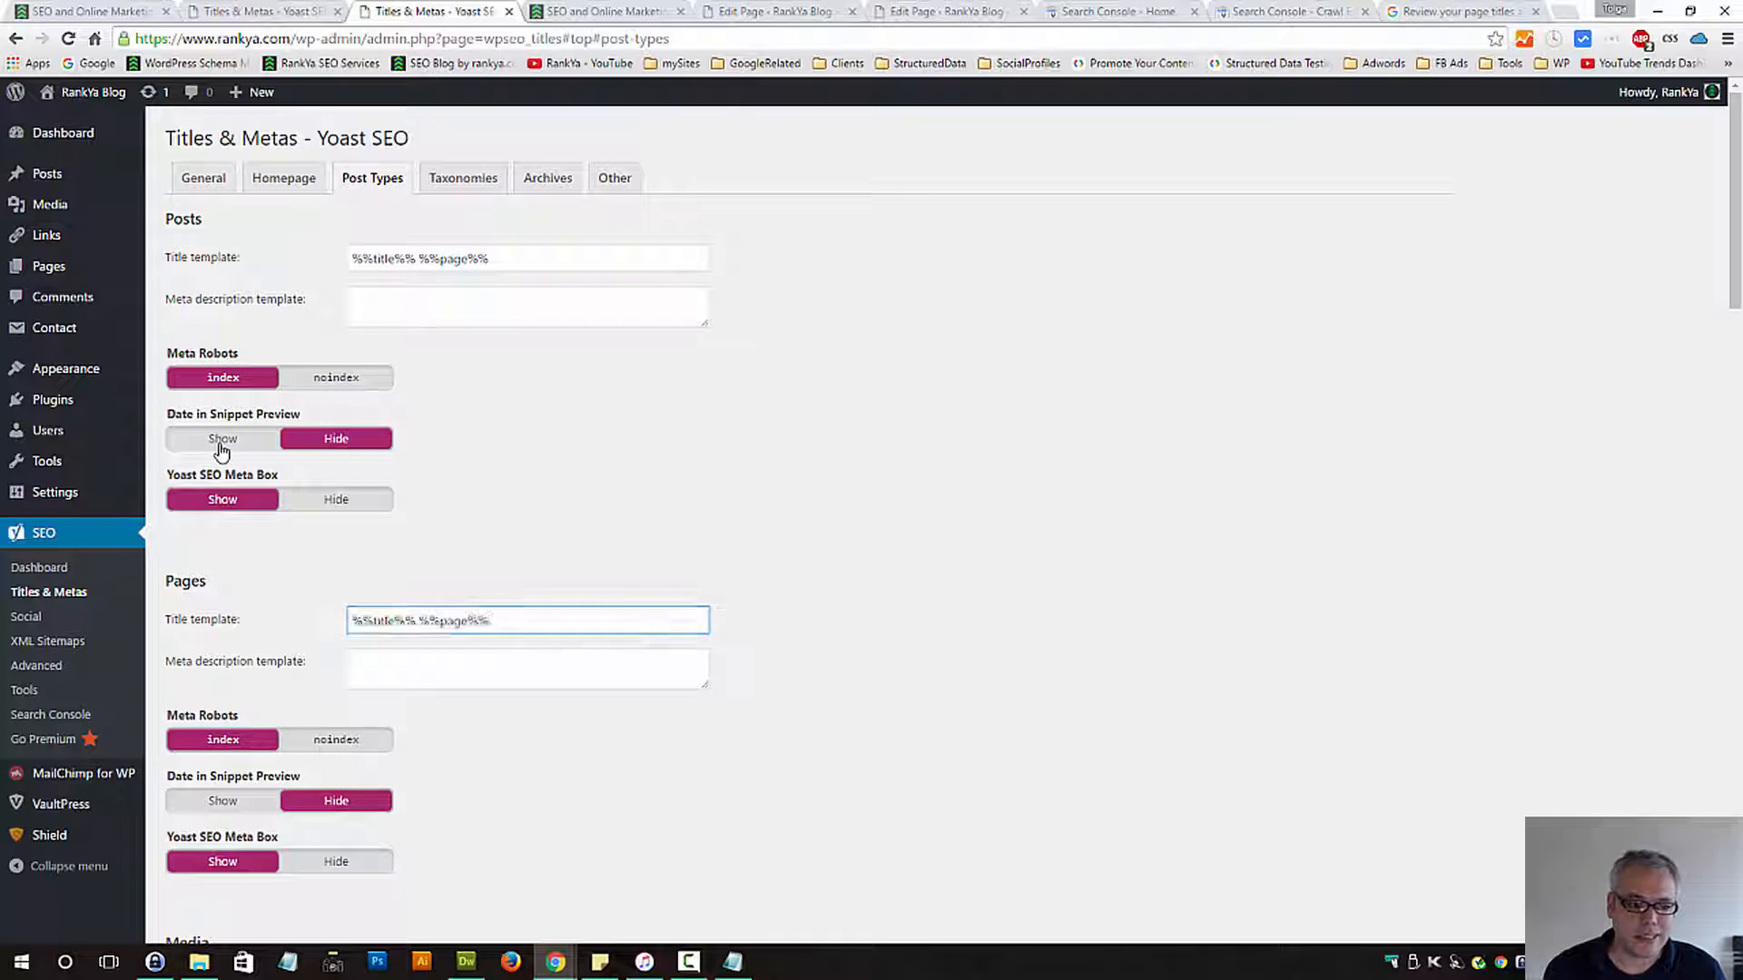
pyautogui.scroll(-3)
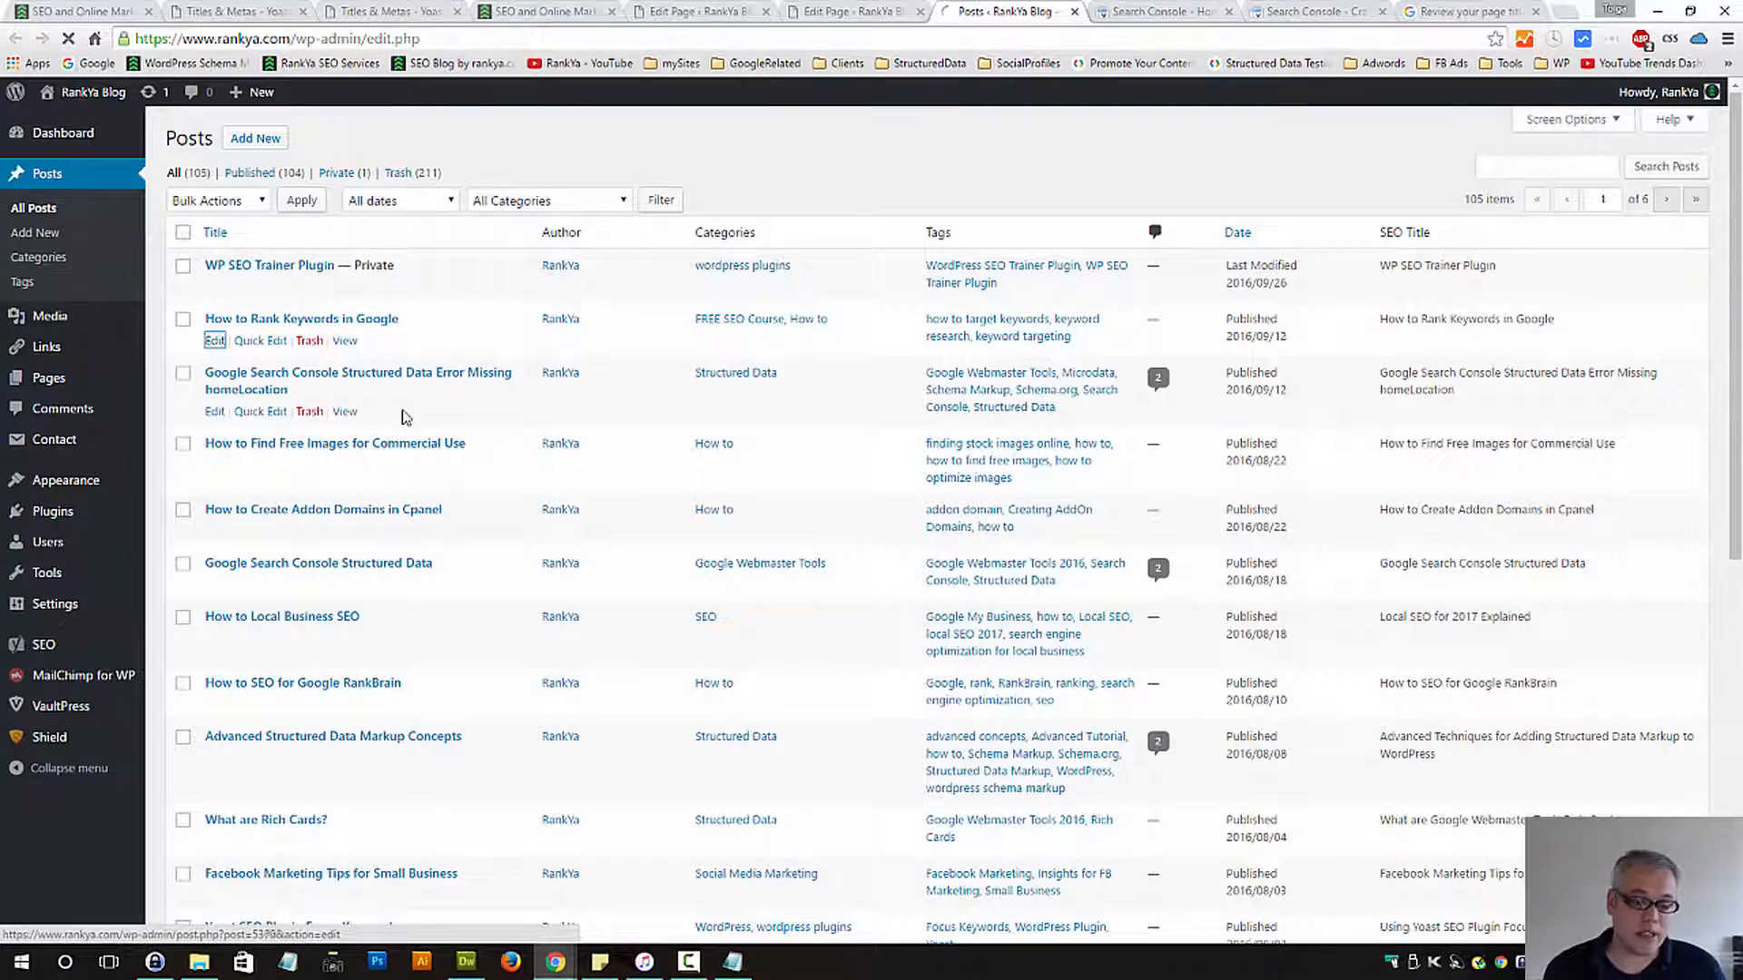
# Review the keyword post's Yoast snippet preview, then return to the Post Types settings
pyautogui.click(301, 320)
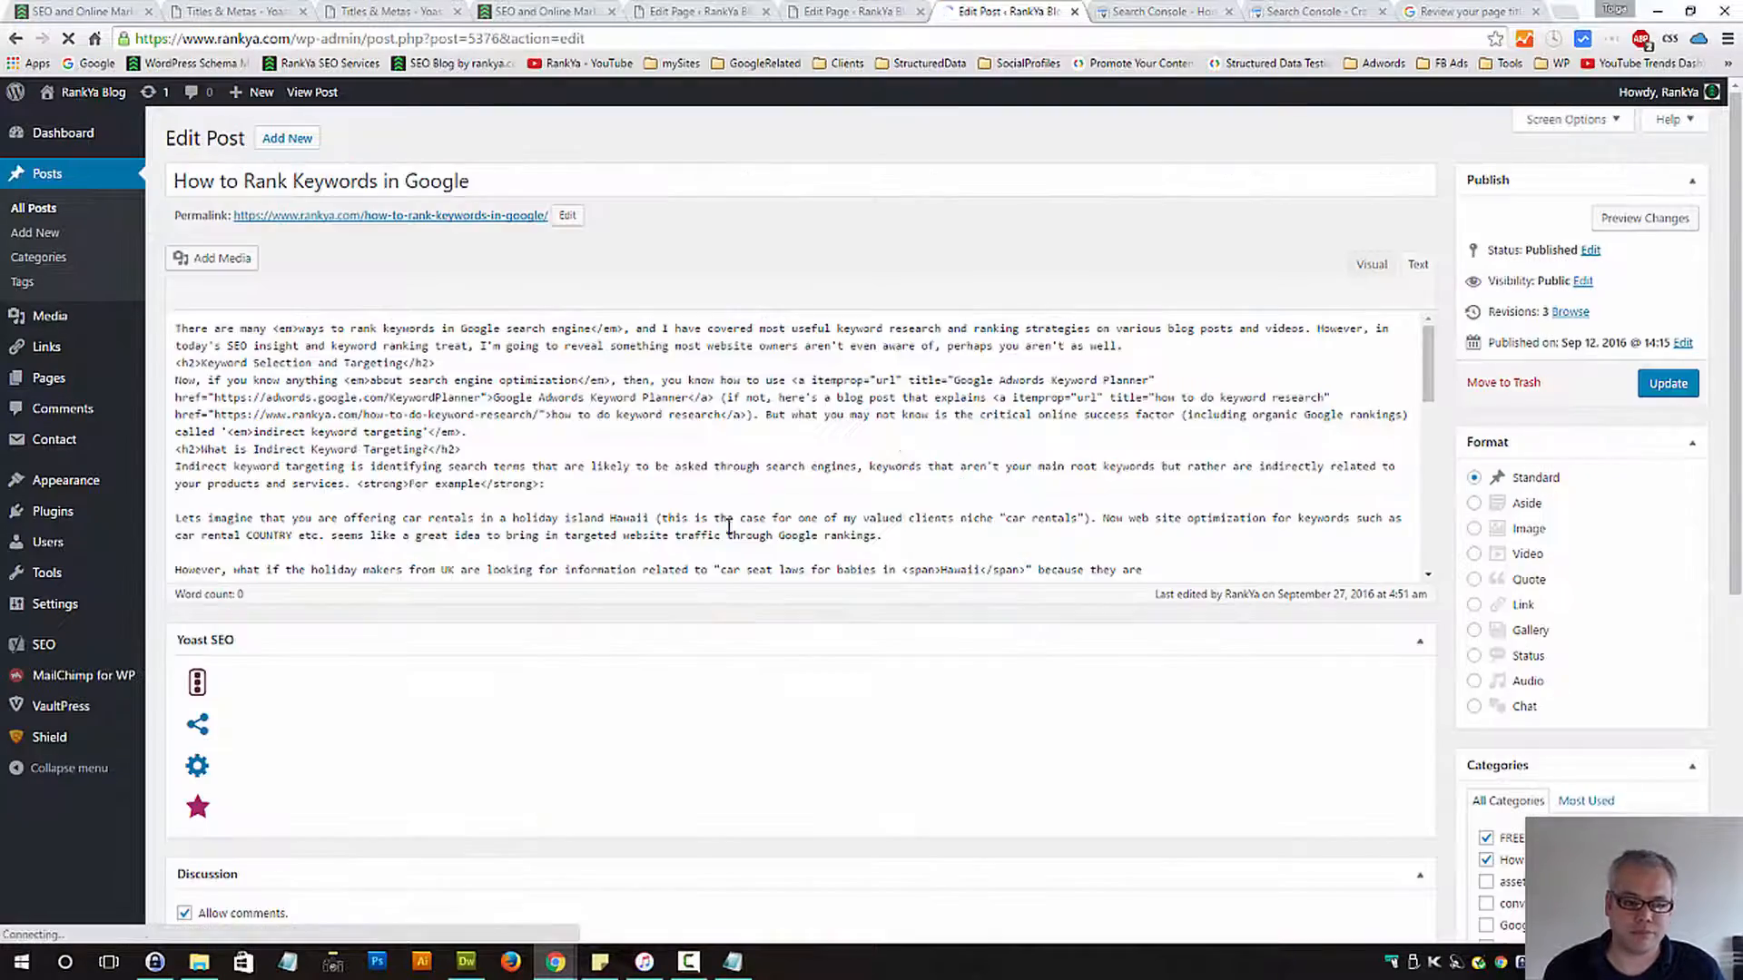
pyautogui.scroll(-3)
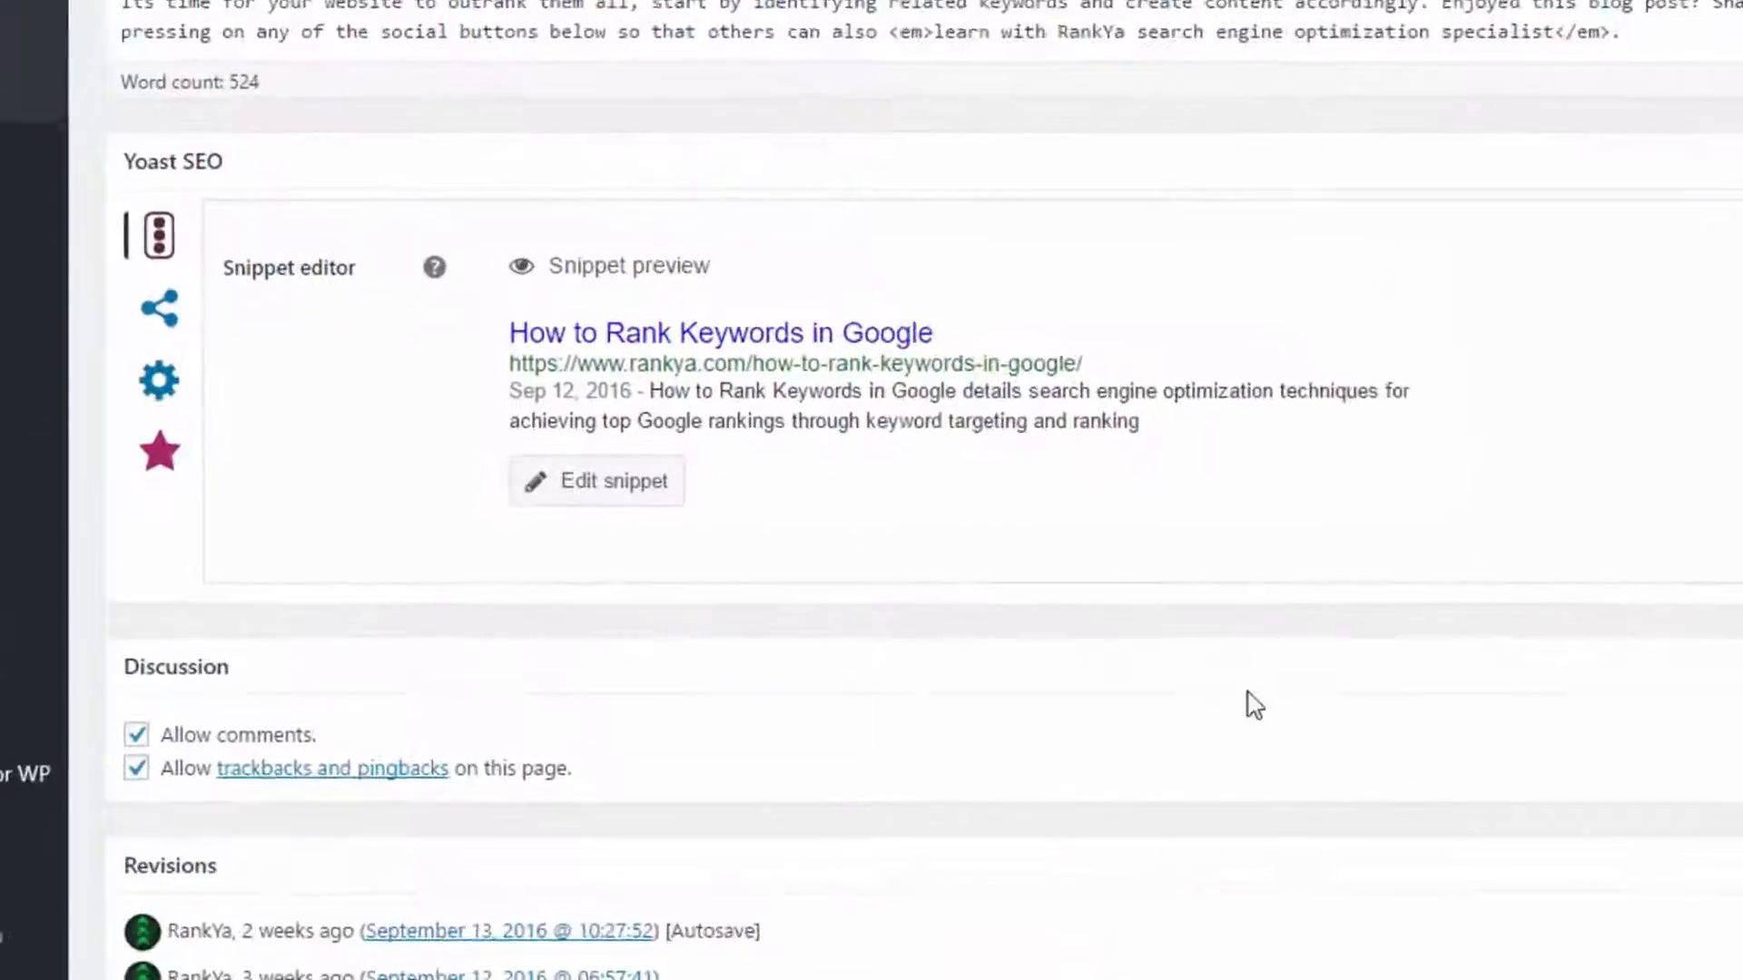
pyautogui.scroll(-3)
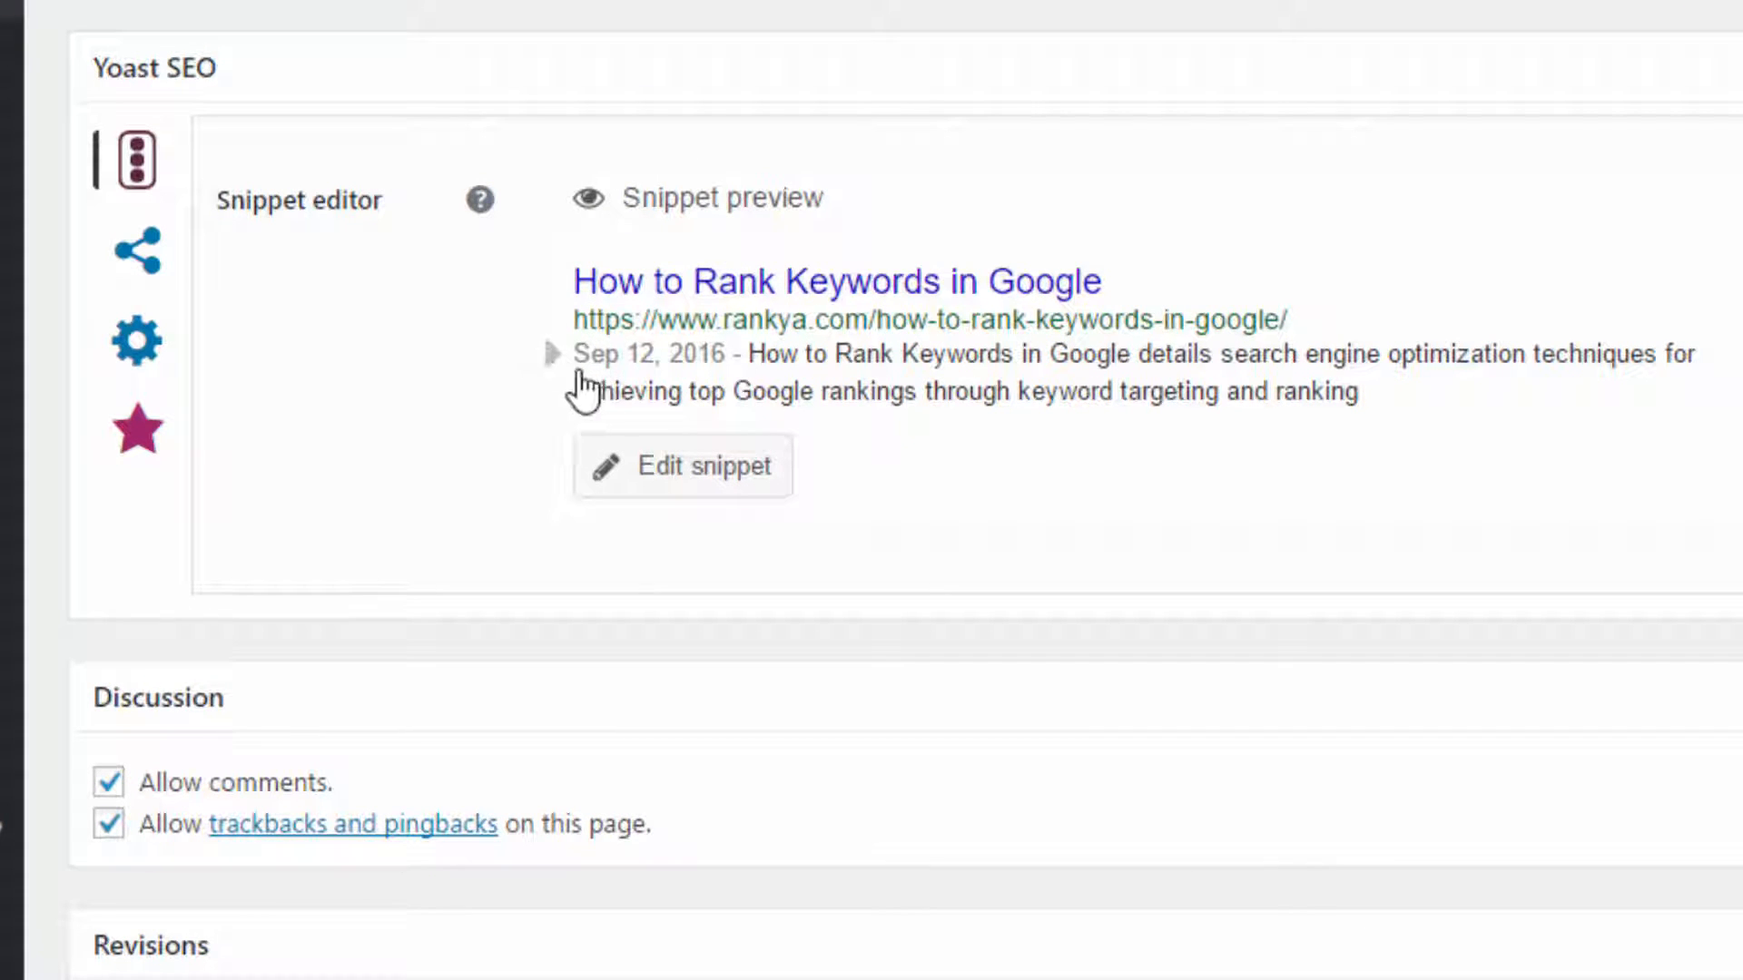
pyautogui.click(682, 465)
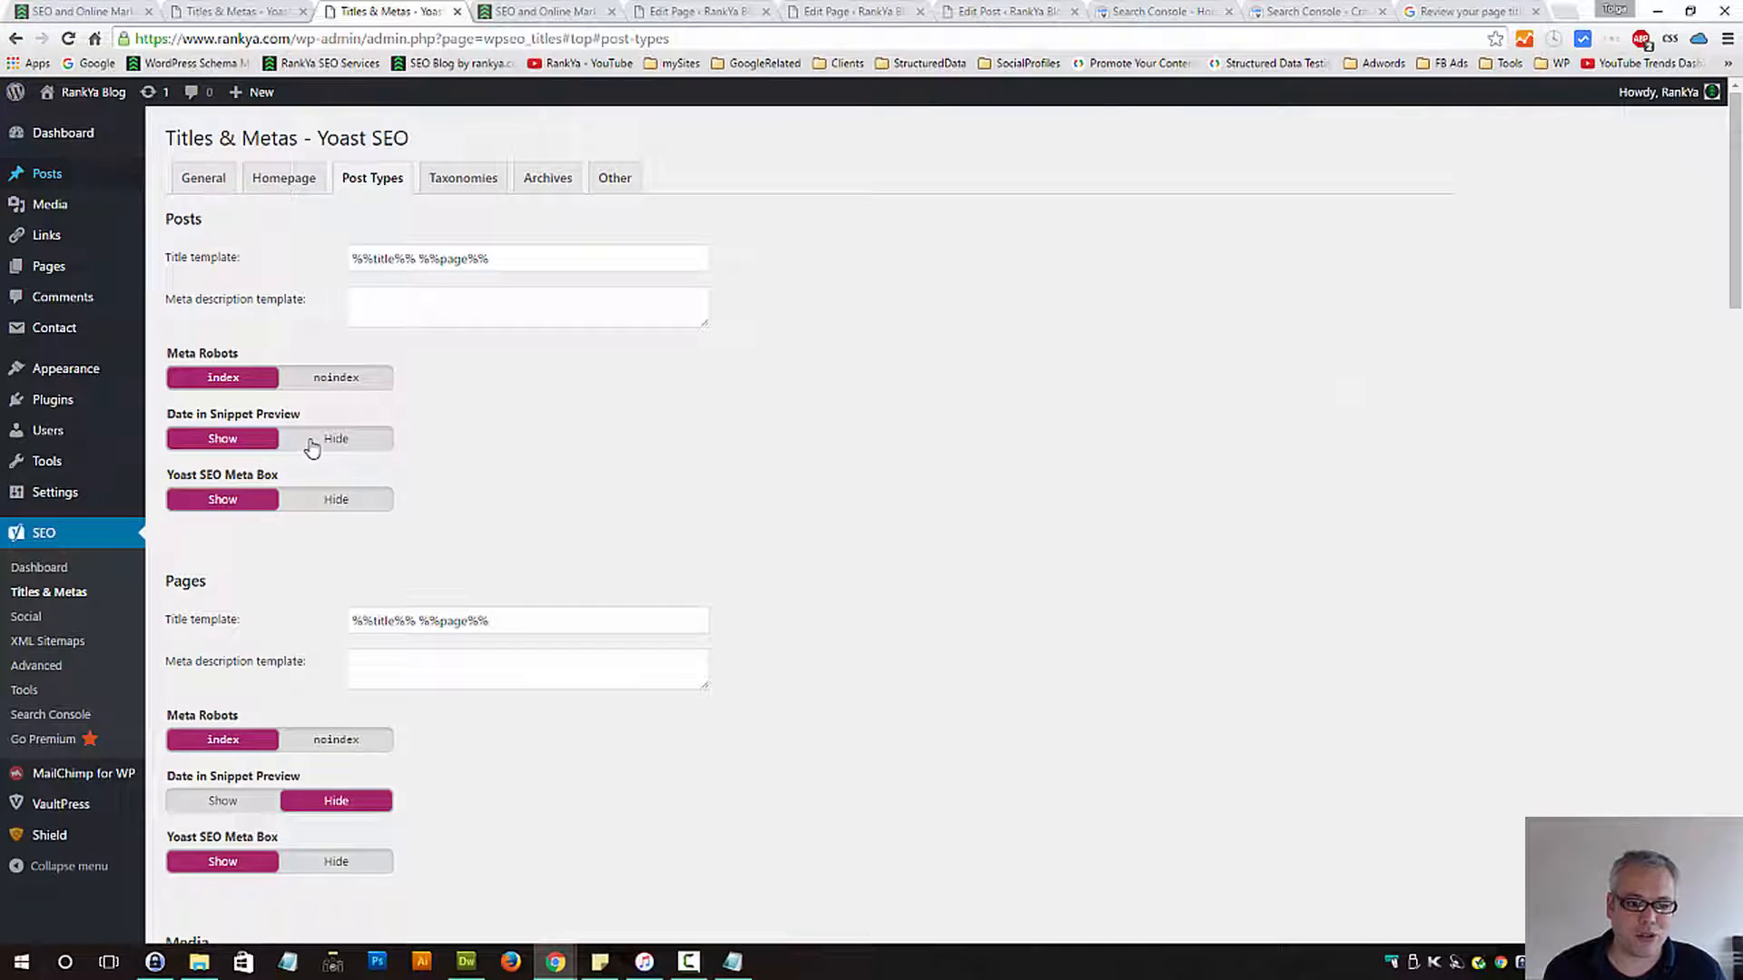
pyautogui.scroll(-3)
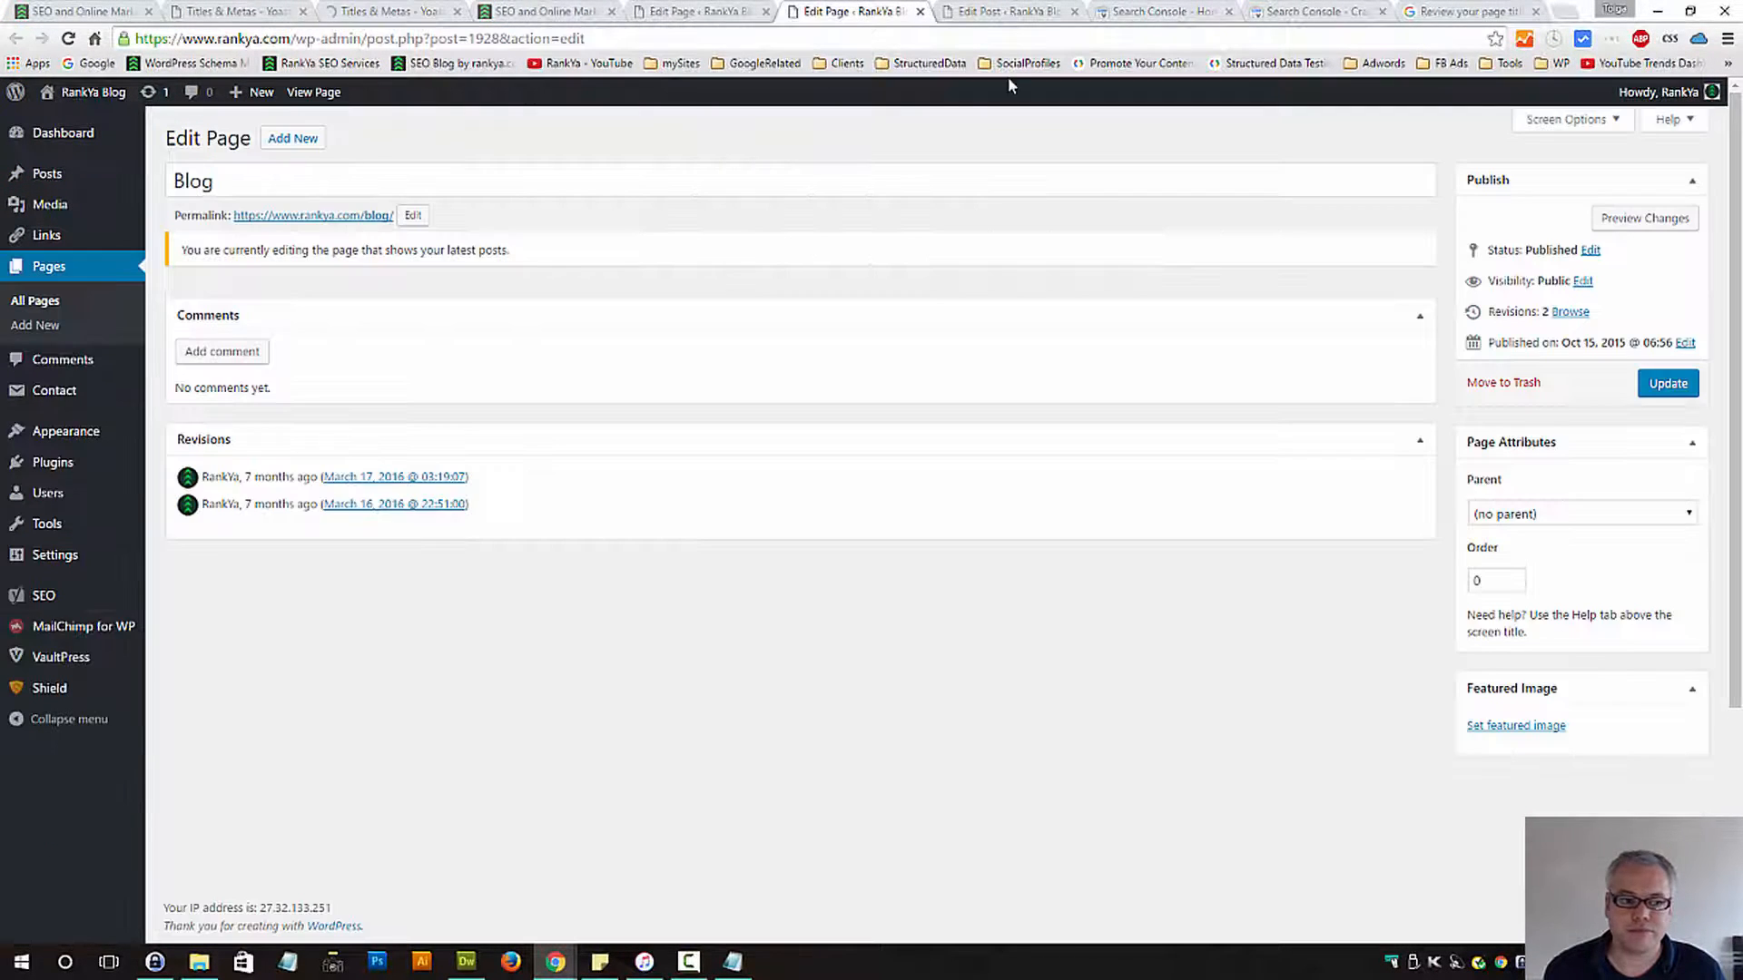
pyautogui.click(1005, 10)
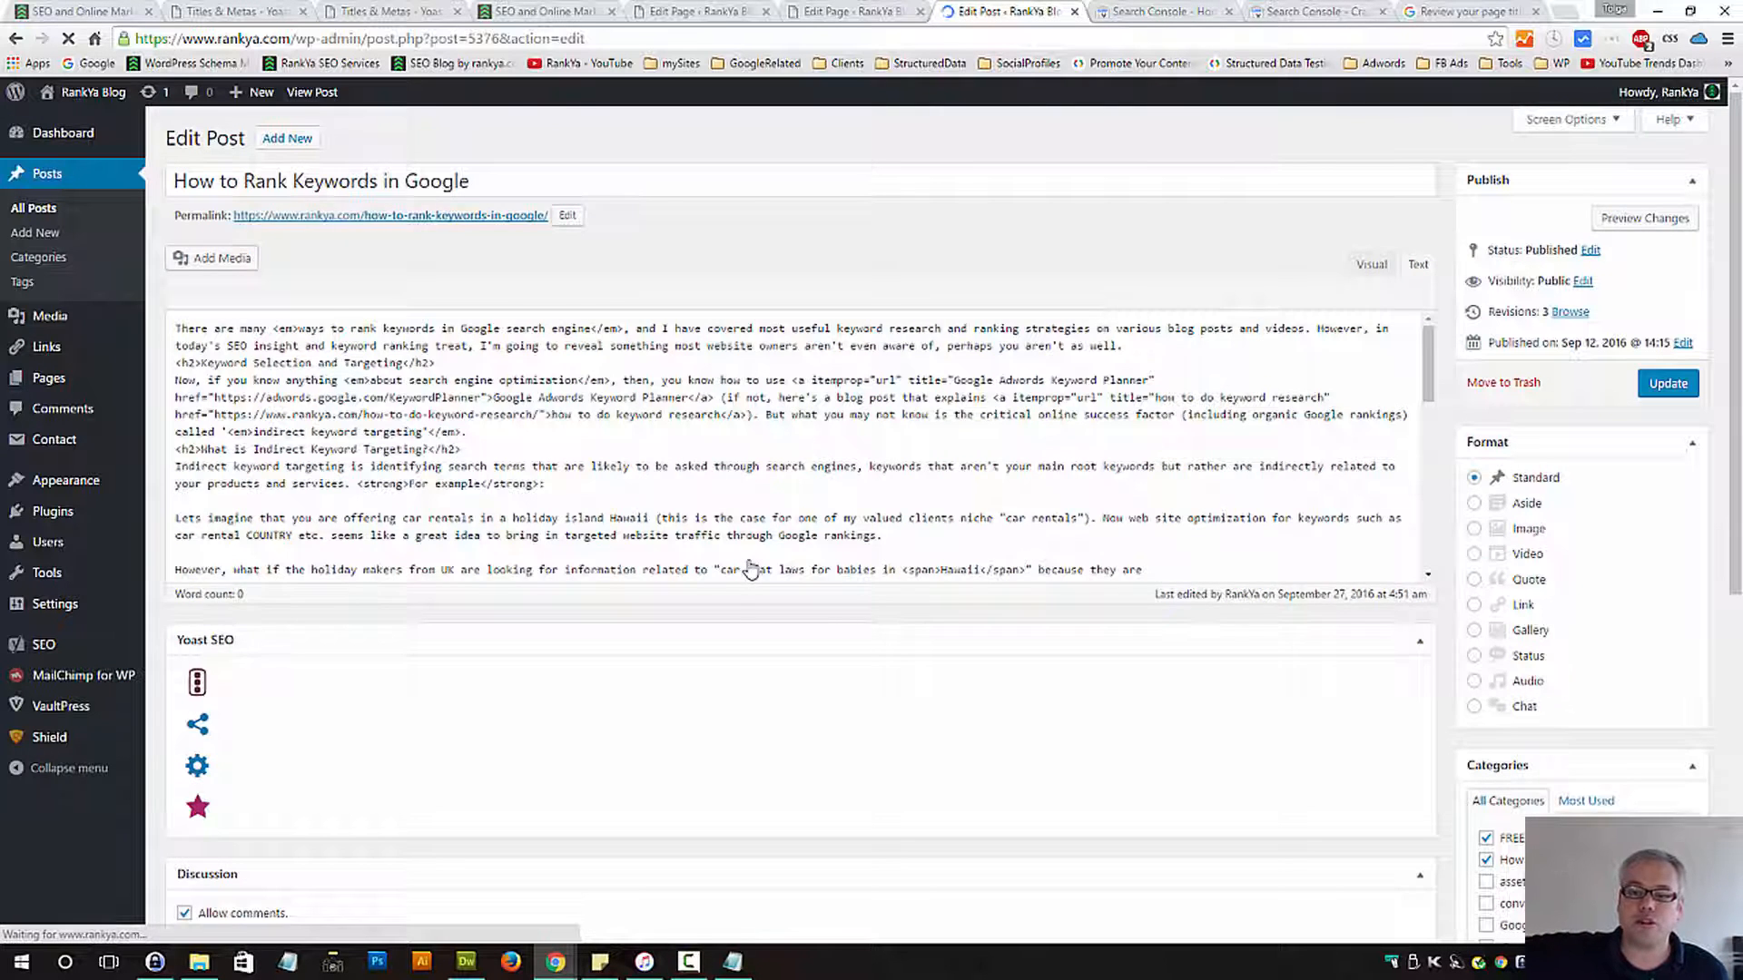
pyautogui.scroll(-3)
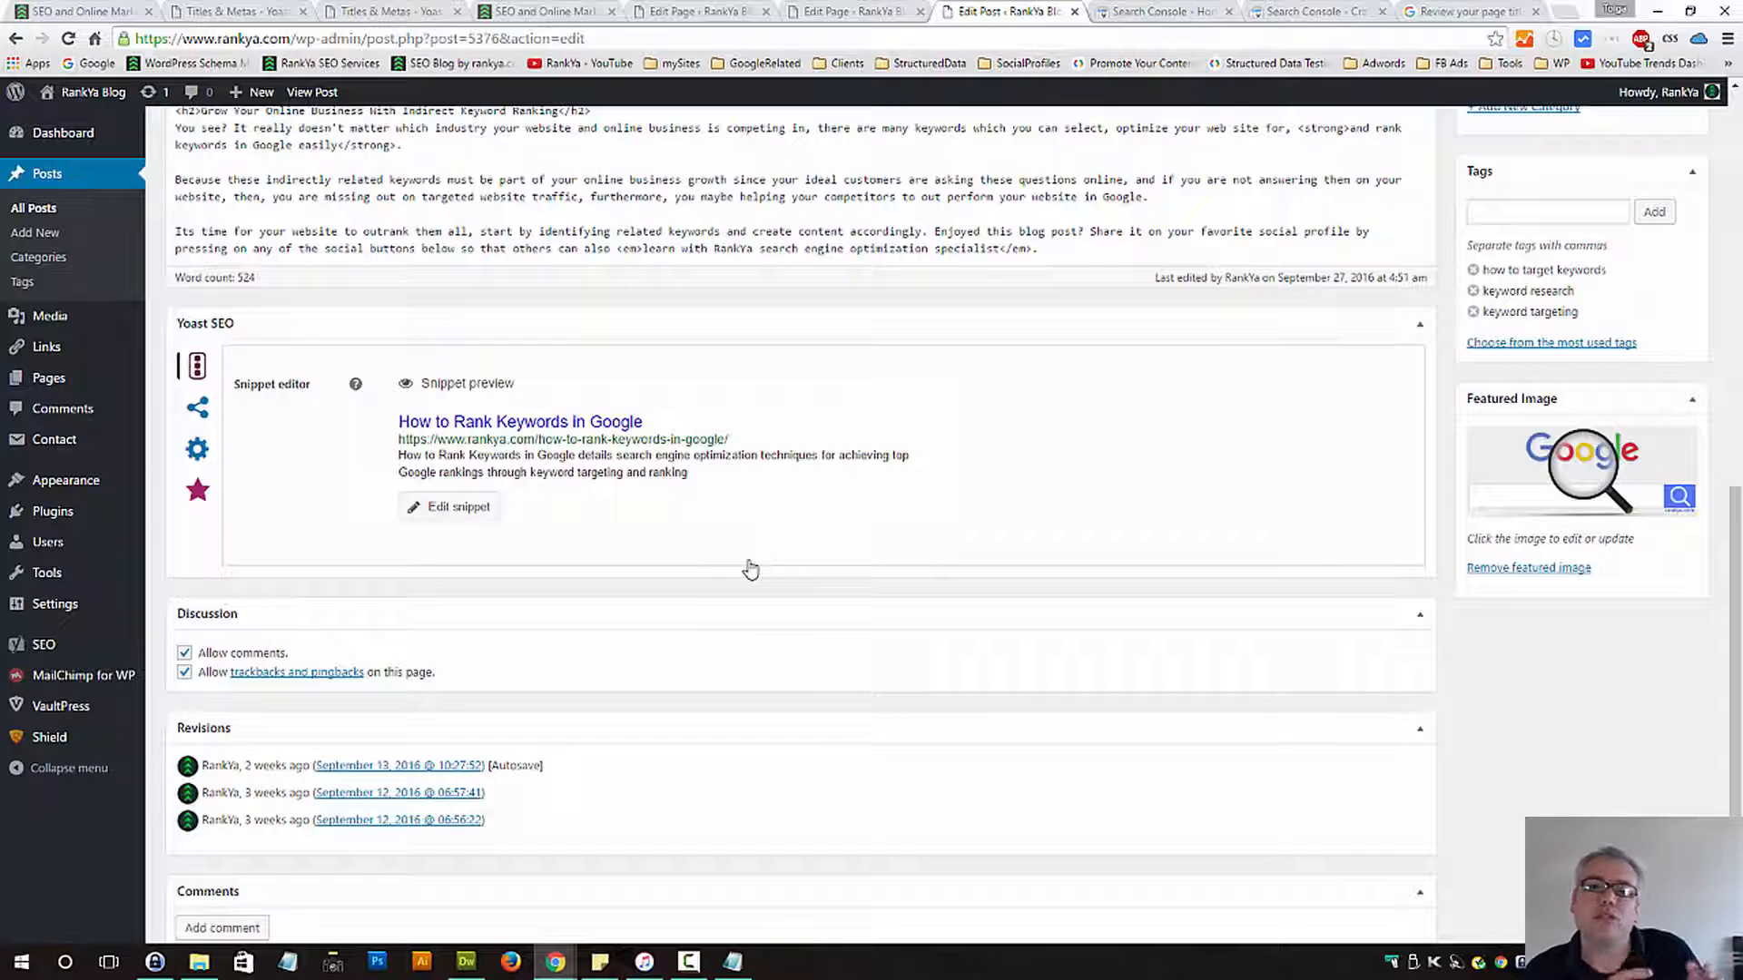
pyautogui.moveTo(870, 541)
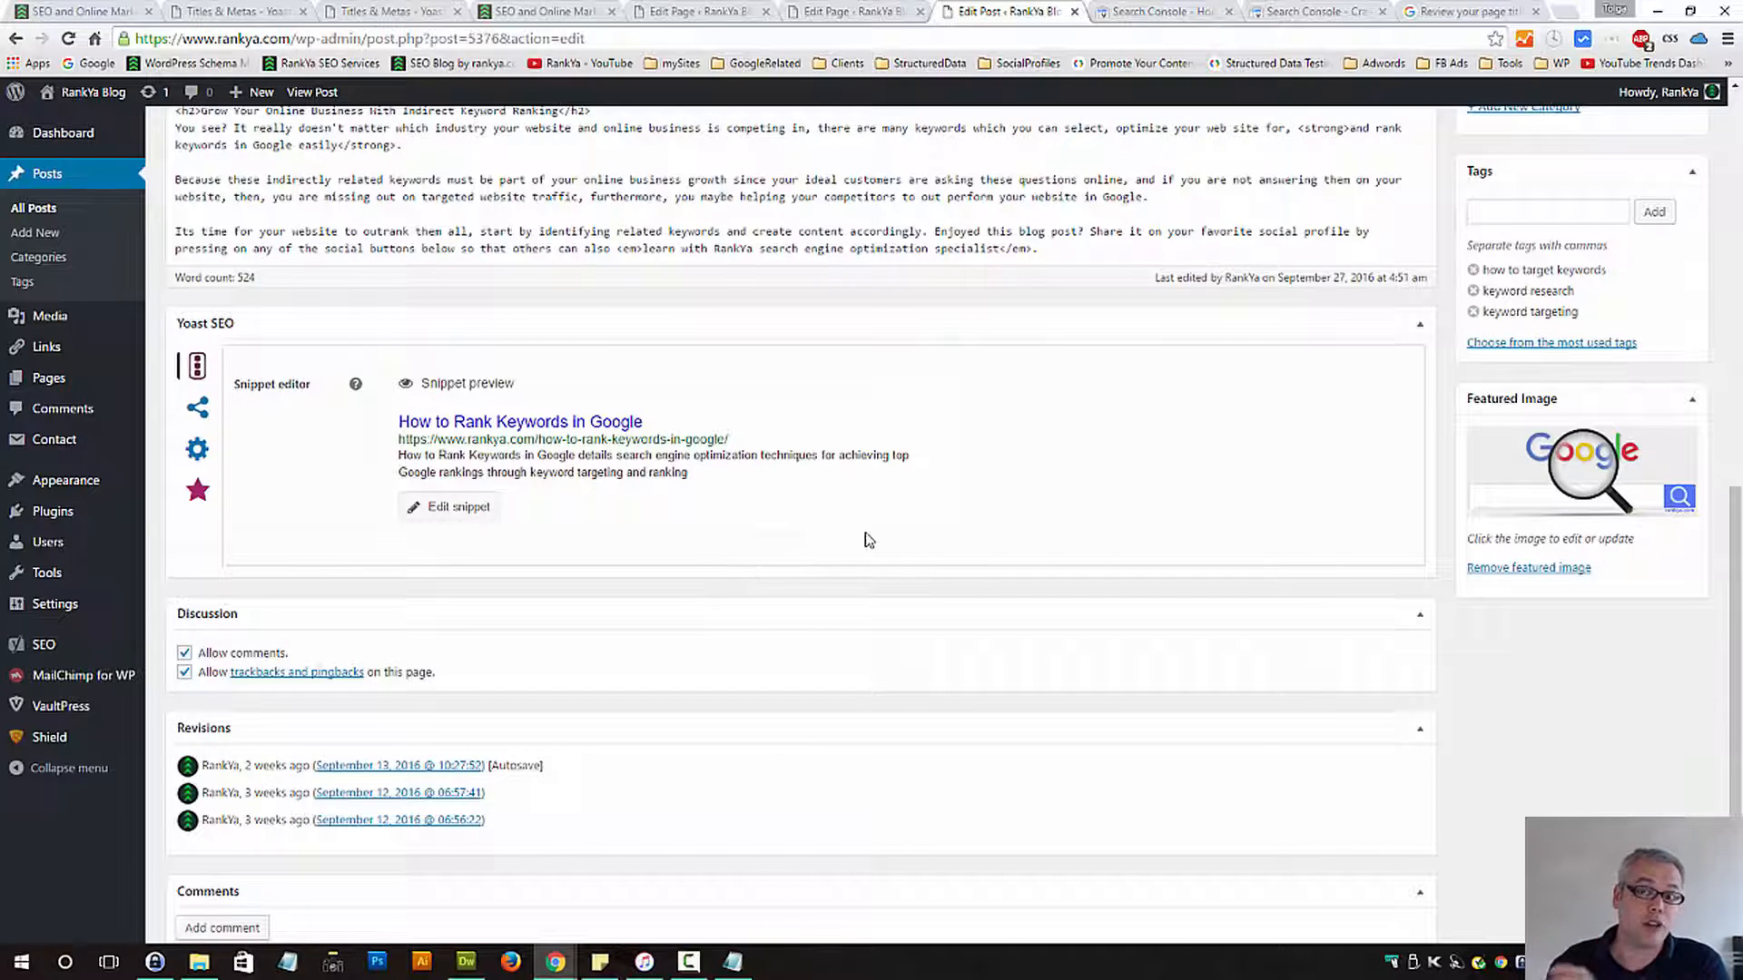
pyautogui.moveTo(884, 502)
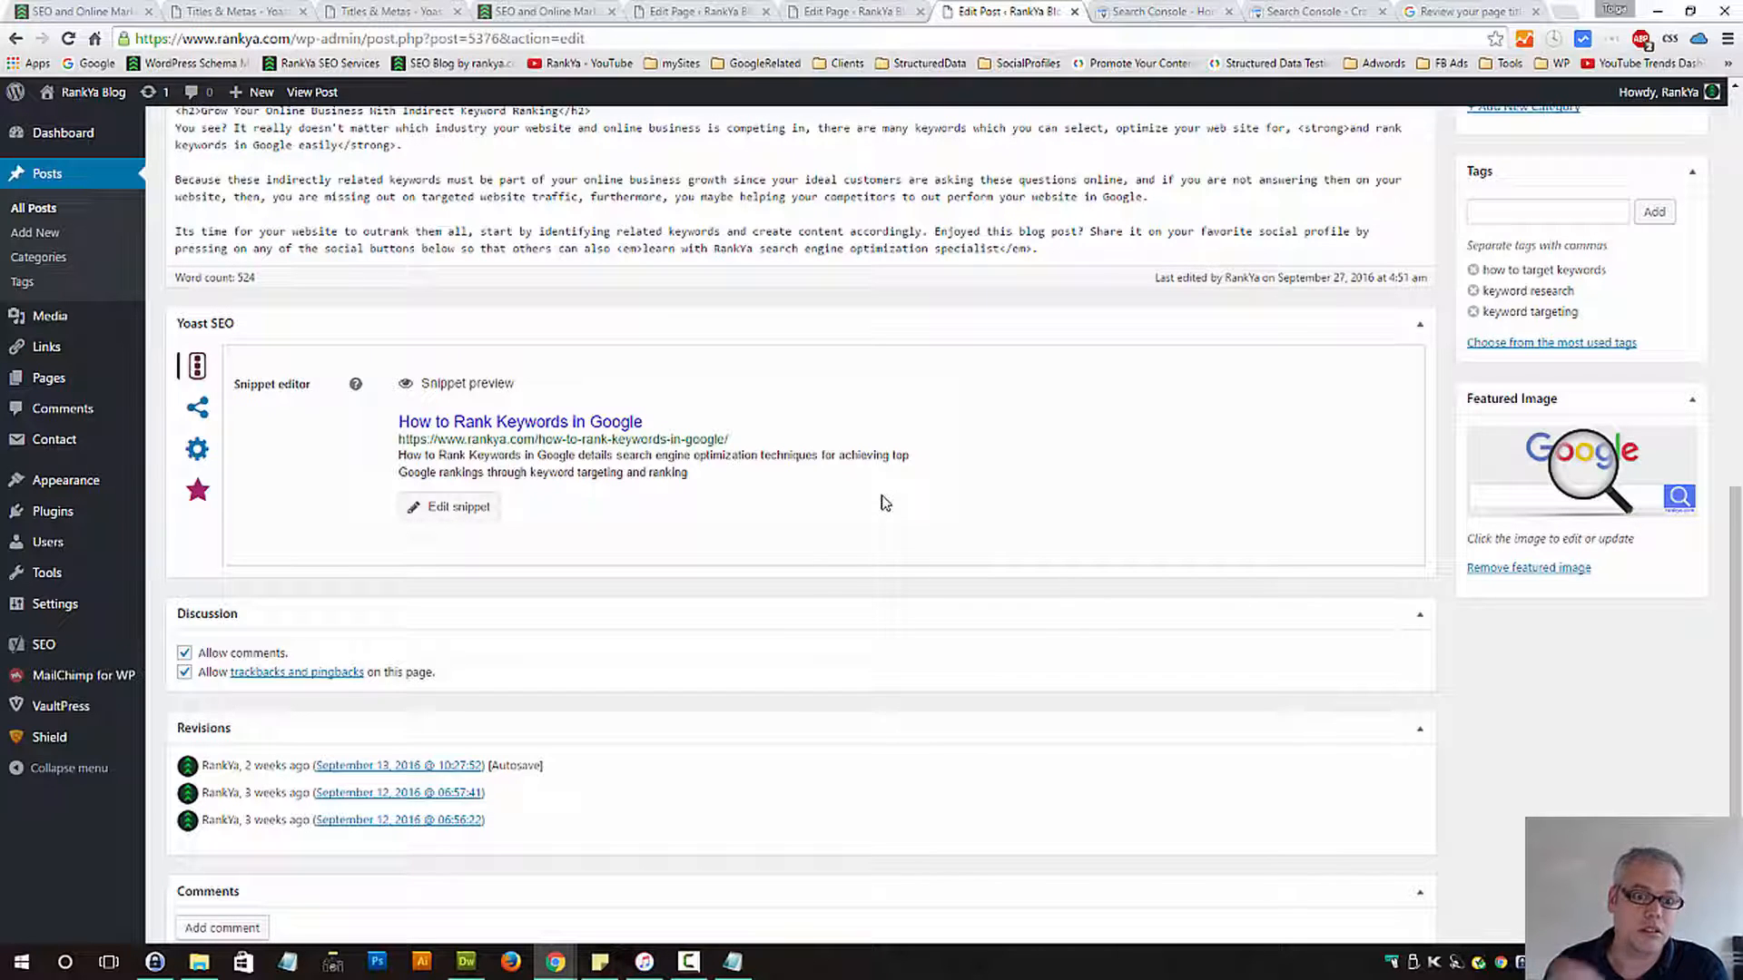
pyautogui.moveTo(472, 341)
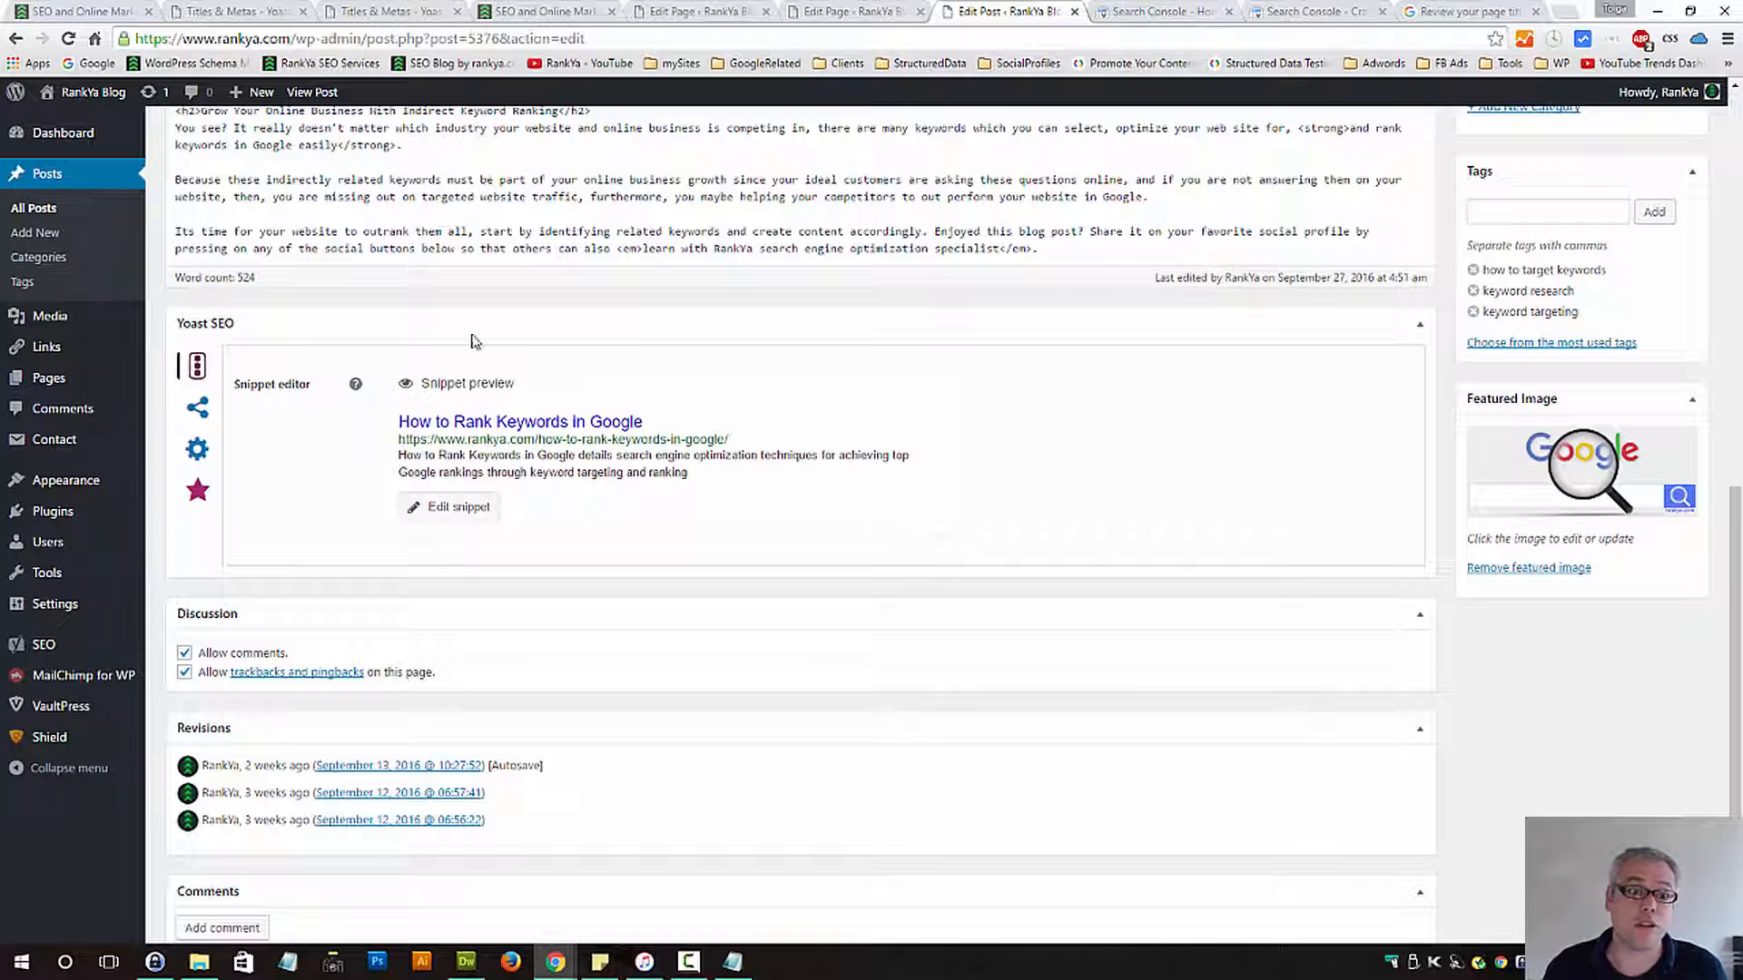
pyautogui.click(389, 11)
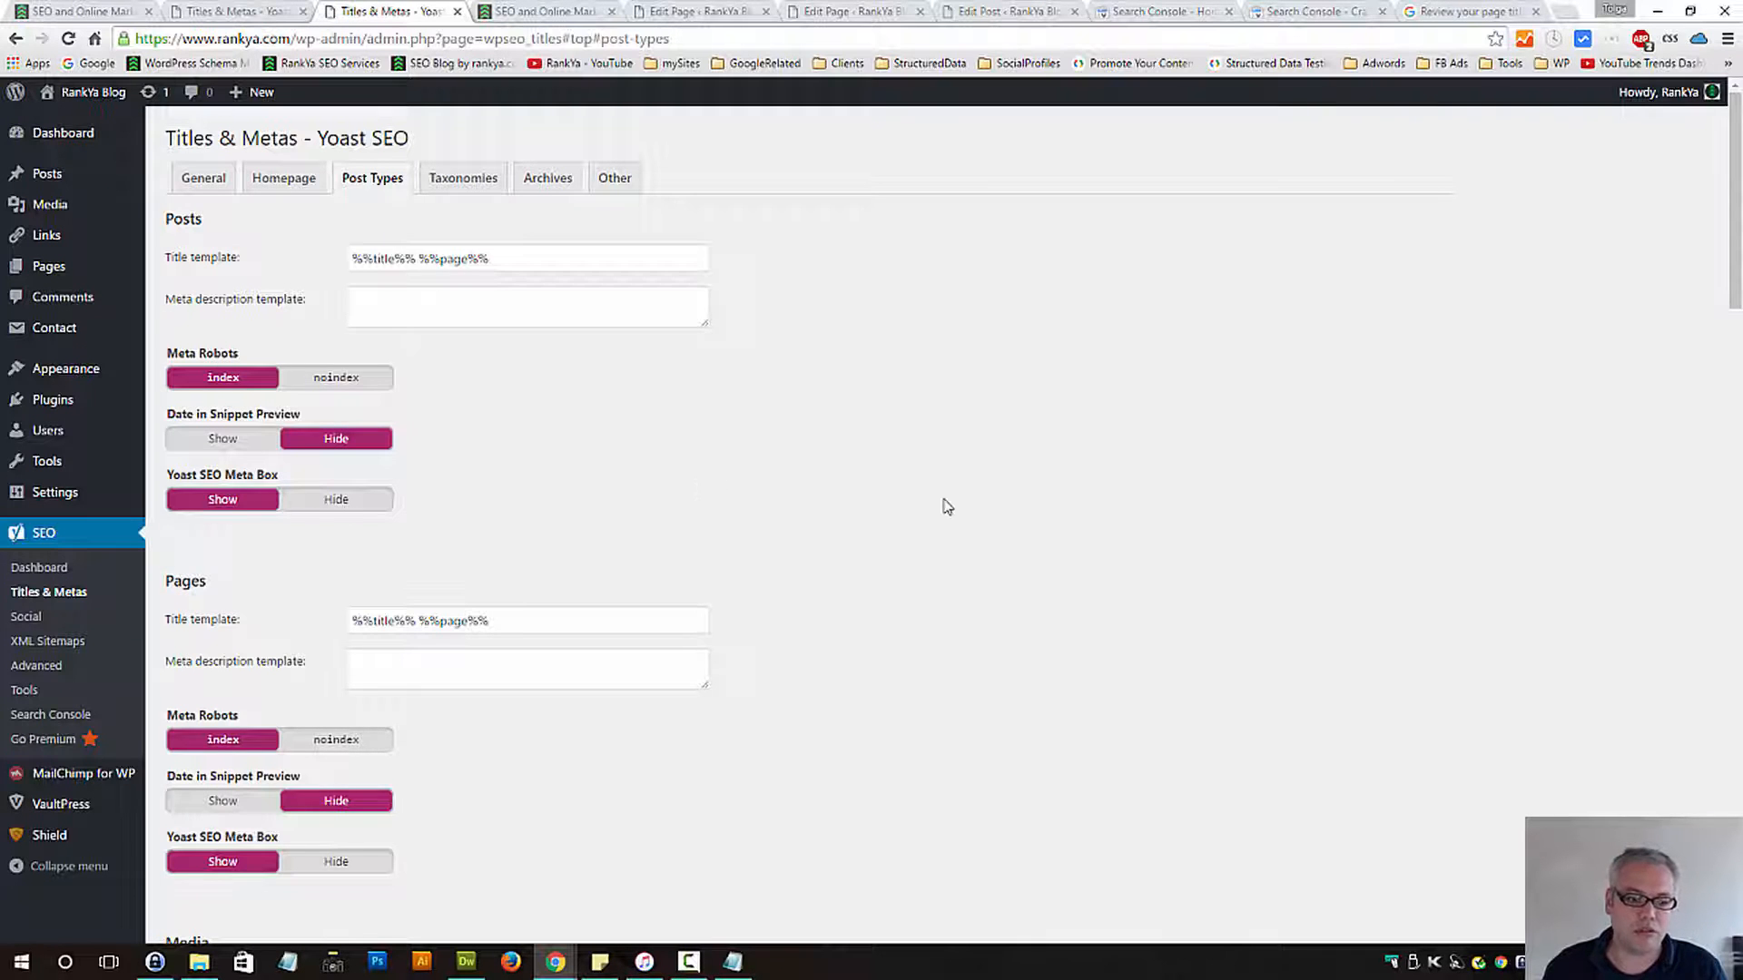
pyautogui.scroll(-3)
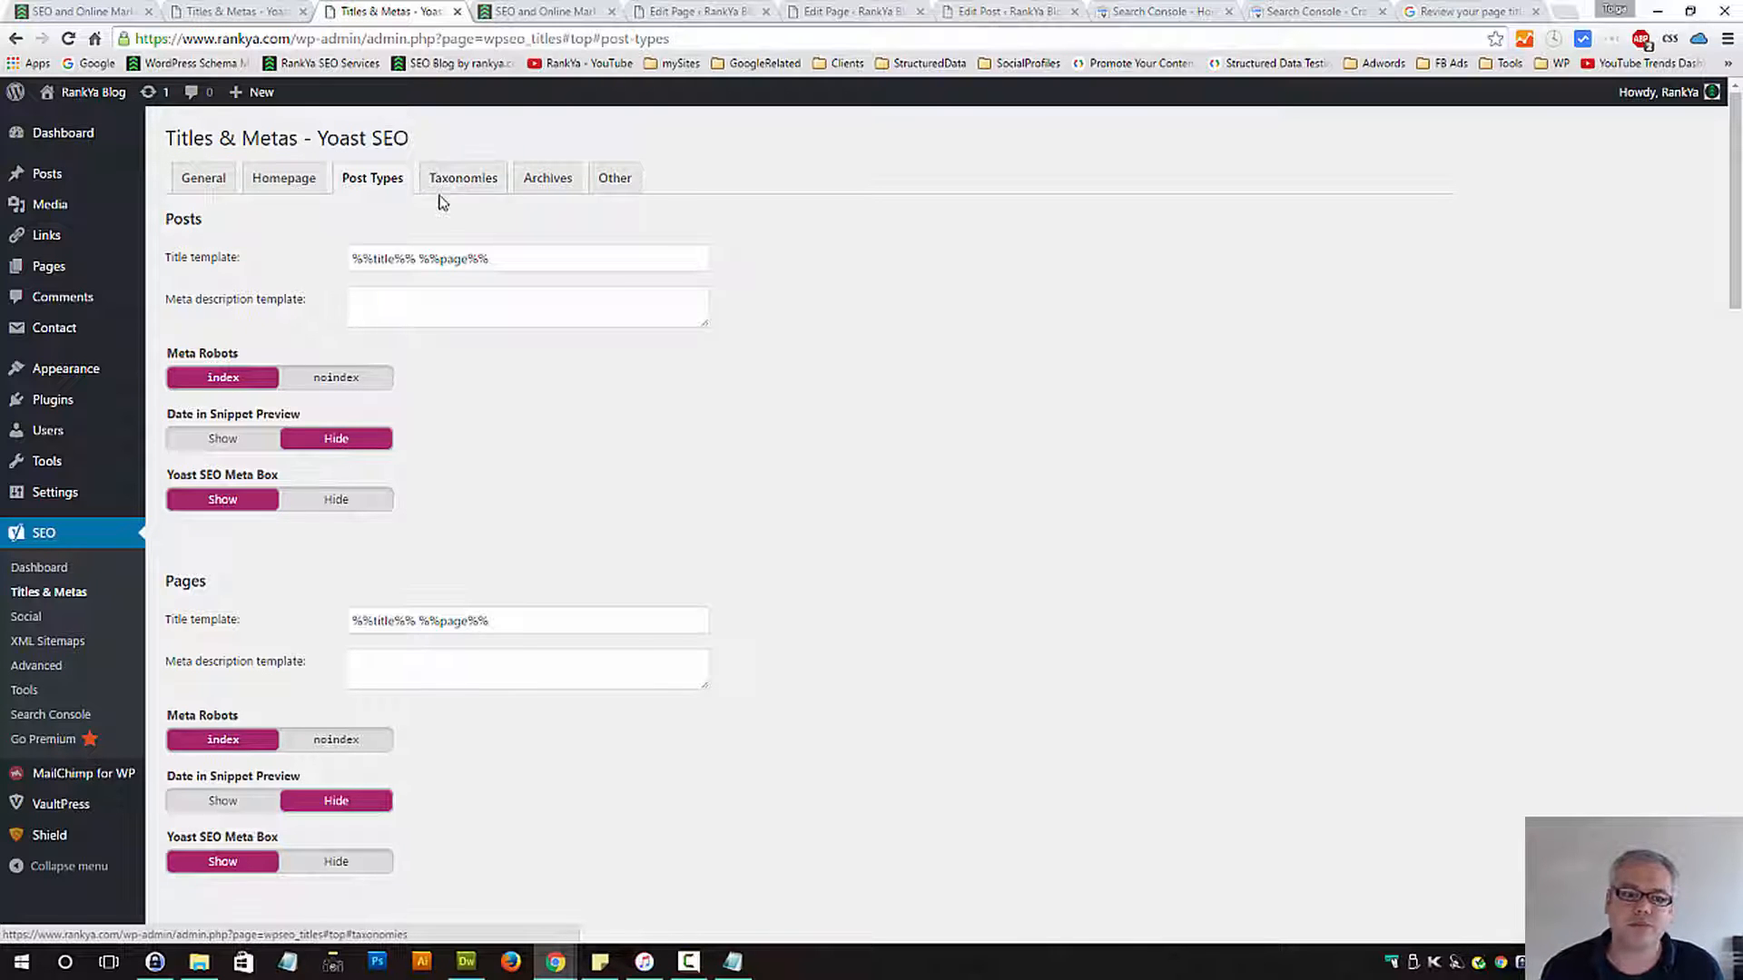
# Review the Taxonomies settings for categories, tags and format, then show the Archives settings
pyautogui.click(463, 178)
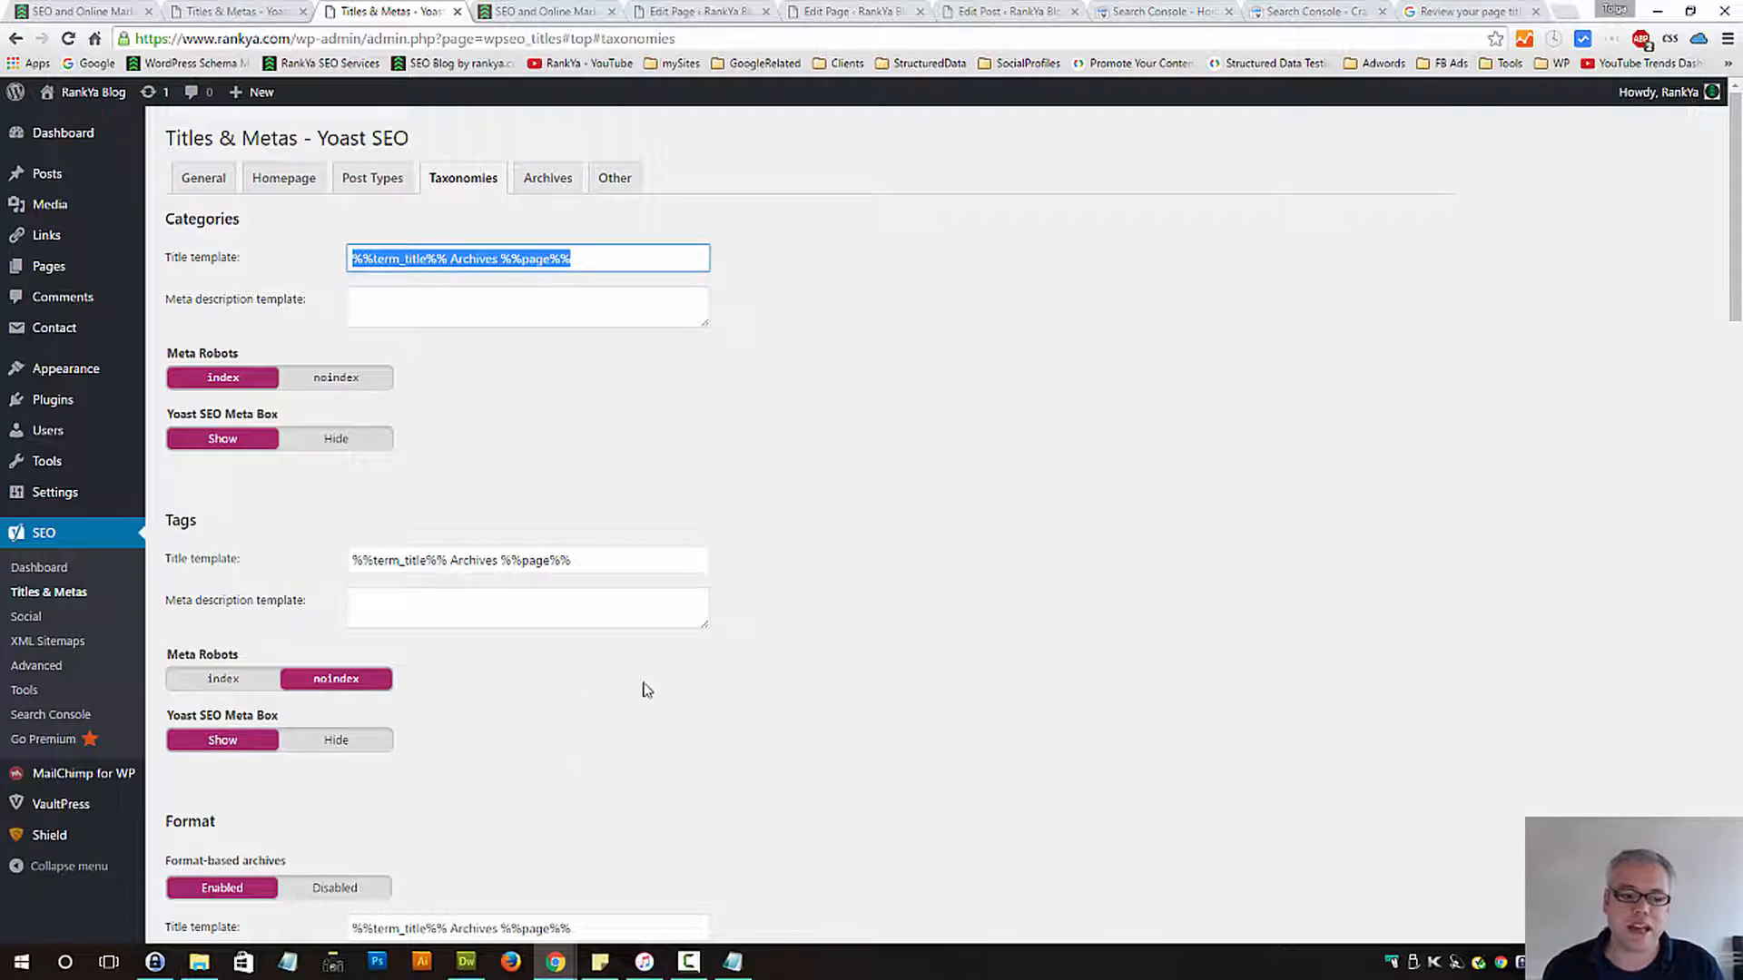
pyautogui.scroll(-3)
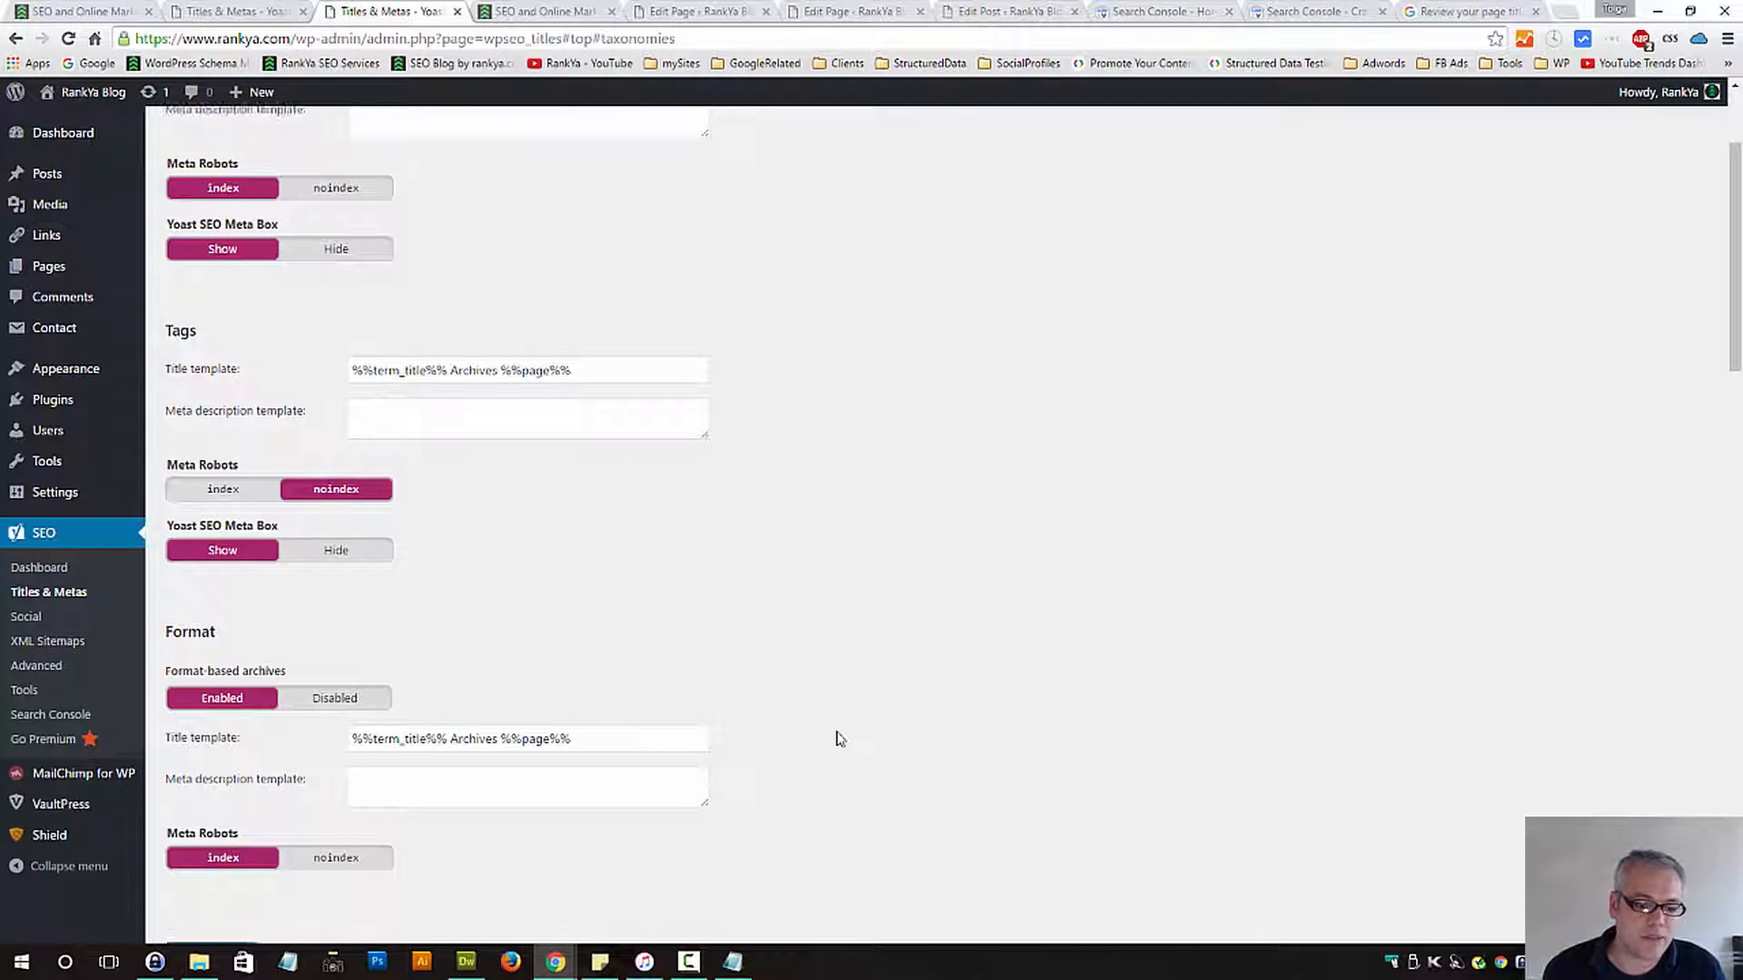
pyautogui.scroll(-3)
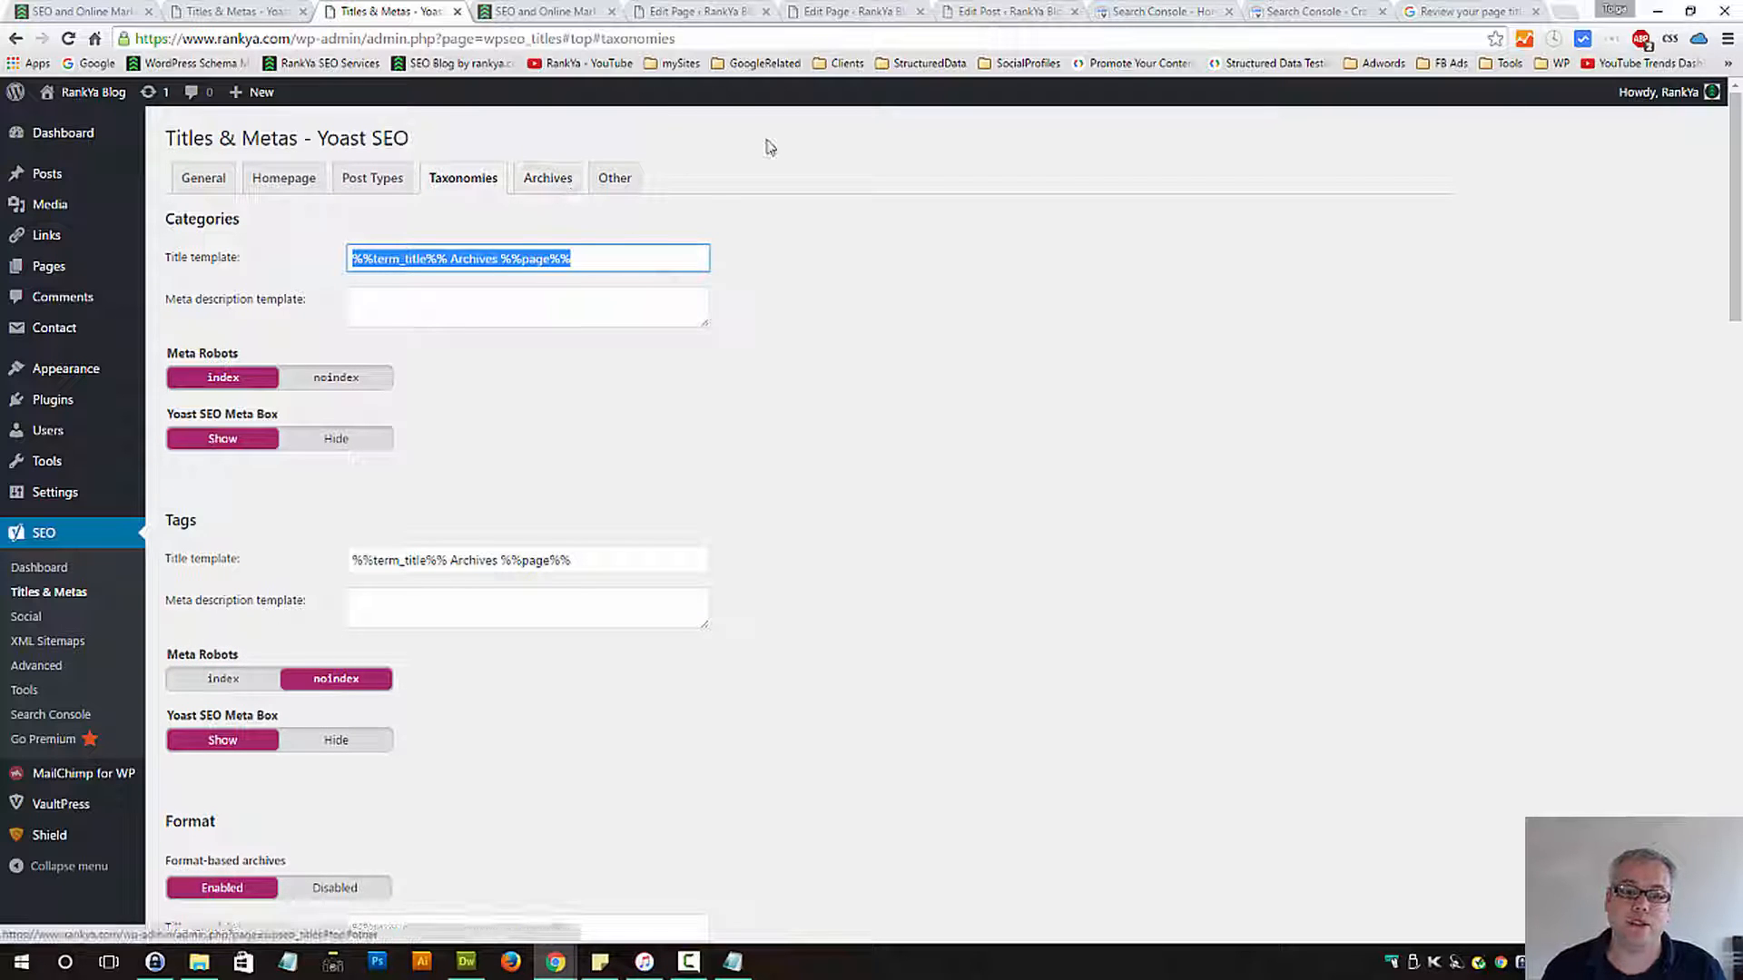
pyautogui.click(1006, 10)
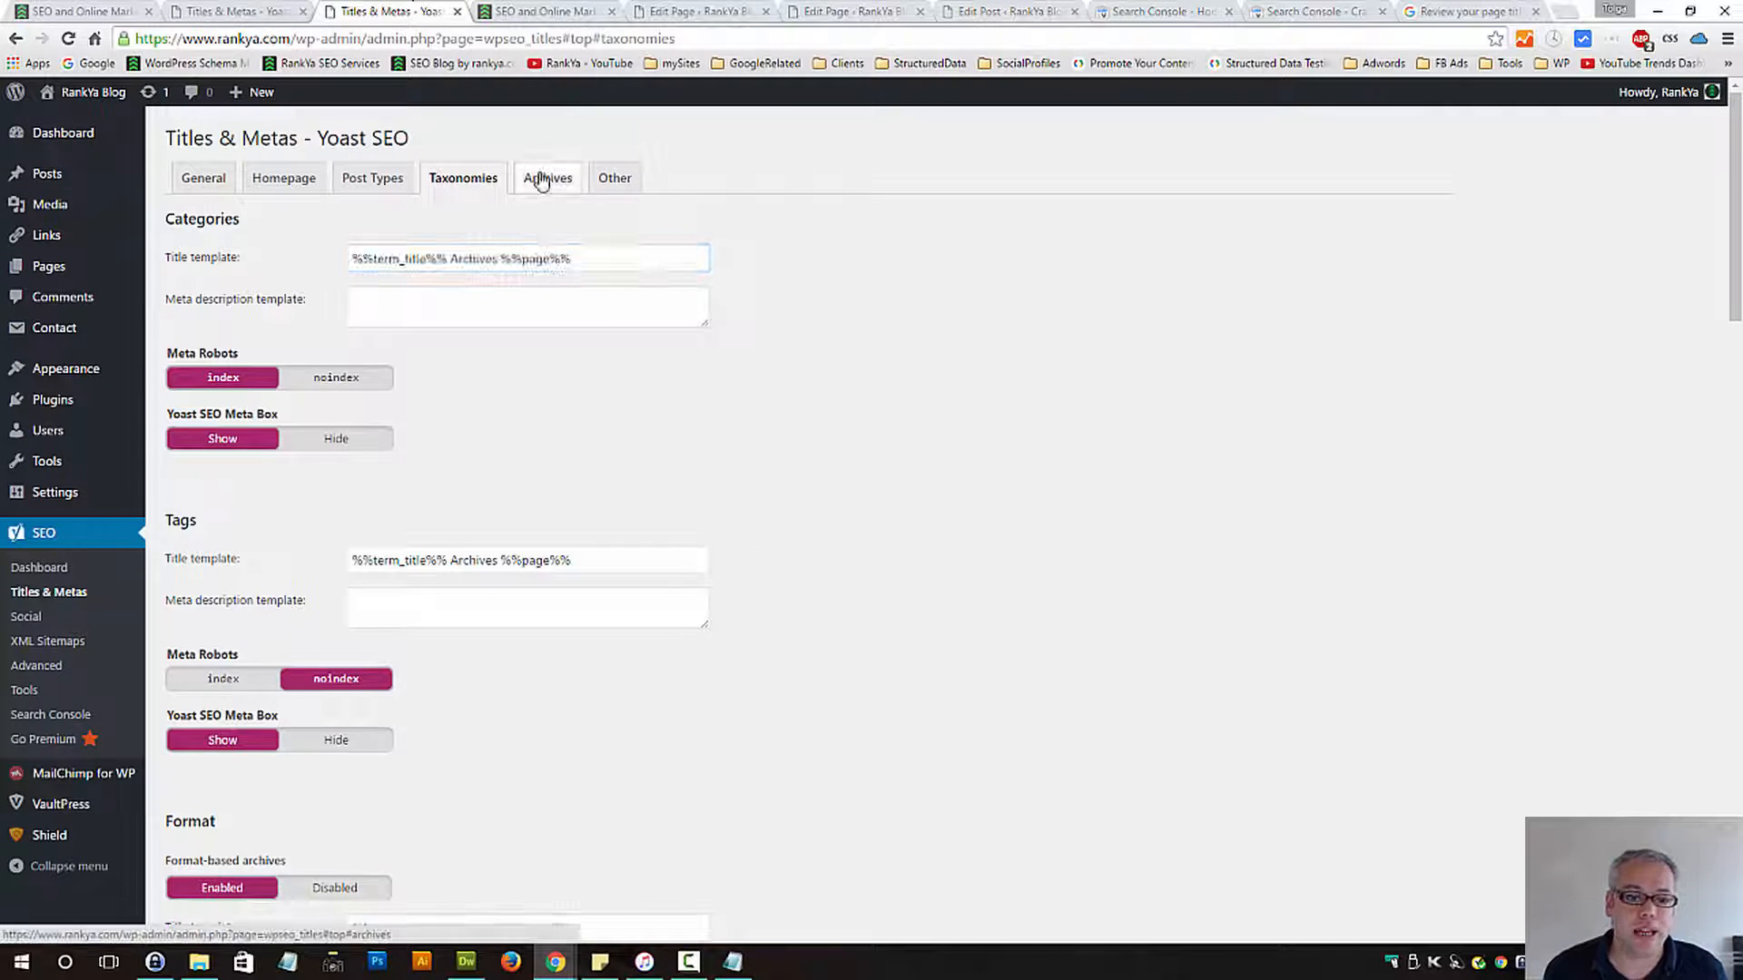
pyautogui.click(547, 178)
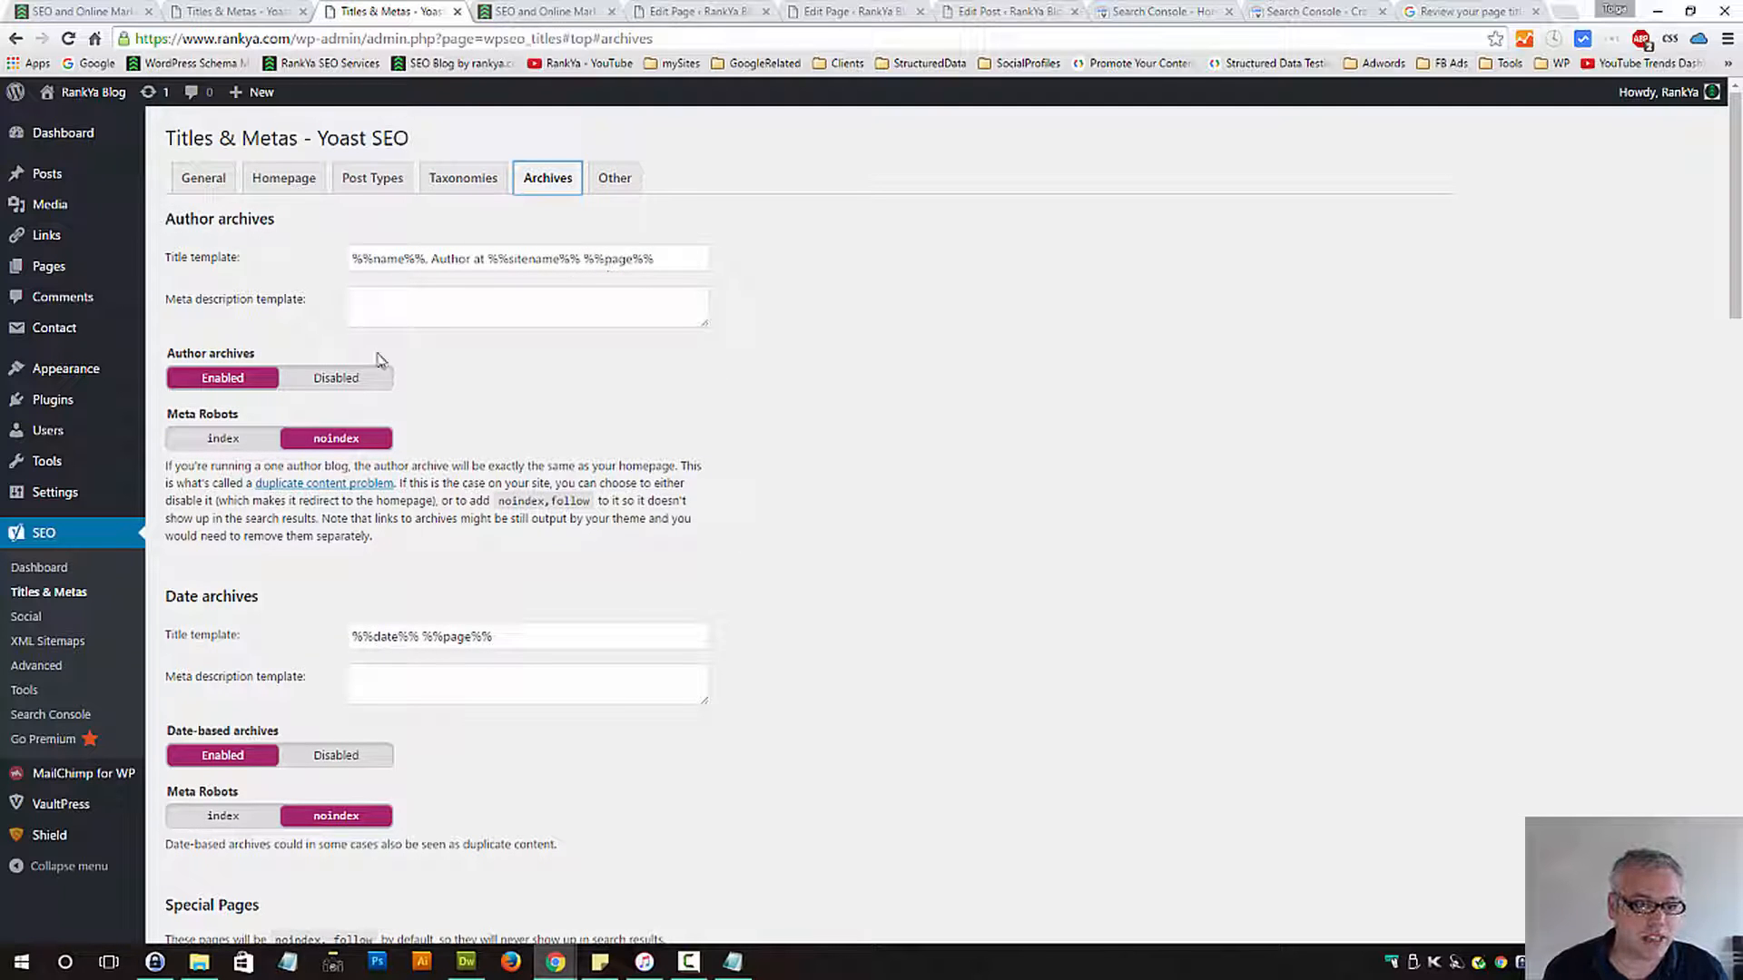
pyautogui.moveTo(616, 719)
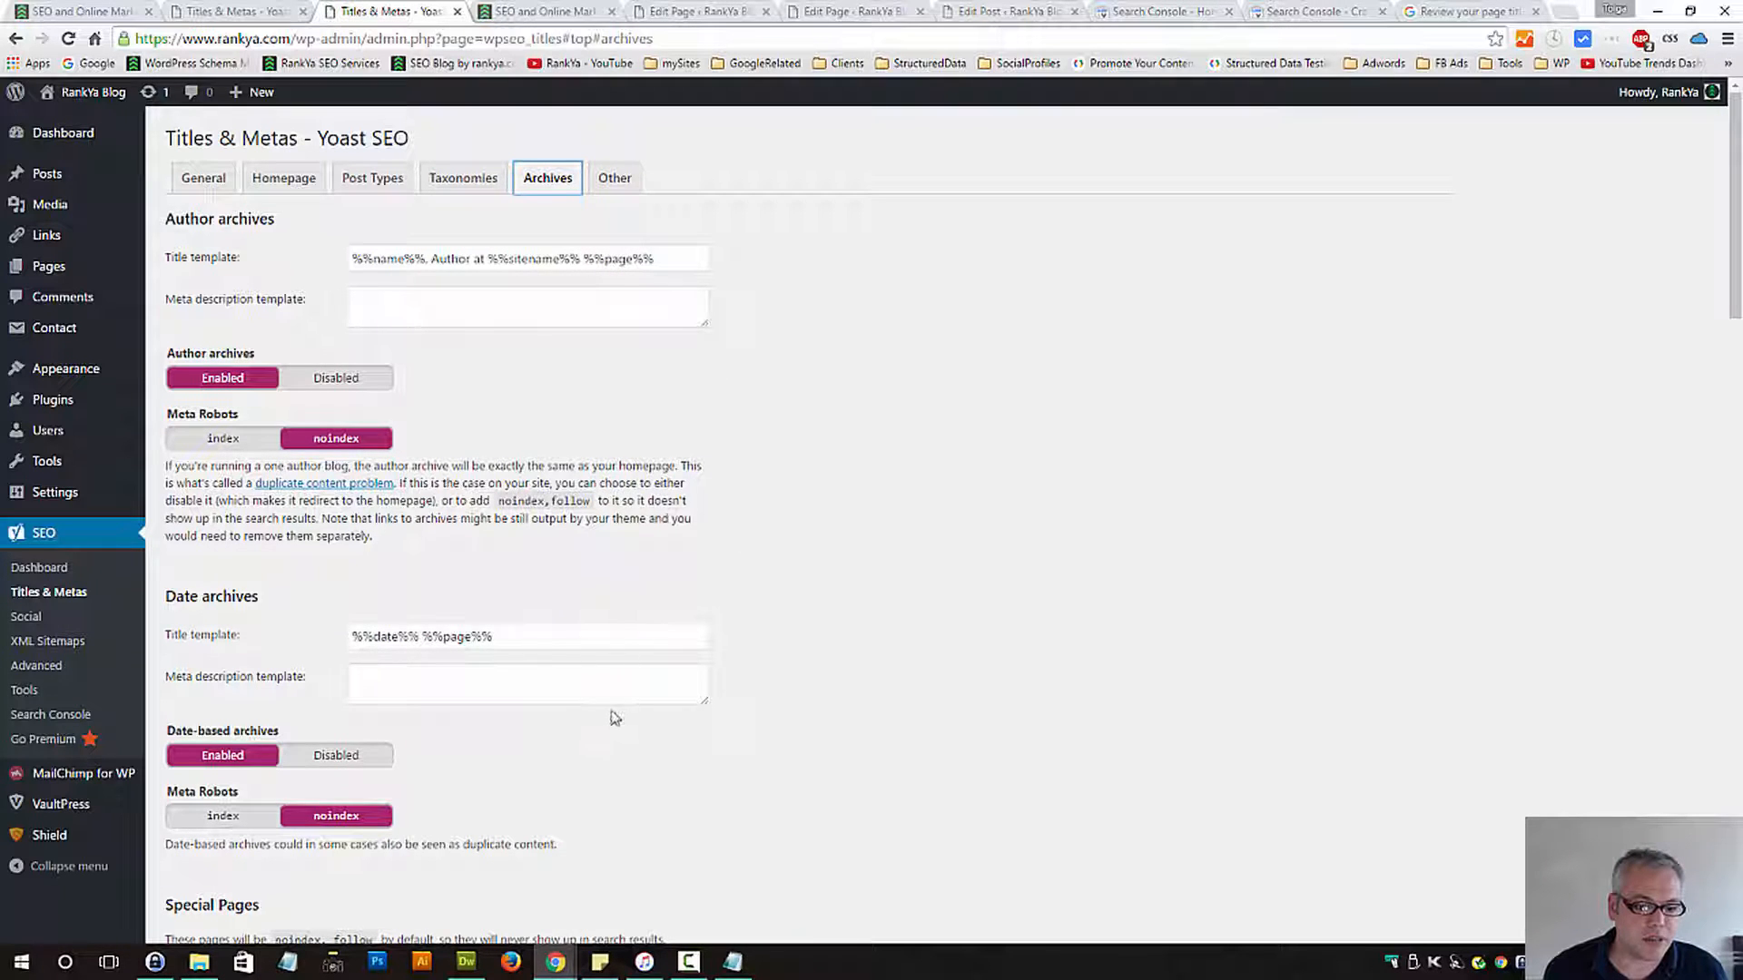
# Review the Archives settings, then show the Other settings with subpages noindexed
pyautogui.scroll(-3)
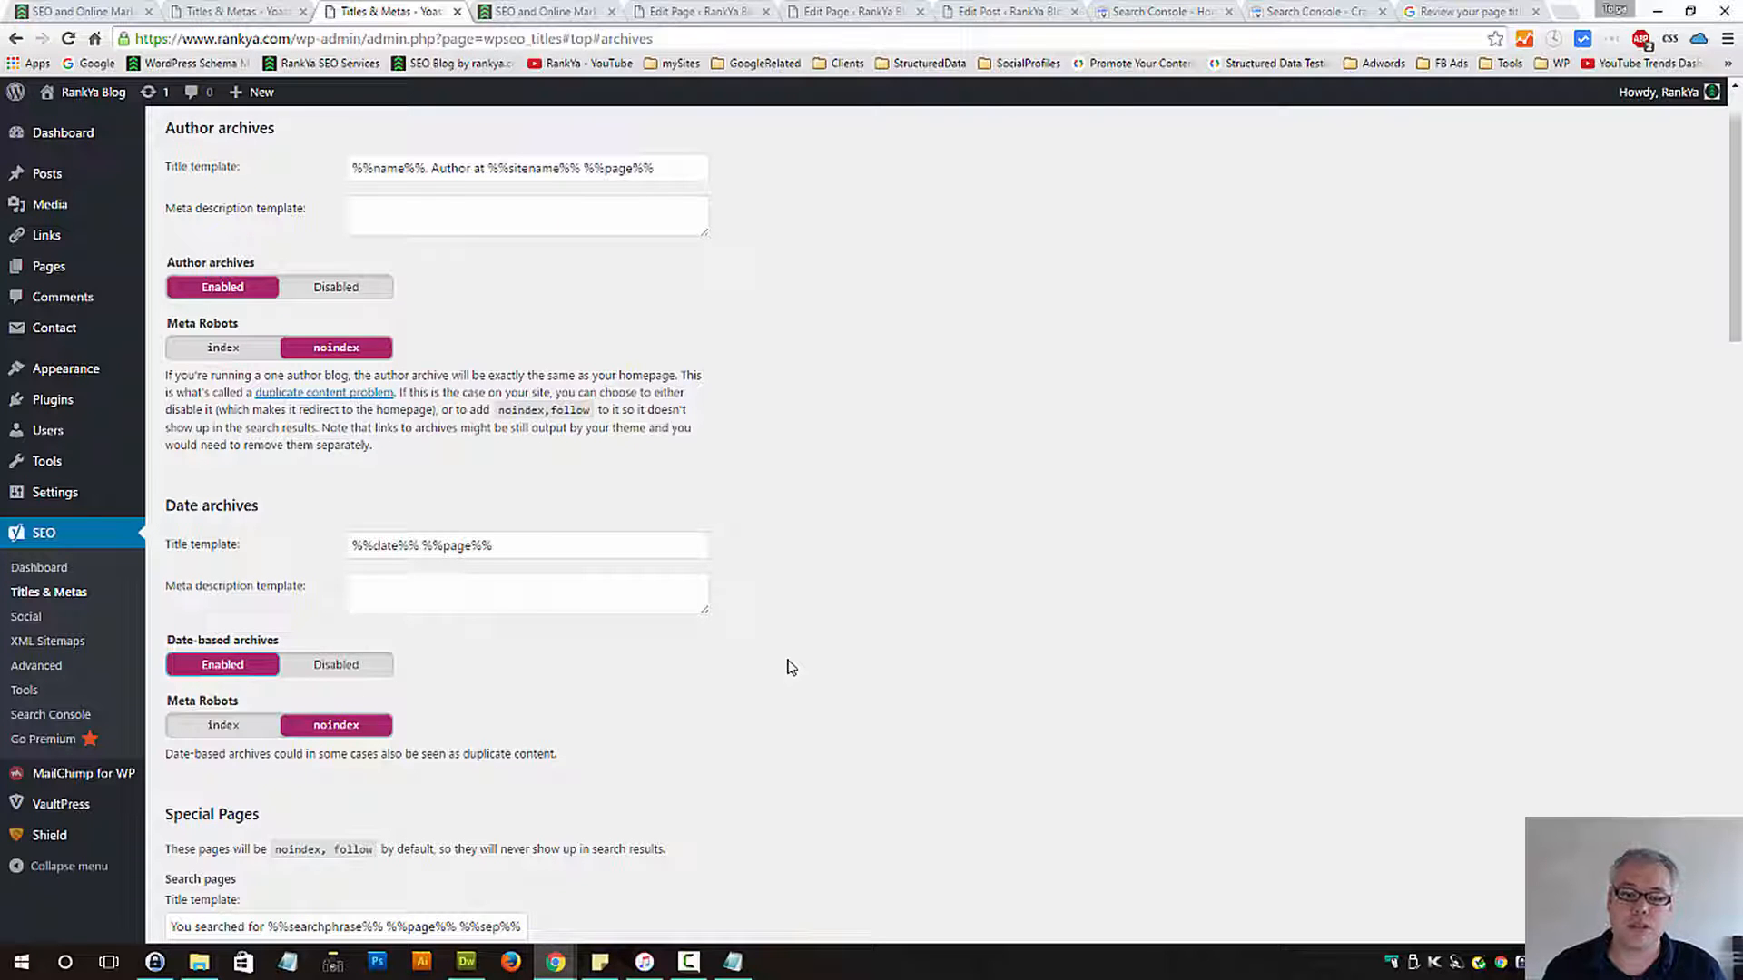
pyautogui.moveTo(795, 664)
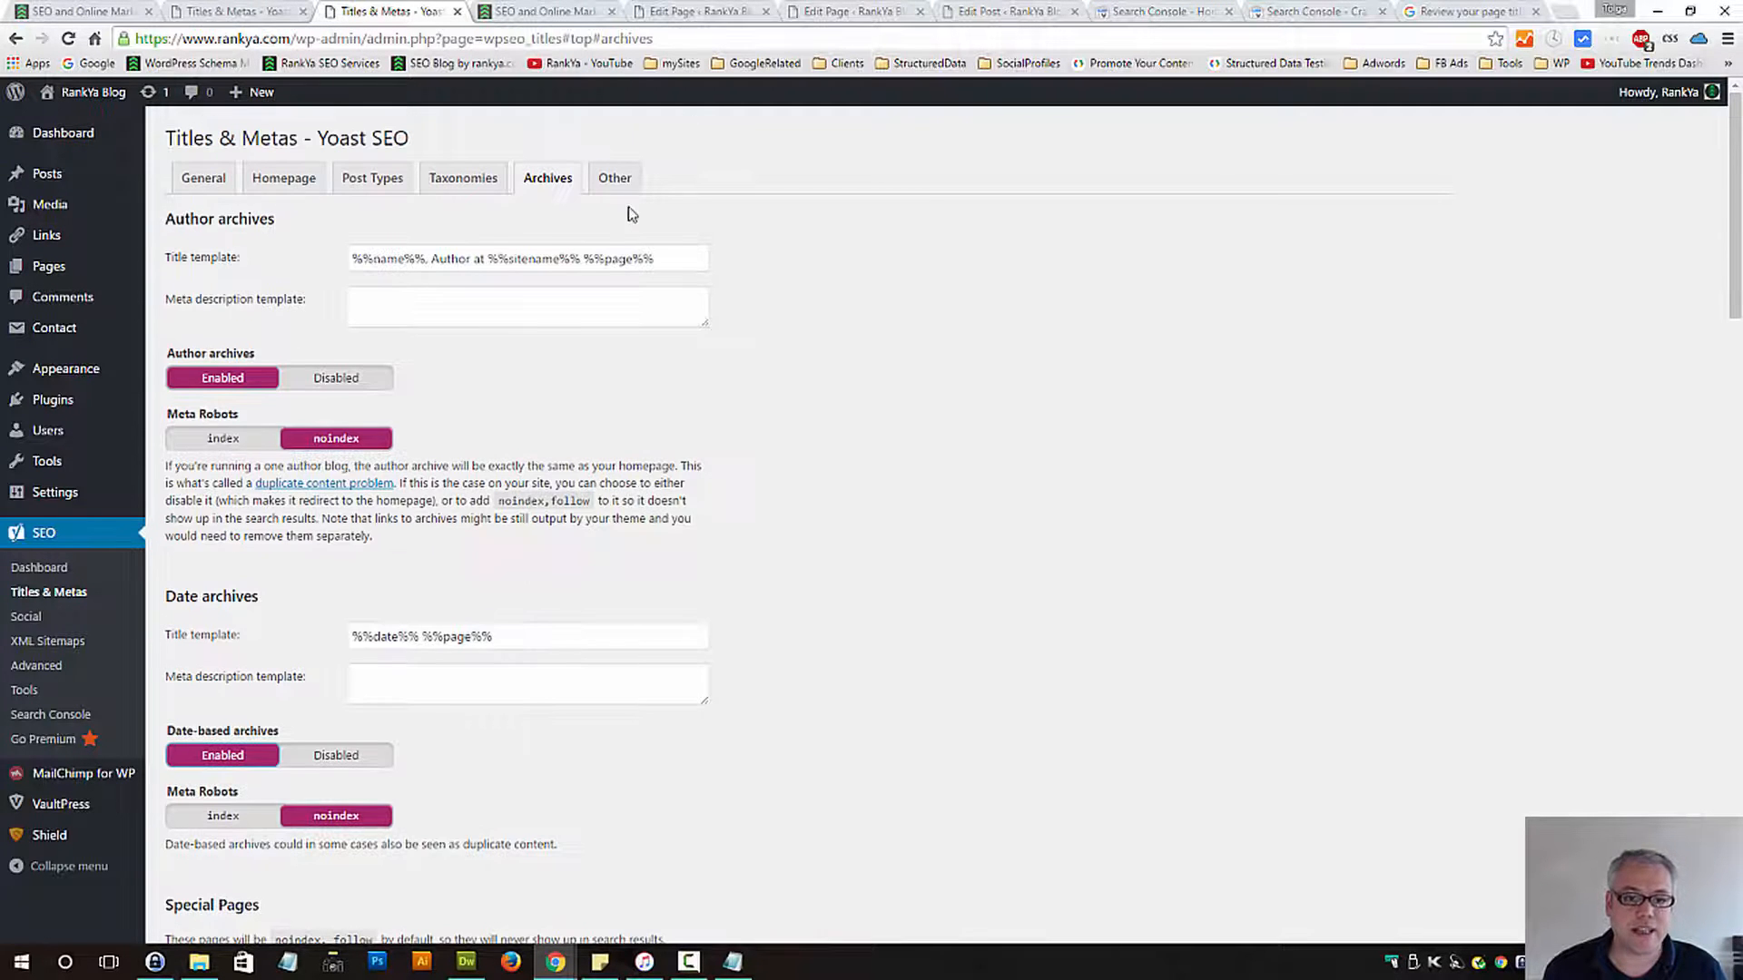
pyautogui.click(614, 177)
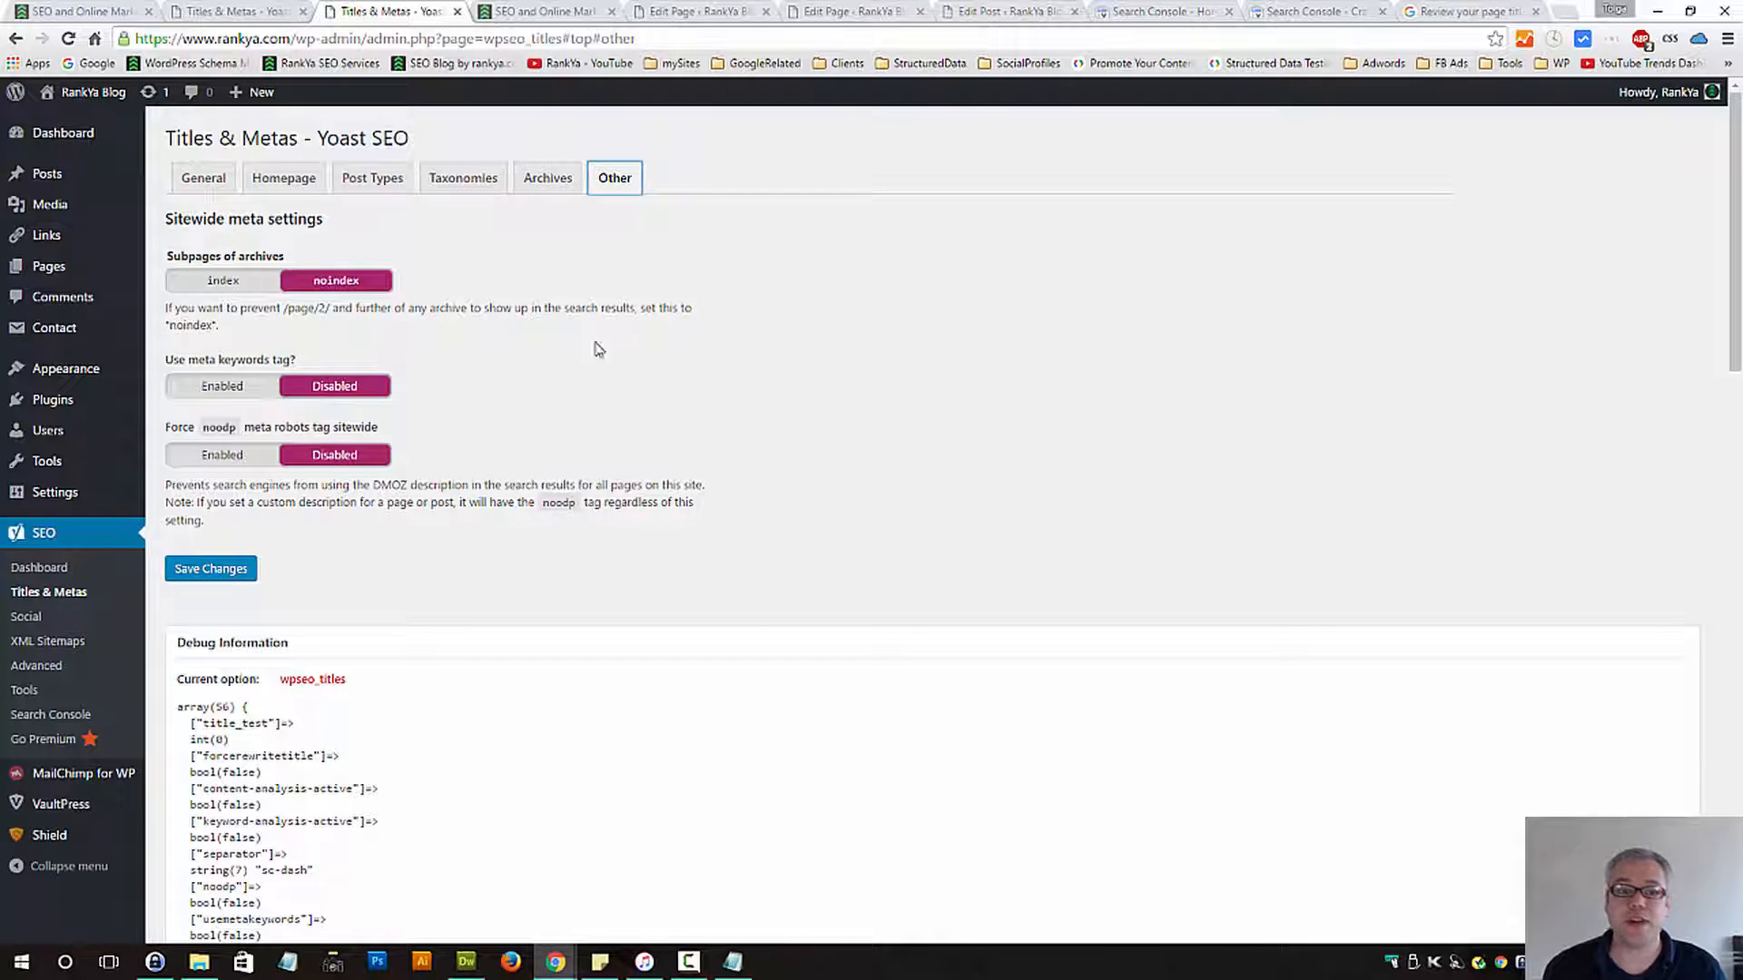
pyautogui.click(543, 11)
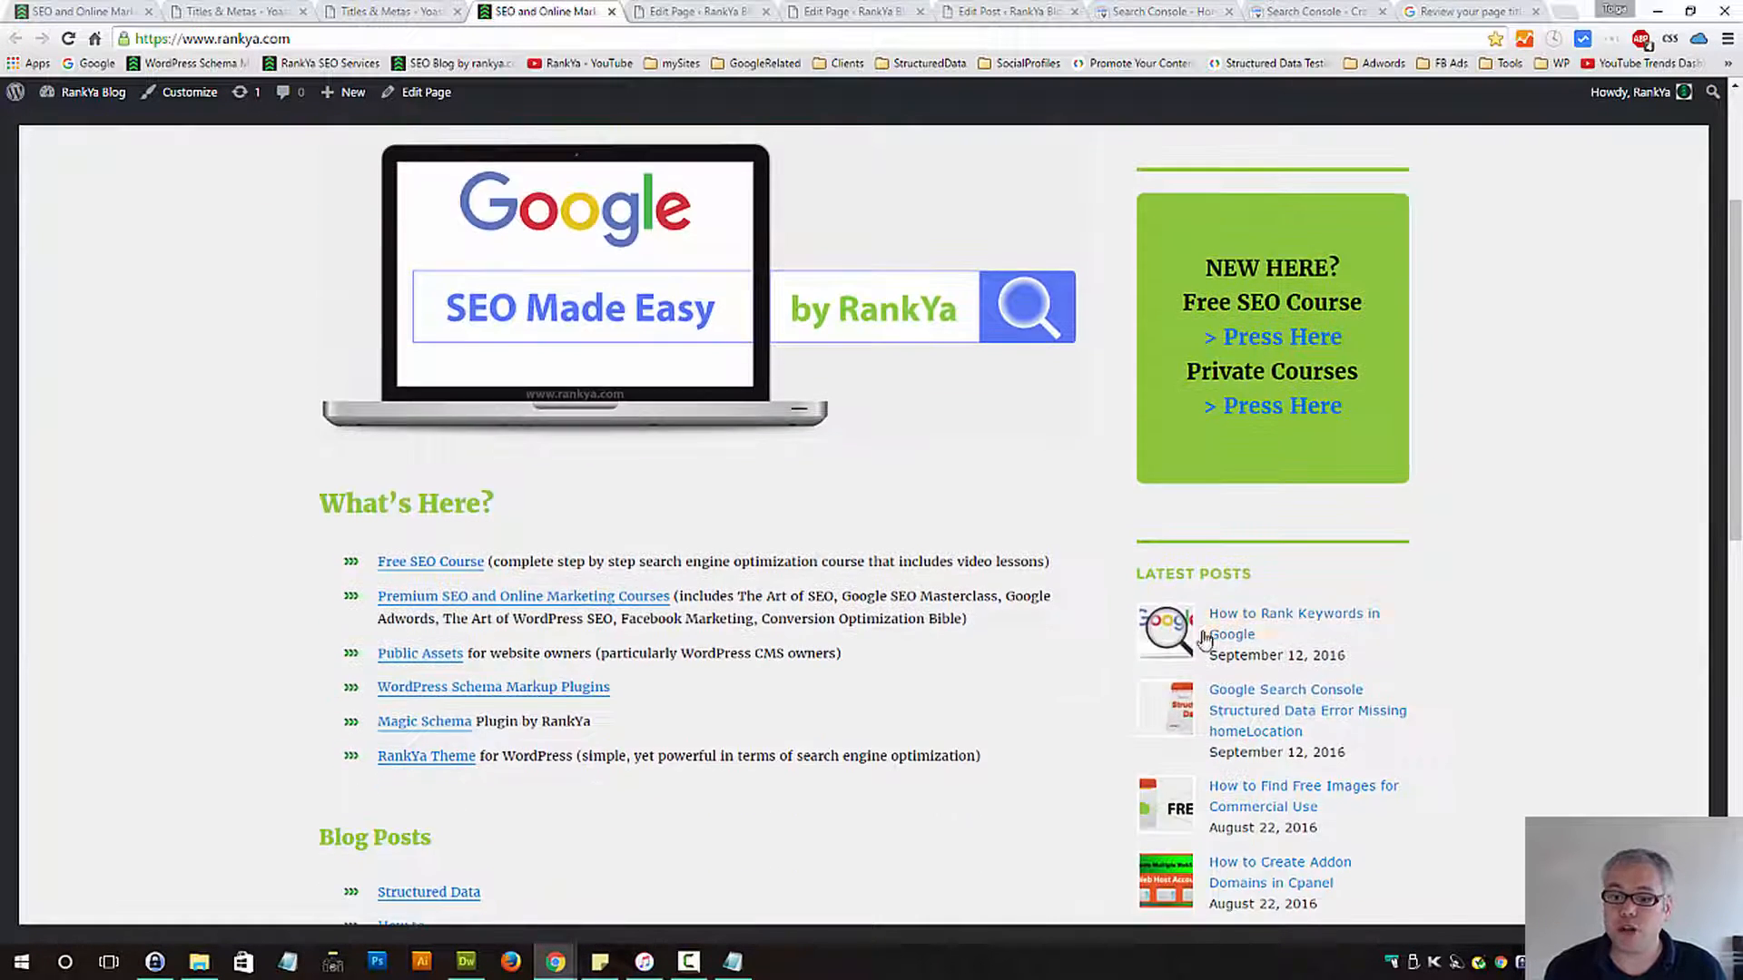
pyautogui.click(1292, 623)
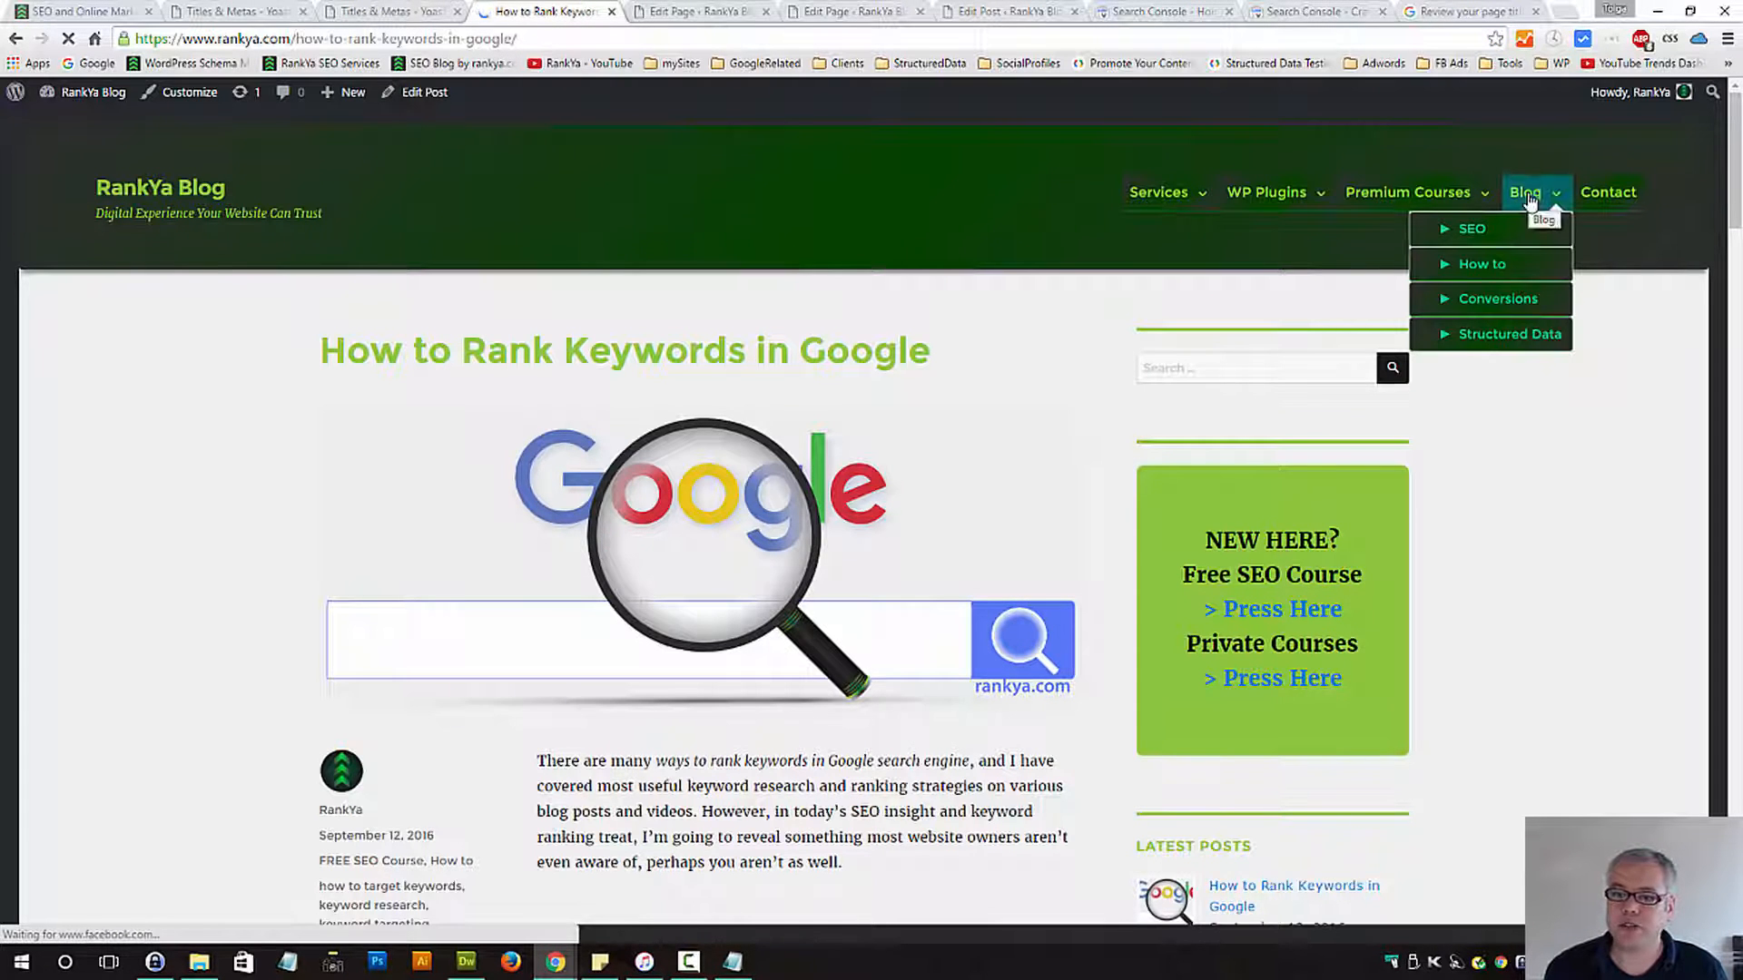
pyautogui.click(1523, 192)
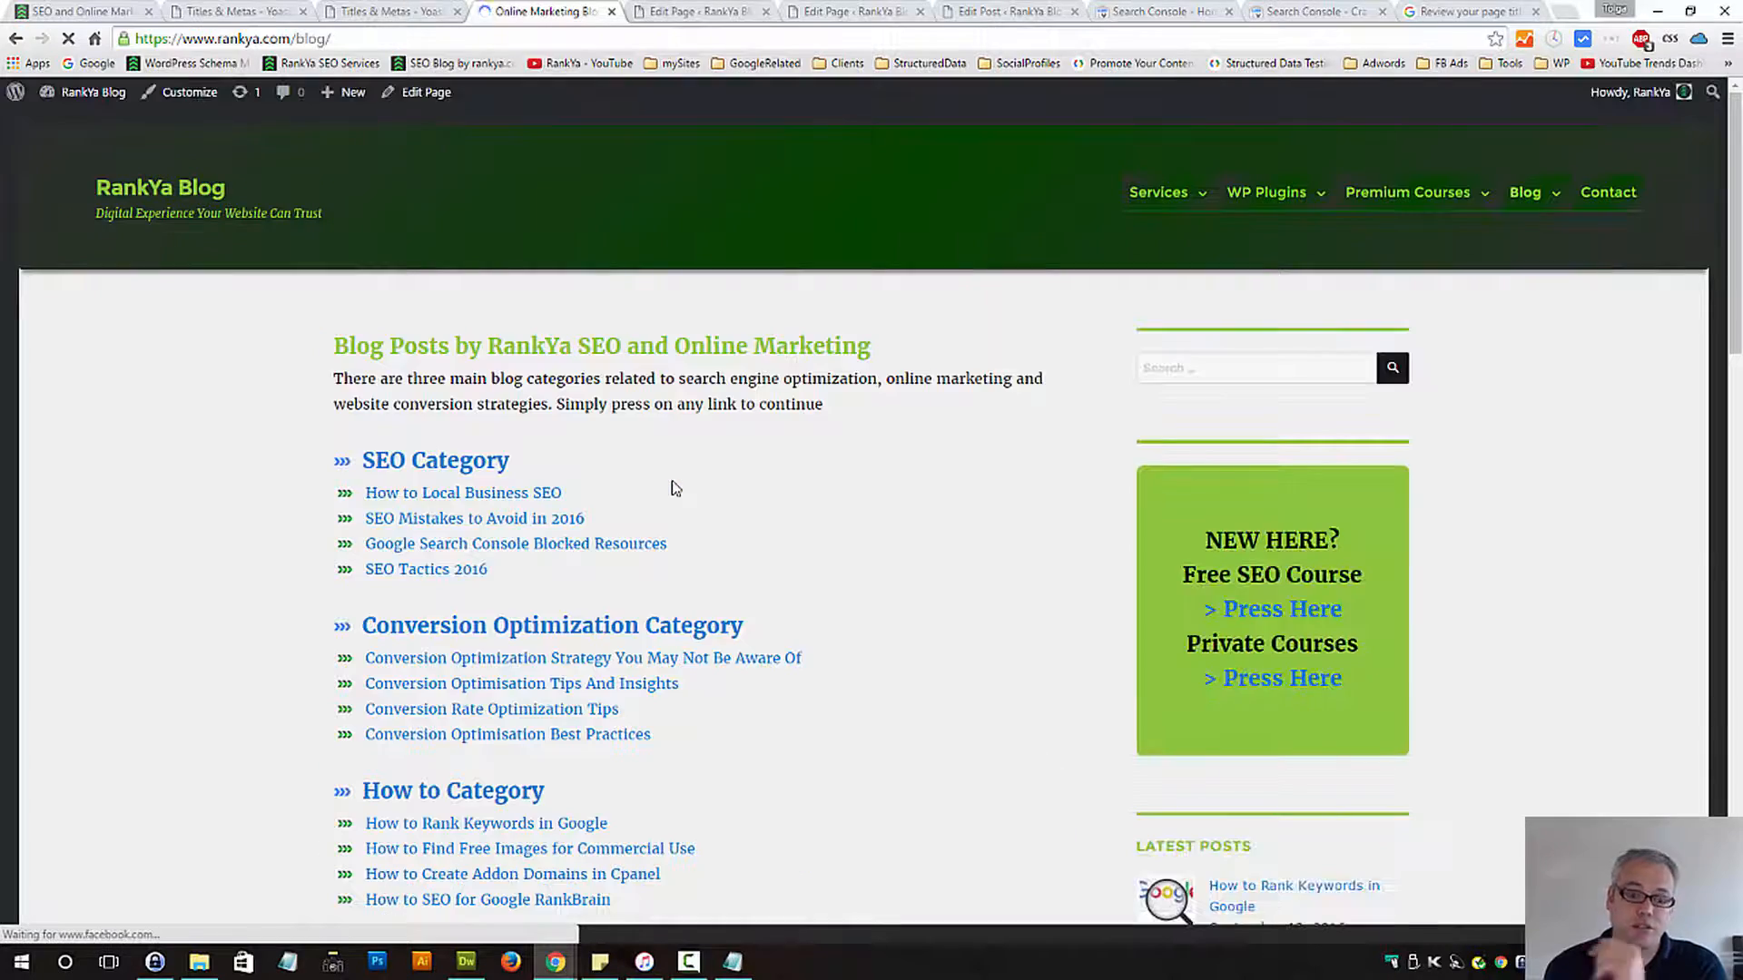
pyautogui.scroll(-3)
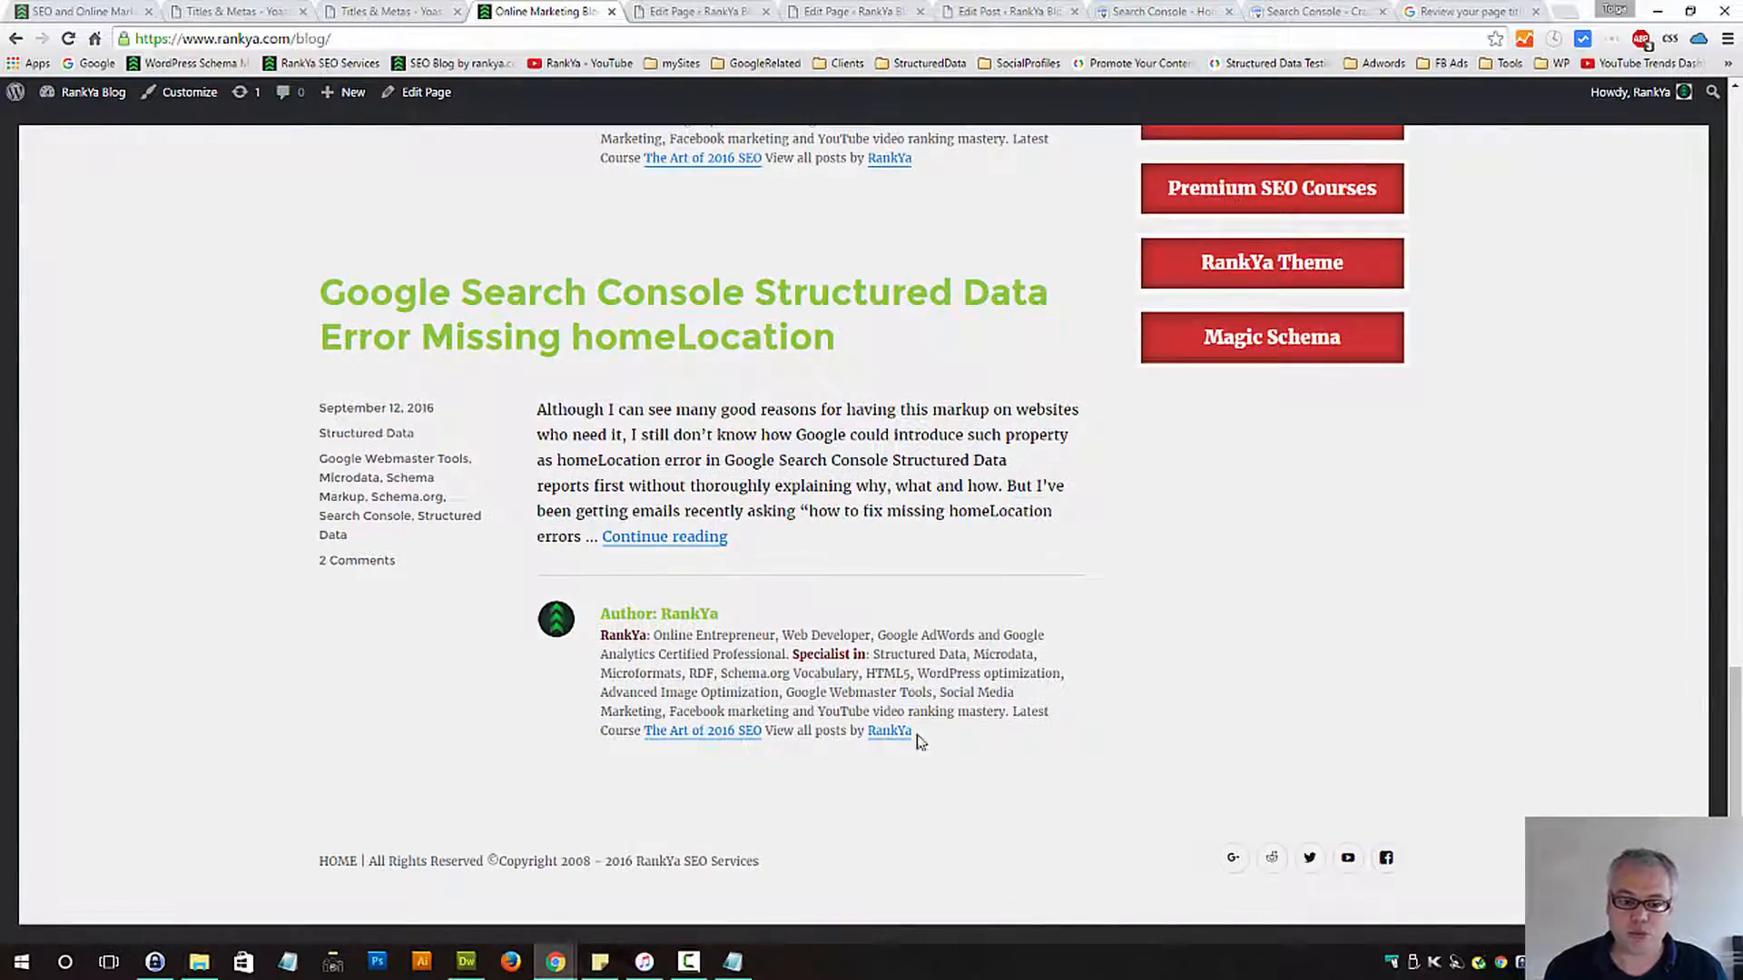
pyautogui.scroll(-3)
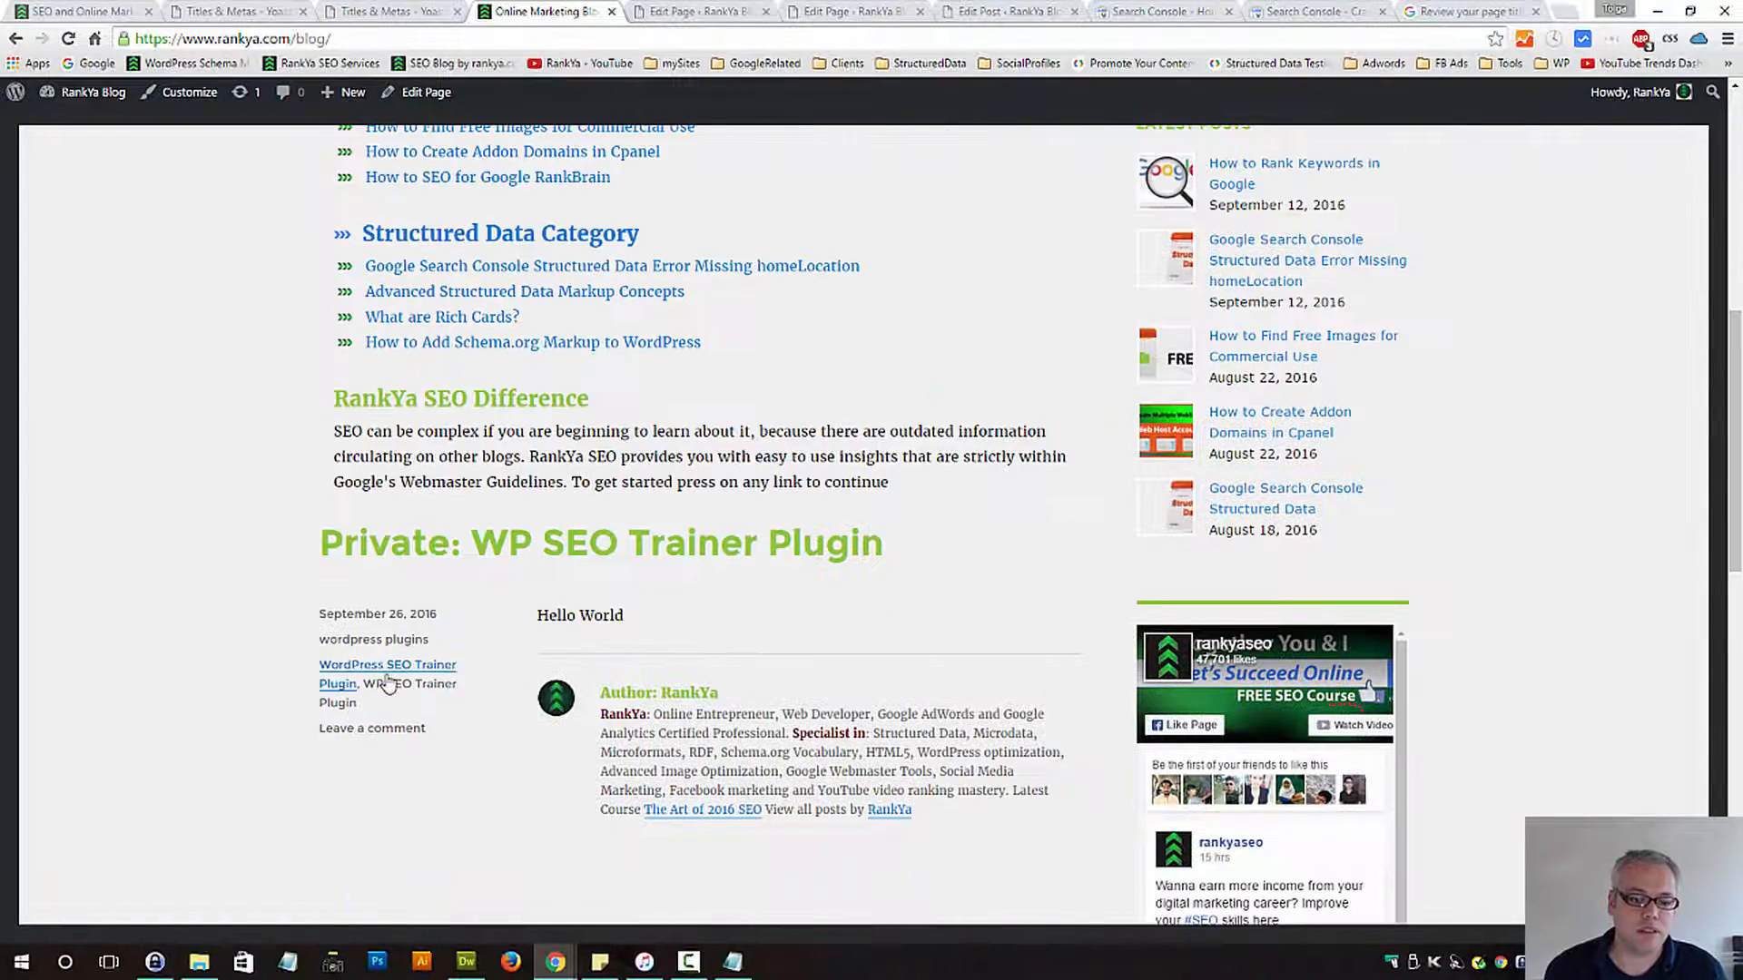
pyautogui.click(374, 639)
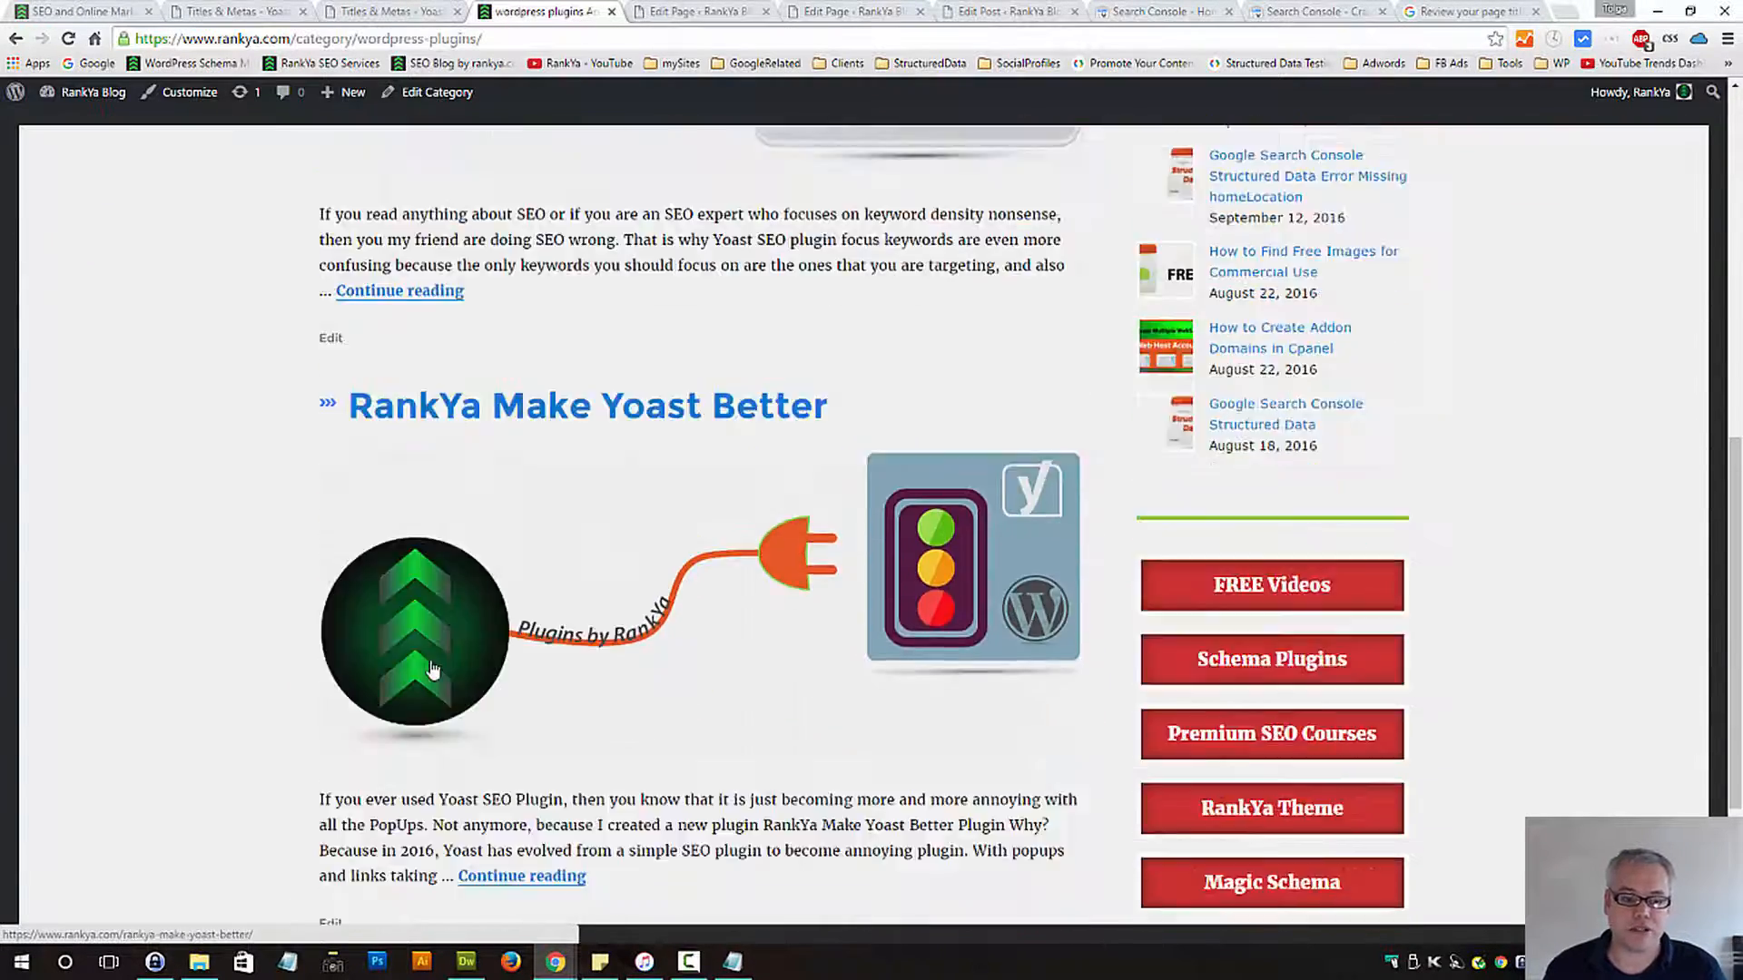
pyautogui.scroll(-3)
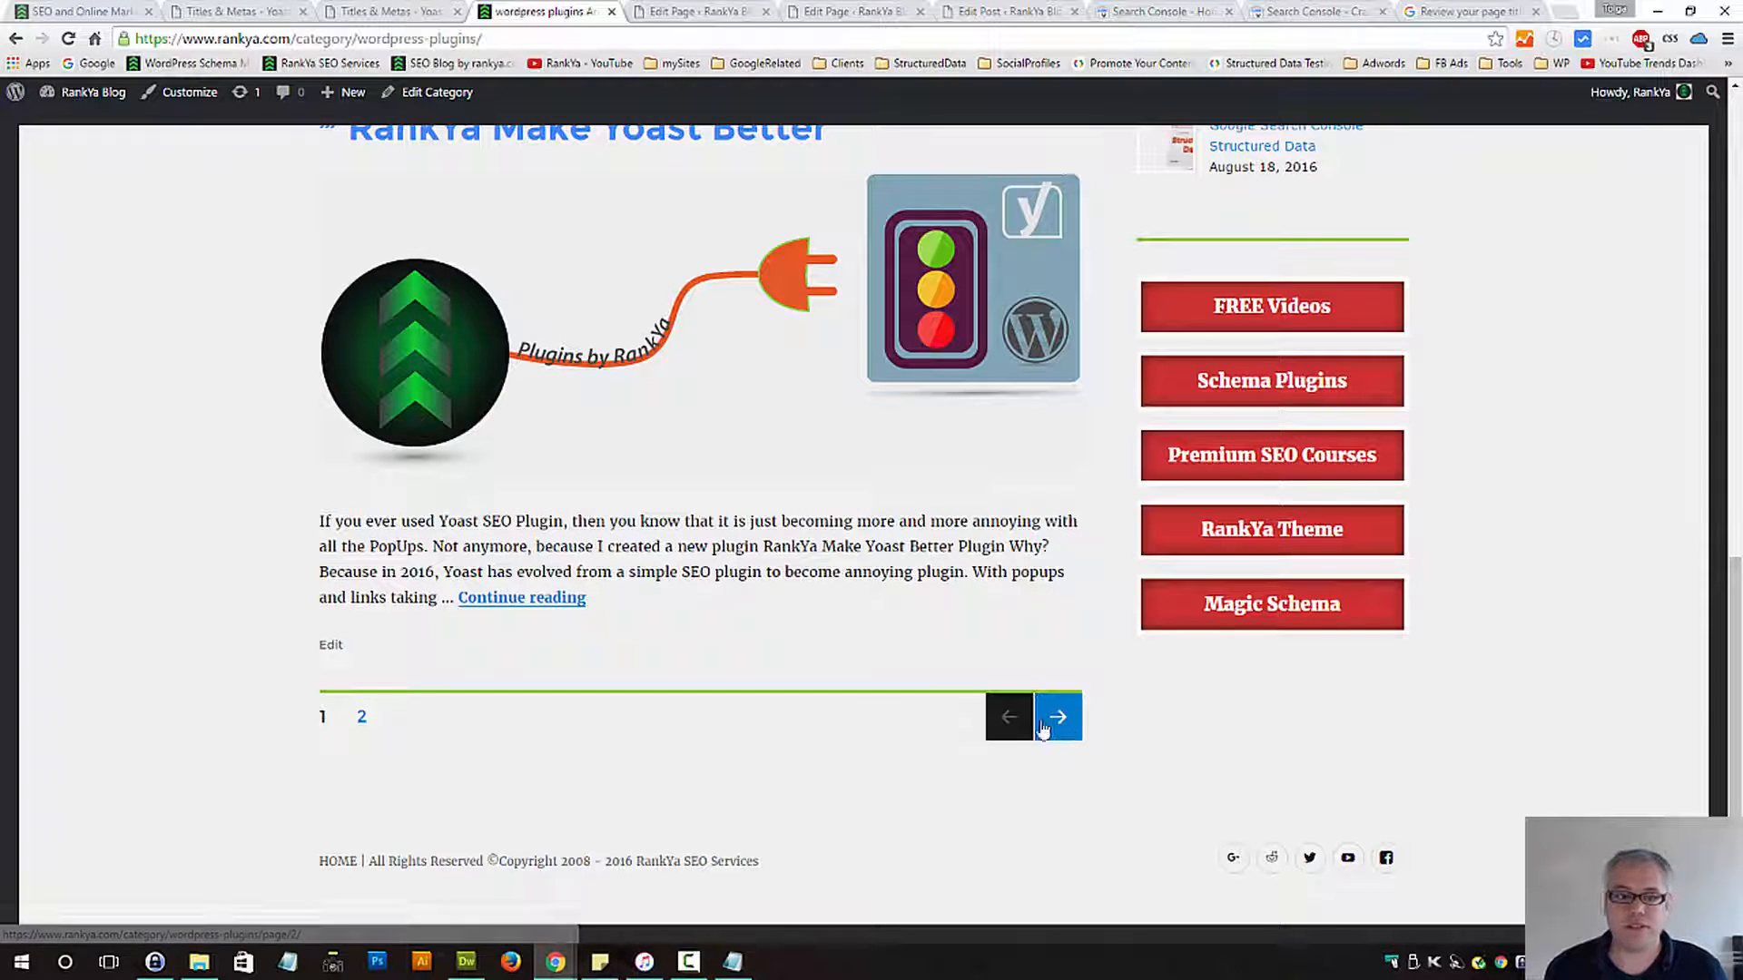
pyautogui.click(1055, 715)
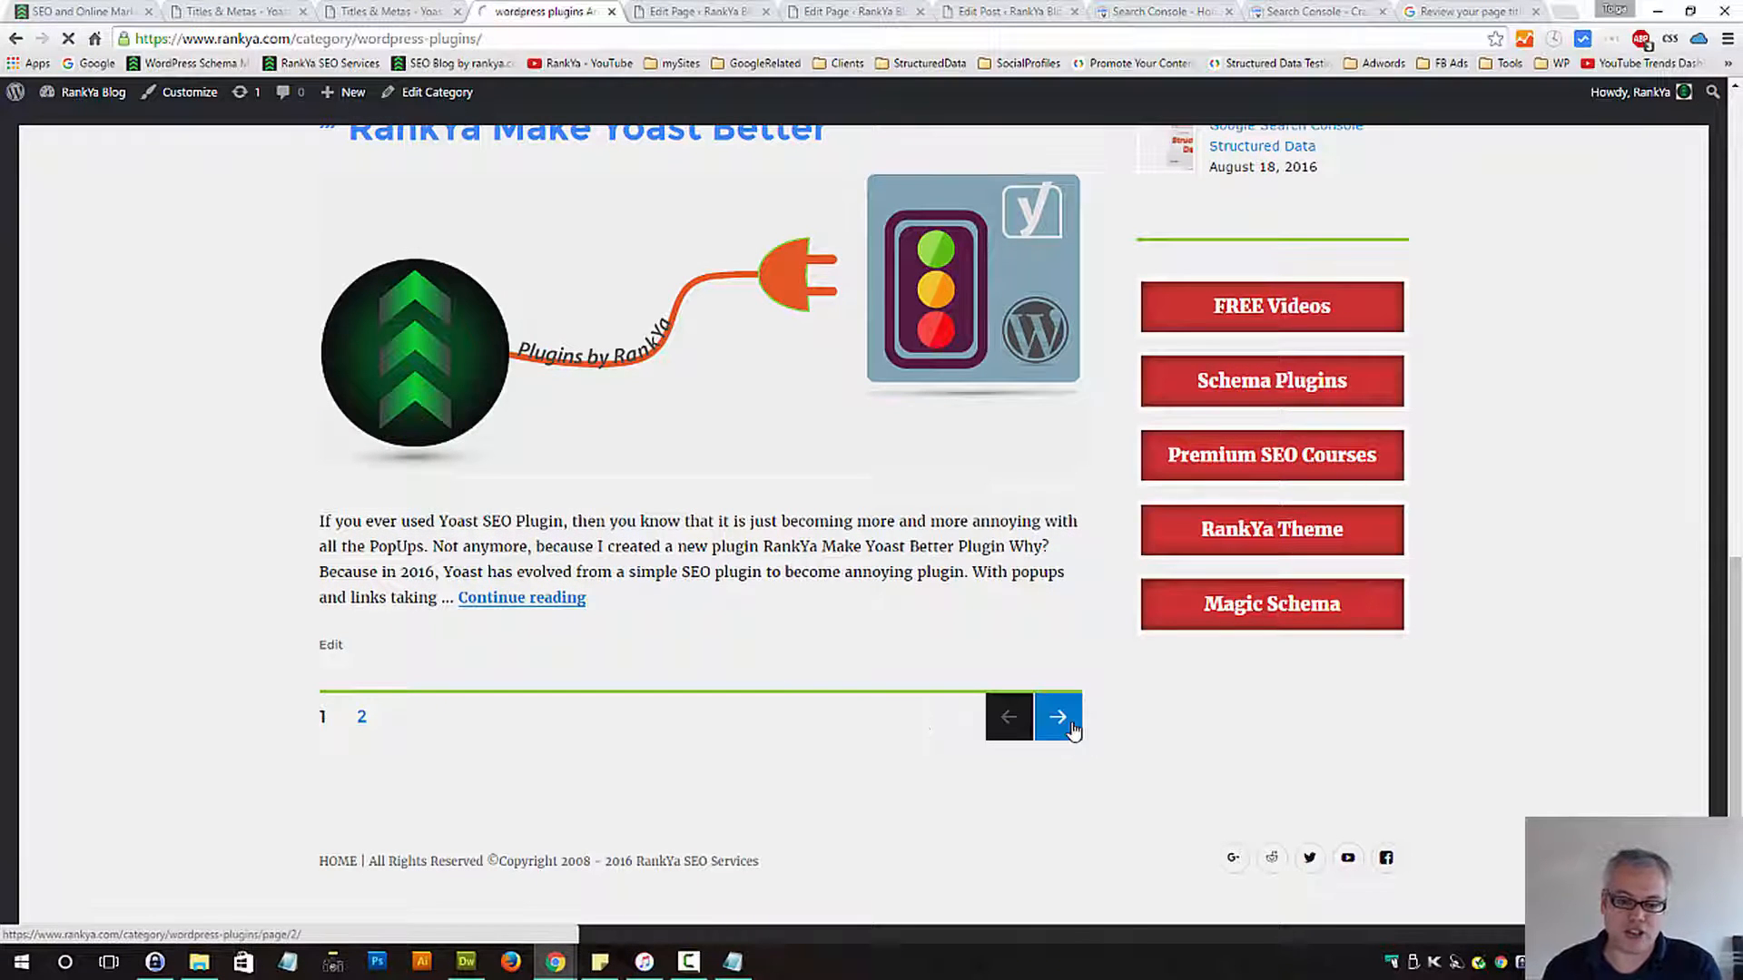
pyautogui.click(1056, 715)
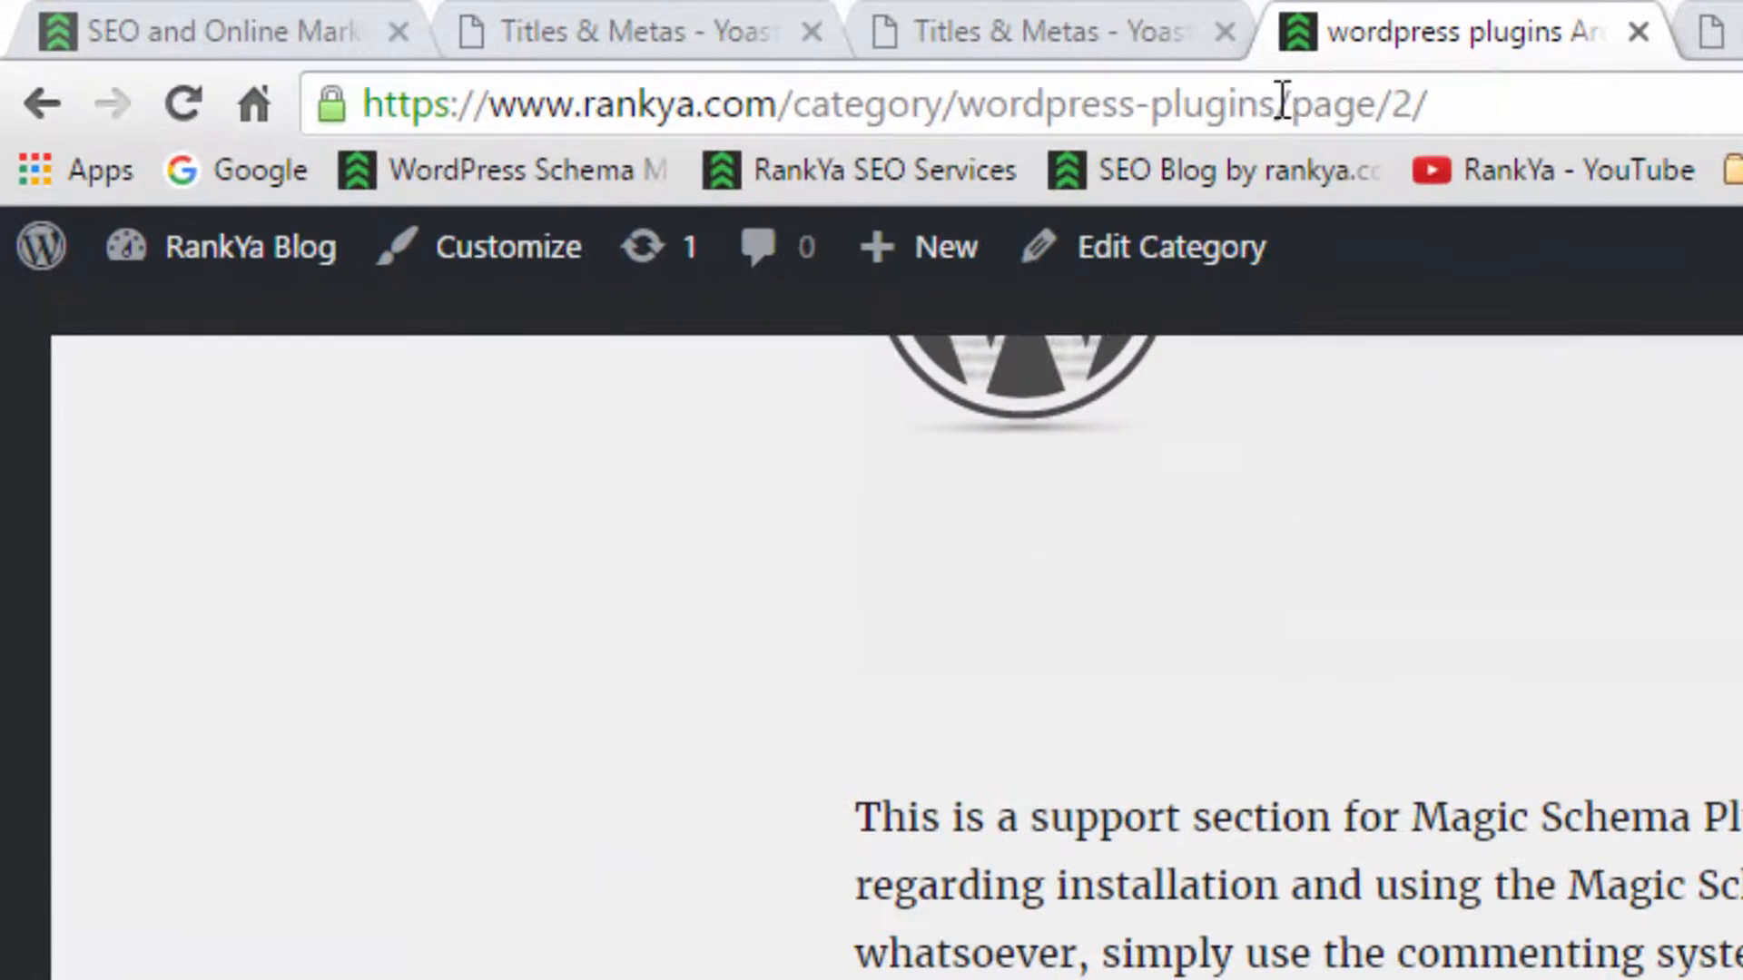
pyautogui.doubleClick(1354, 103)
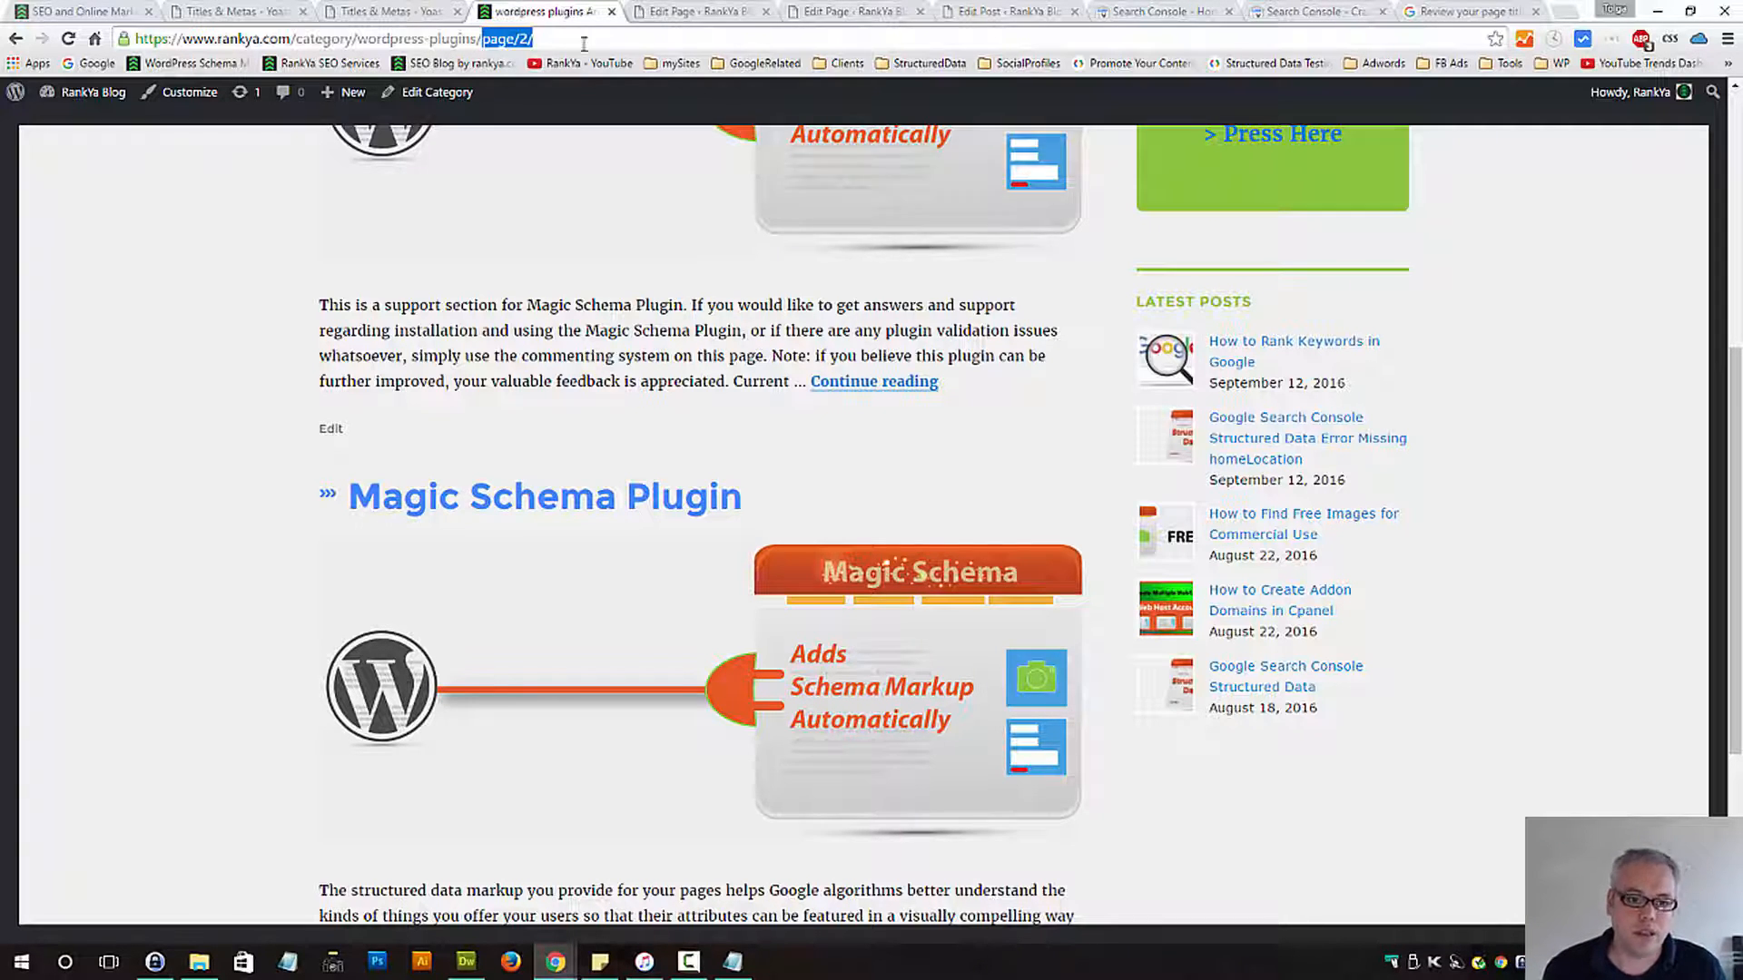
pyautogui.click(383, 11)
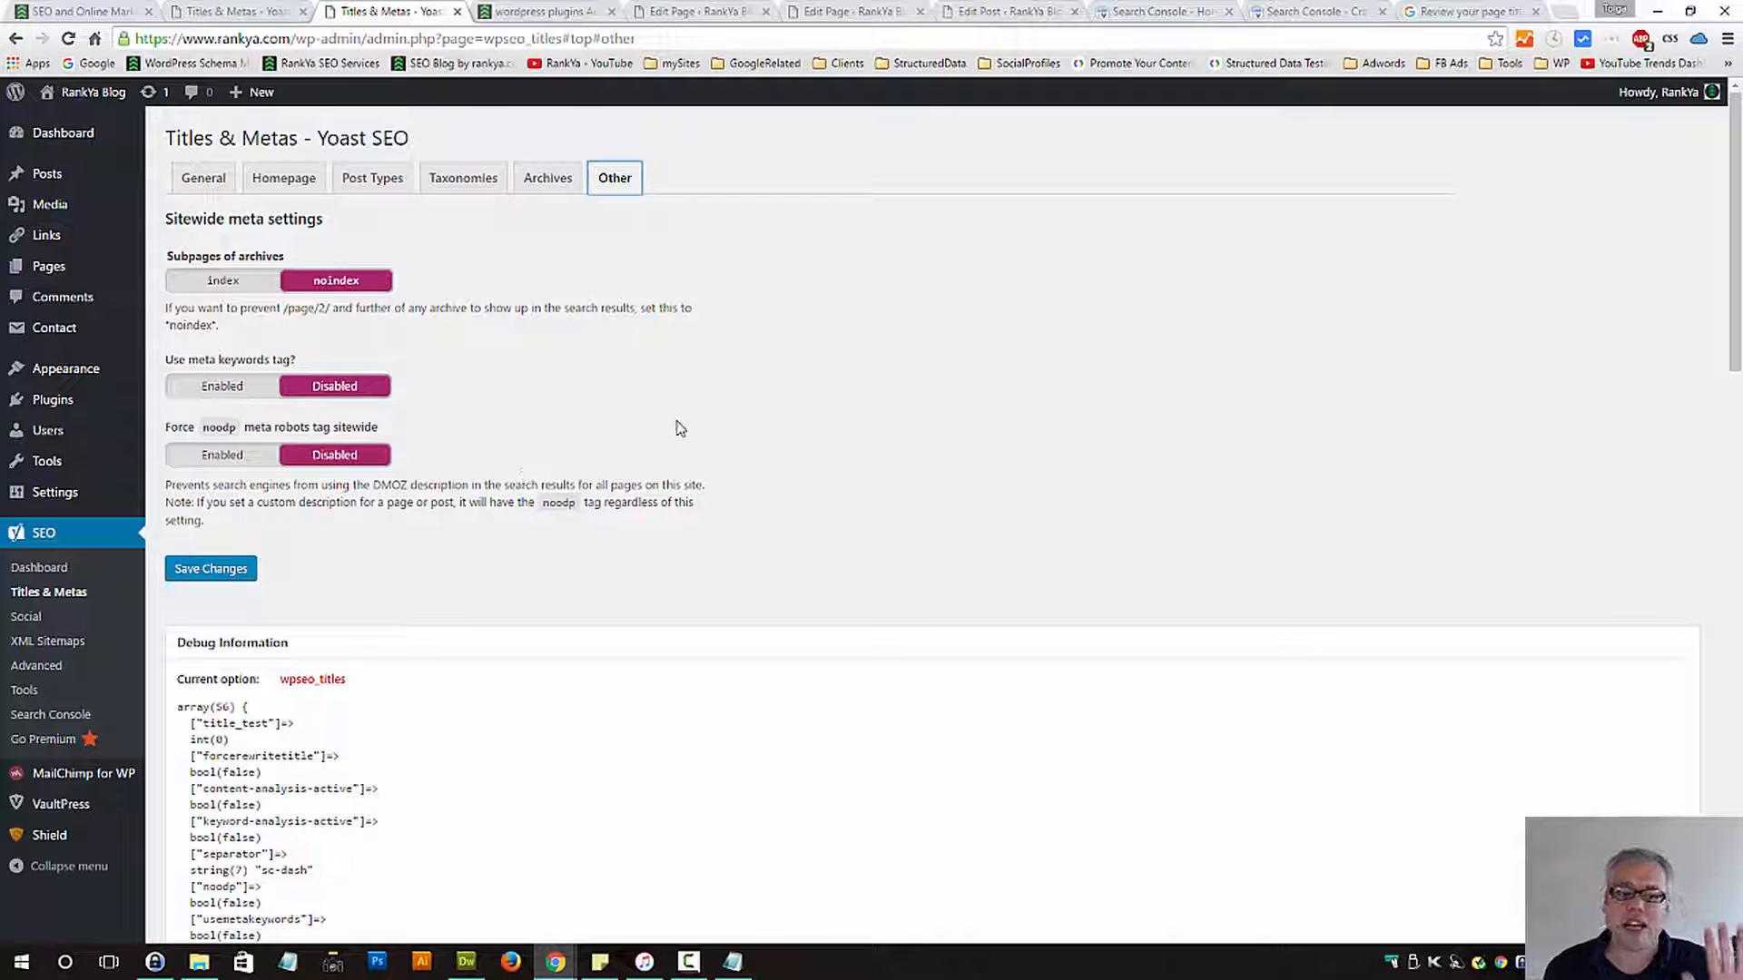
pyautogui.moveTo(1461, 196)
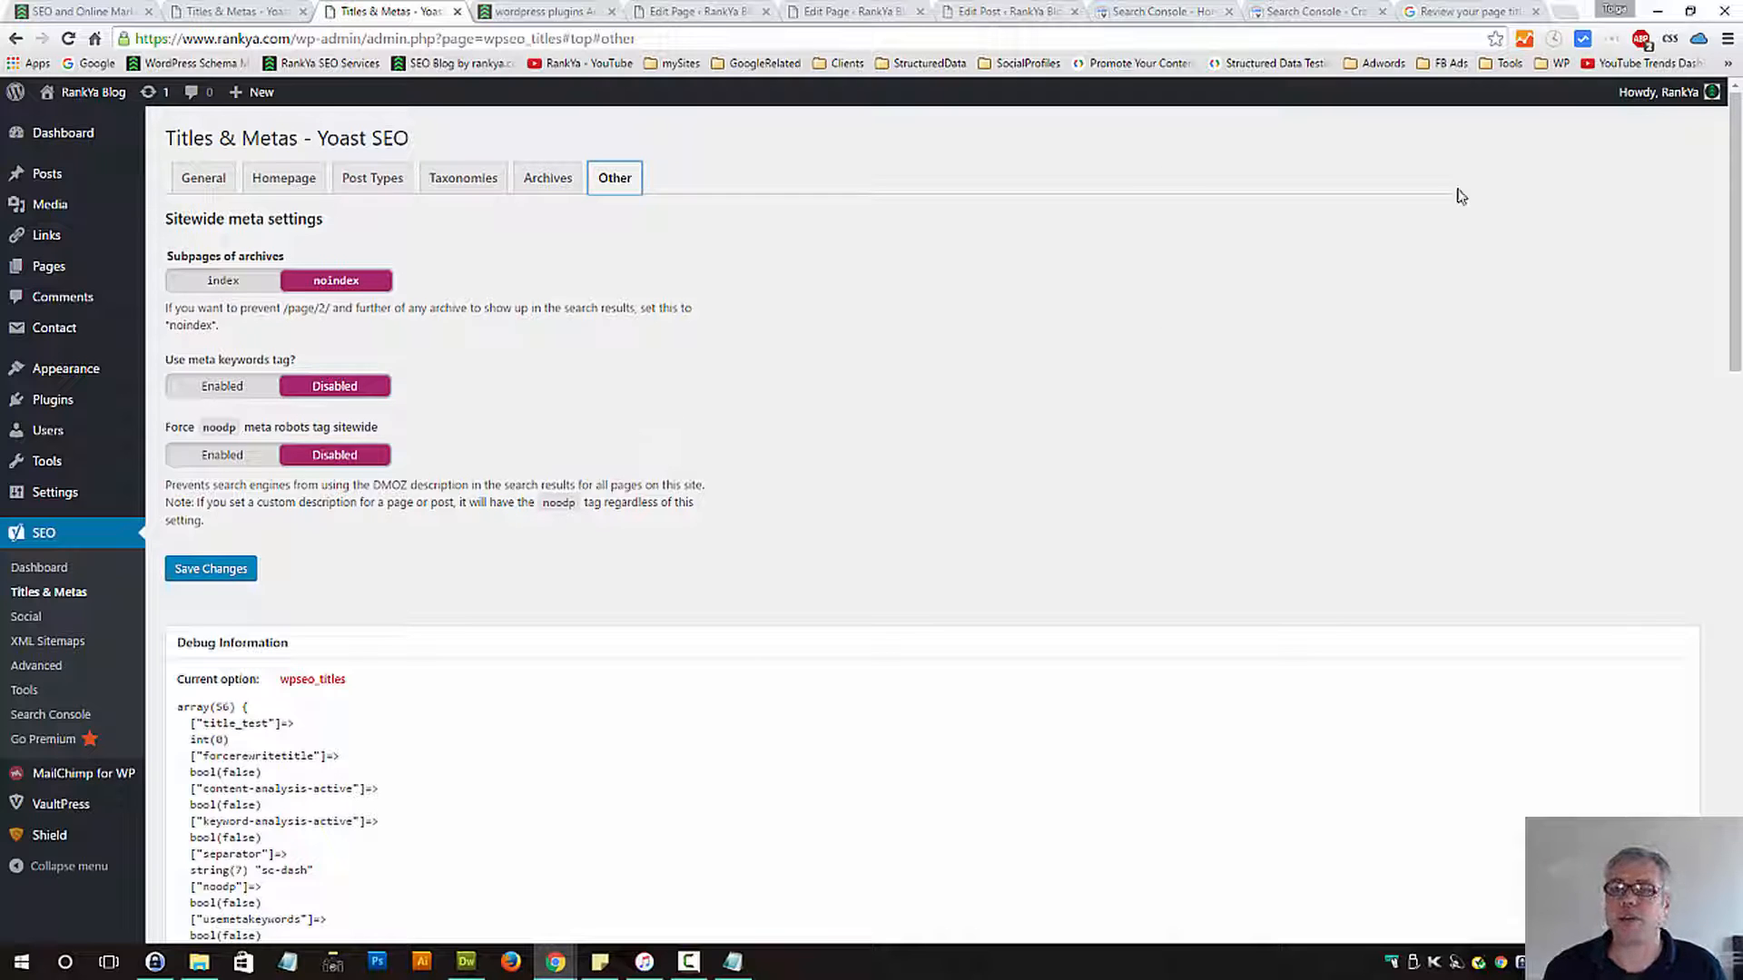
pyautogui.moveTo(926, 342)
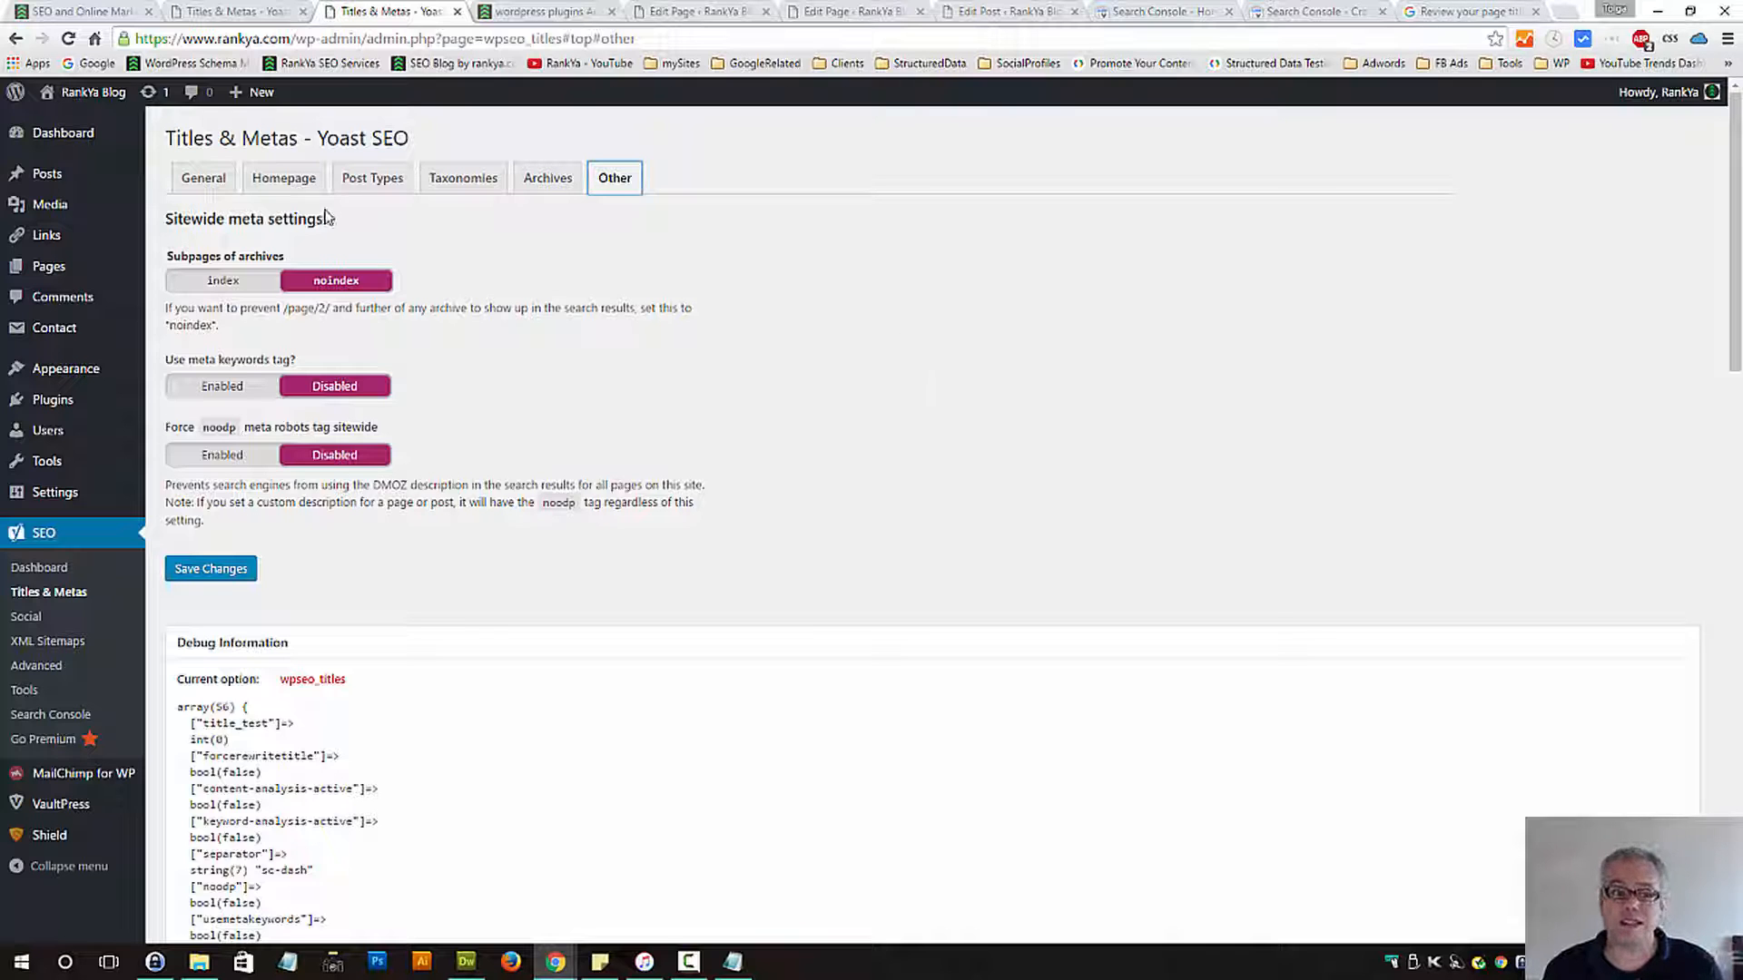
# Read Google's descriptive page titles guidance, then return to the Post Types title settings
pyautogui.click(370, 178)
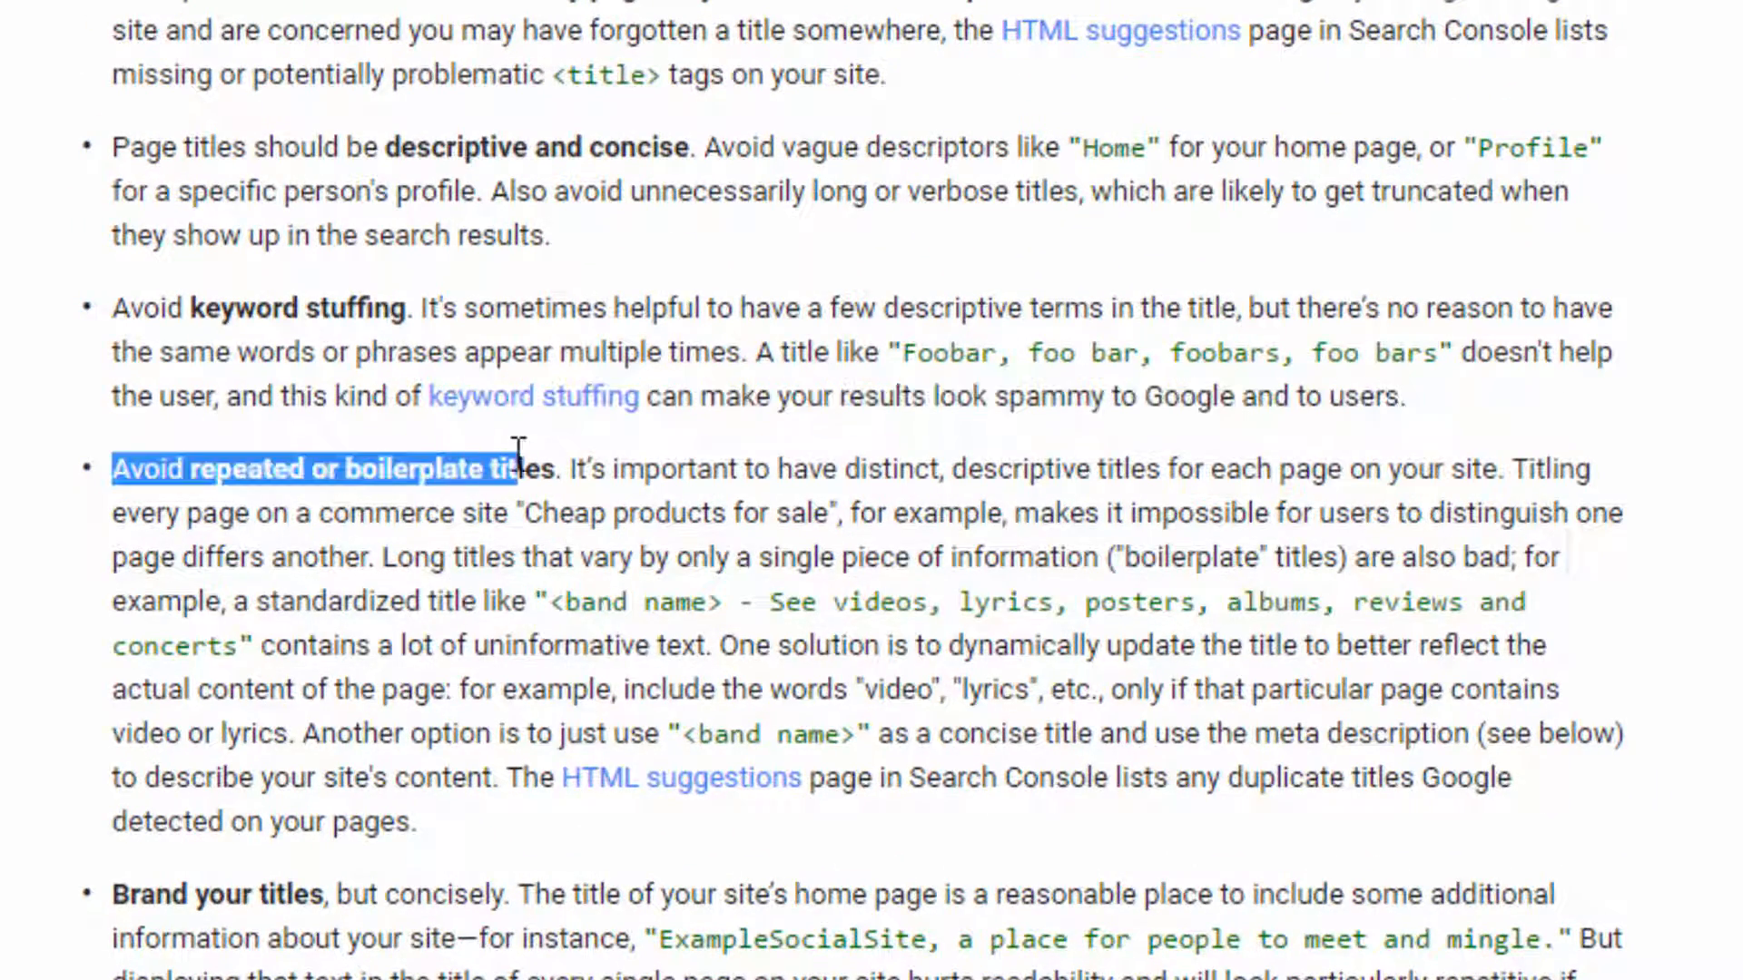
pyautogui.scroll(-3)
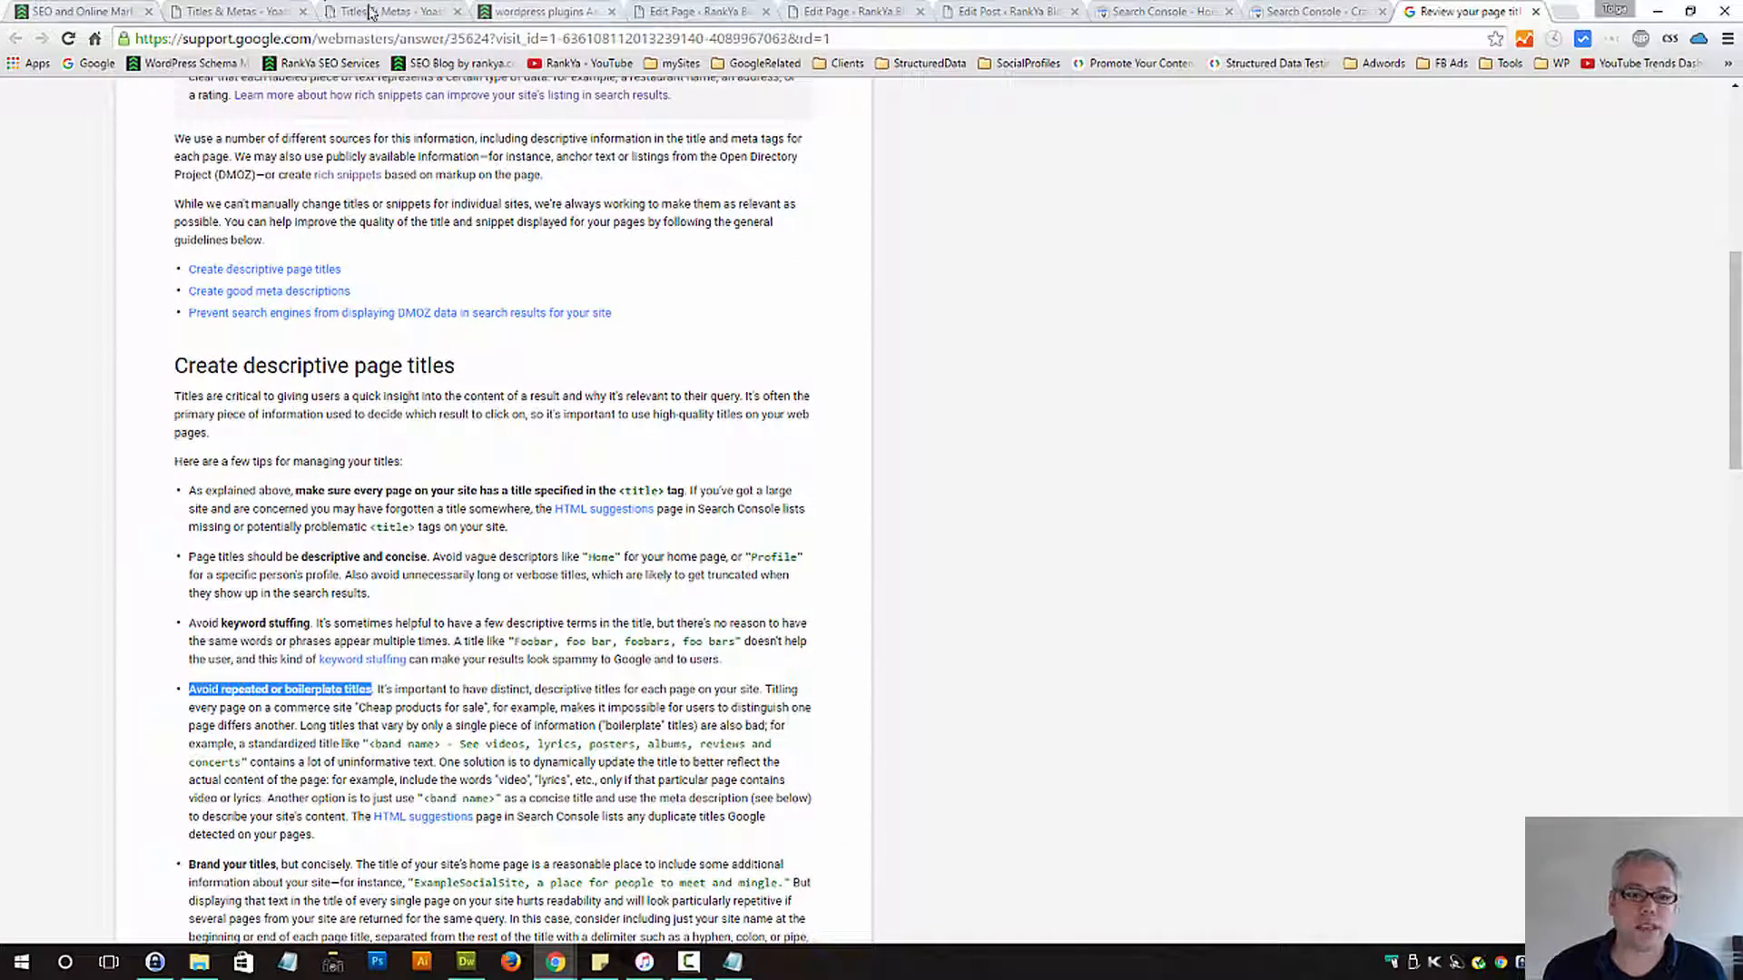
pyautogui.click(356, 11)
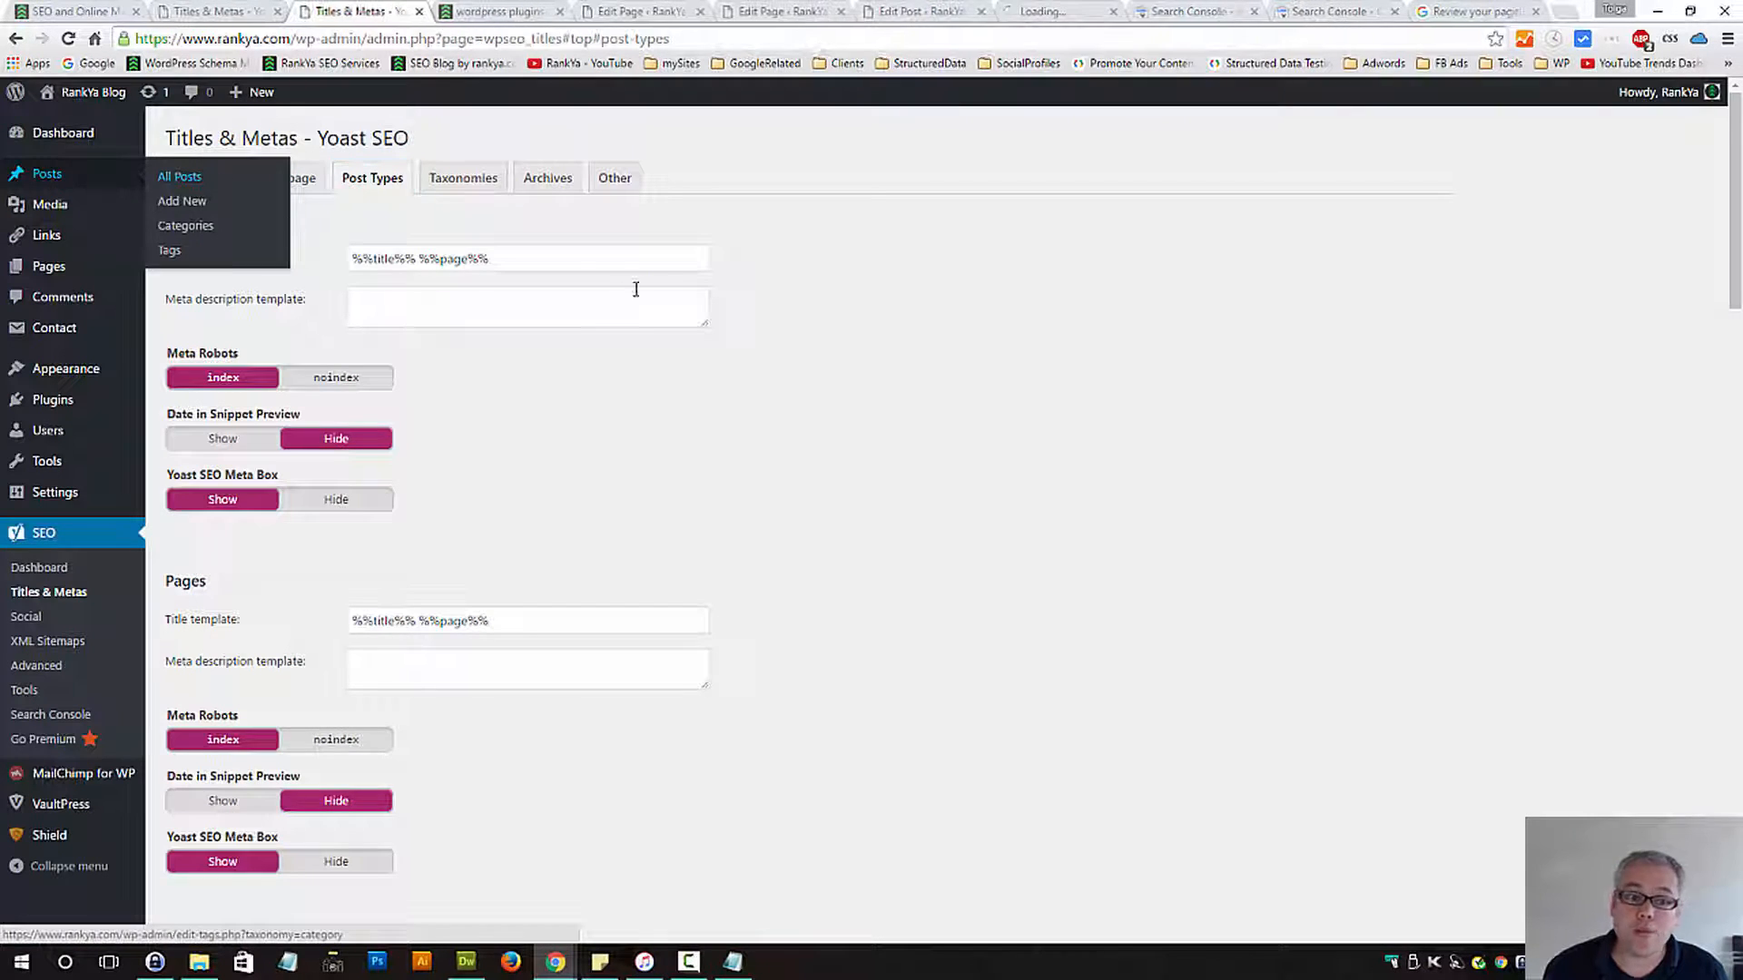
# Show the All Pages list and review its SEO Title and Meta Desc columns
pyautogui.click(179, 176)
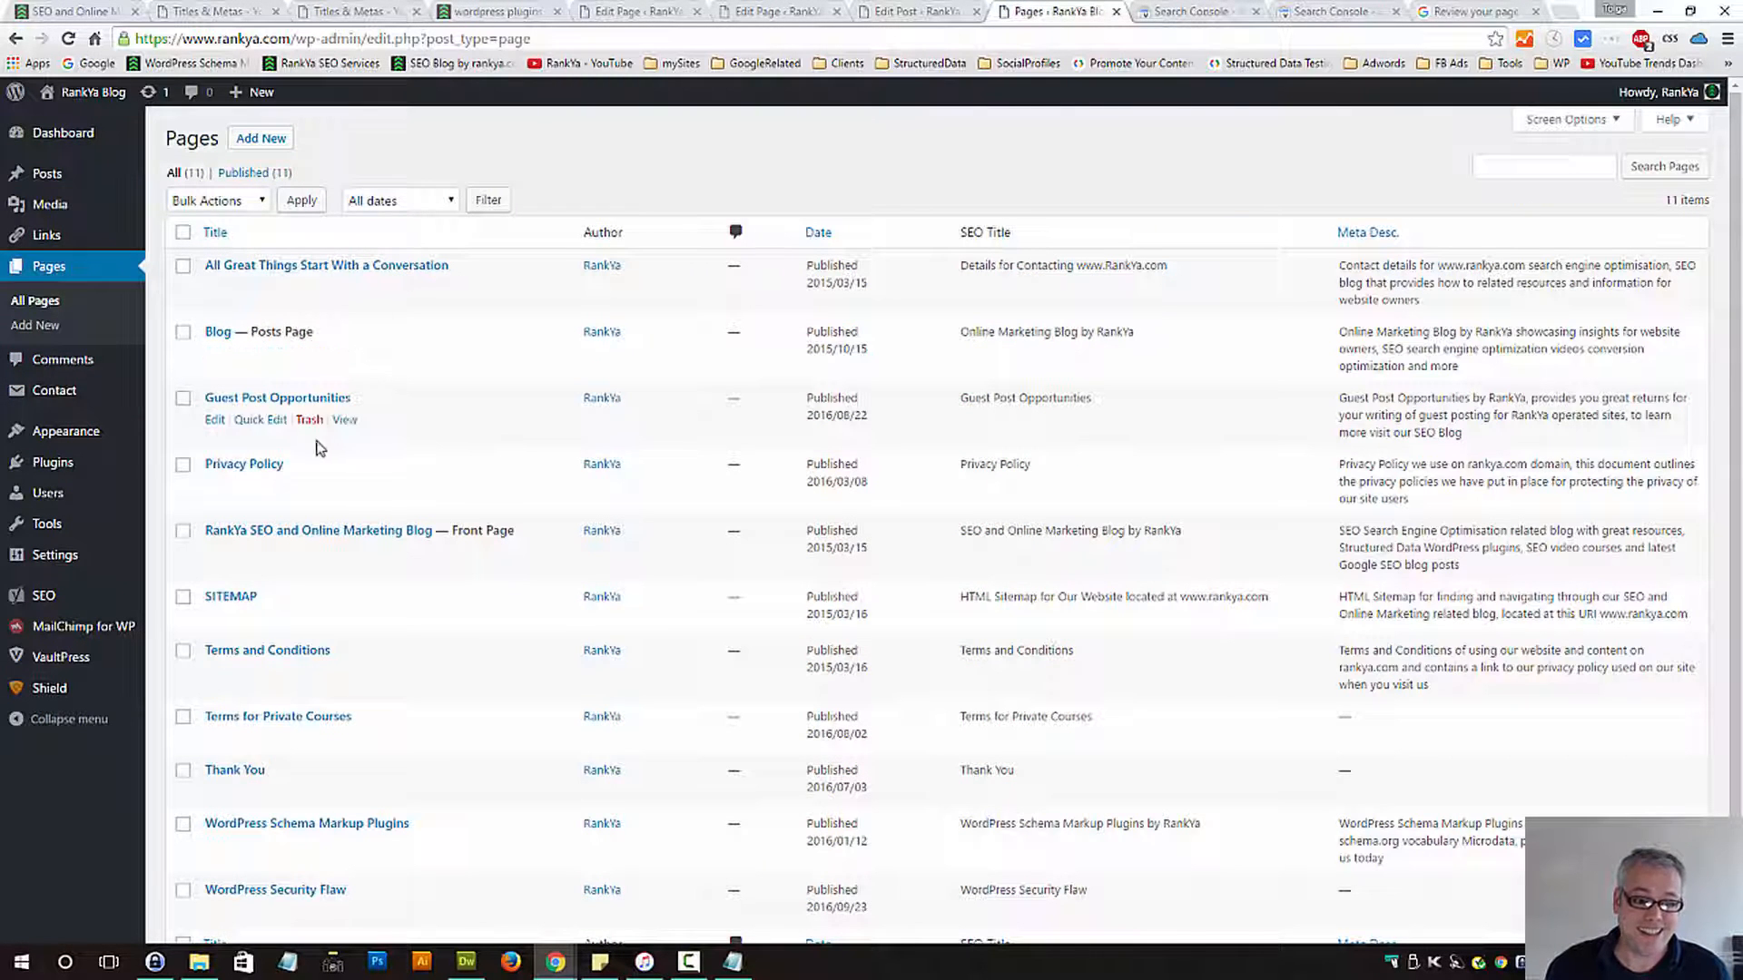
pyautogui.scroll(-3)
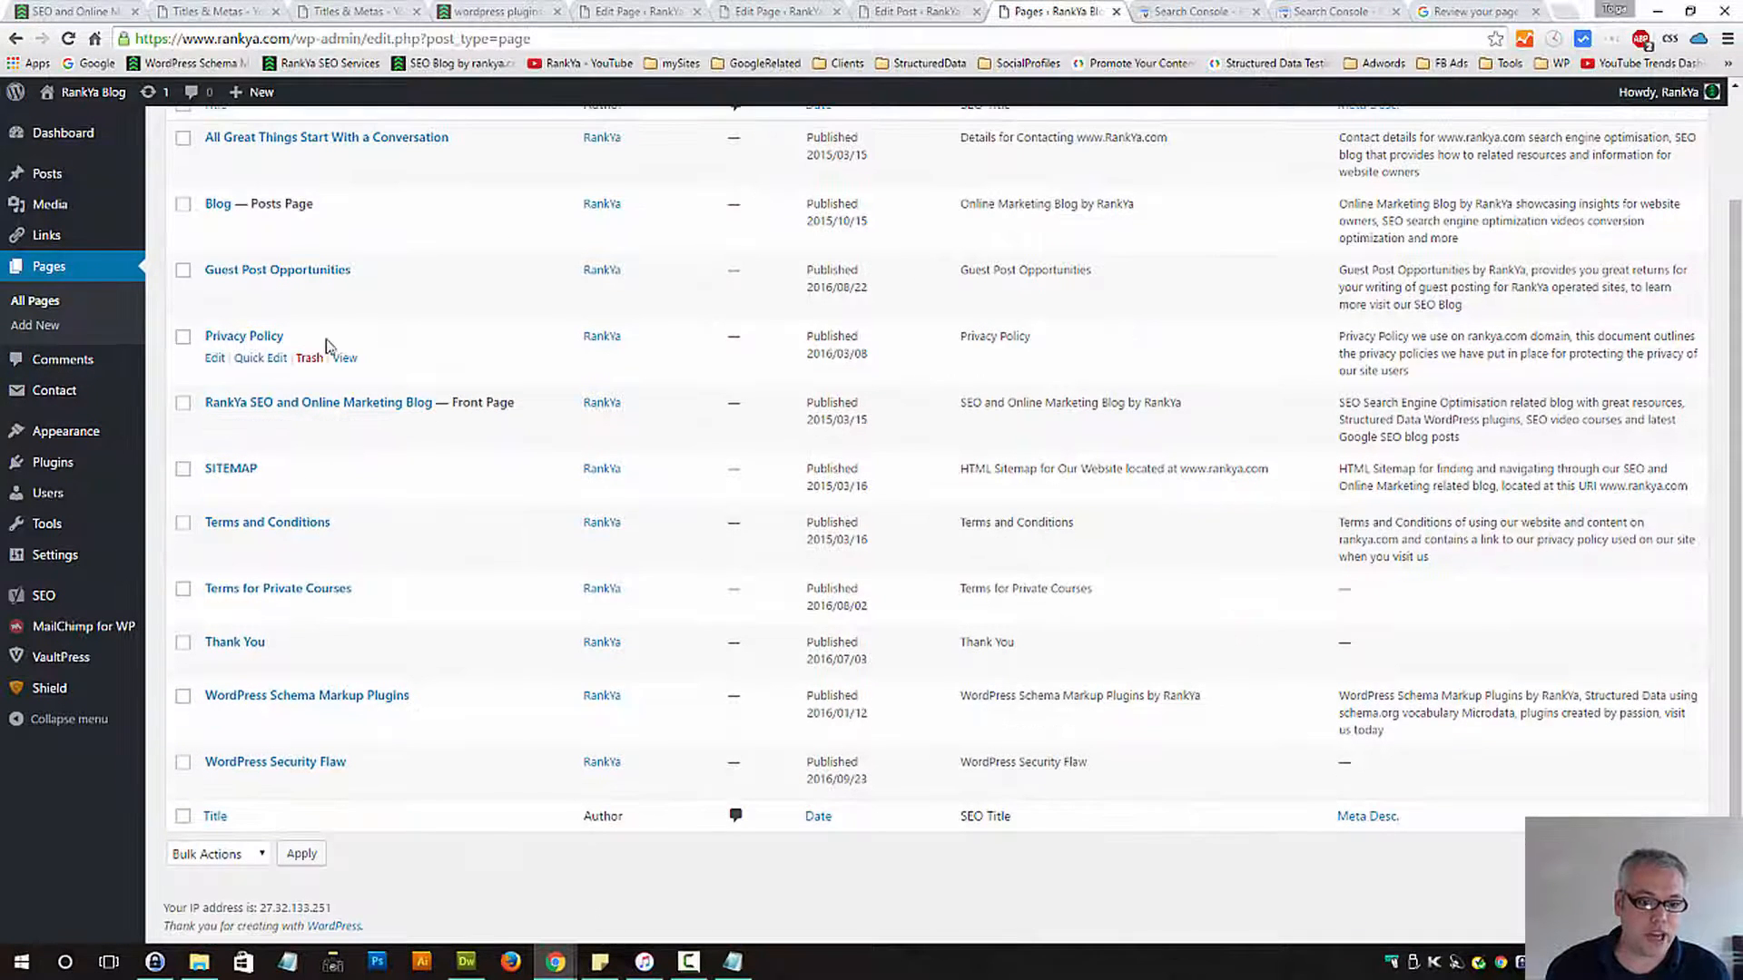
pyautogui.moveTo(231, 468)
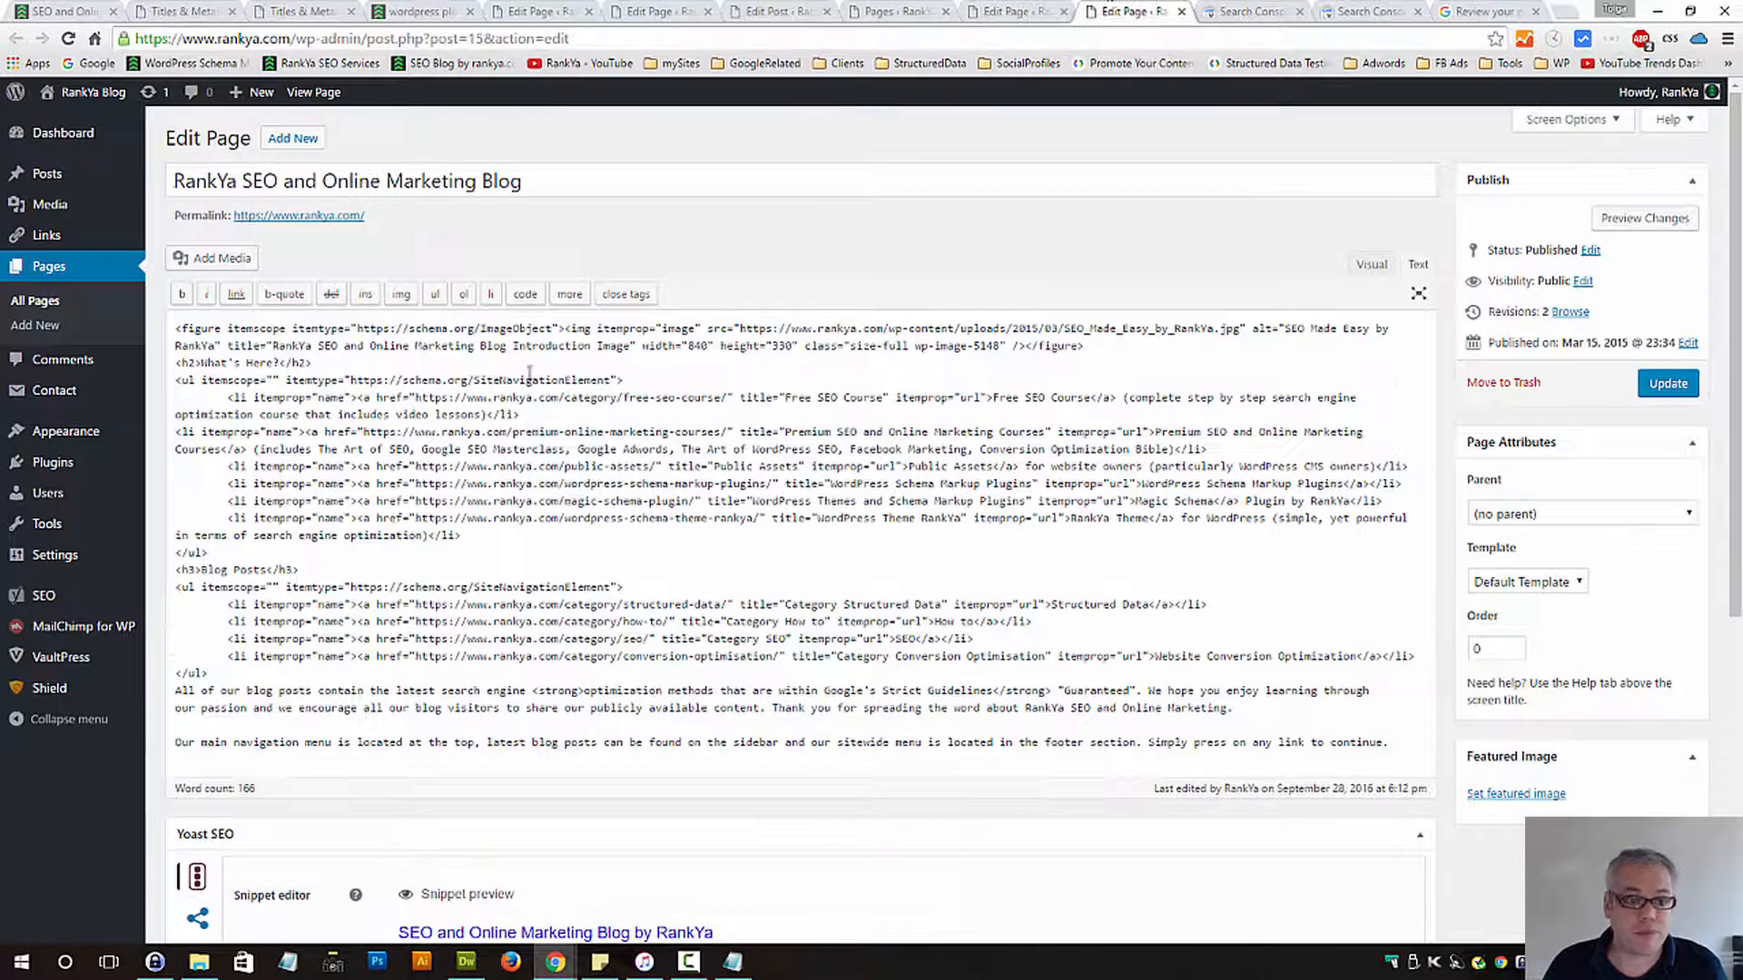
# Review the snippet preview, then switch to editing the 'How to Rank Keywords in Google' post
pyautogui.scroll(-3)
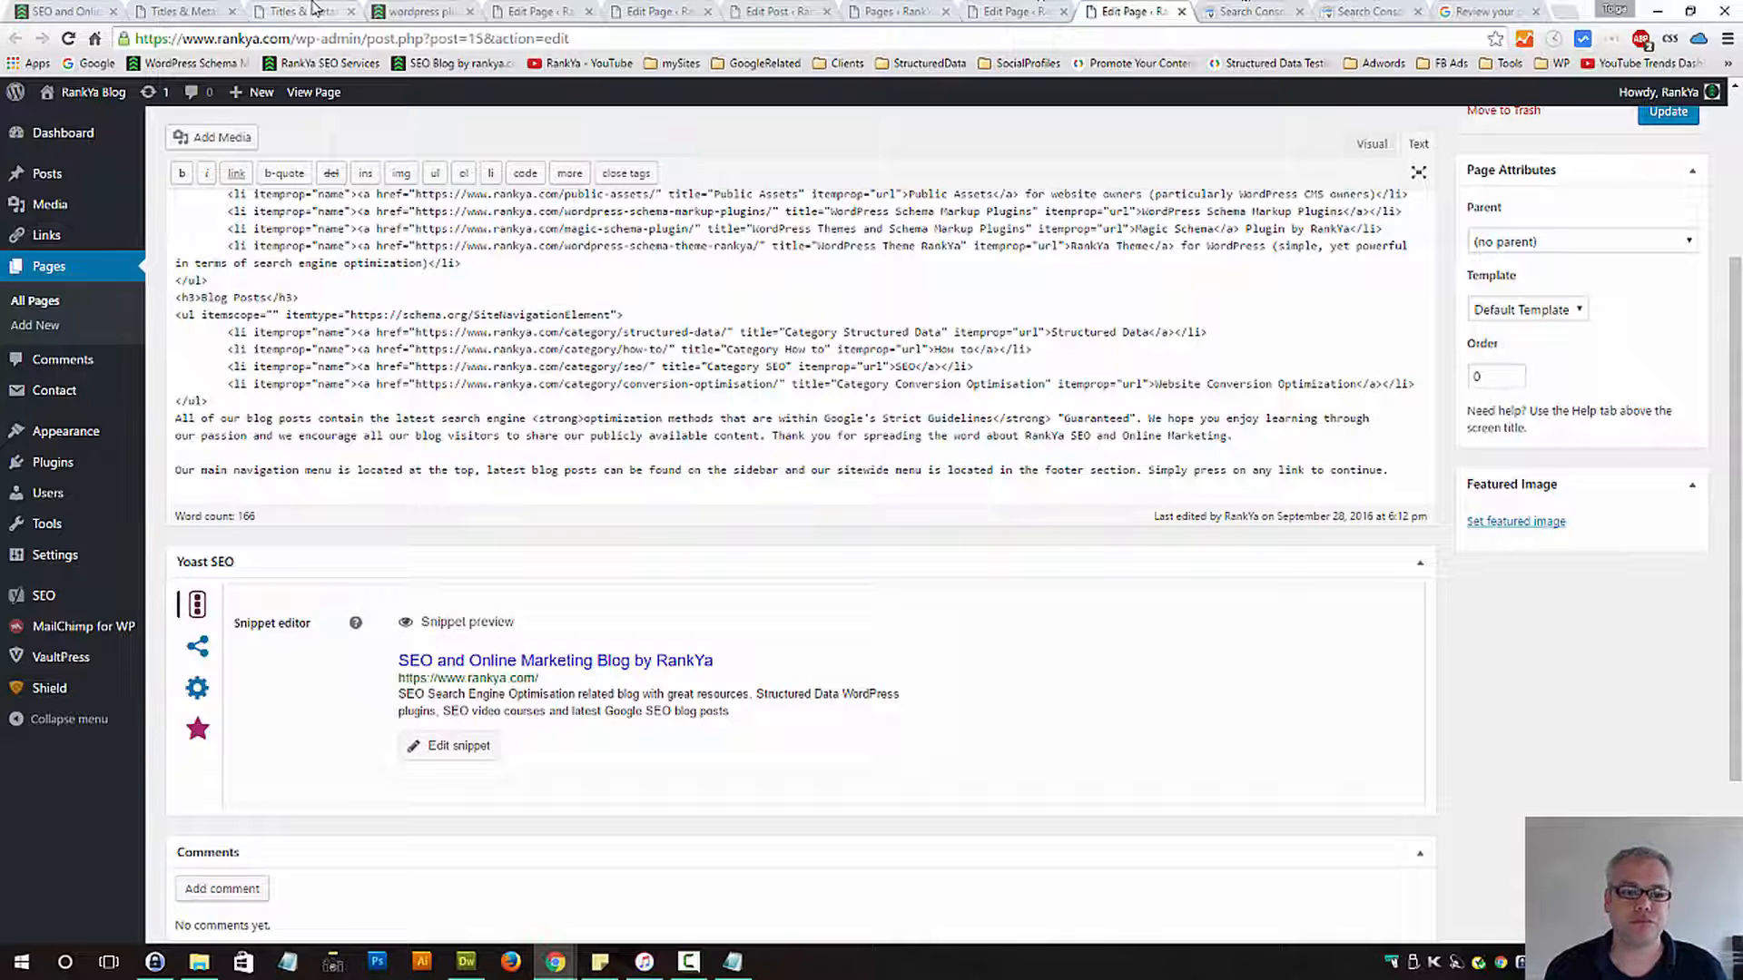
pyautogui.click(294, 11)
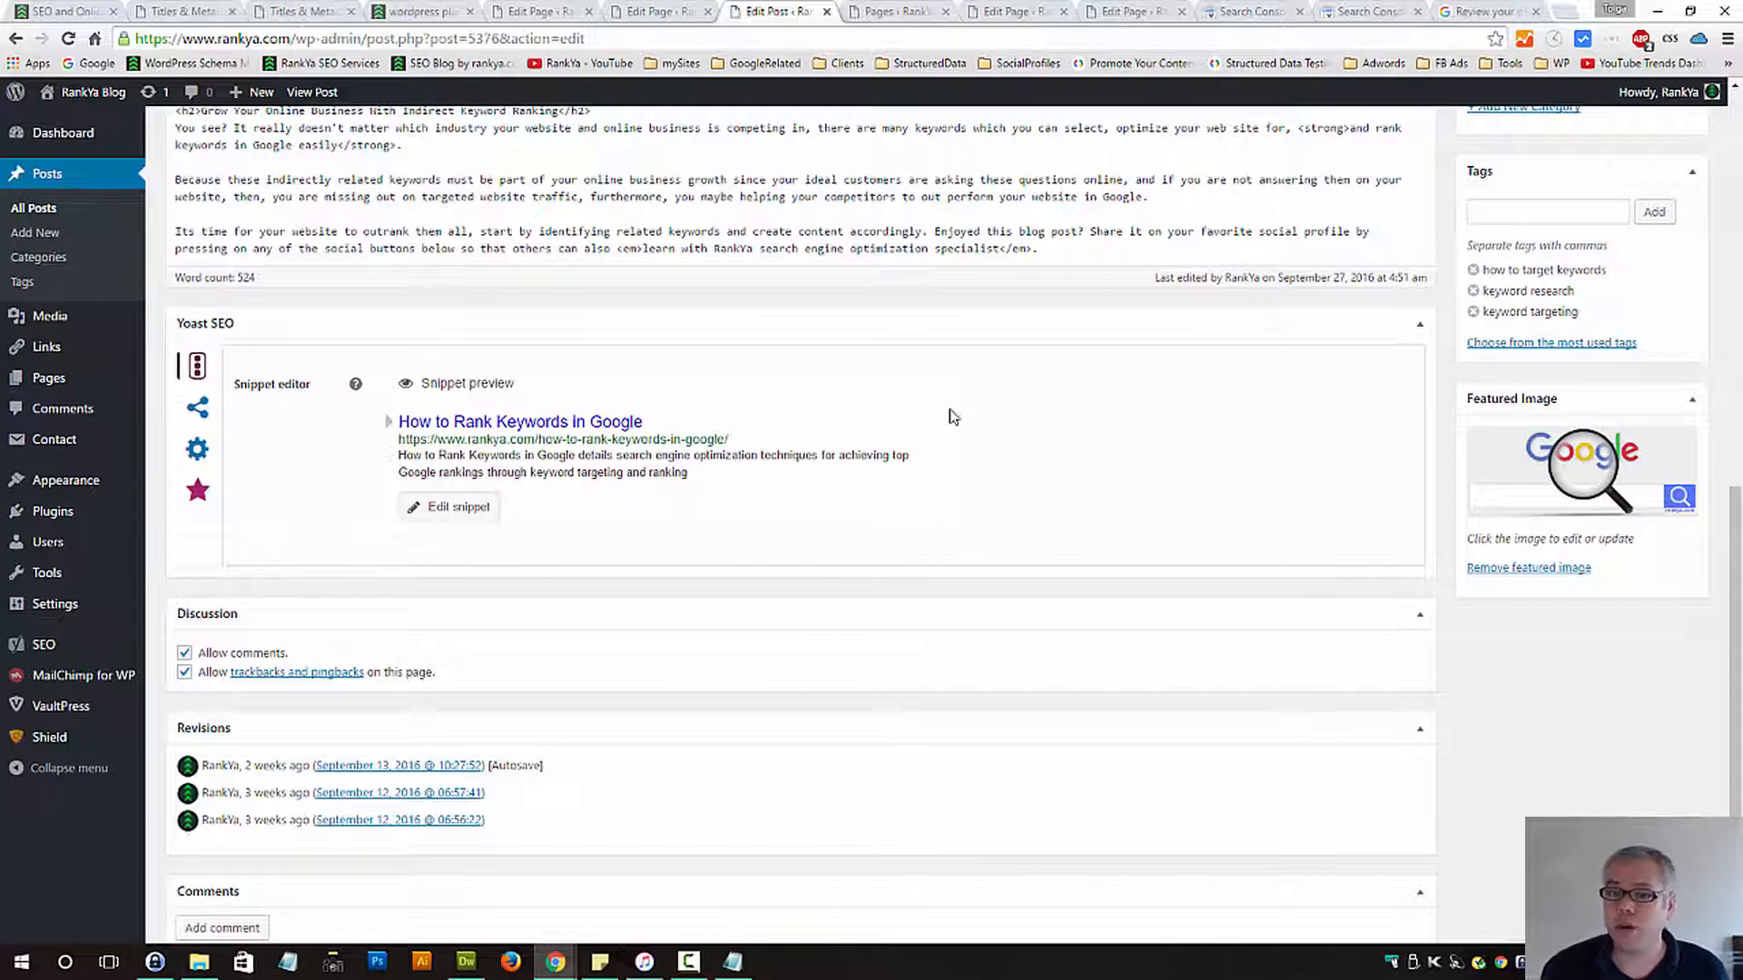
# Start a new blank post and view Yoast's placeholder snippet preview
pyautogui.scroll(3)
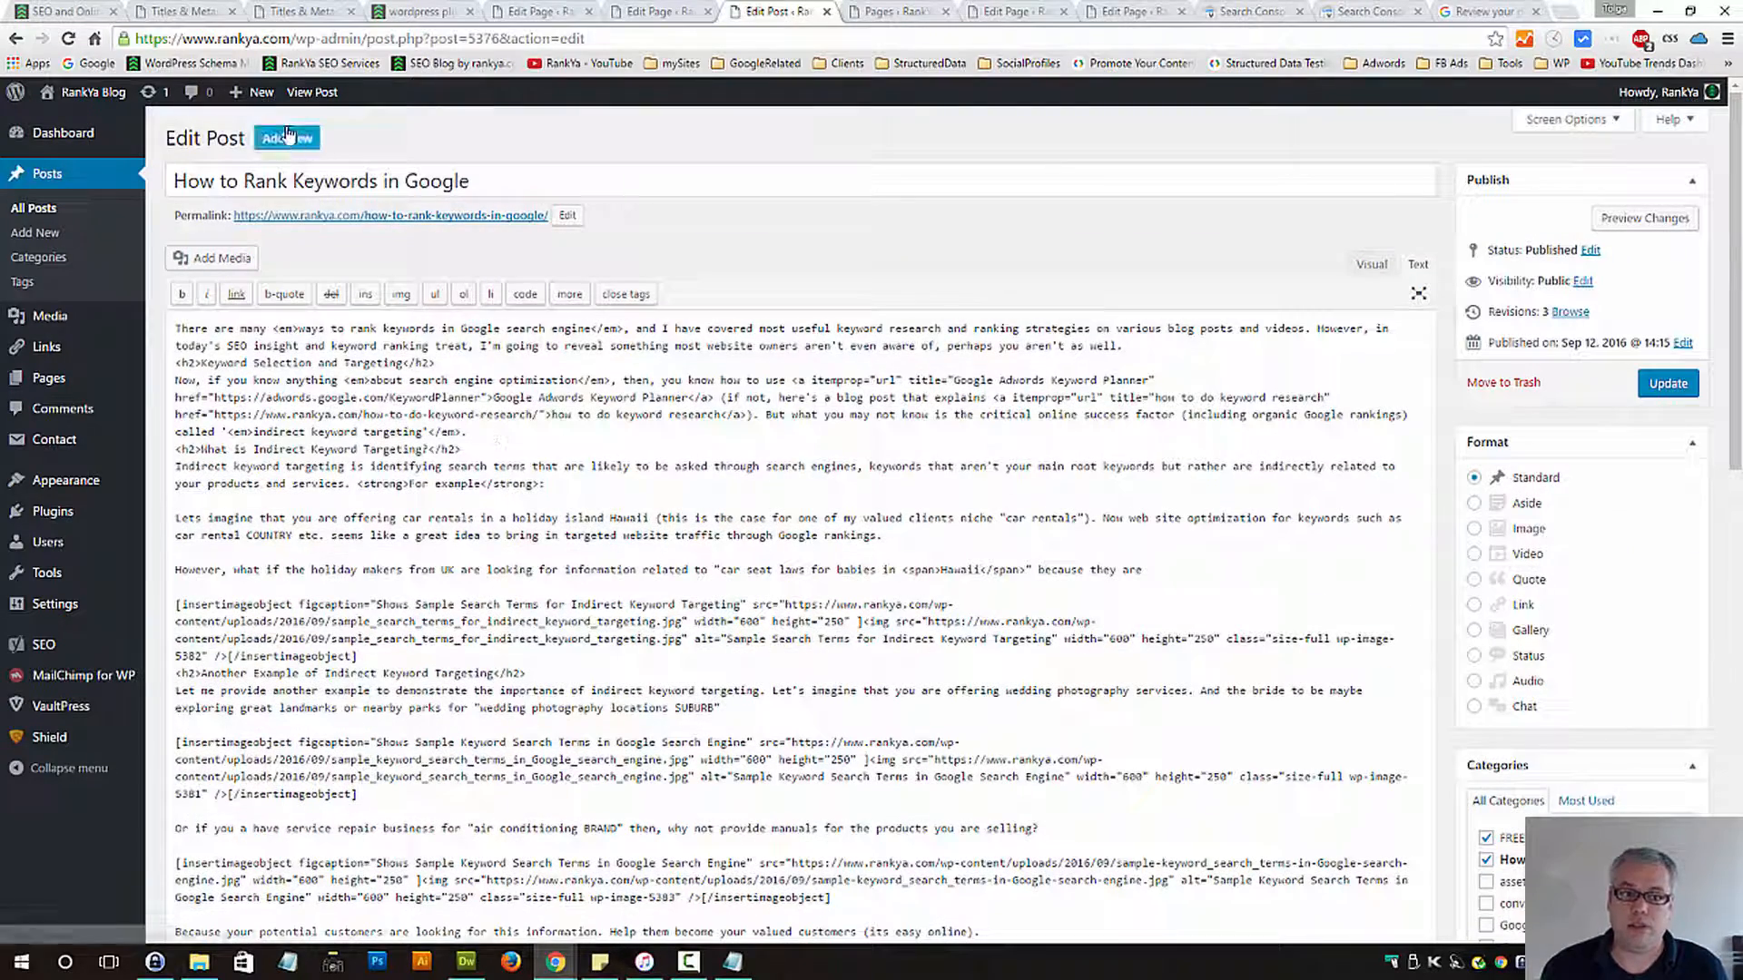
pyautogui.click(285, 137)
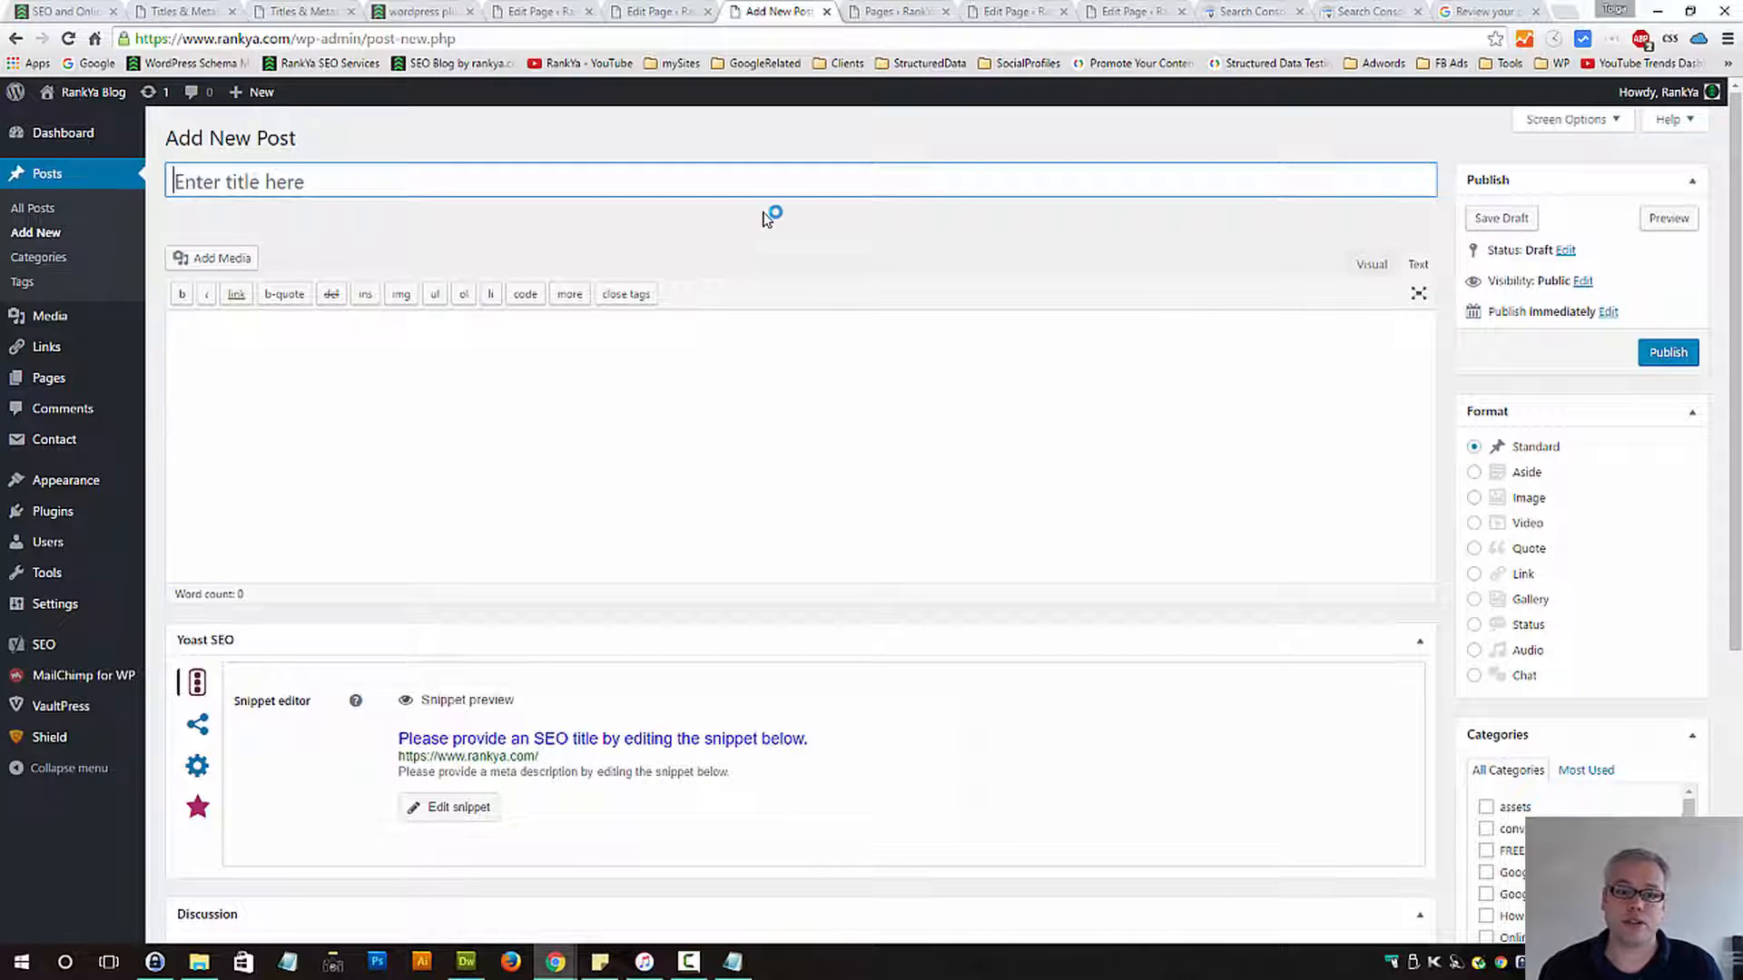
pyautogui.scroll(-3)
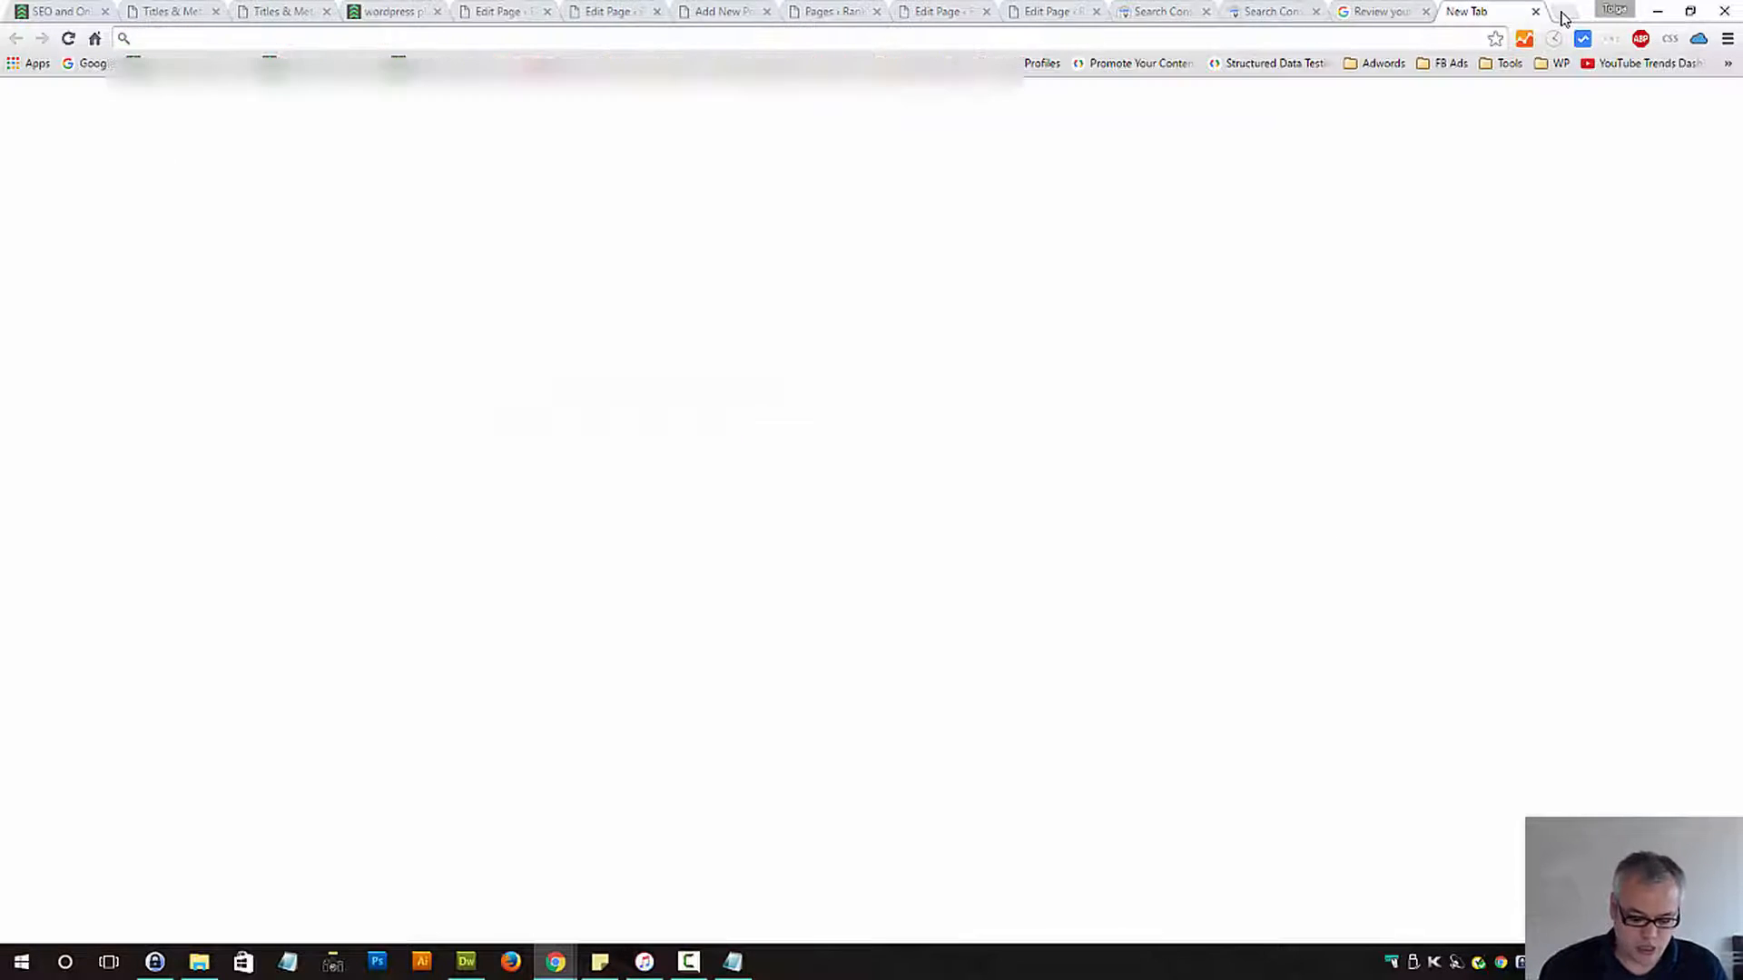
# Search Google for 'how to rank keywords in google in 24 hours' and review the RankYa results
pyautogui.write('how to rank keywords in google in 24 hours')
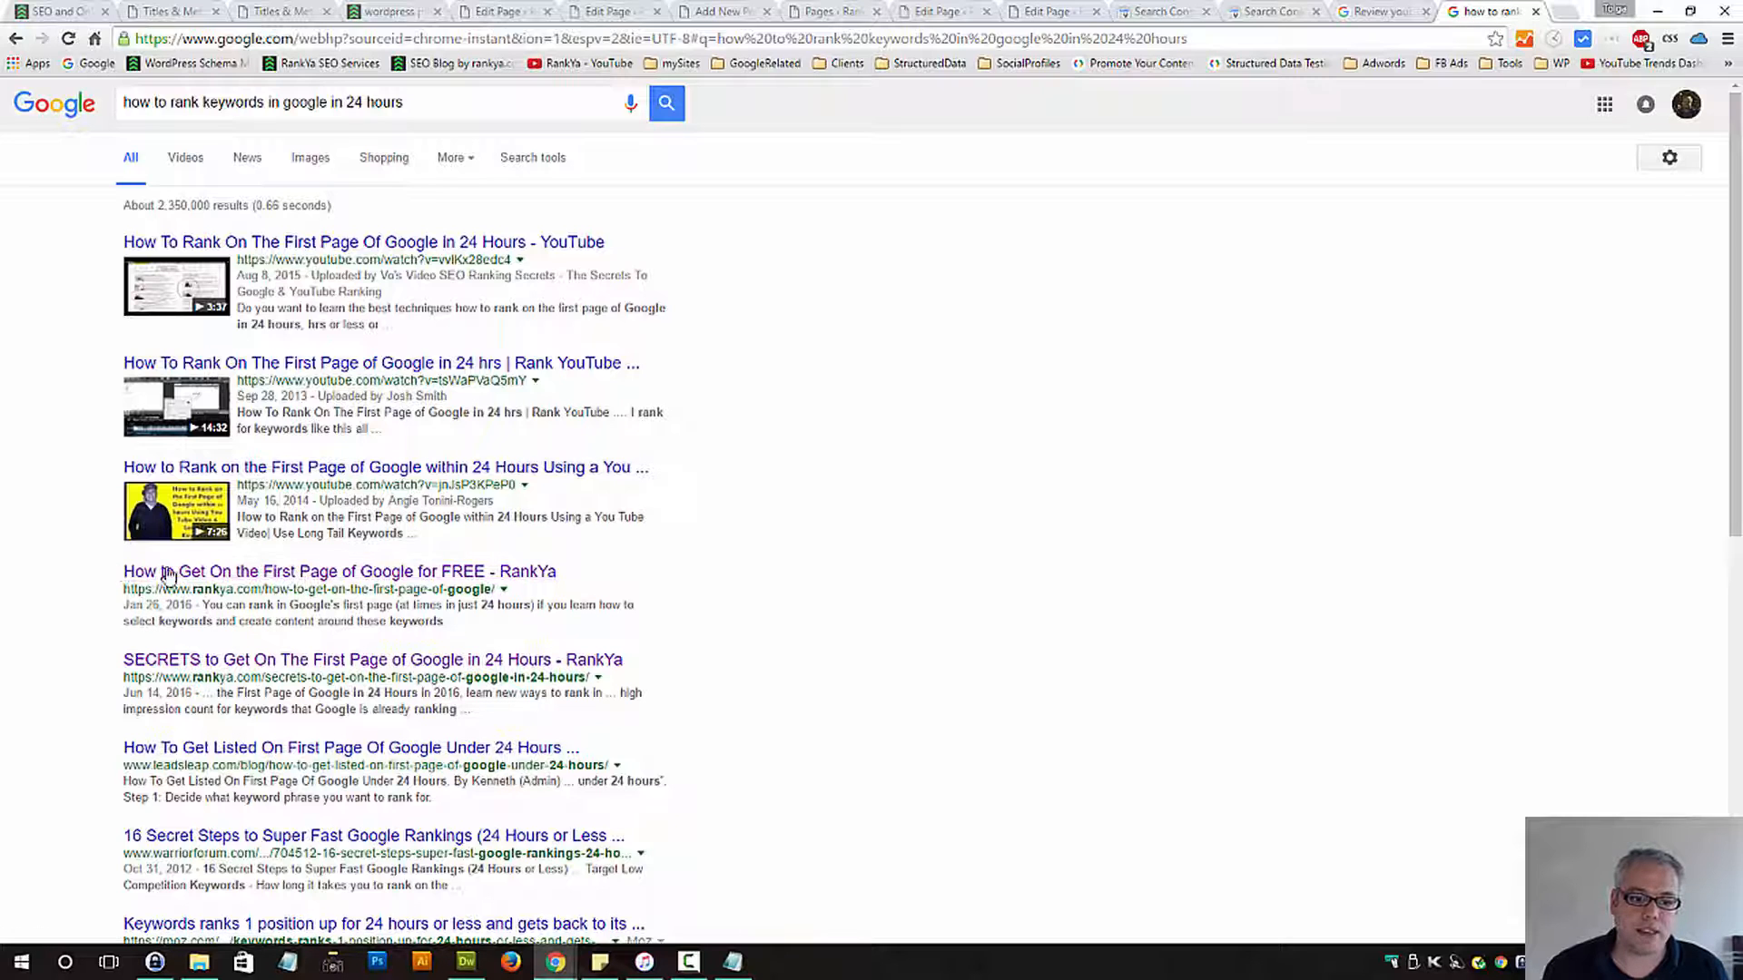
pyautogui.doubleClick(304, 570)
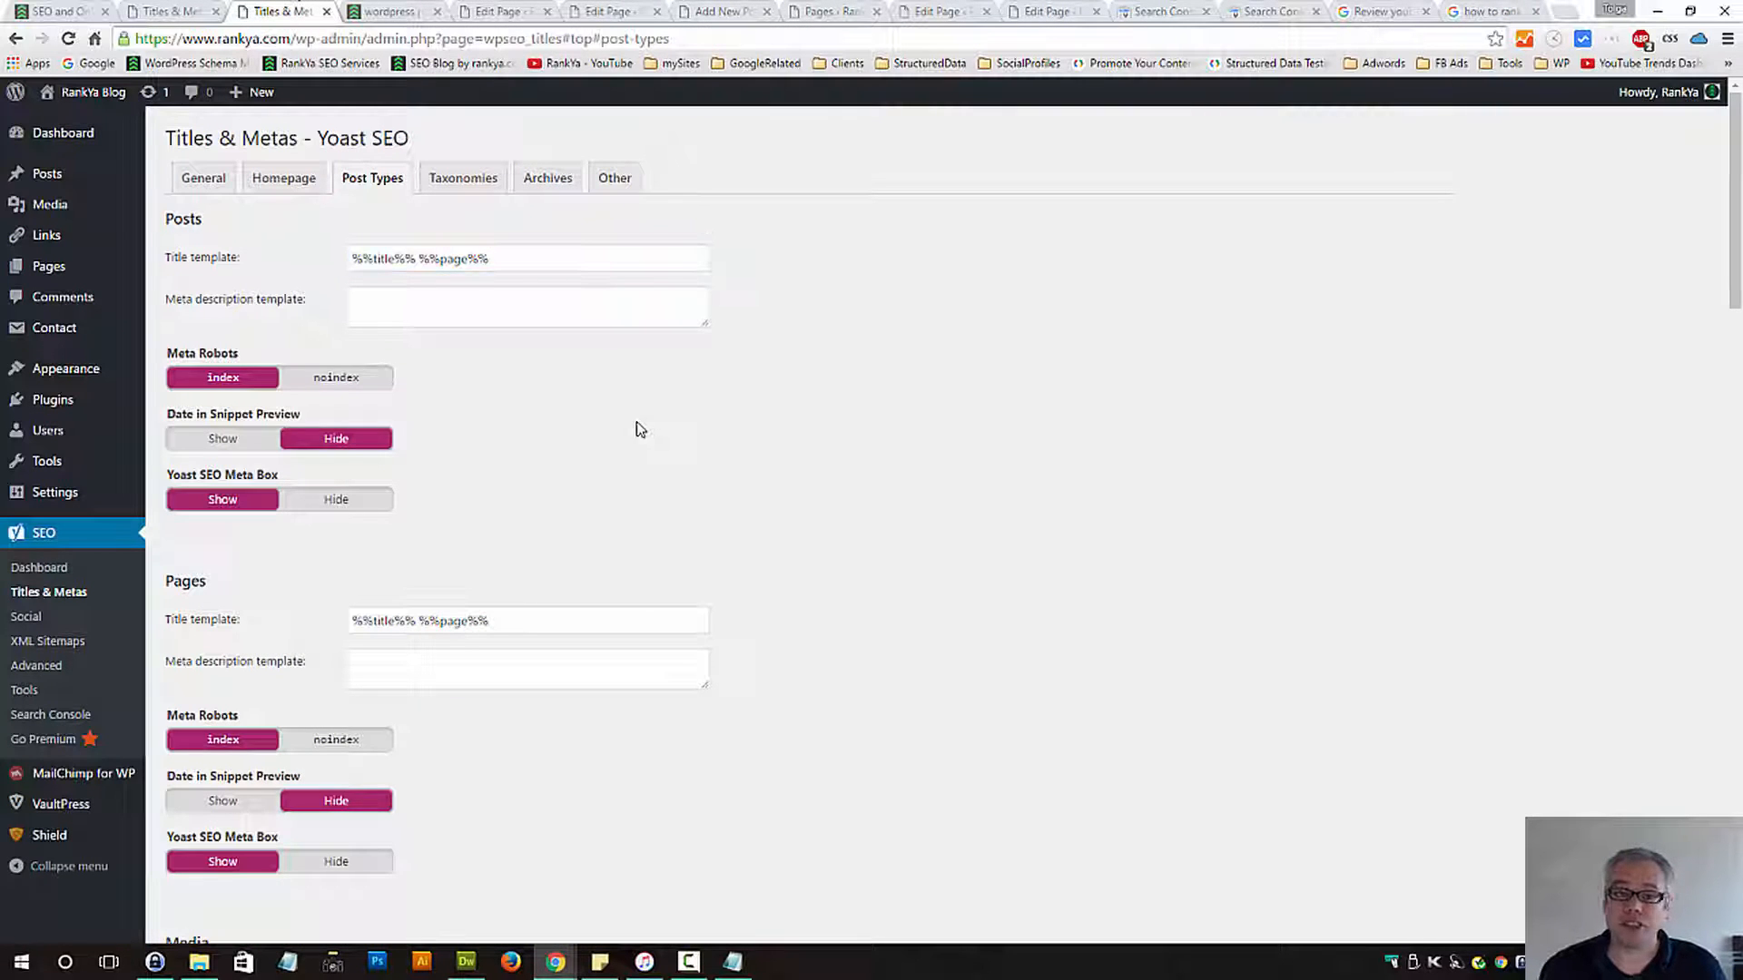
pyautogui.moveTo(668, 404)
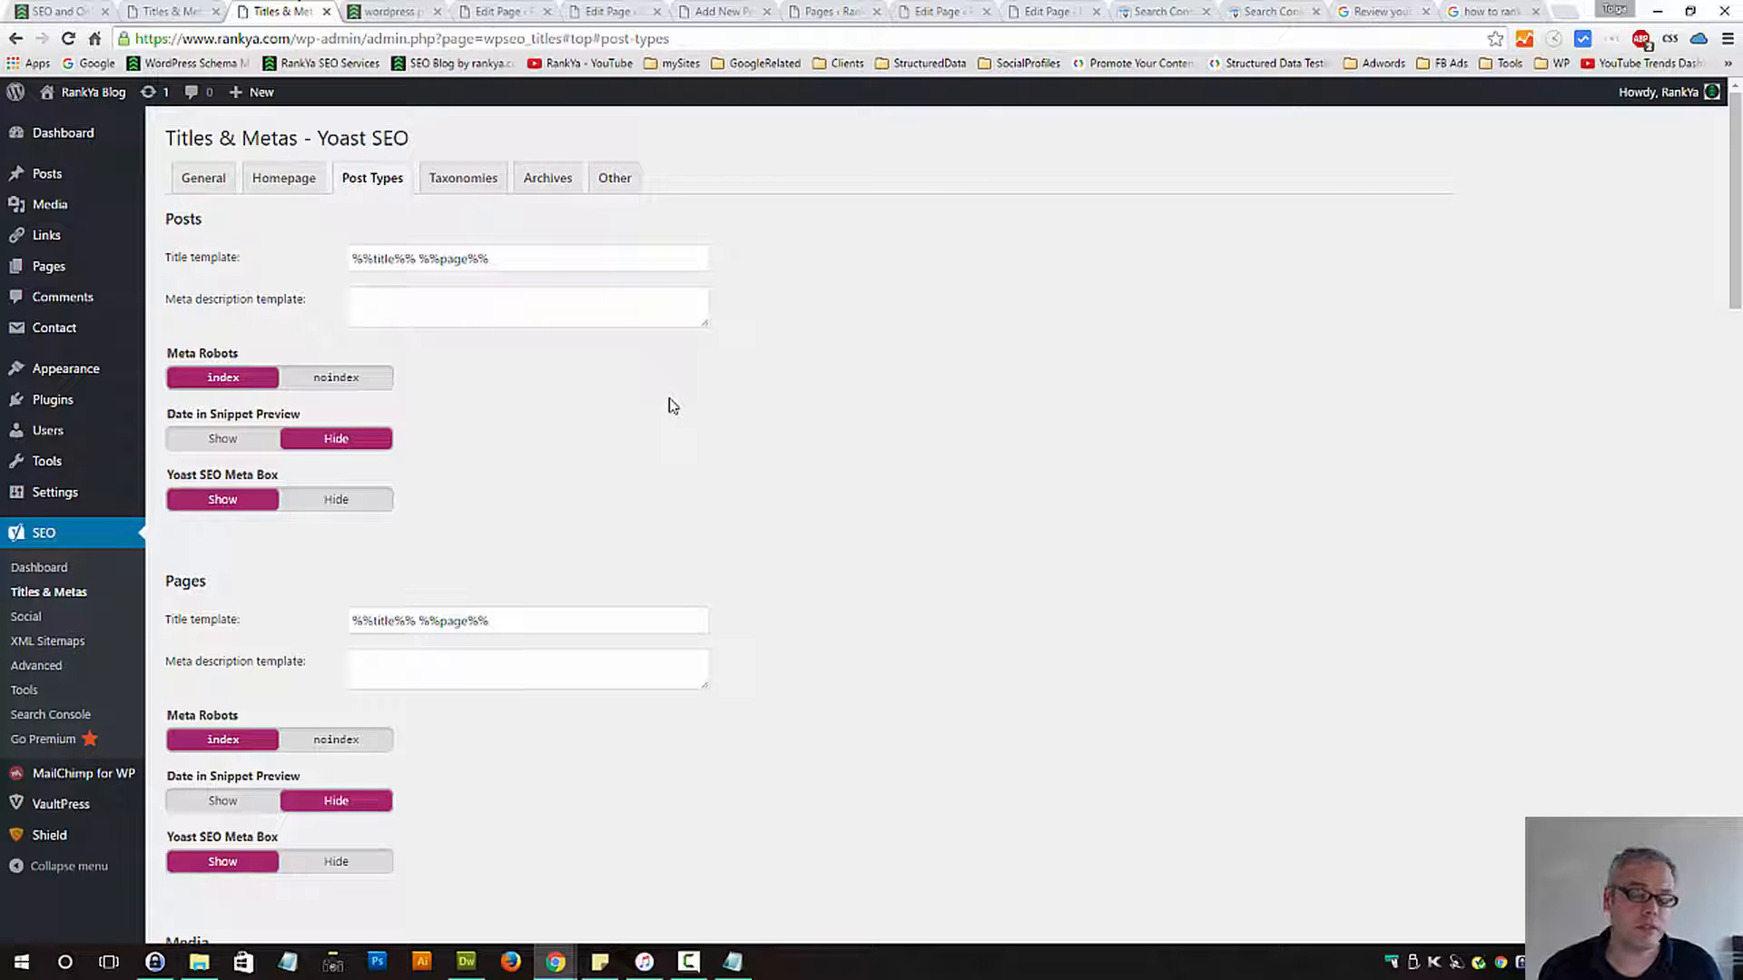
pyautogui.moveTo(626, 479)
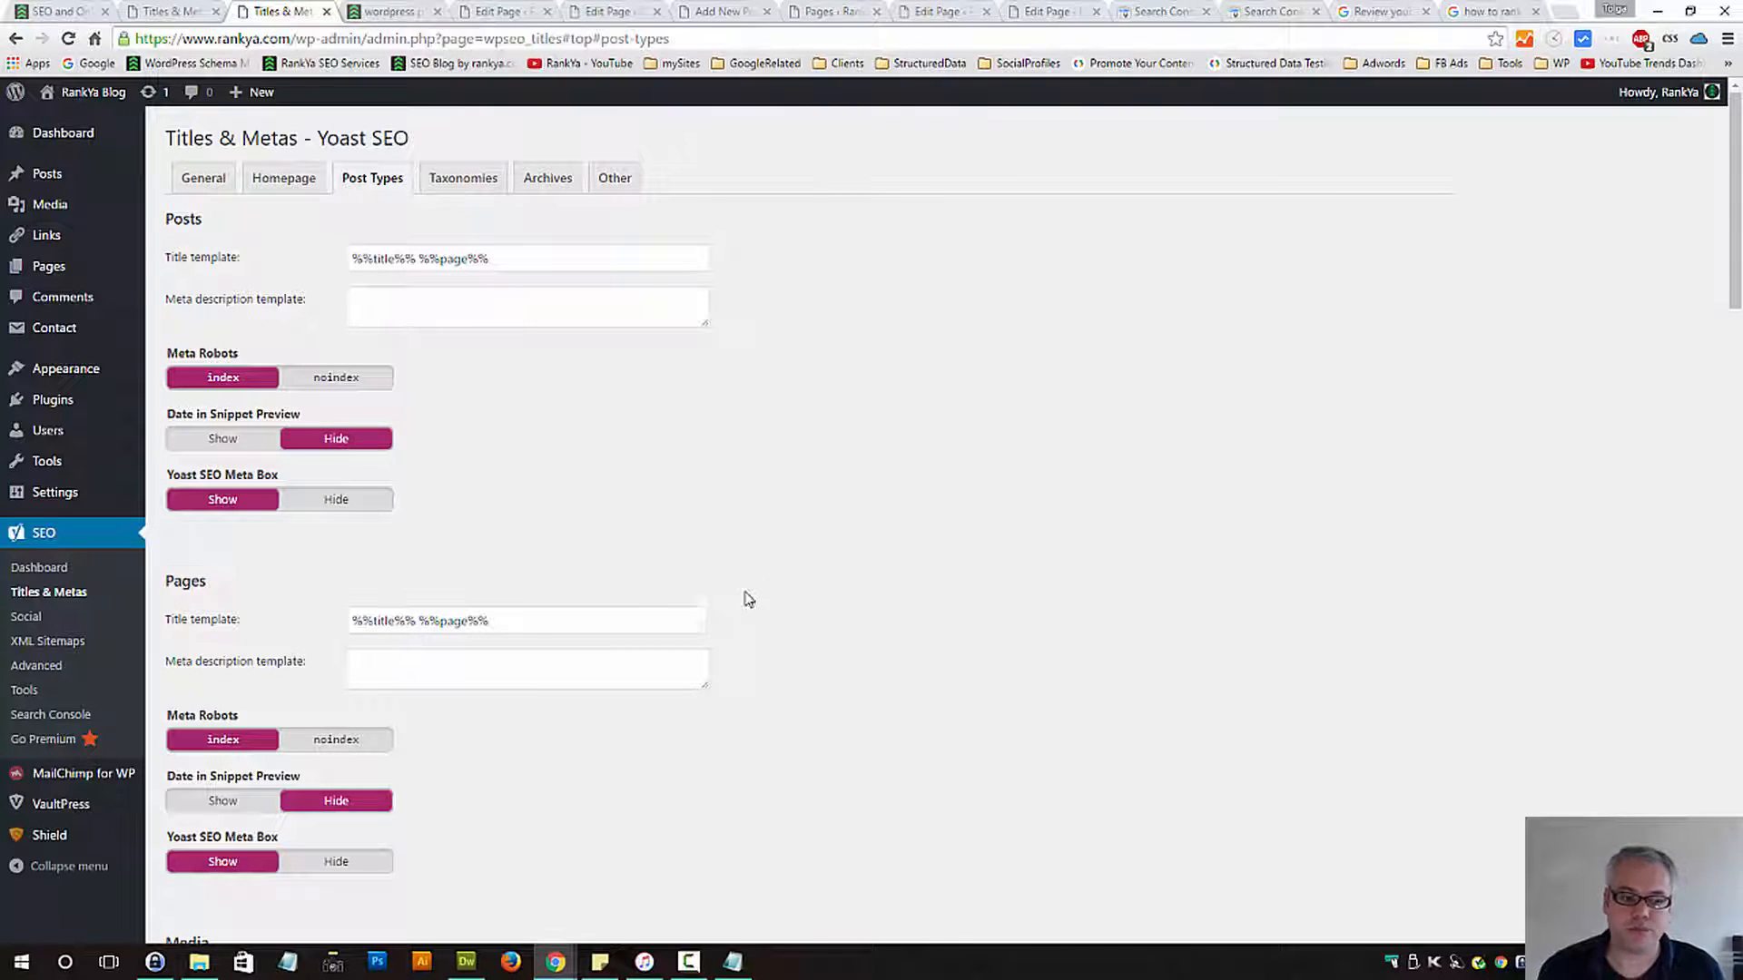
pyautogui.scroll(-3)
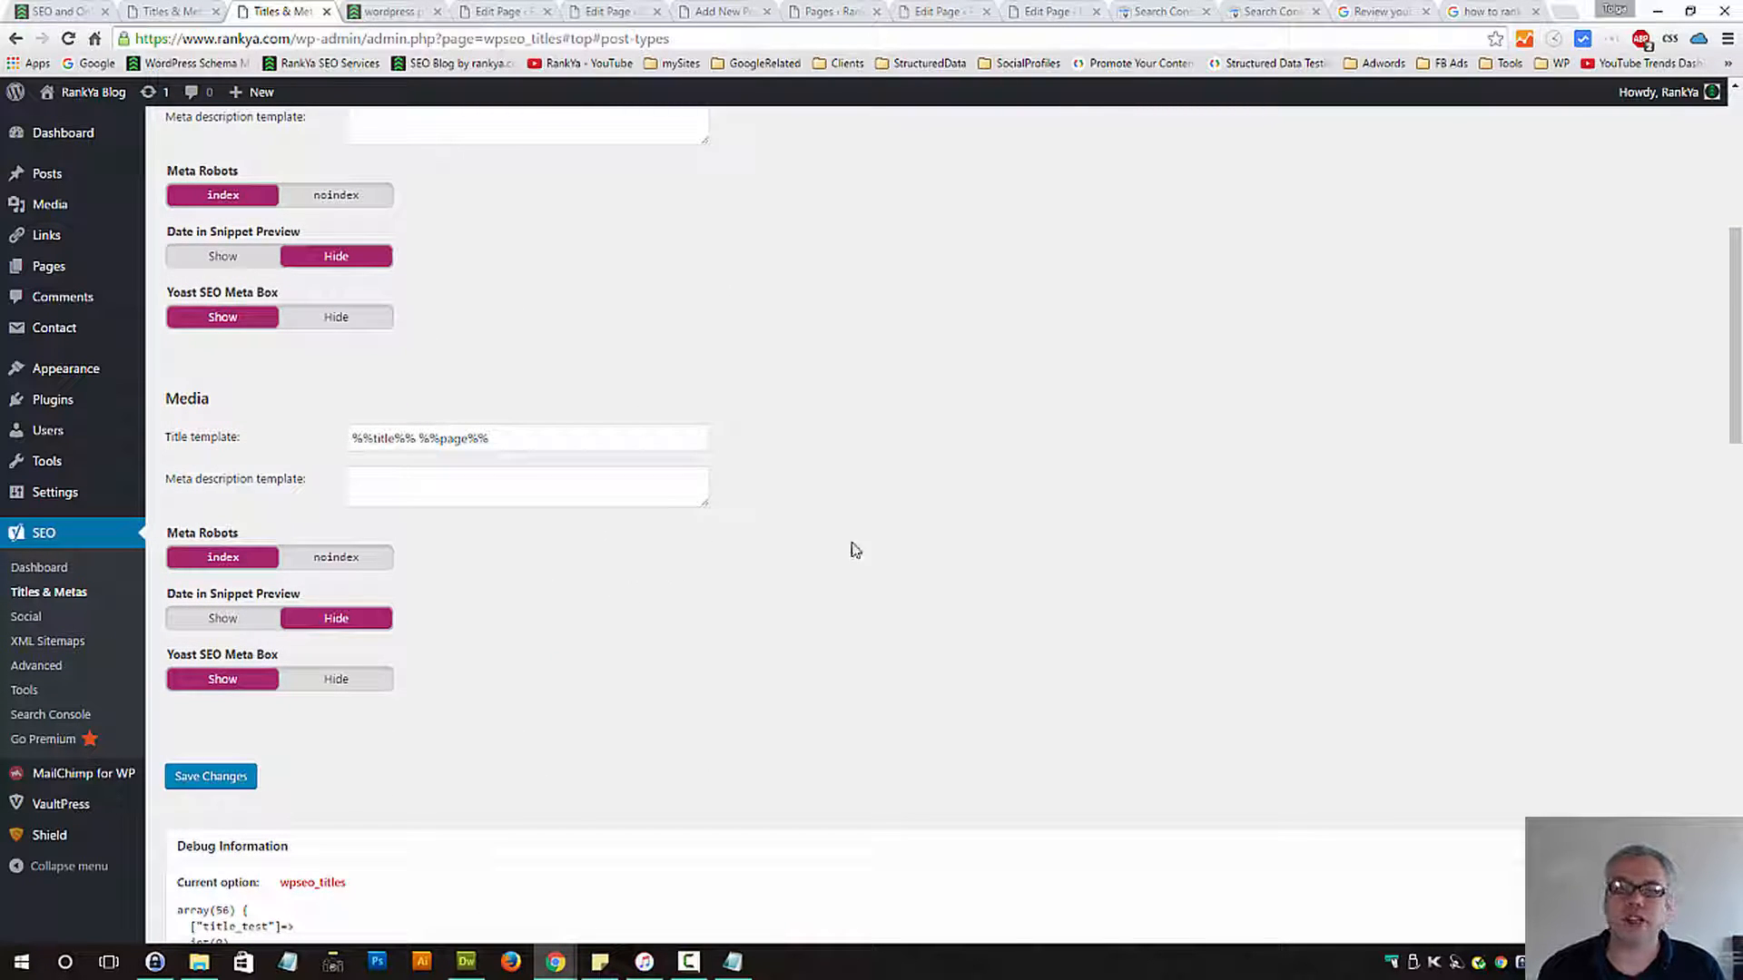
pyautogui.moveTo(944, 497)
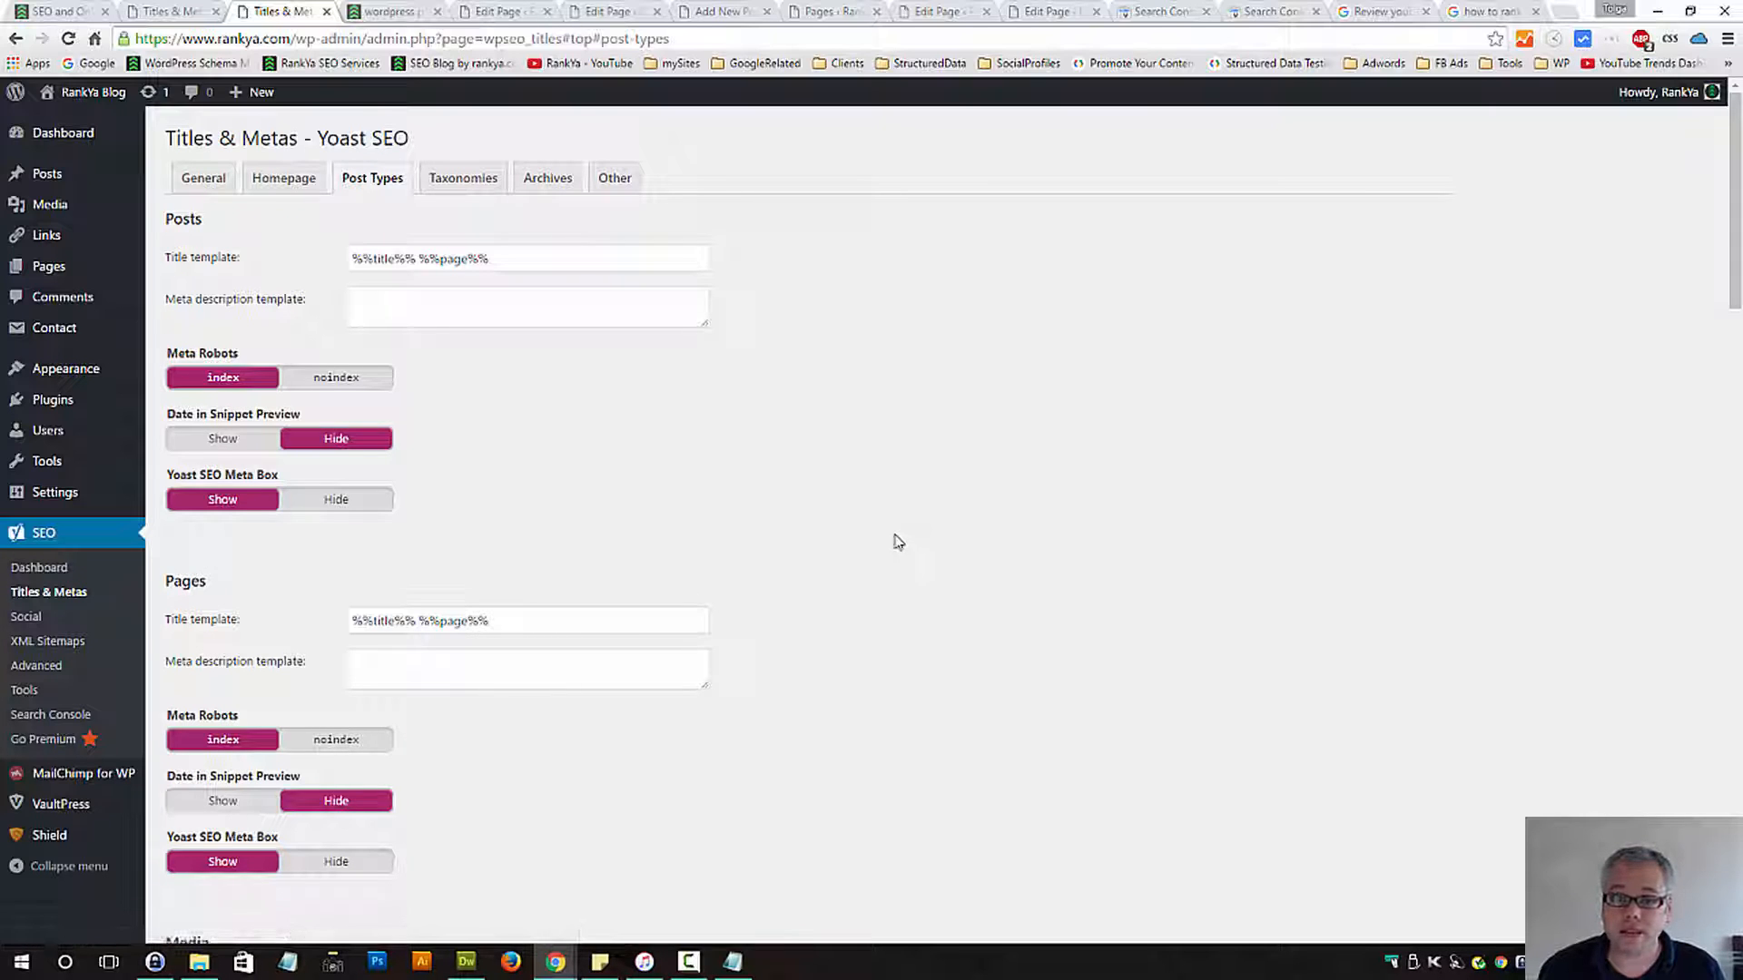
pyautogui.moveTo(1094, 459)
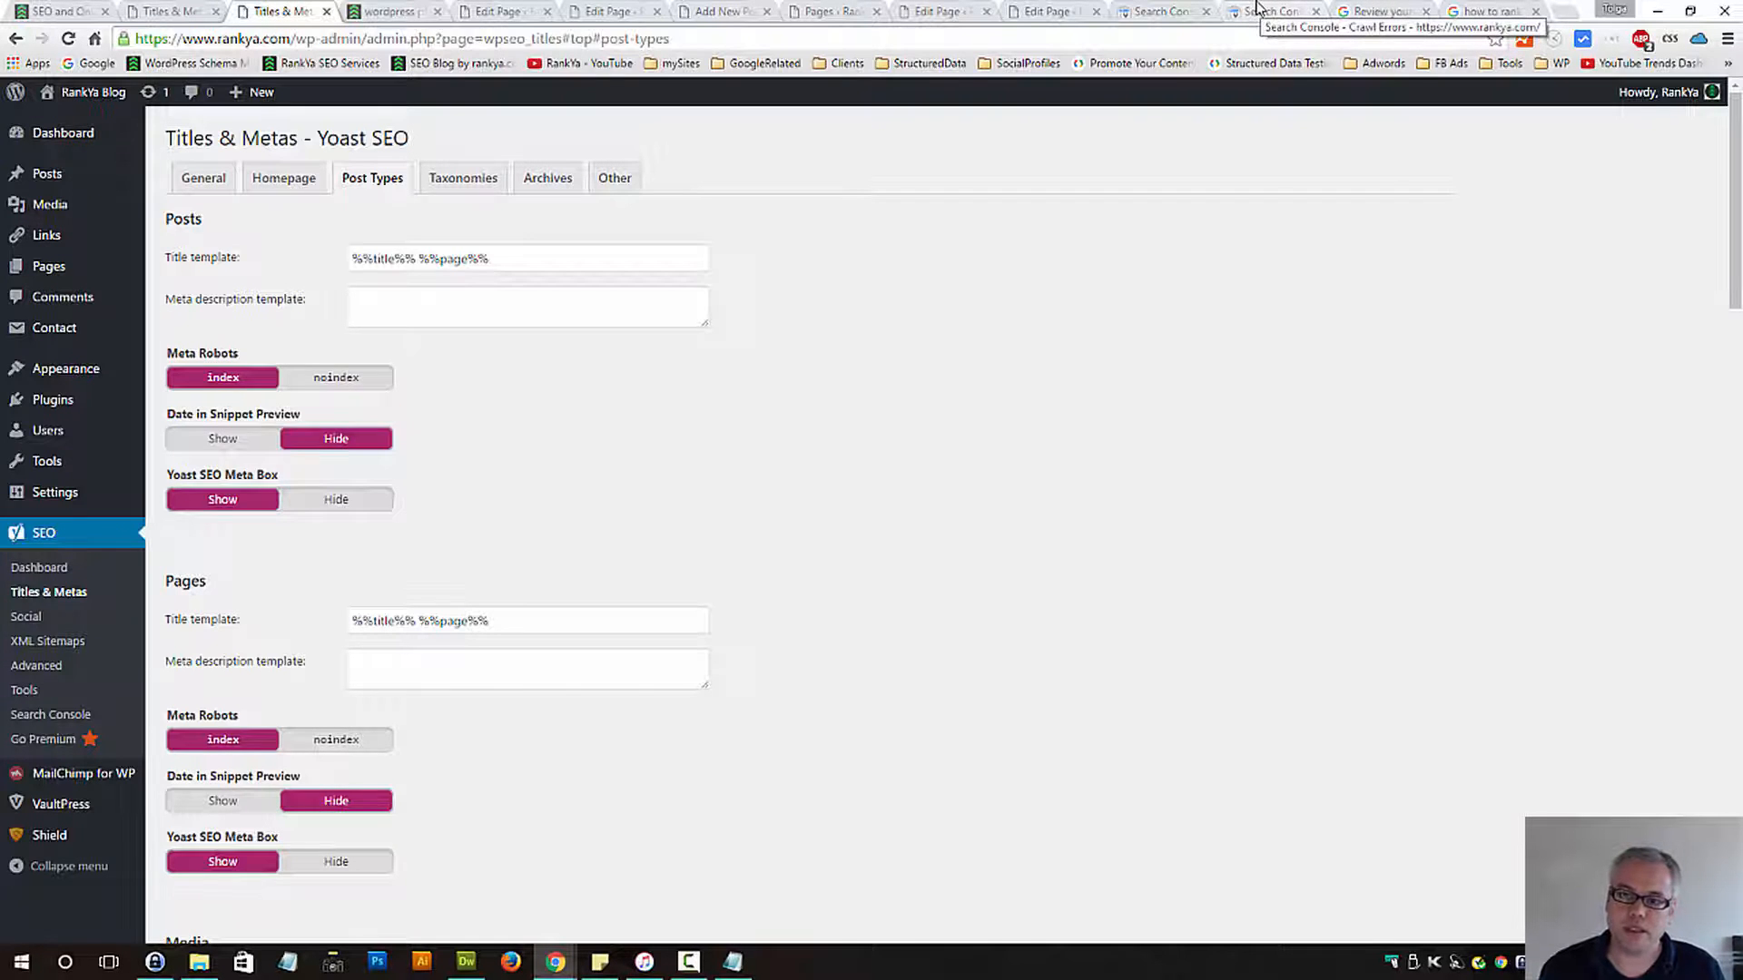
# Check Search Console's Crawl Errors and HTML Improvements reports, then return to Post Types settings
pyautogui.click(1267, 11)
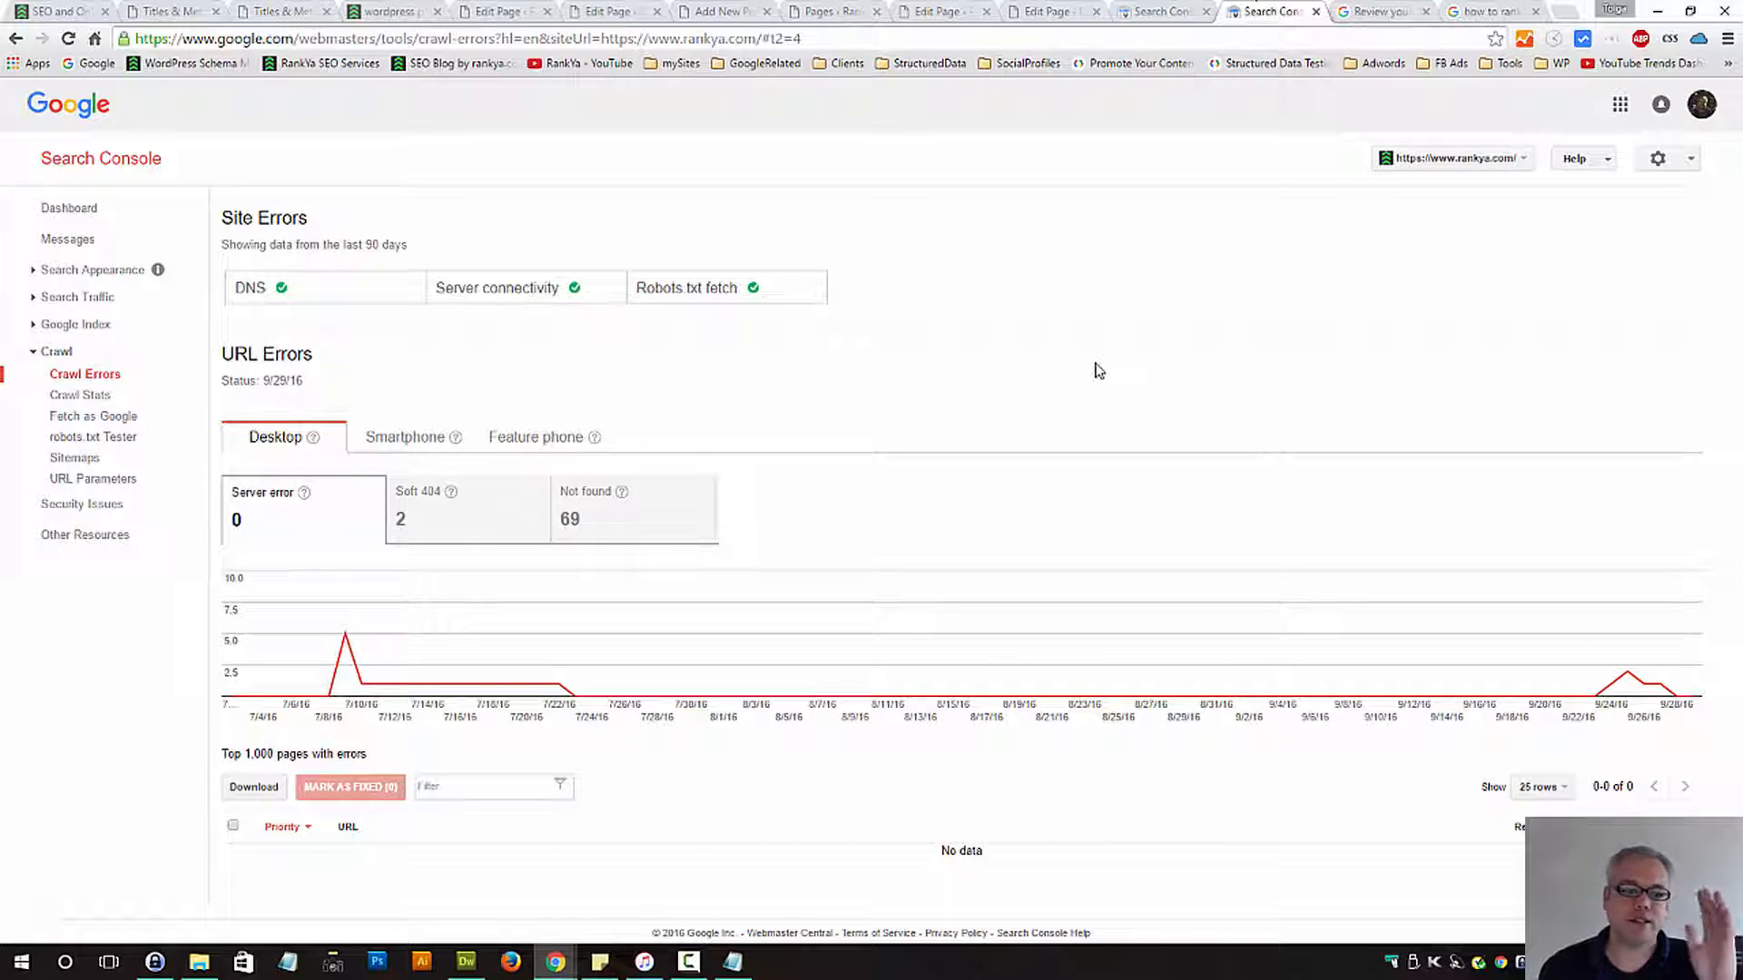
pyautogui.moveTo(116, 190)
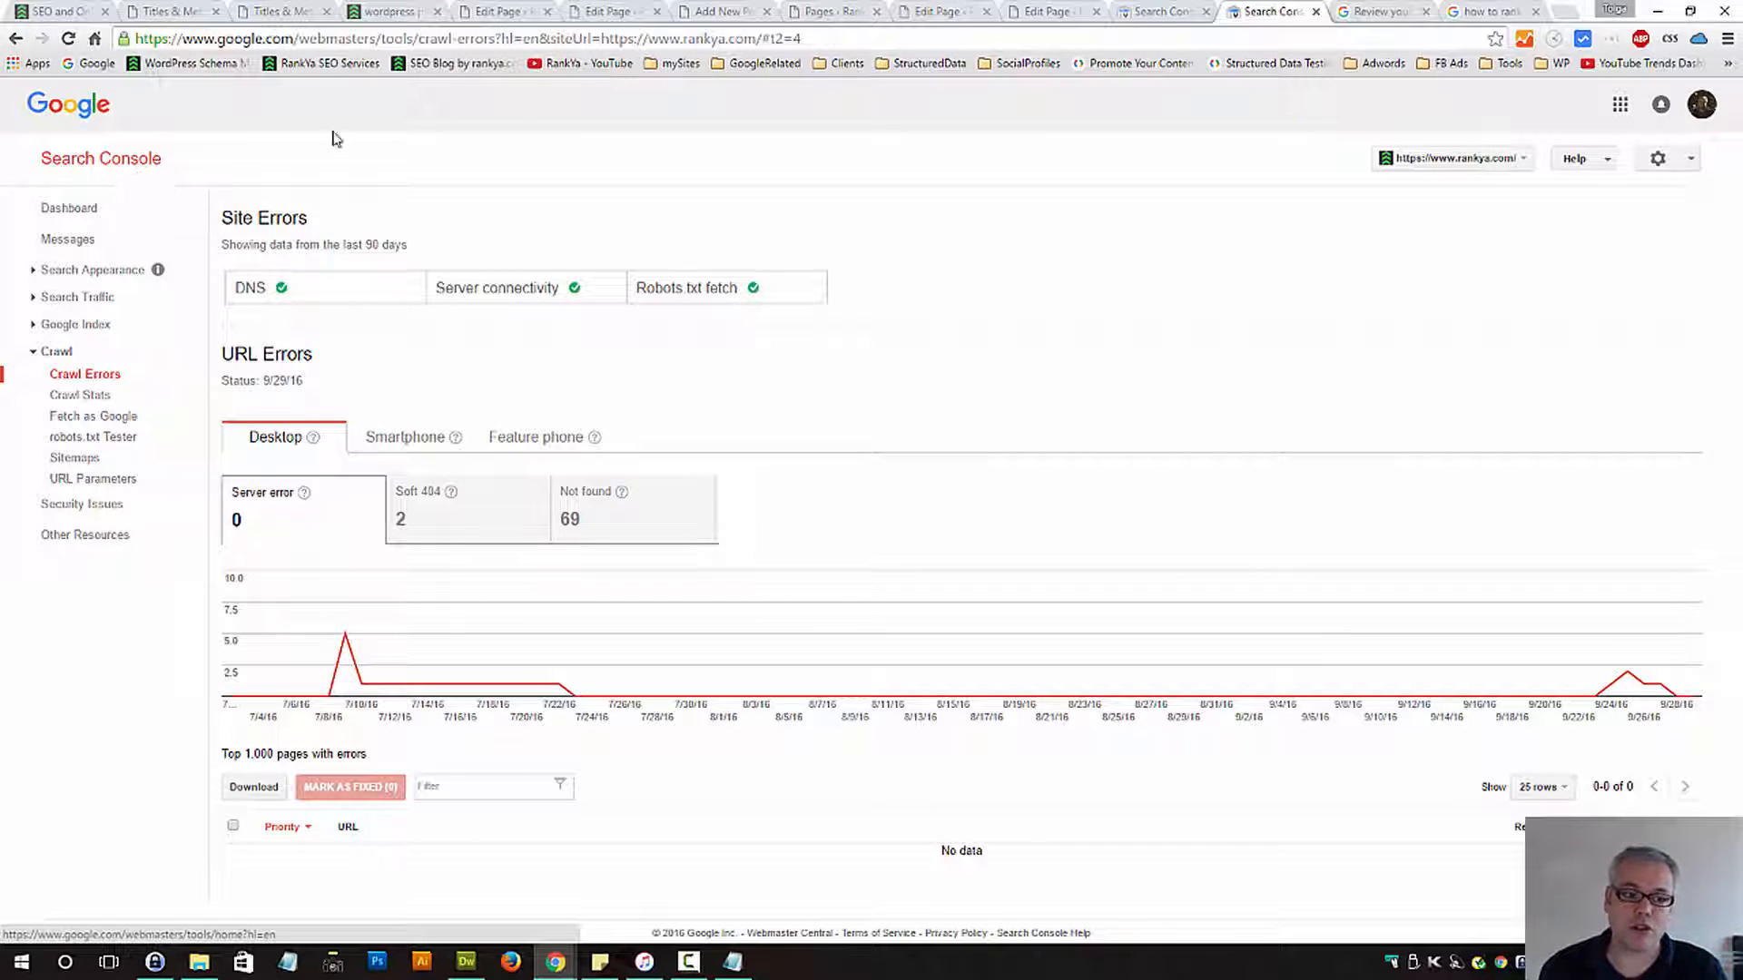
pyautogui.moveTo(665, 403)
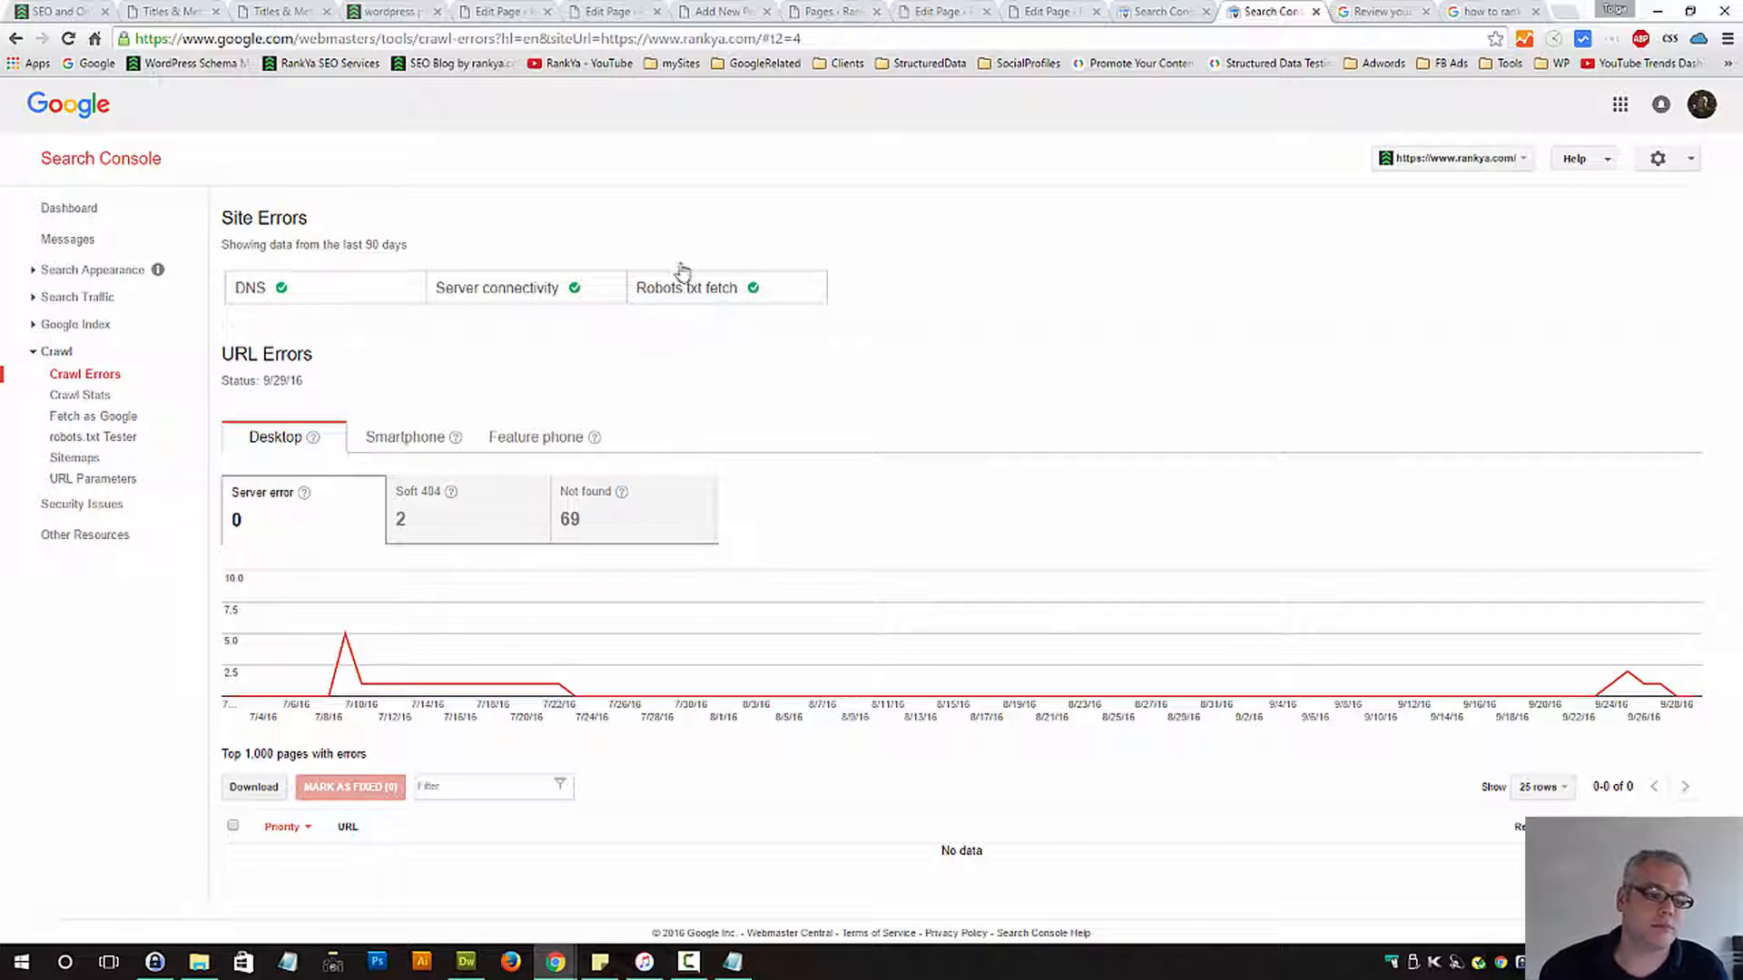
pyautogui.moveTo(528, 374)
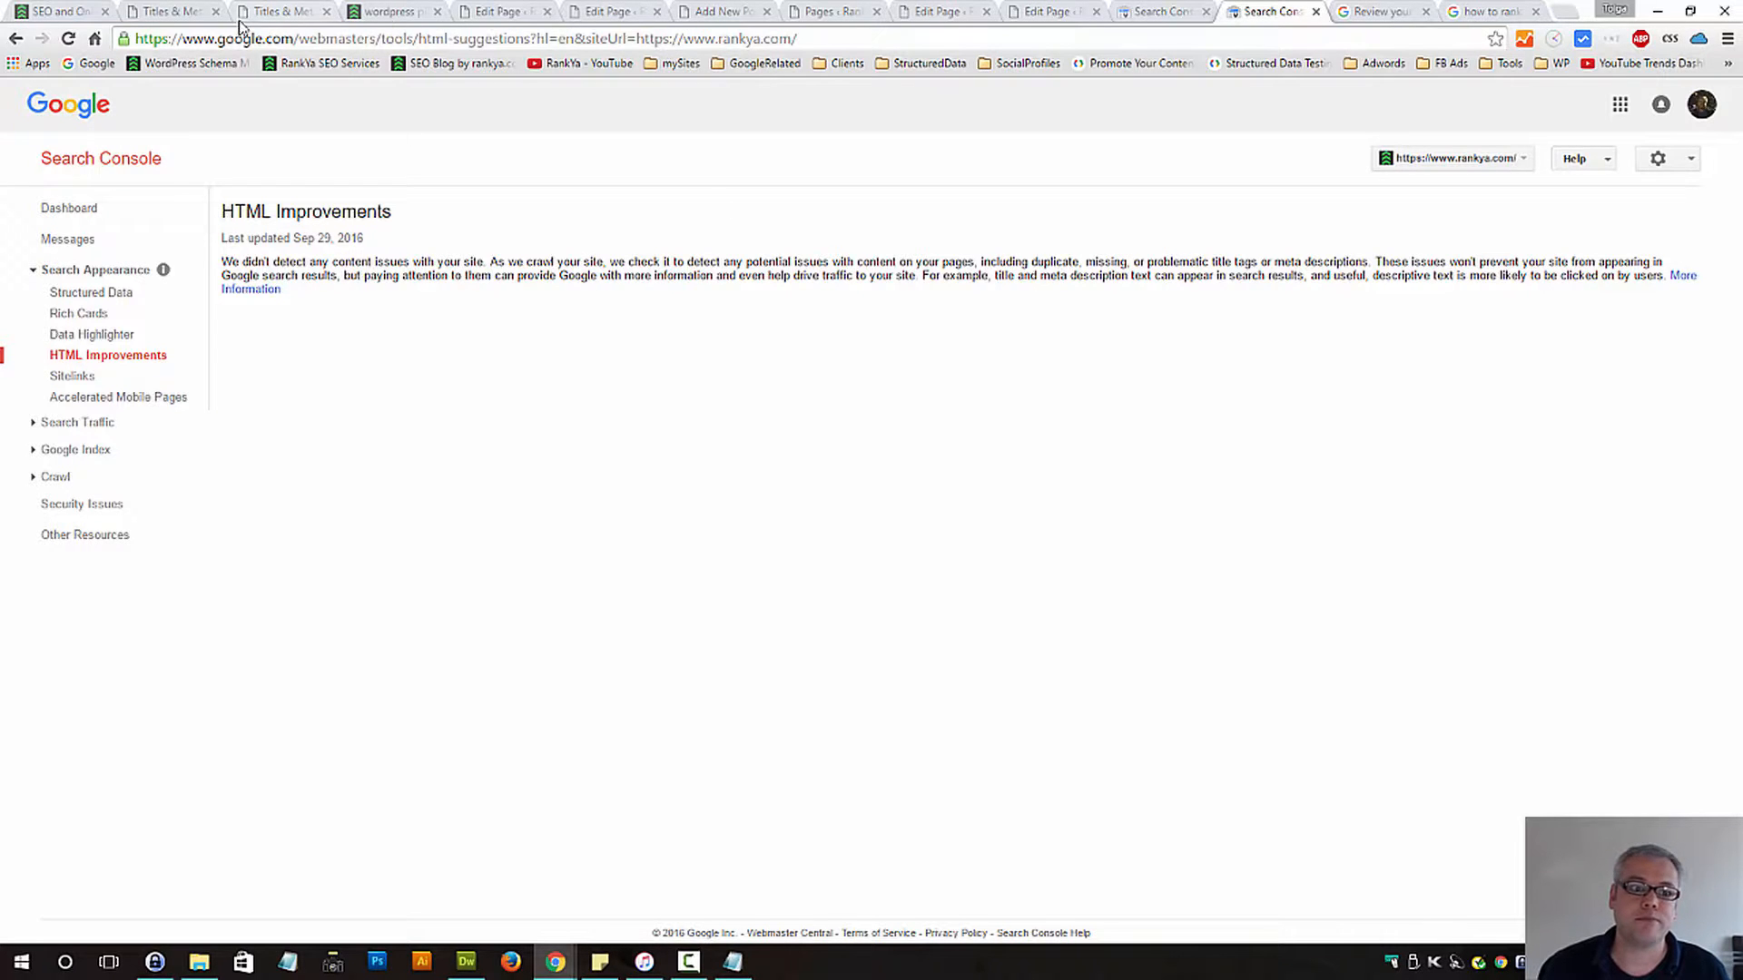
pyautogui.click(282, 11)
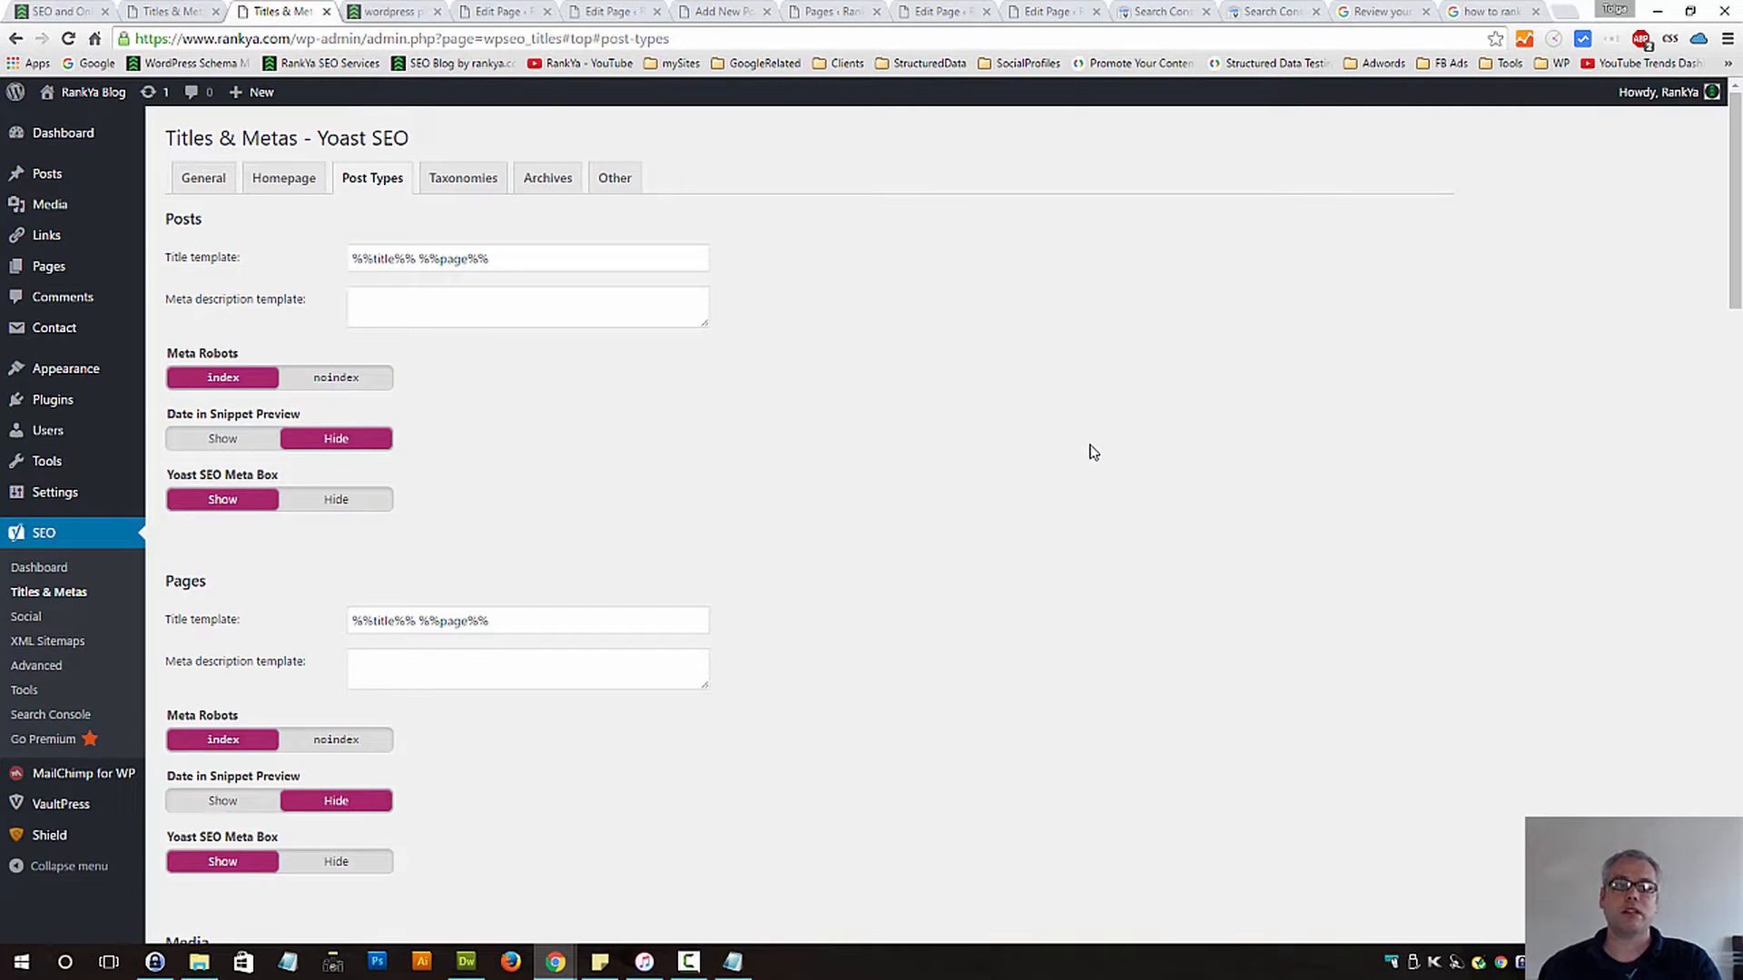